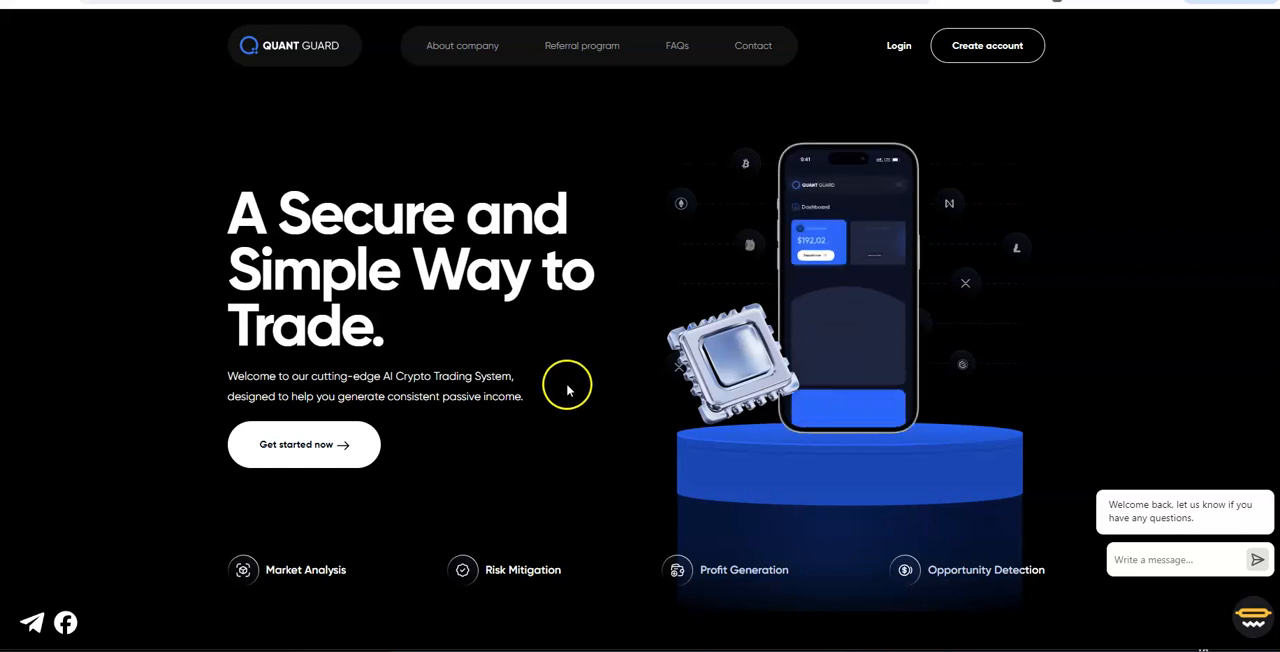
# Scroll the homepage down past the hero and feature icons to the 'Message from Our C.E.O' video.
pyautogui.scroll(-3)
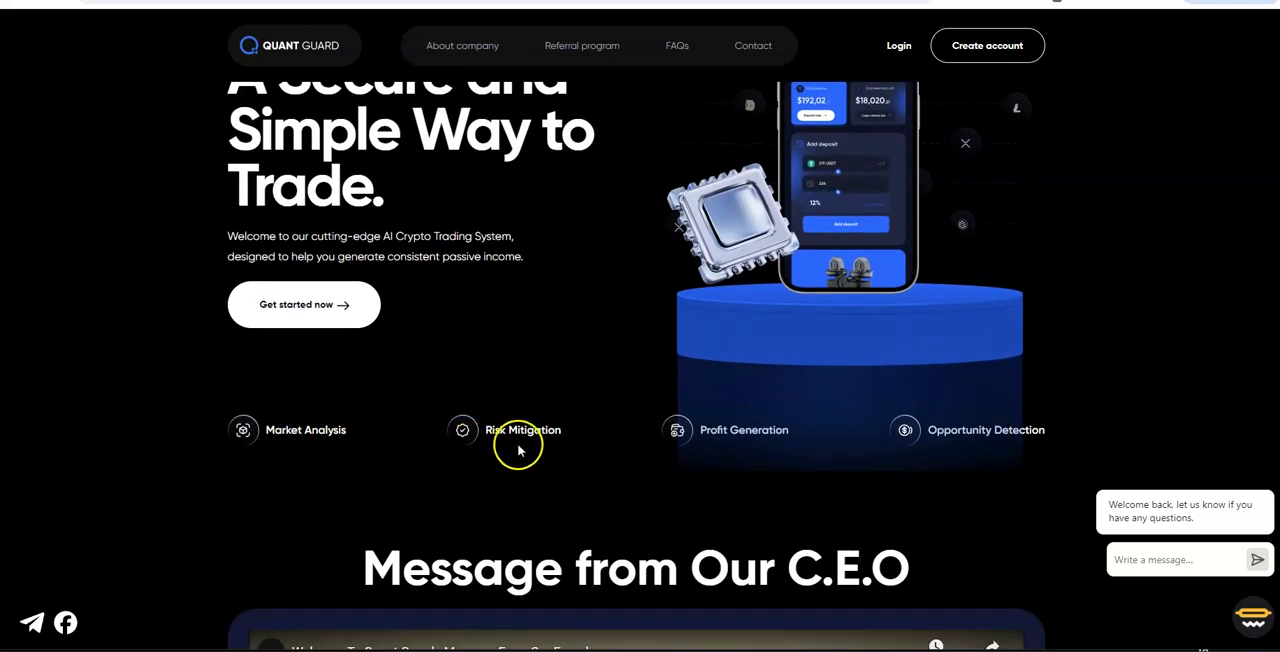
pyautogui.moveTo(776, 464)
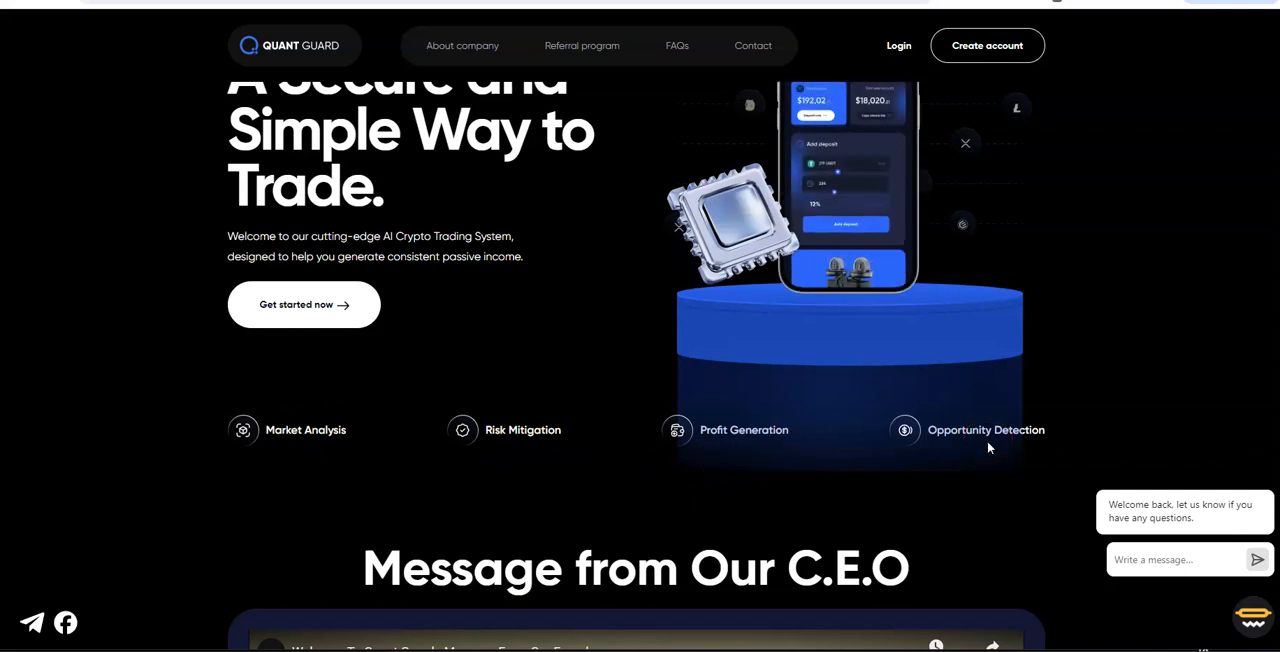
pyautogui.scroll(-3)
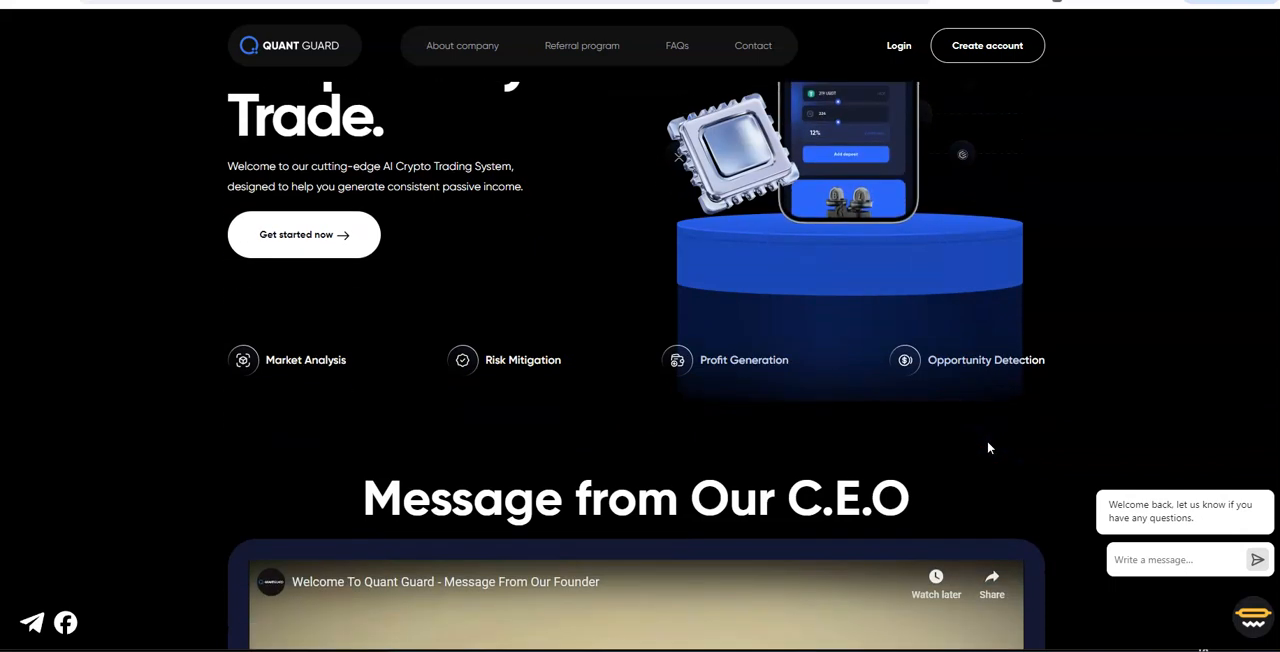
pyautogui.scroll(-3)
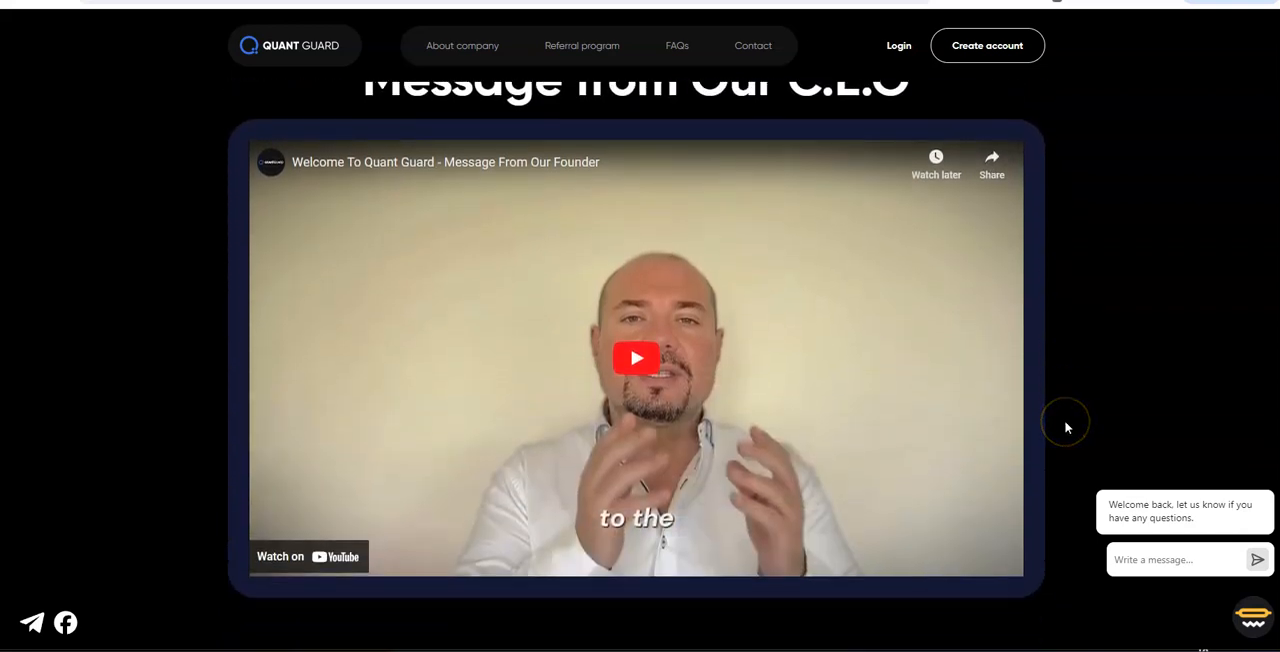
pyautogui.moveTo(446, 178)
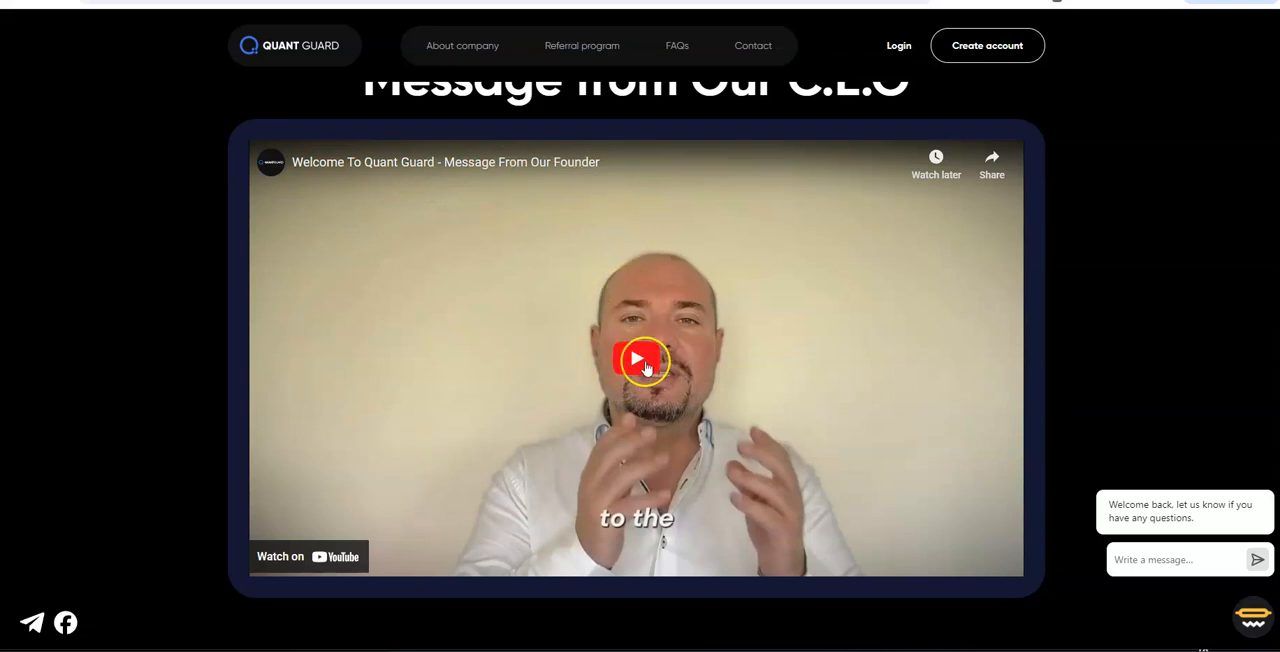
# Play the founder's welcome video and seek ahead to a later point in it.
pyautogui.click(636, 358)
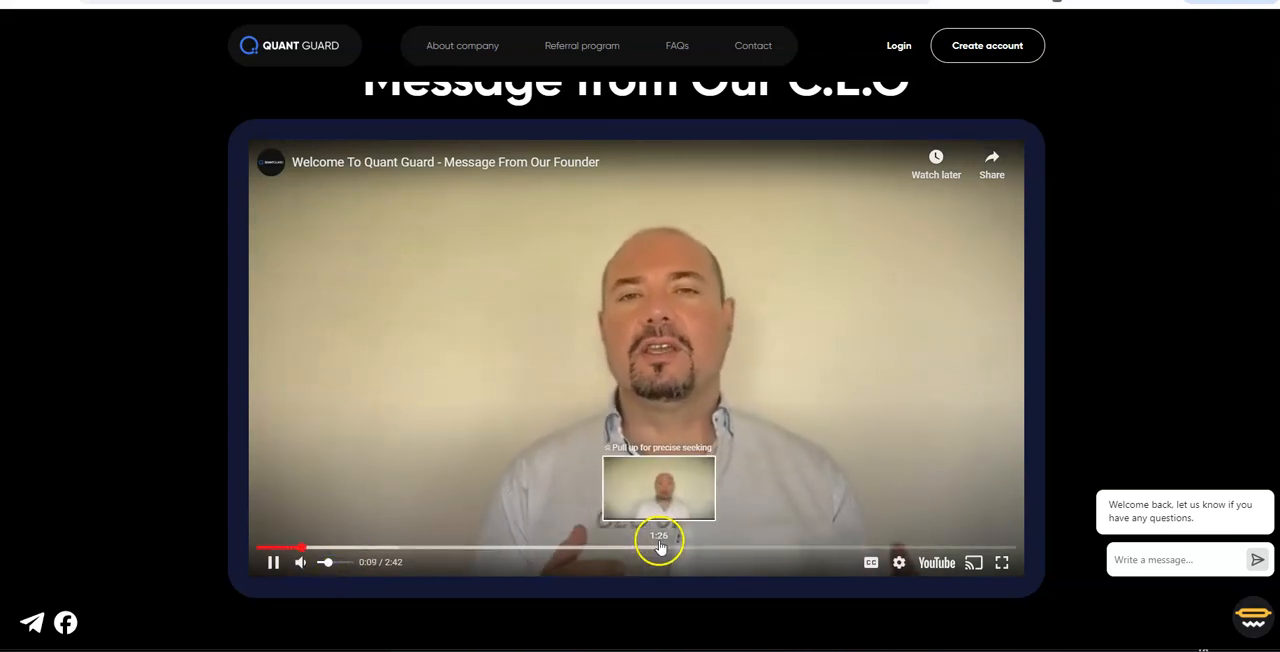
pyautogui.click(660, 548)
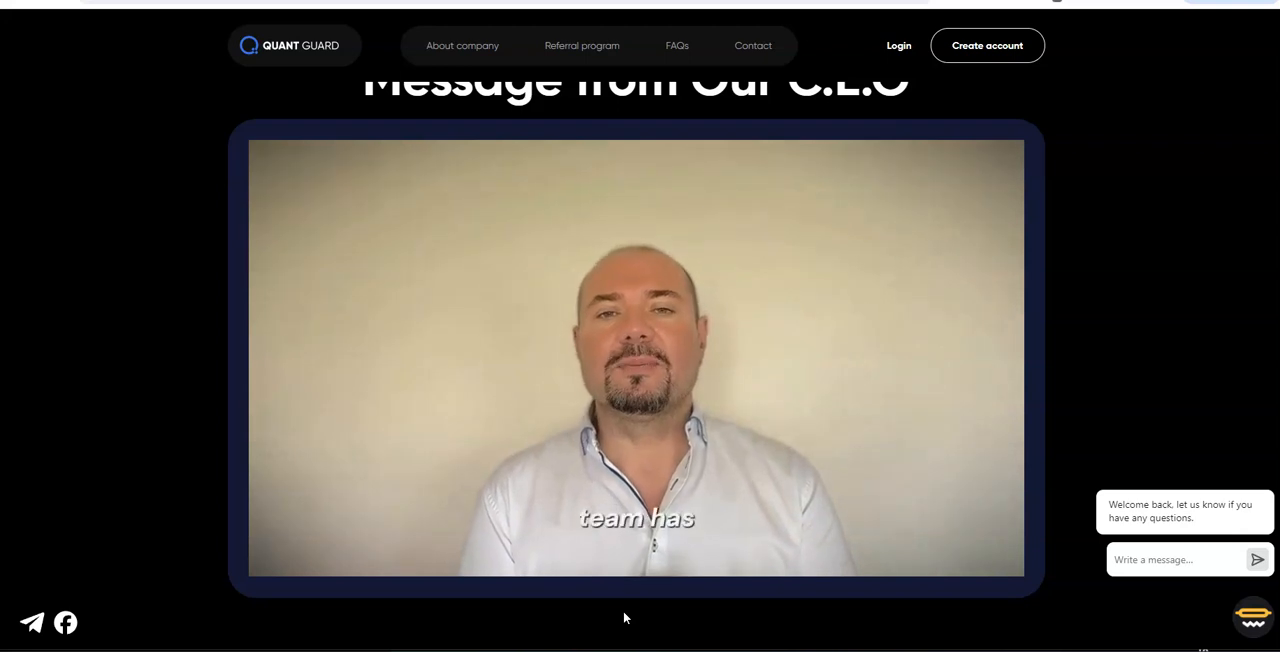
pyautogui.moveTo(768, 632)
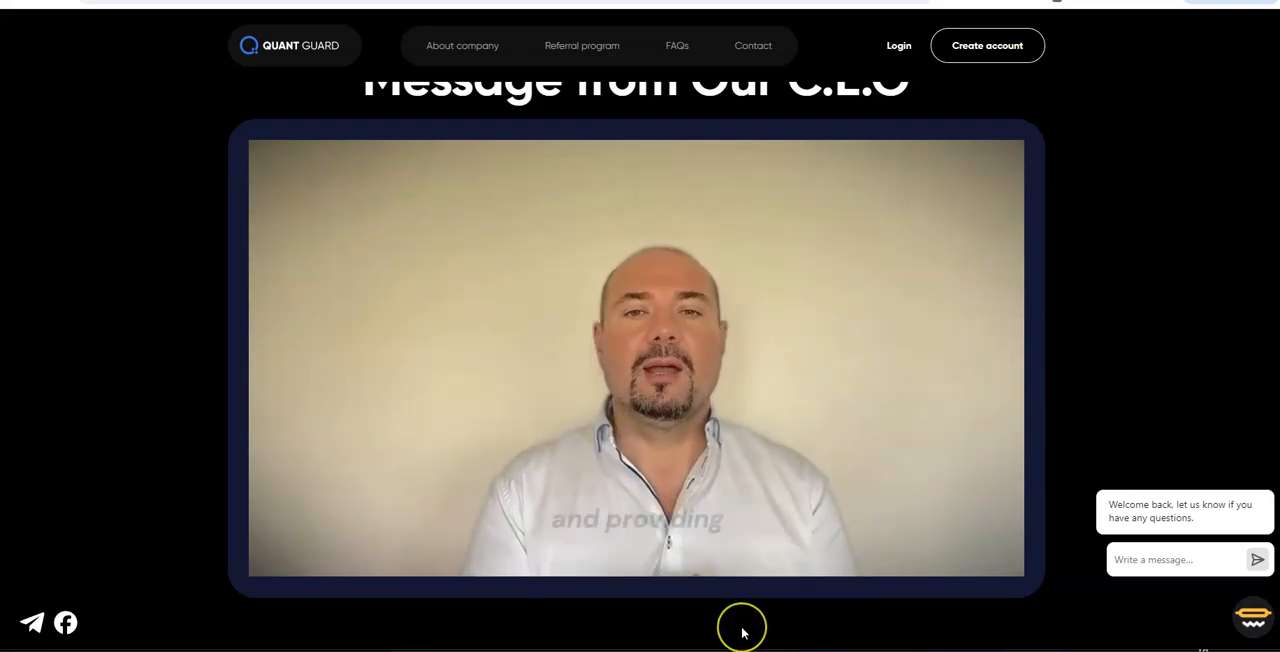
pyautogui.moveTo(742, 632)
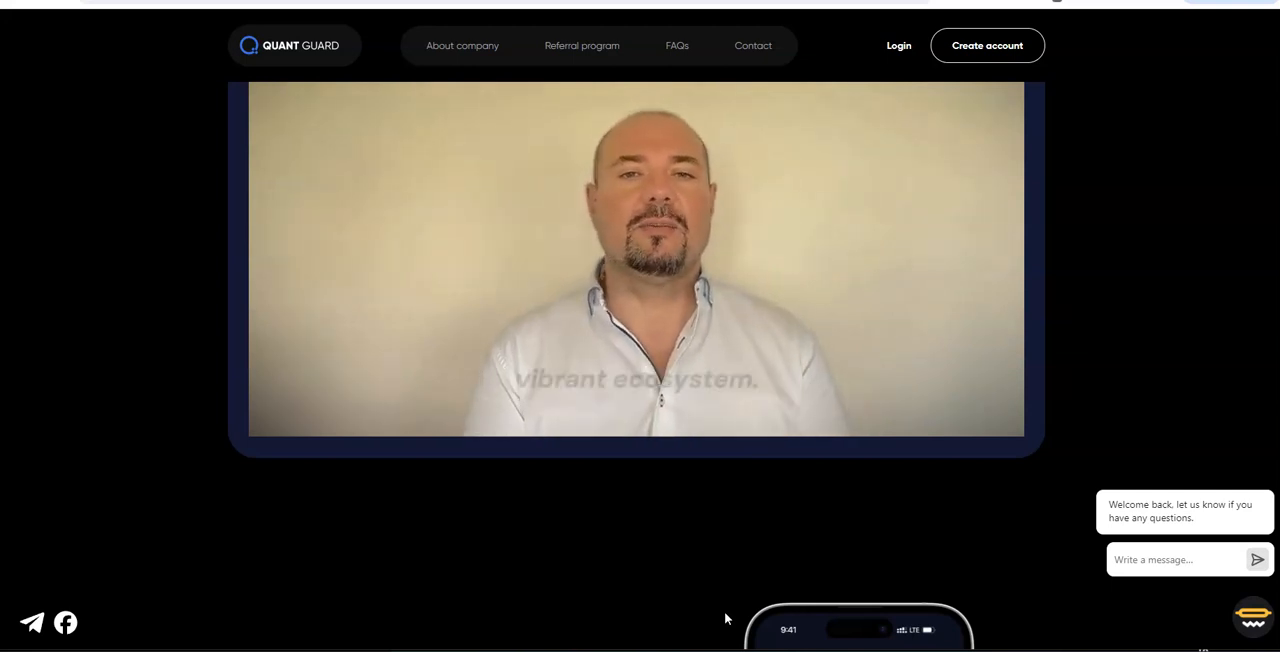
pyautogui.moveTo(804, 562)
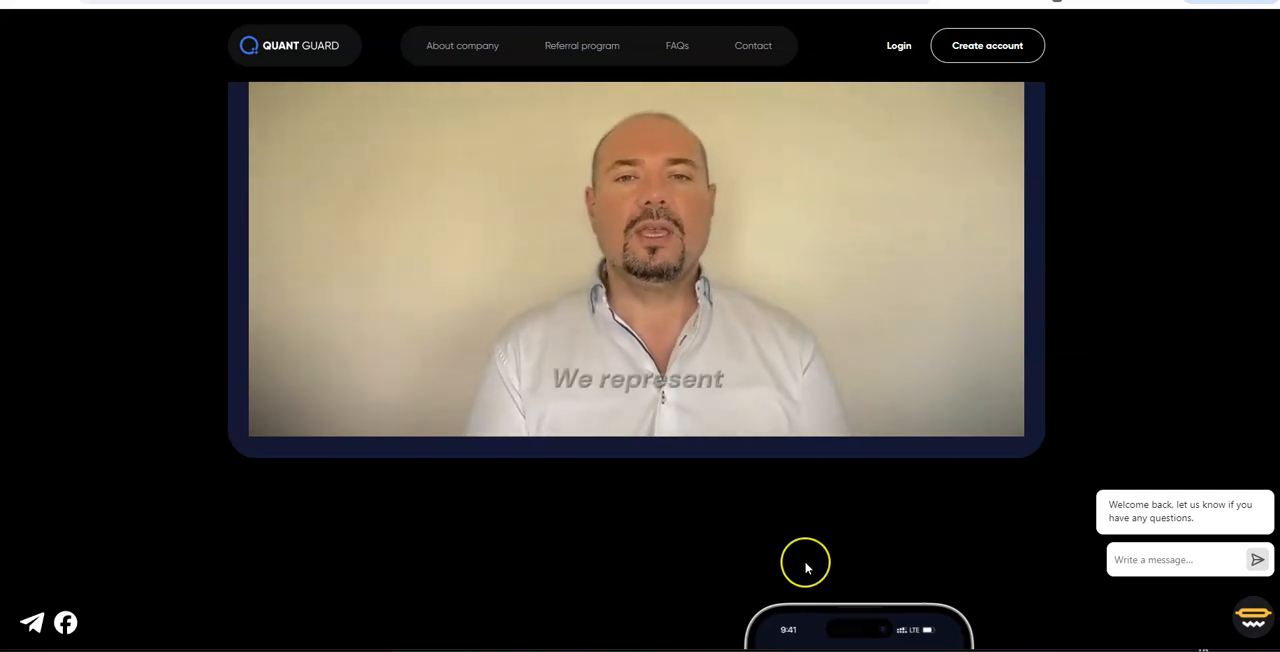
pyautogui.moveTo(808, 568)
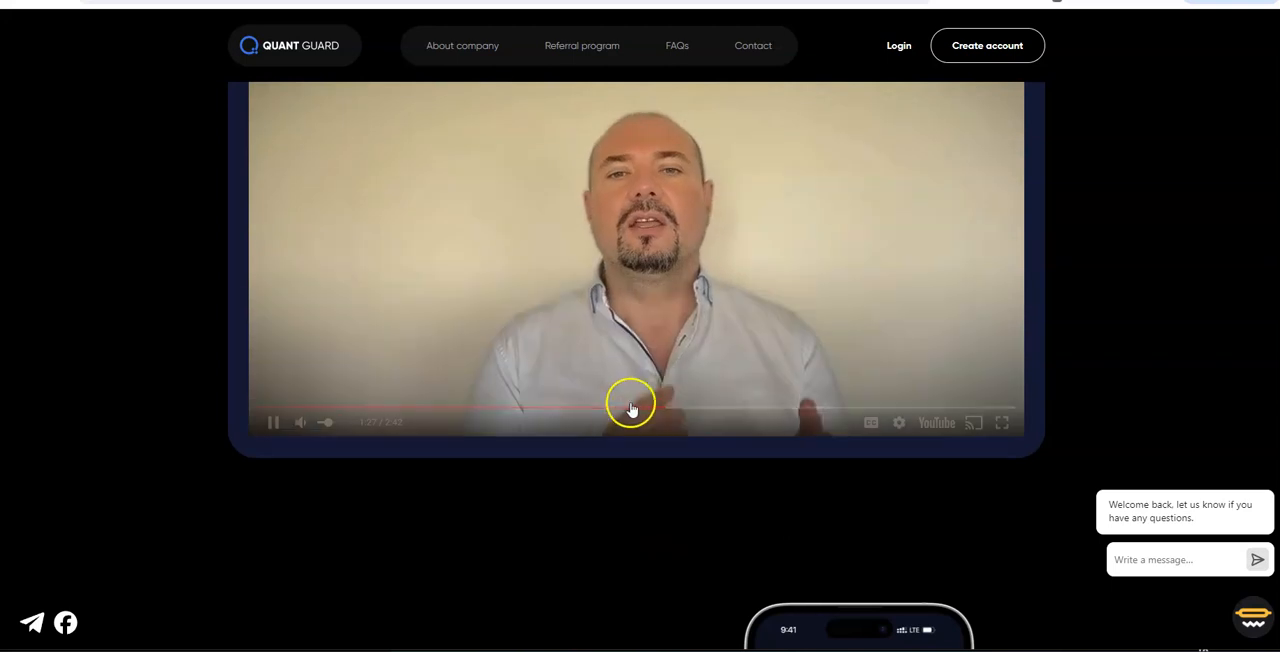
pyautogui.moveTo(738, 520)
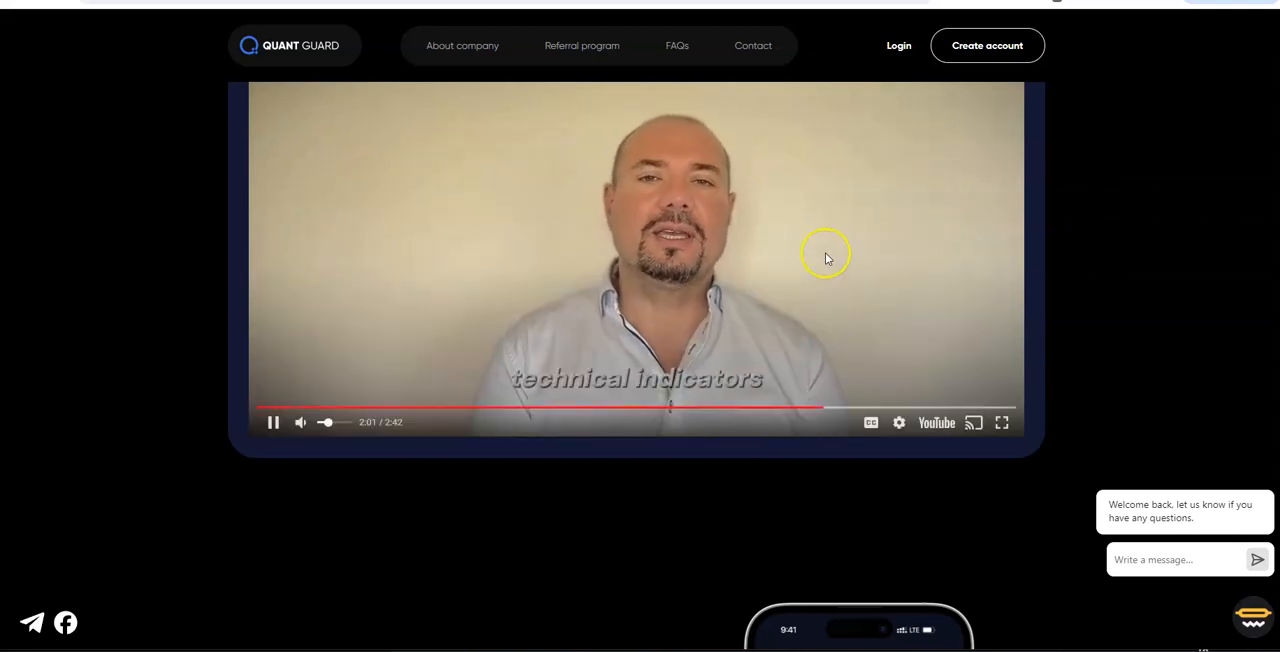
pyautogui.moveTo(824, 260)
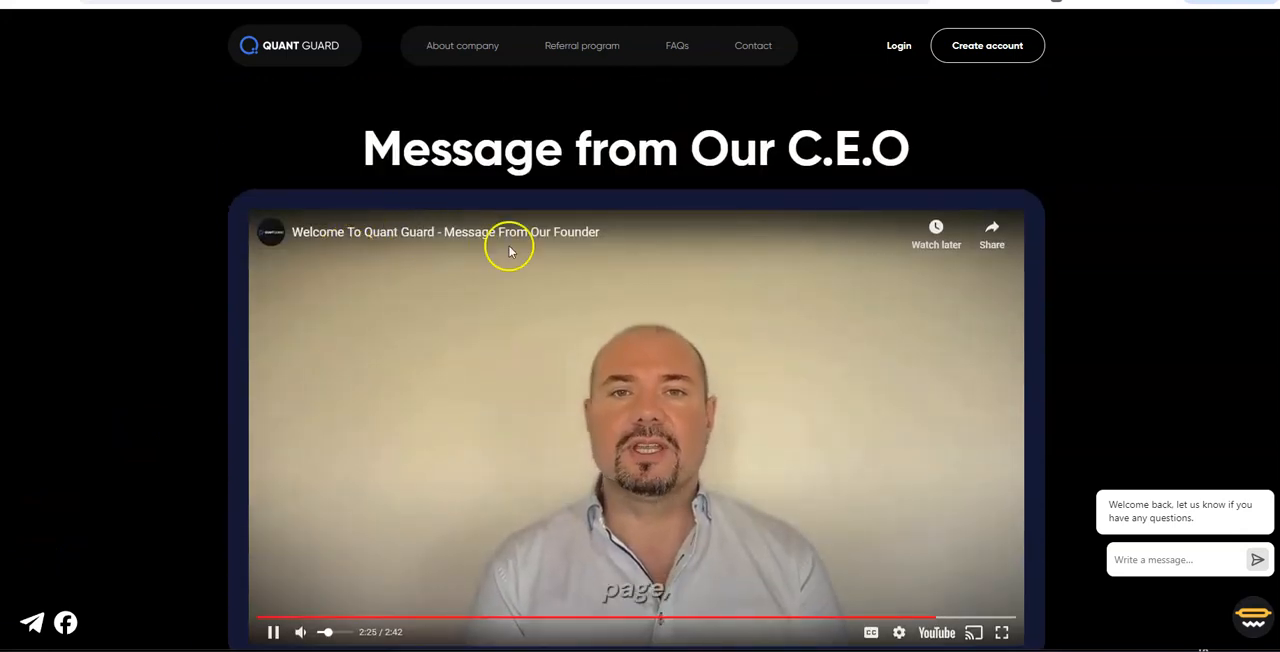
pyautogui.scroll(-3)
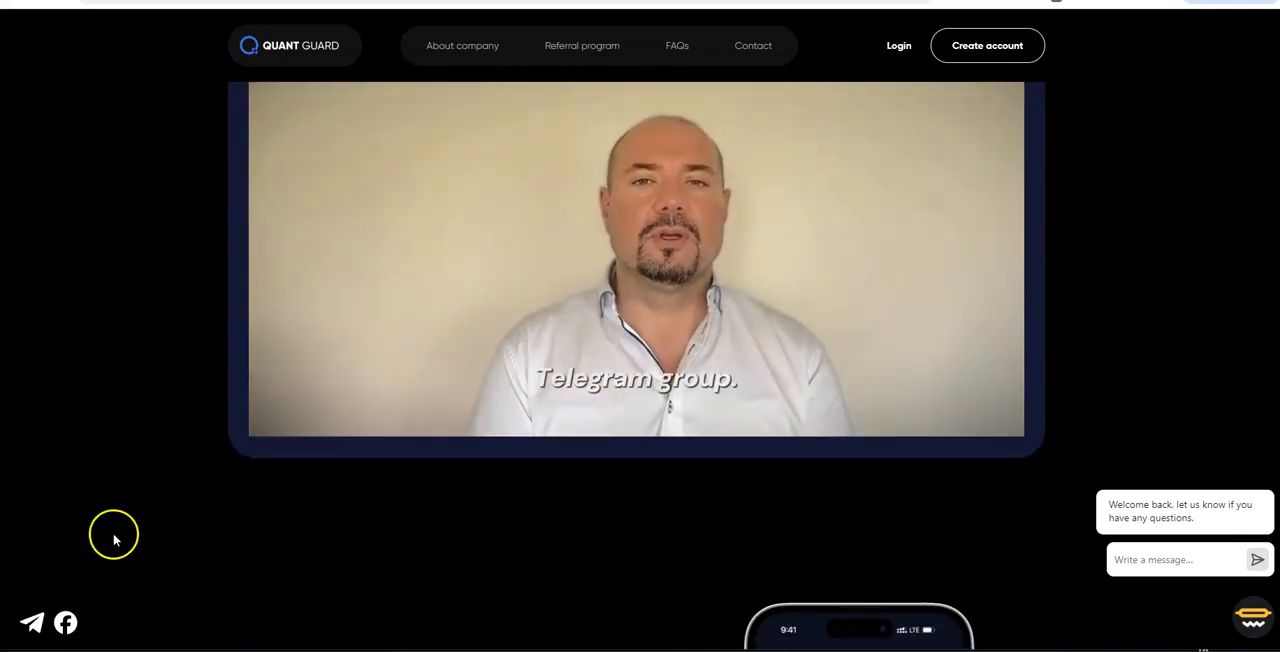
pyautogui.moveTo(276, 490)
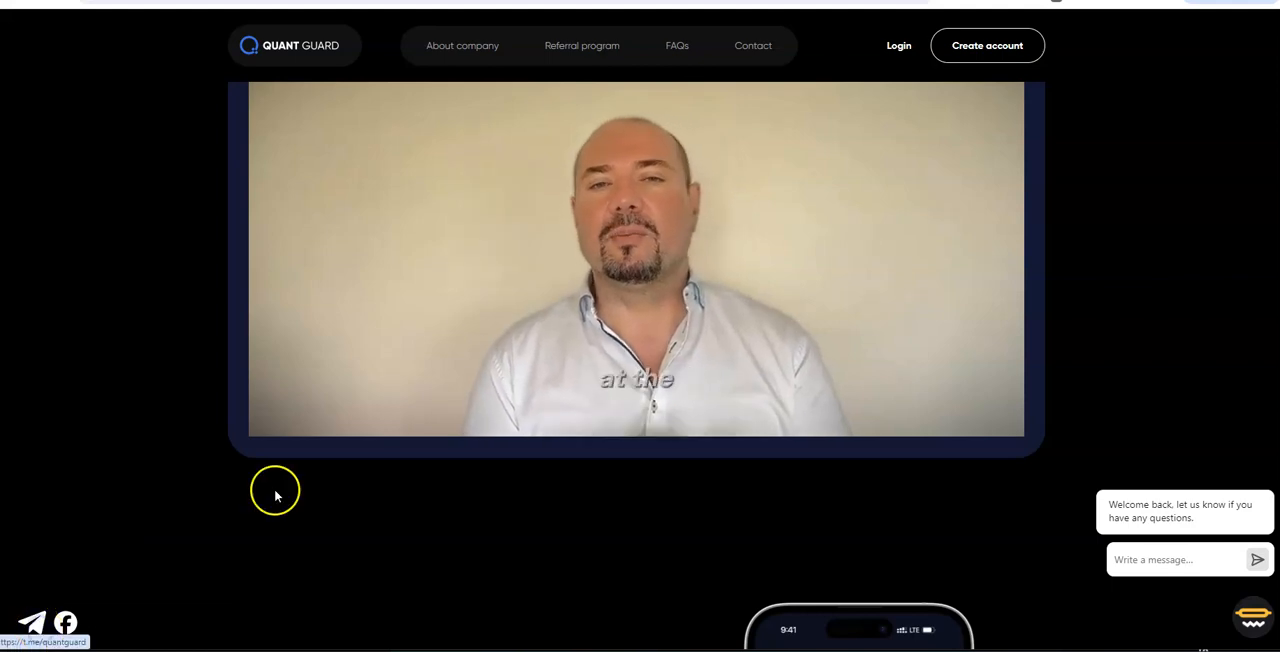
# Follow the Telegram link, open it in Telegram Desktop and join the Quant Guard group.
pyautogui.click(32, 620)
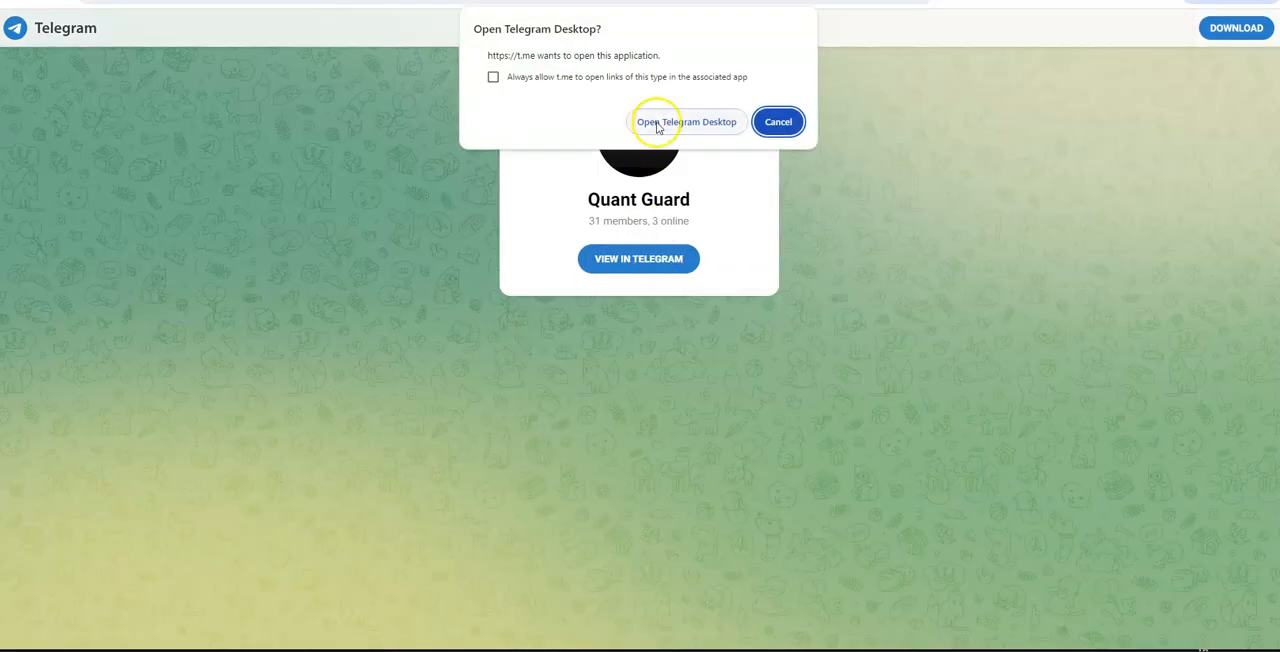
pyautogui.click(688, 122)
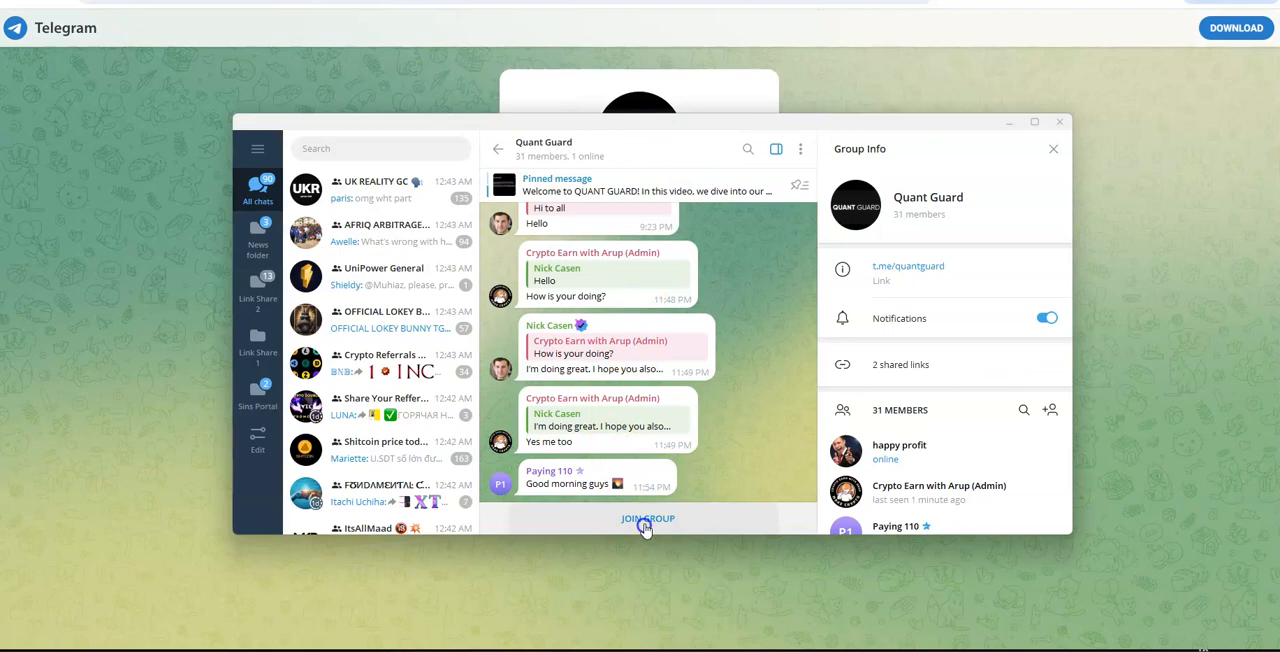
pyautogui.click(648, 518)
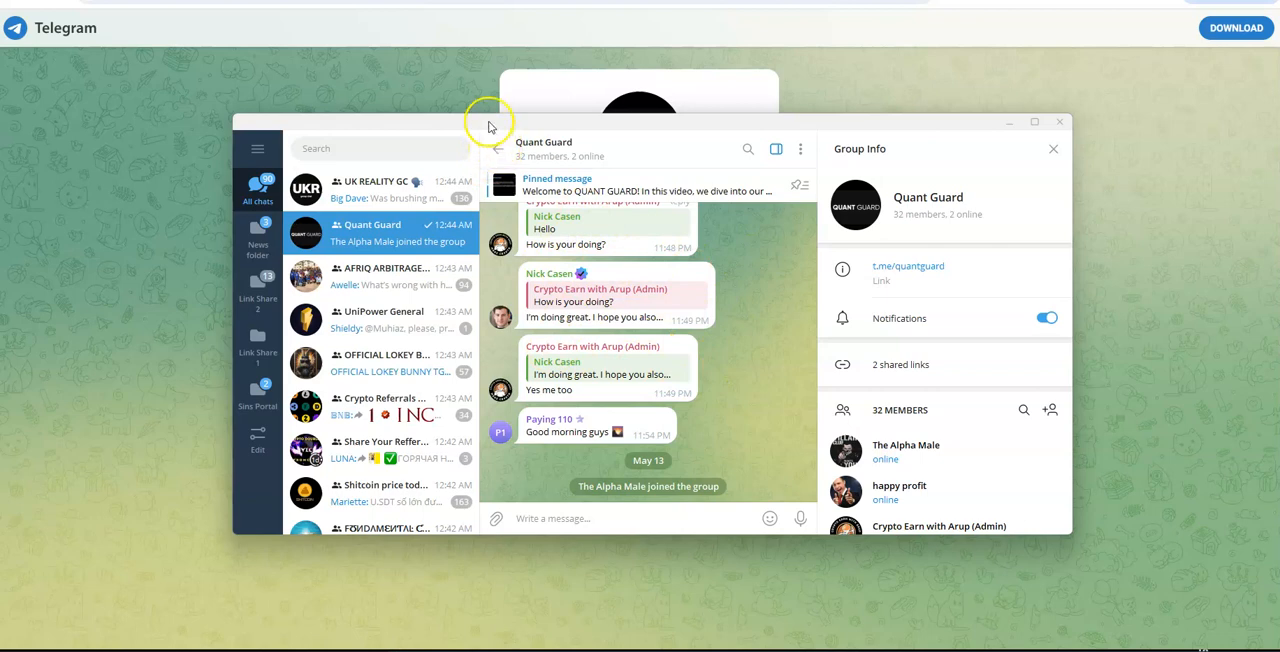
pyautogui.moveTo(480, 164)
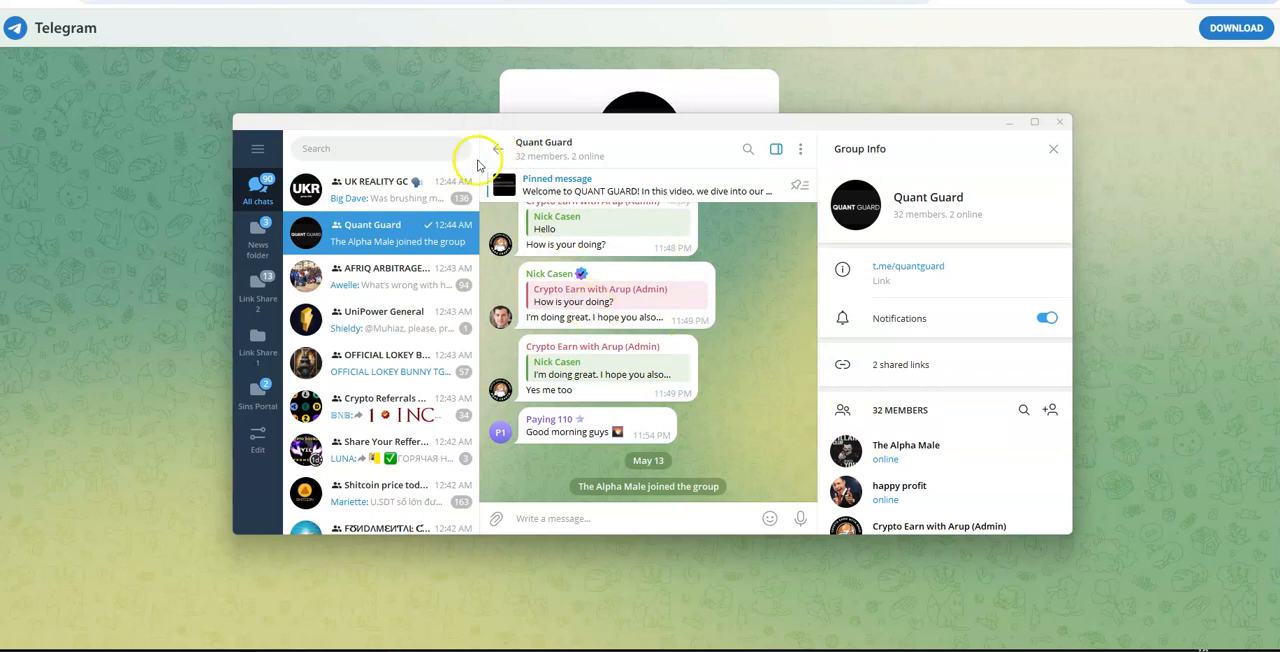
# Close Telegram Desktop and return to the Quant Guard website.
pyautogui.click(388, 188)
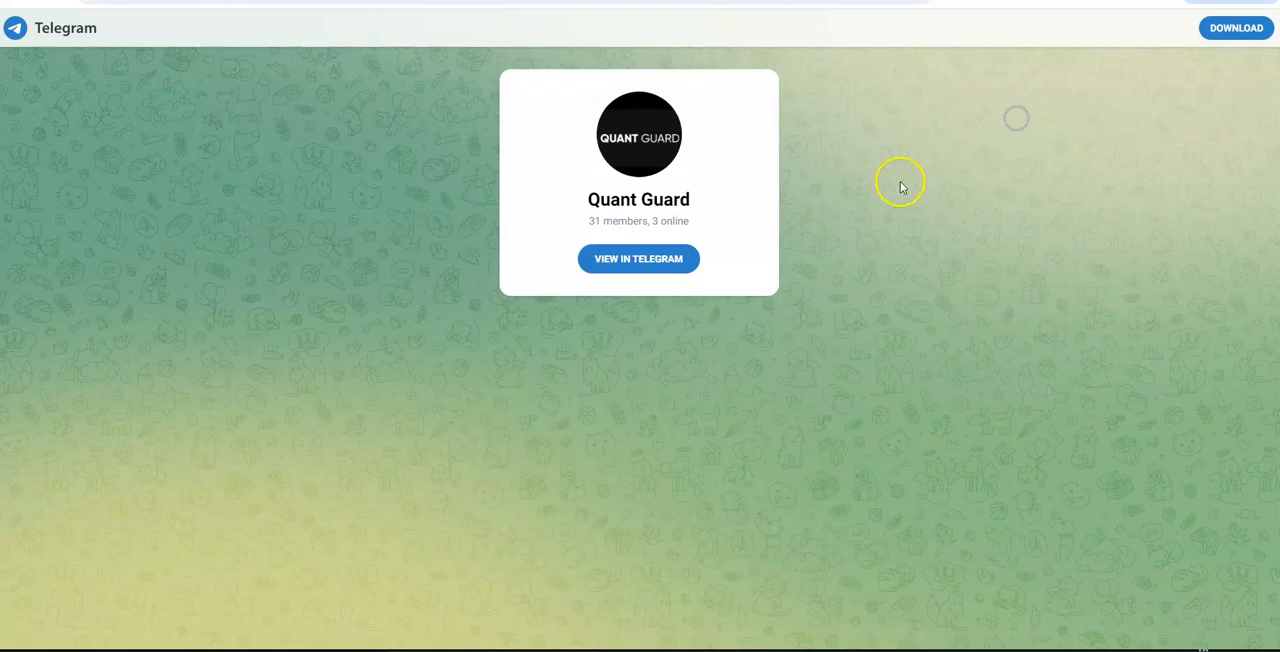
pyautogui.moveTo(296, 122)
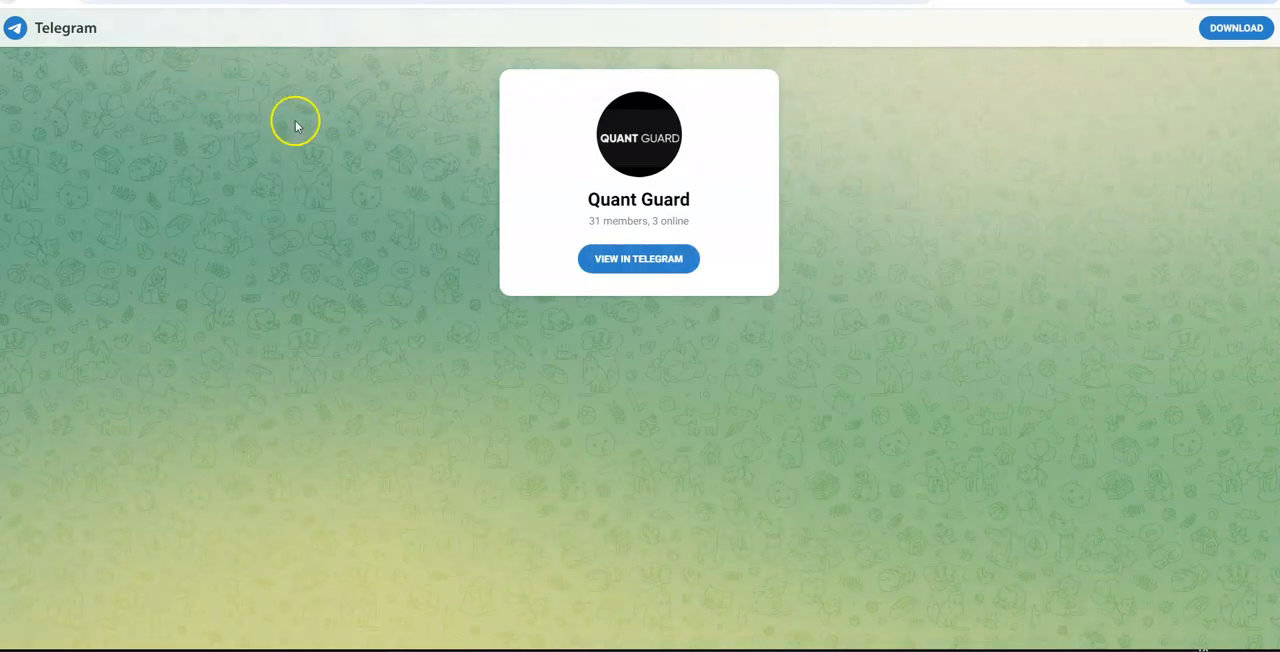
pyautogui.click(638, 258)
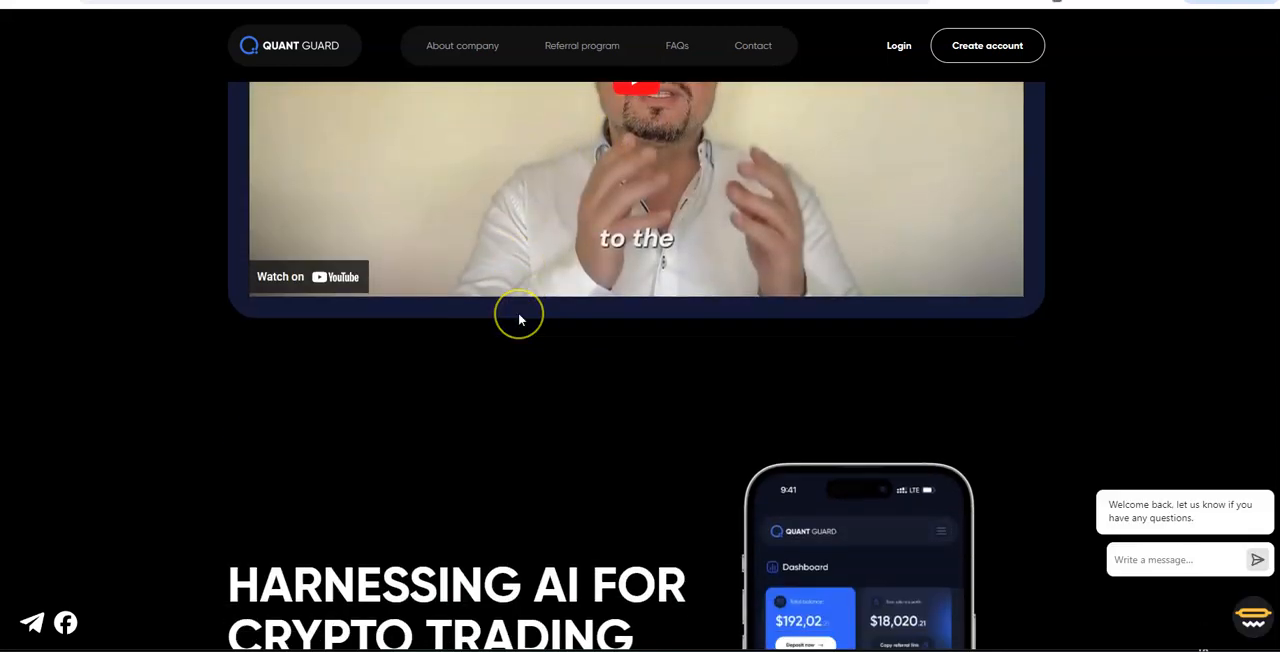
# Scroll down past the AI trading strategies to the Choose Your Plan and profit calculator sections.
pyautogui.scroll(-3)
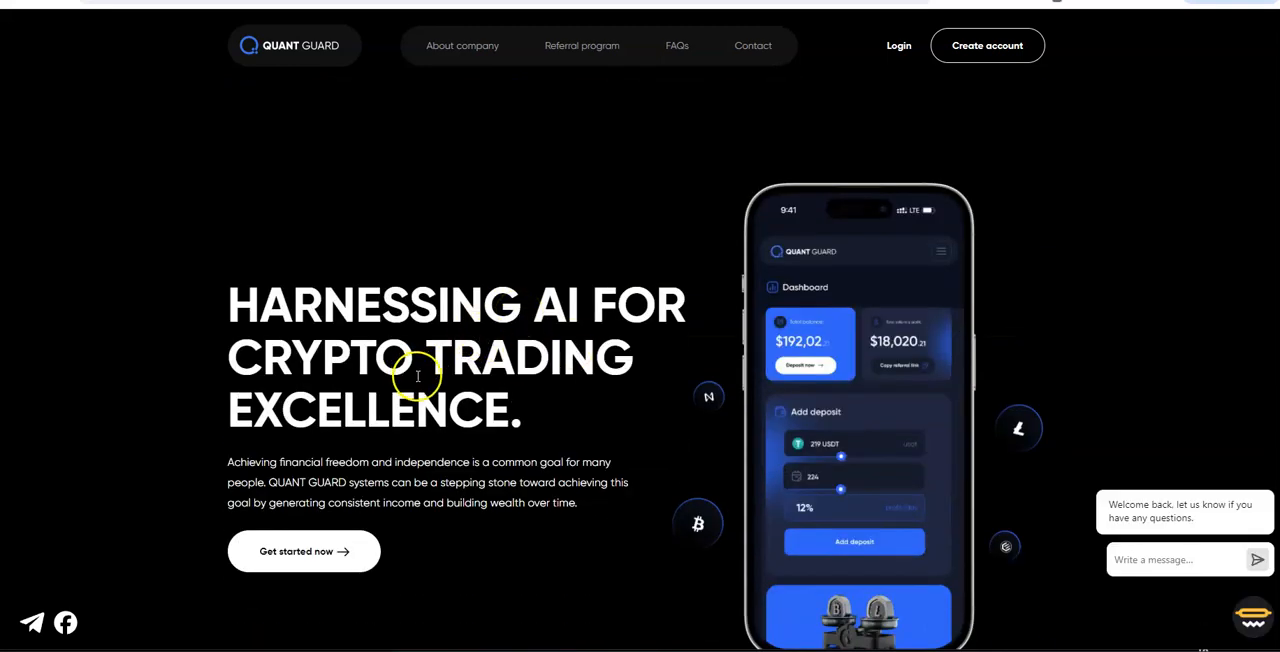
pyautogui.scroll(-3)
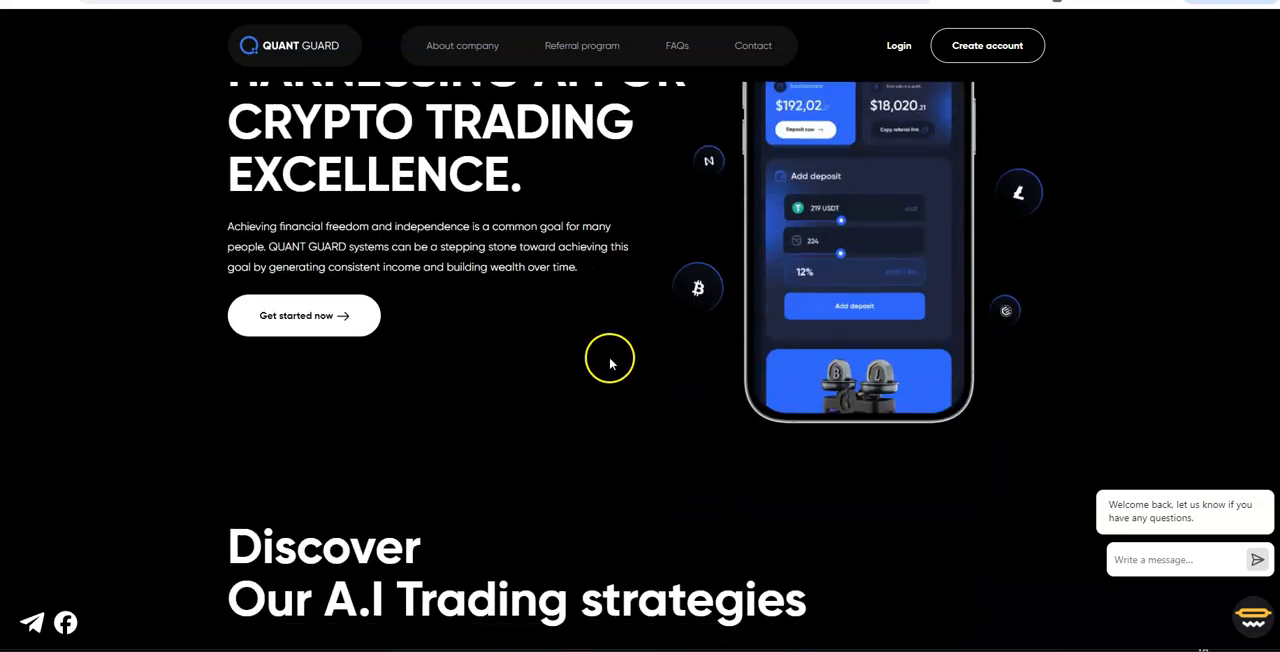
pyautogui.scroll(-3)
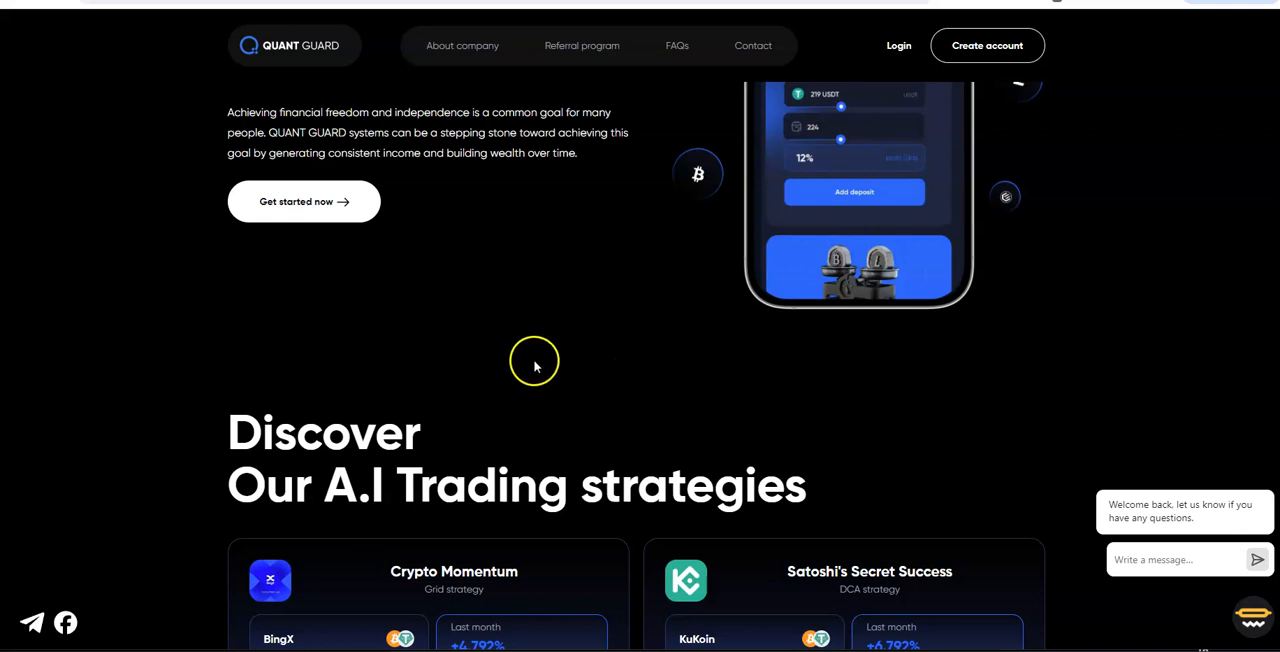
pyautogui.scroll(-3)
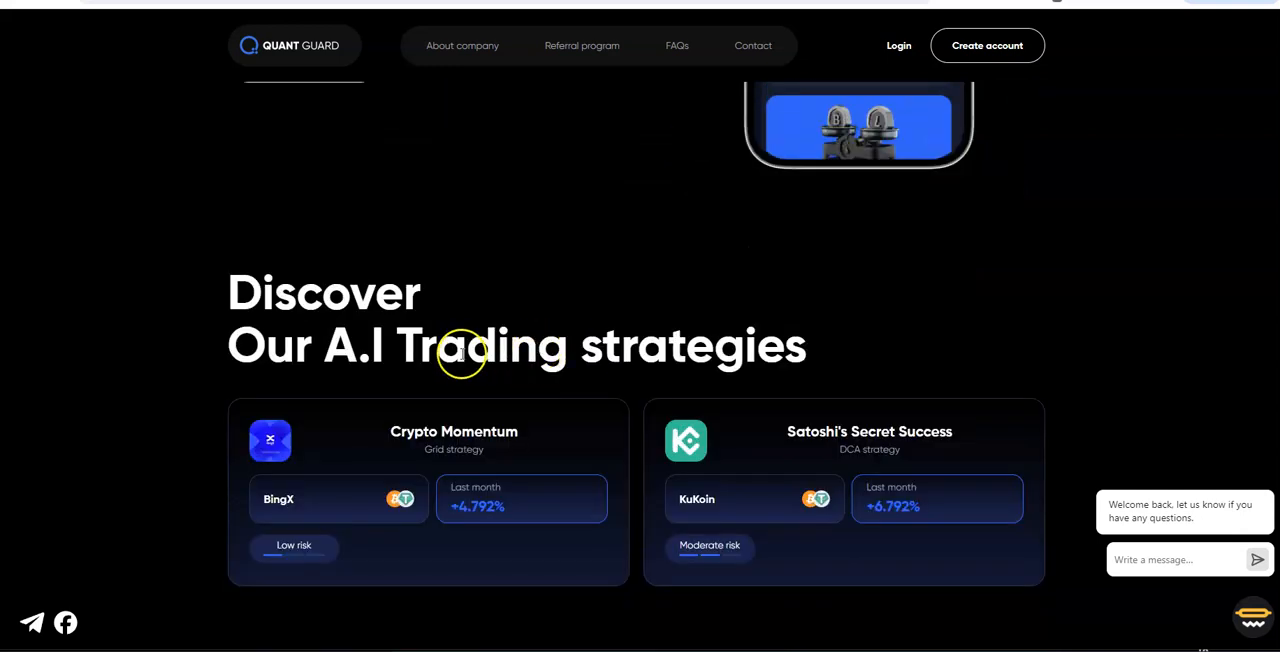
pyautogui.moveTo(500, 468)
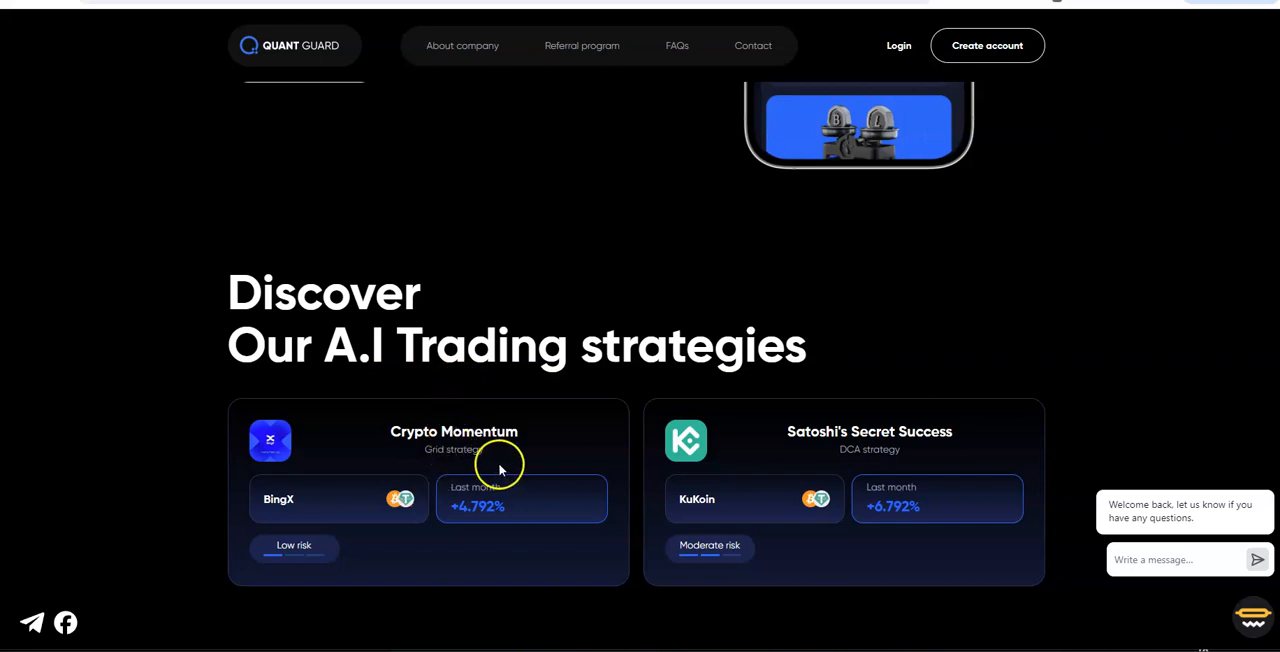
pyautogui.moveTo(534, 460)
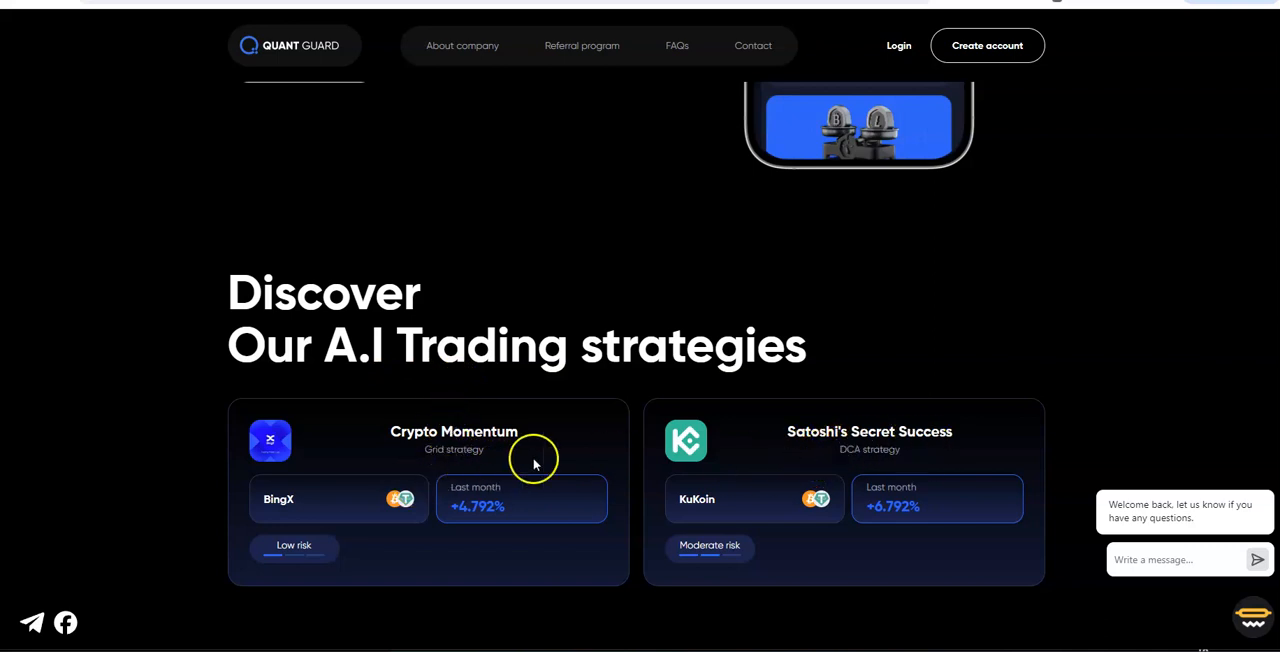
pyautogui.moveTo(860, 462)
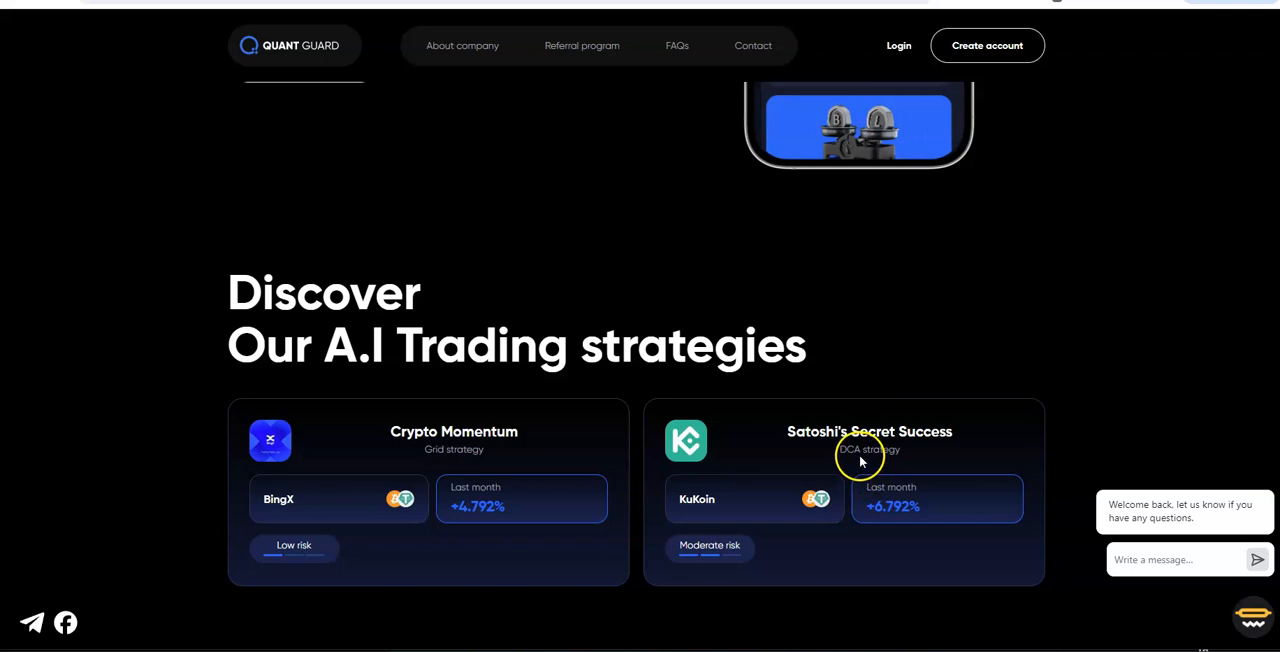
pyautogui.scroll(-3)
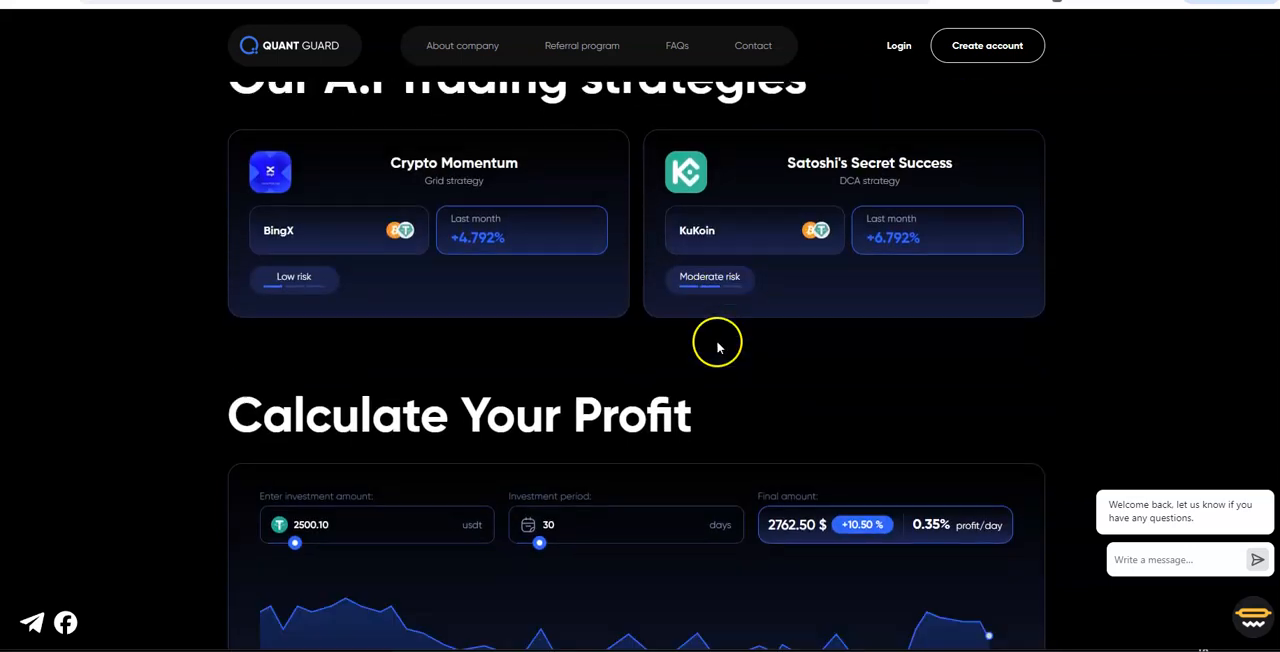
pyautogui.scroll(-3)
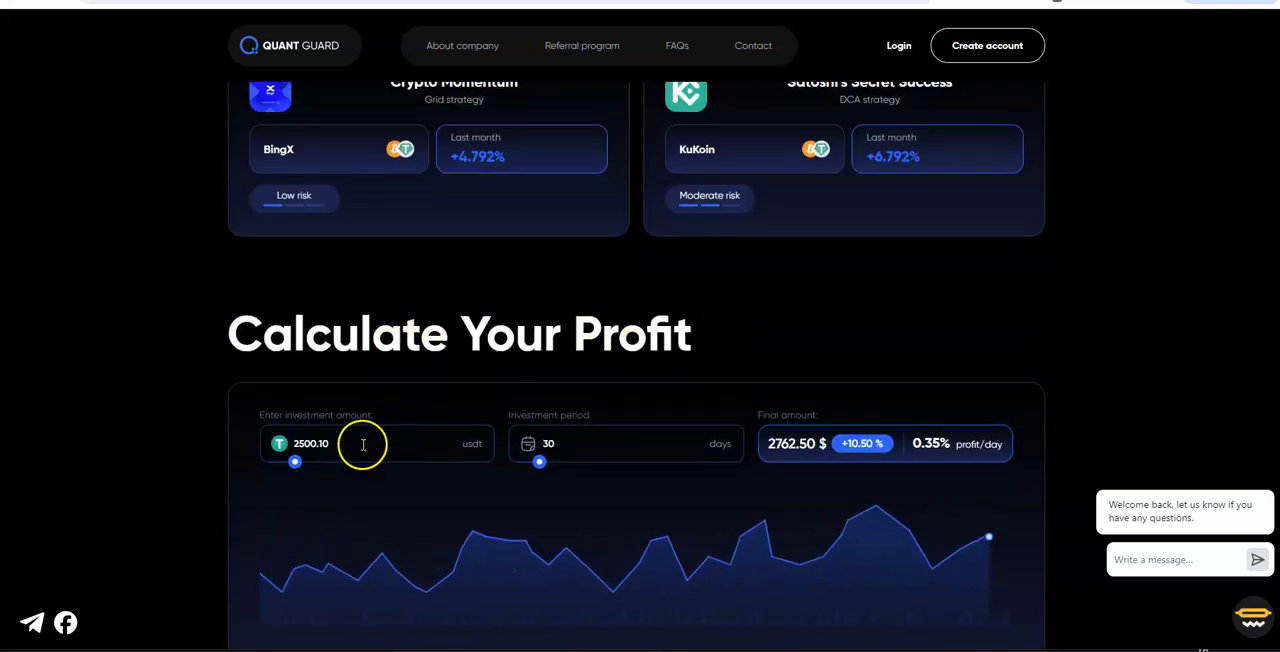
pyautogui.moveTo(470, 372)
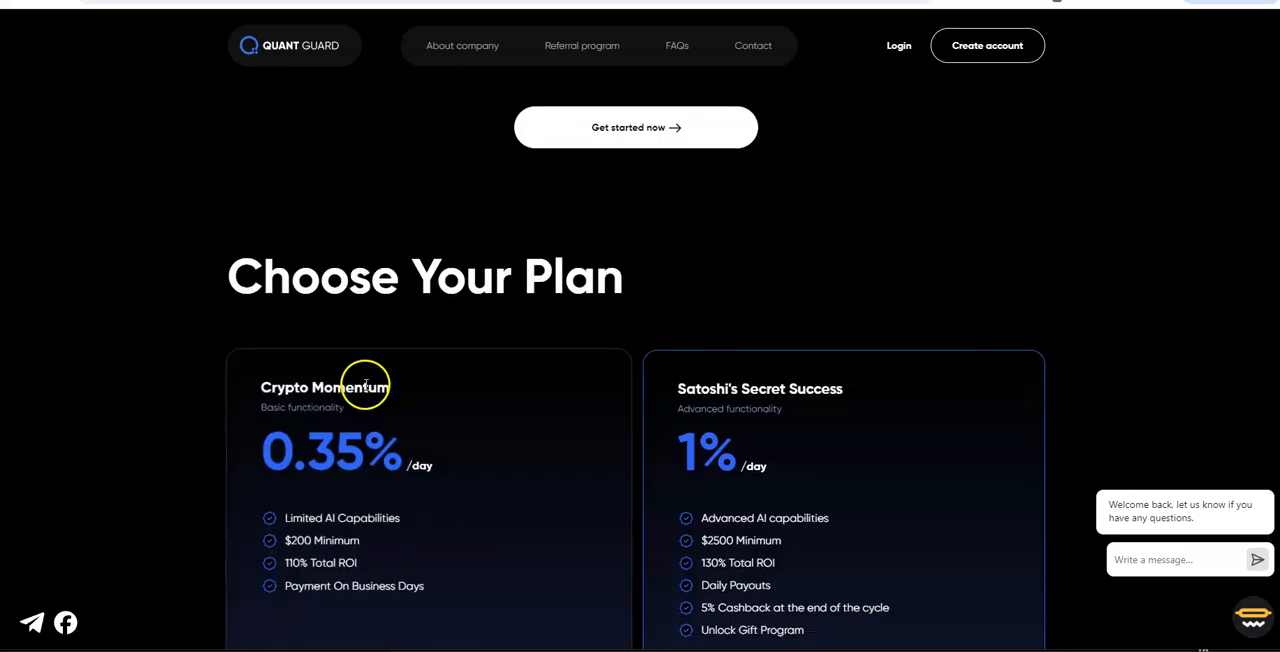
# Review the Crypto Momentum and Satoshi's Secret Success plan cards, then go to the Referral Program page.
pyautogui.scroll(-3)
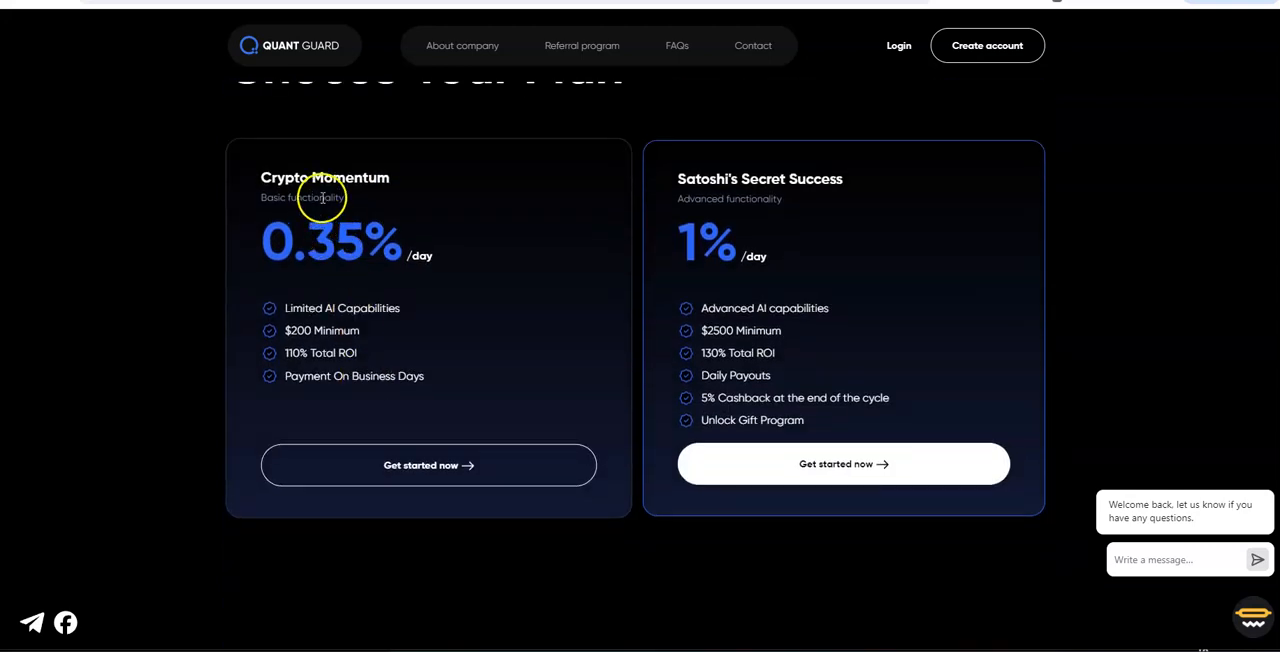
pyautogui.moveTo(426, 280)
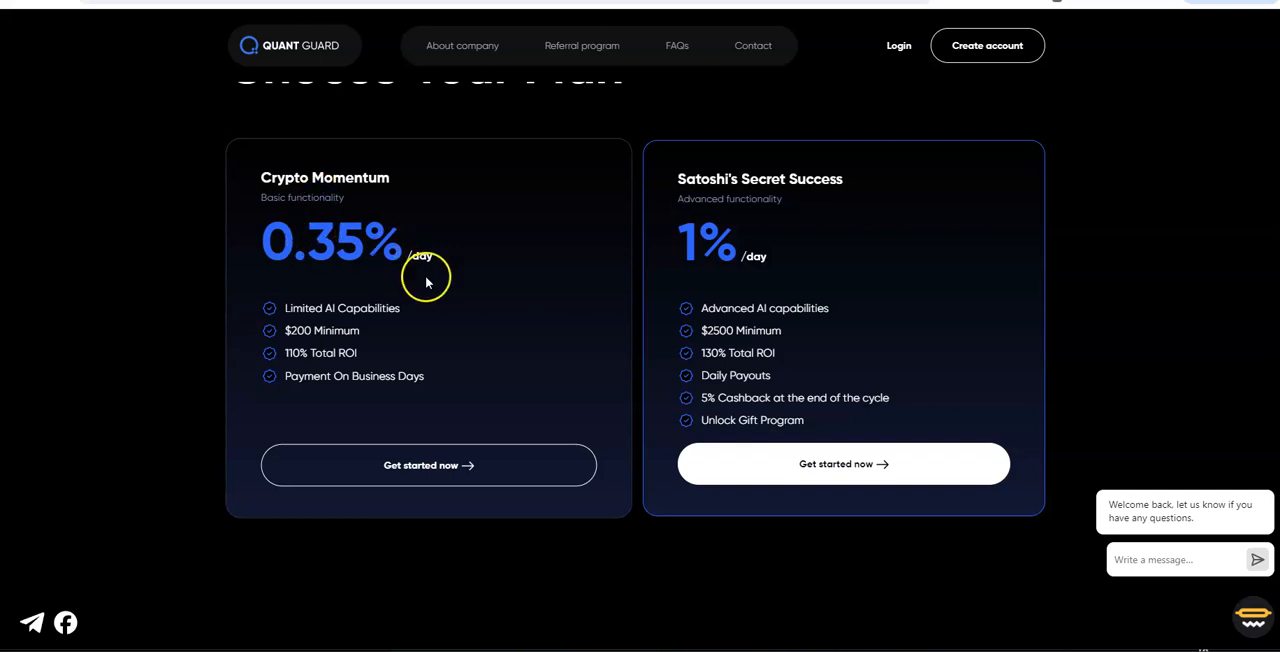
pyautogui.moveTo(320, 324)
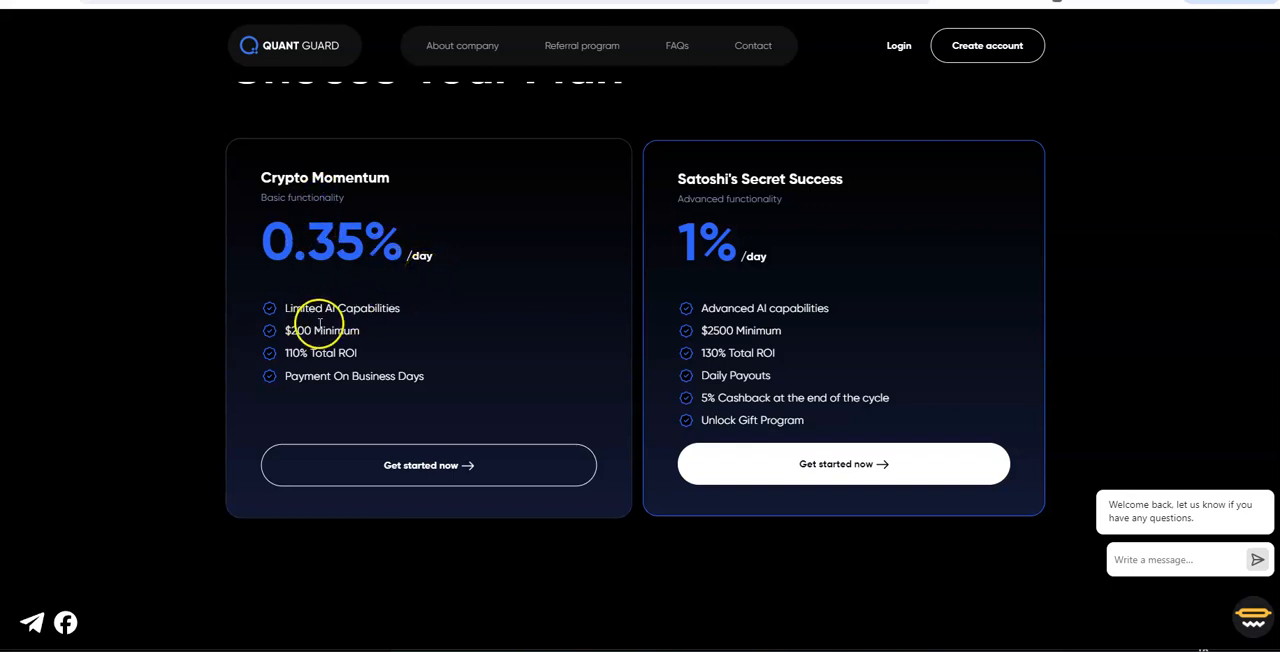
pyautogui.moveTo(364, 350)
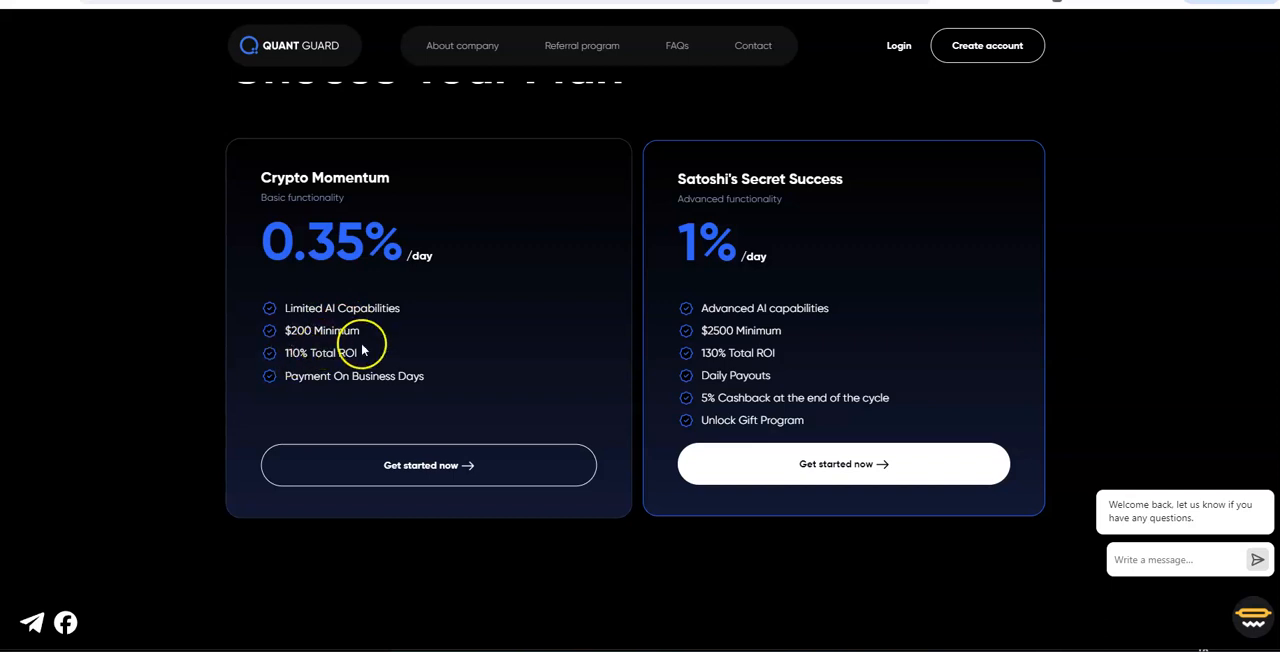
pyautogui.moveTo(378, 368)
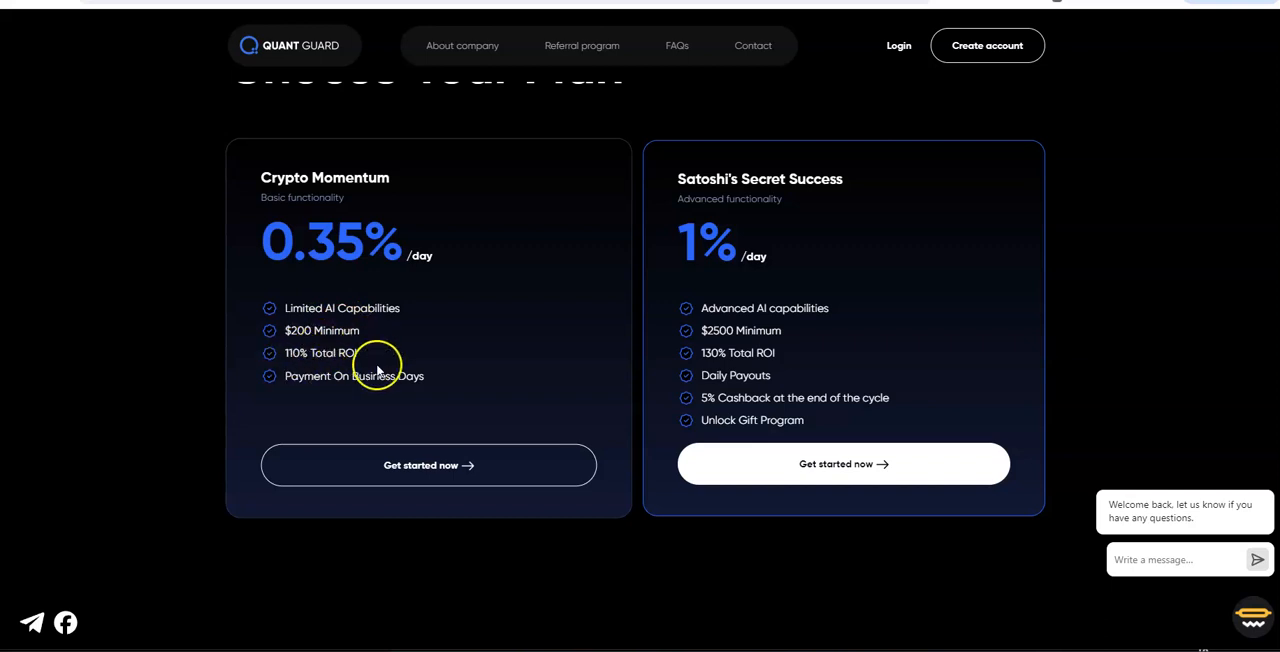
pyautogui.moveTo(430, 396)
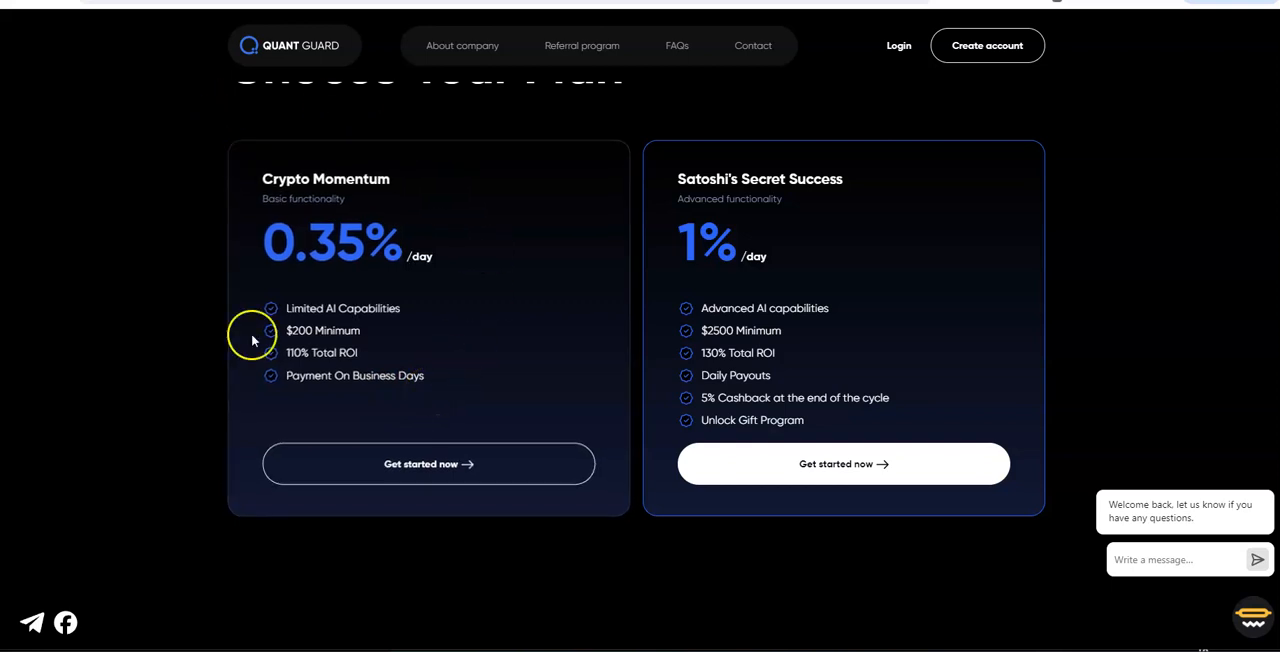
pyautogui.moveTo(458, 268)
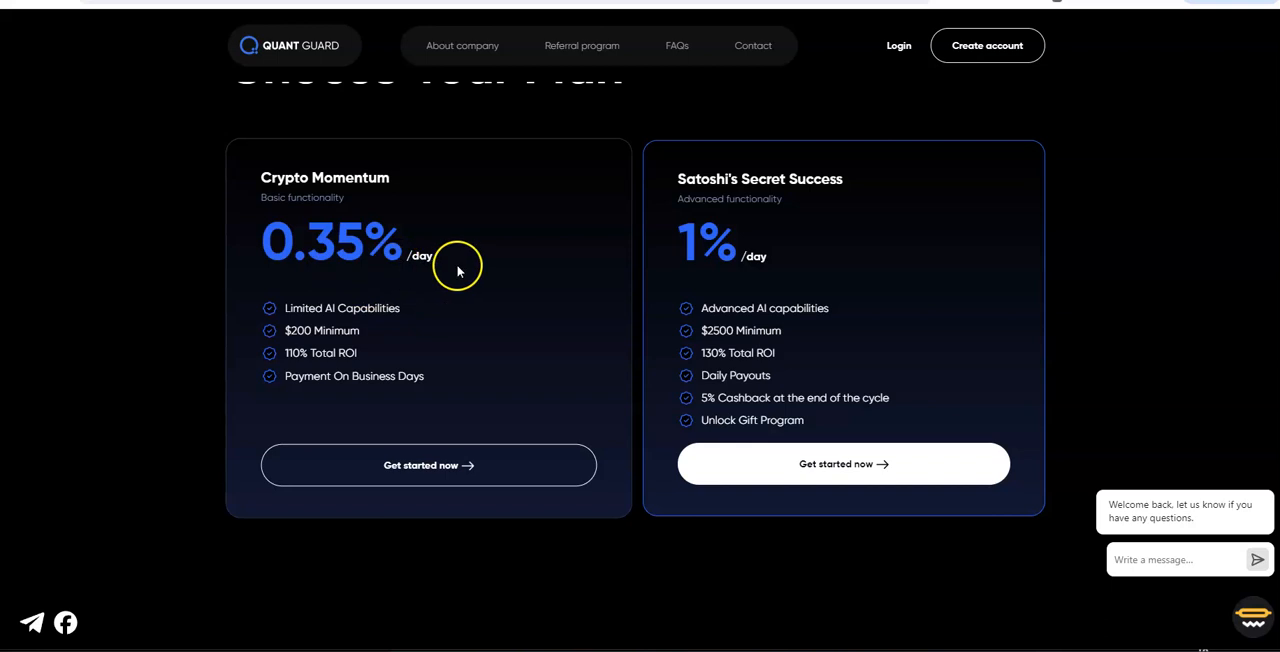
pyautogui.moveTo(348, 336)
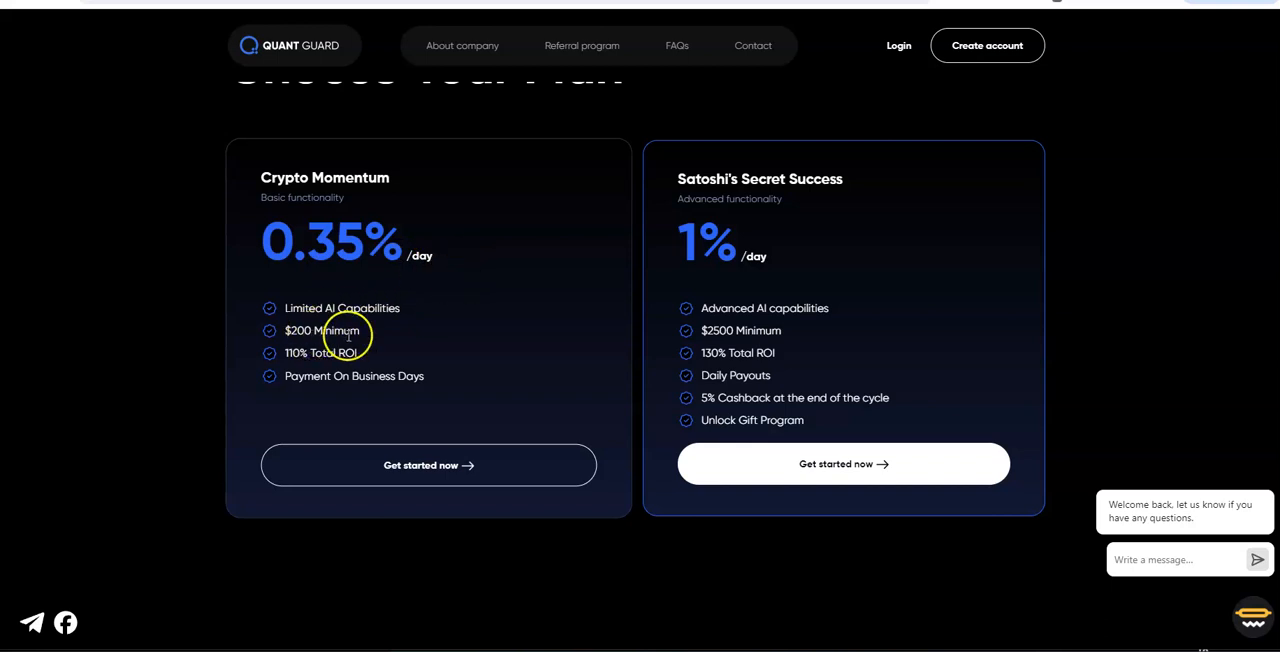
pyautogui.moveTo(488, 358)
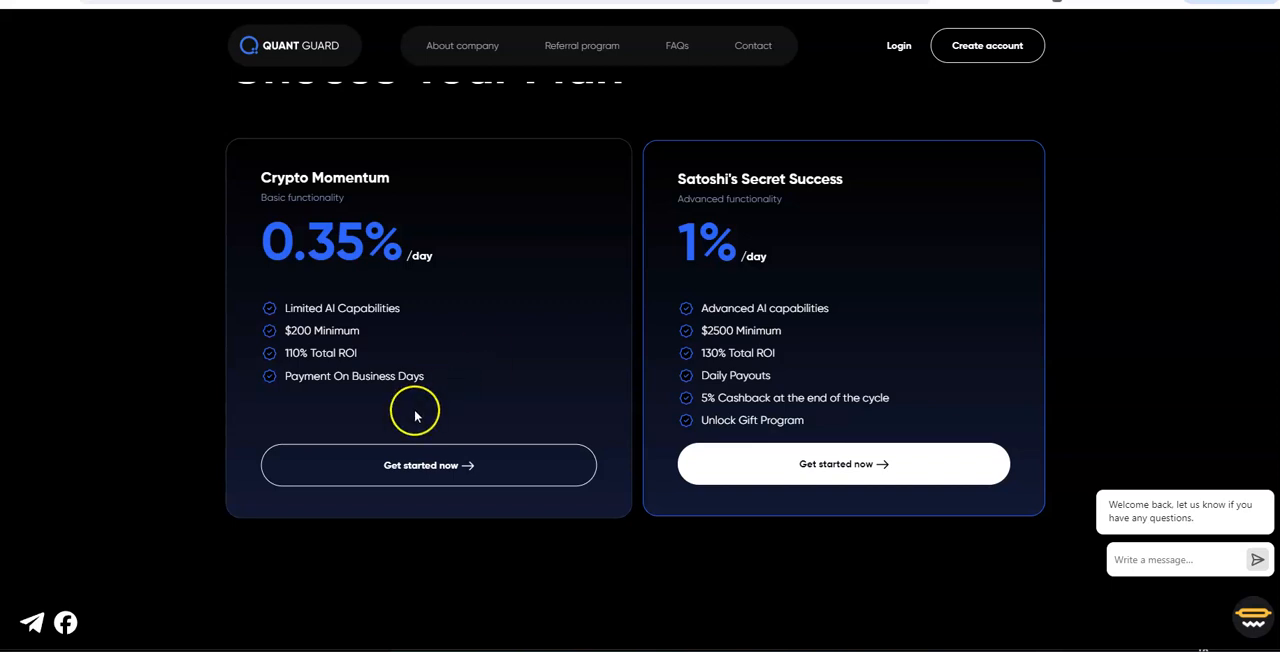
pyautogui.moveTo(418, 416)
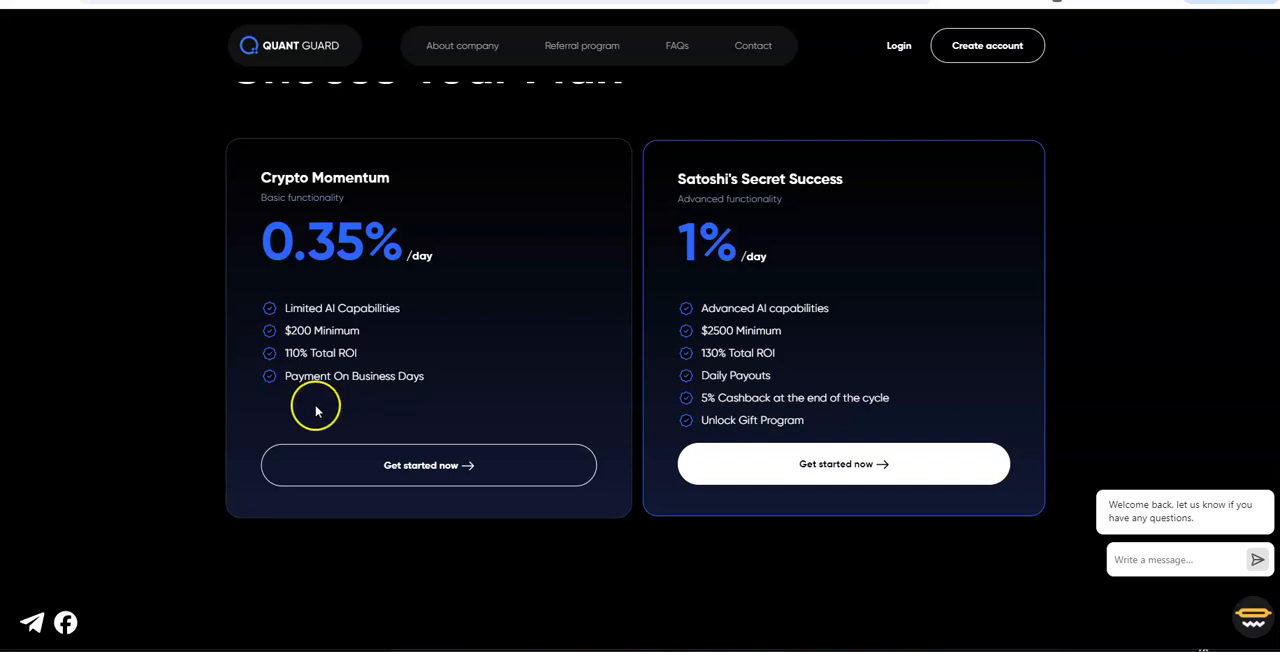
pyautogui.moveTo(318, 412)
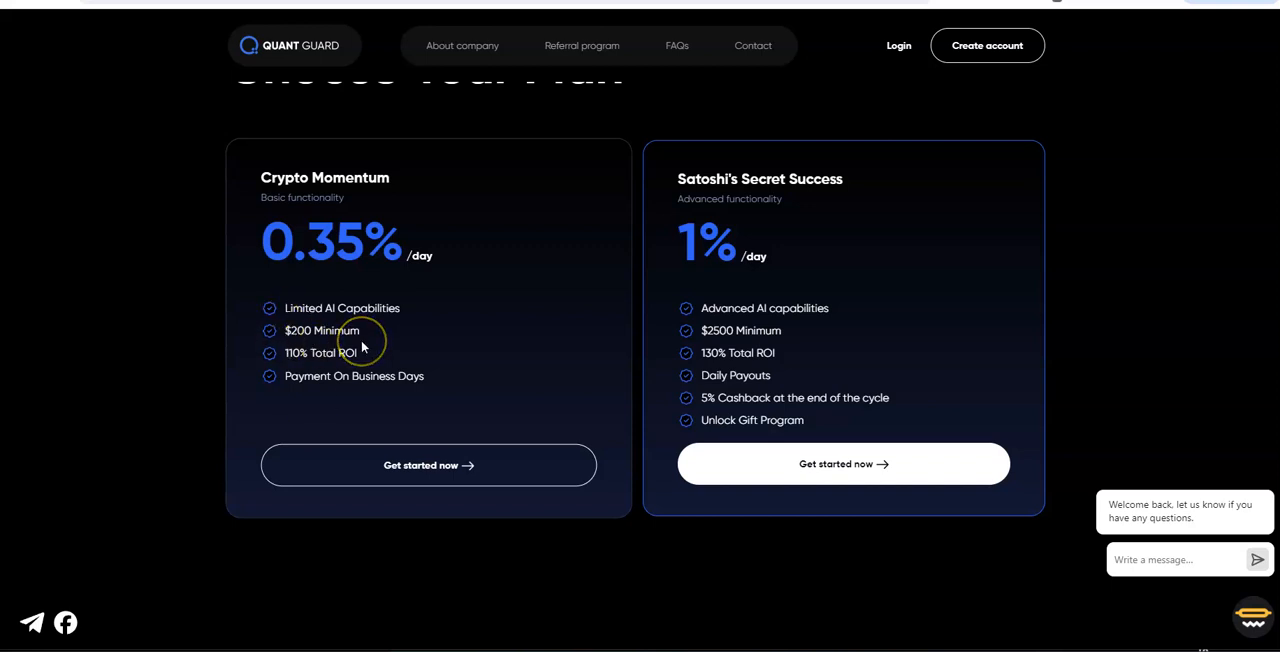
pyautogui.moveTo(624, 240)
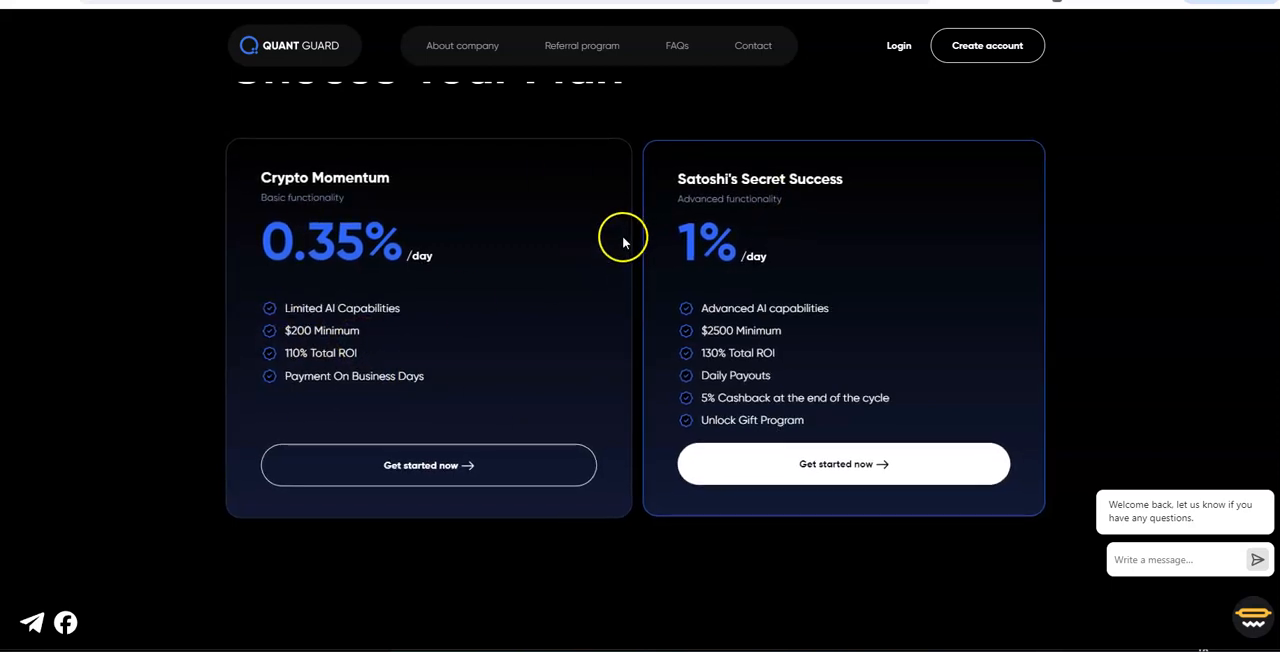
pyautogui.moveTo(426, 336)
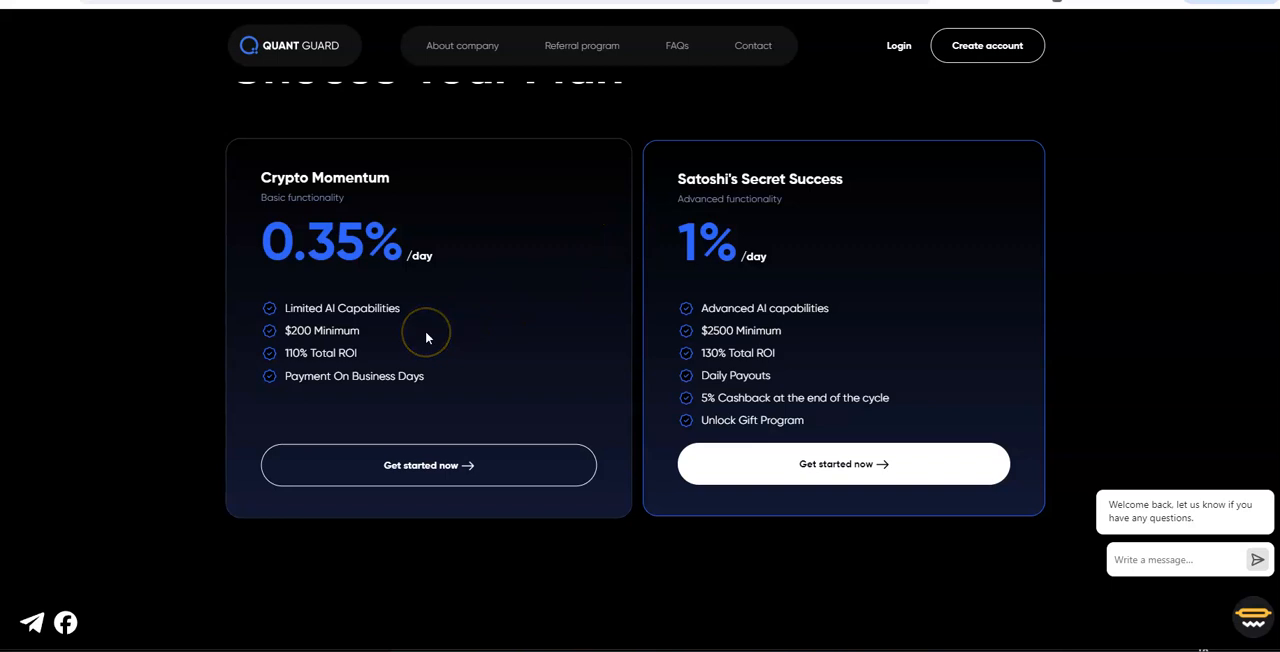
pyautogui.moveTo(396, 340)
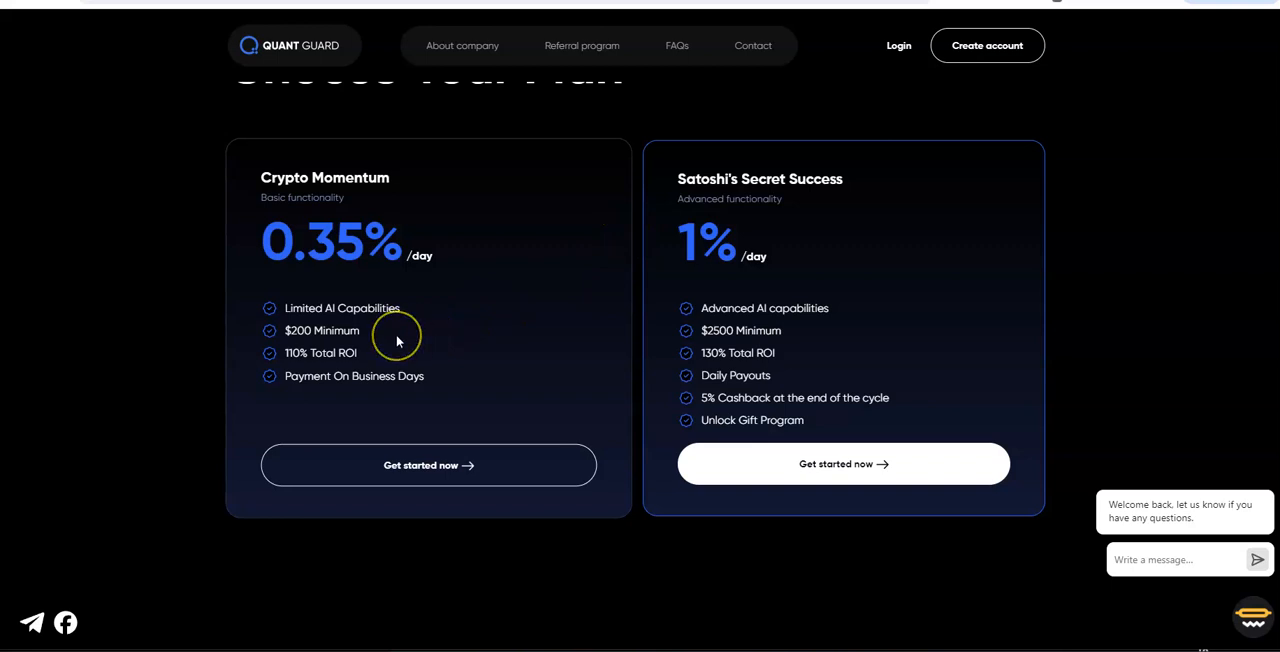
pyautogui.moveTo(396, 340)
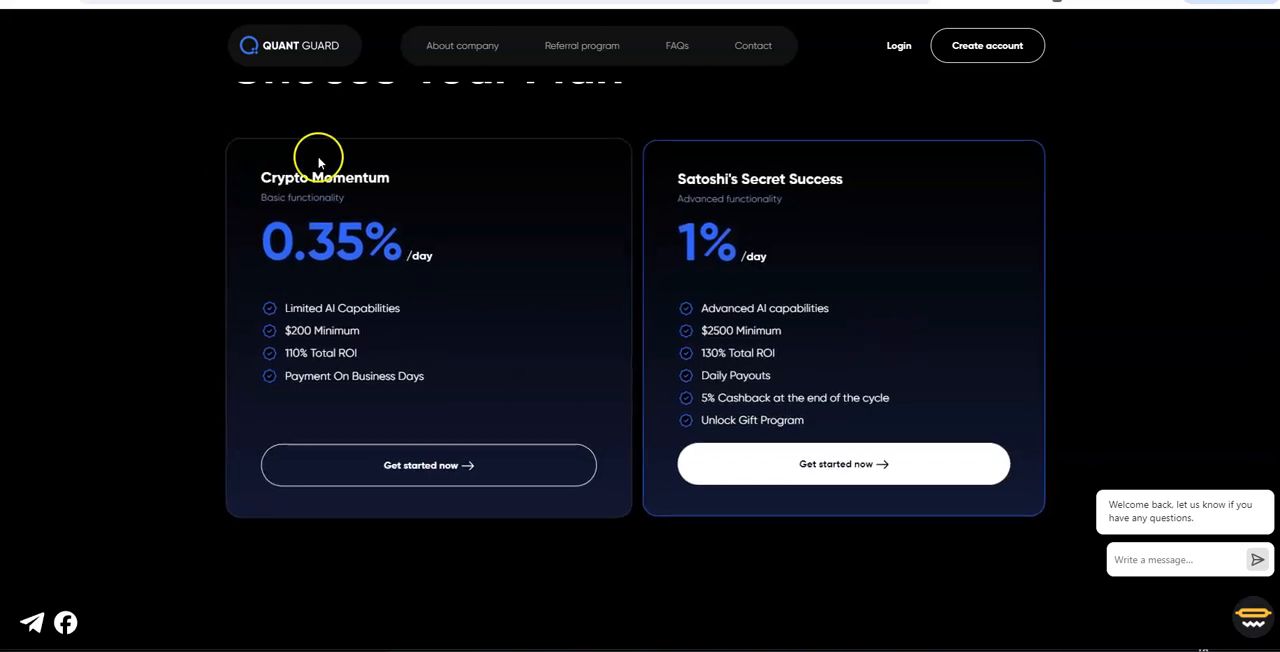
pyautogui.moveTo(448, 312)
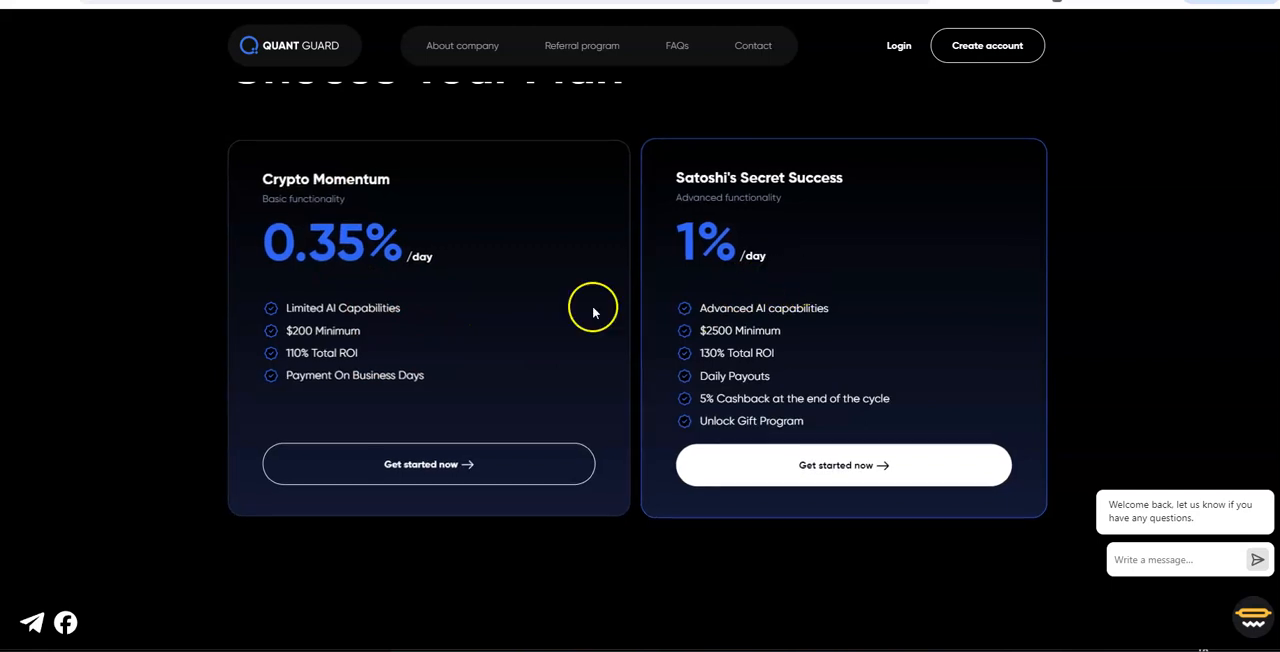
pyautogui.moveTo(744, 320)
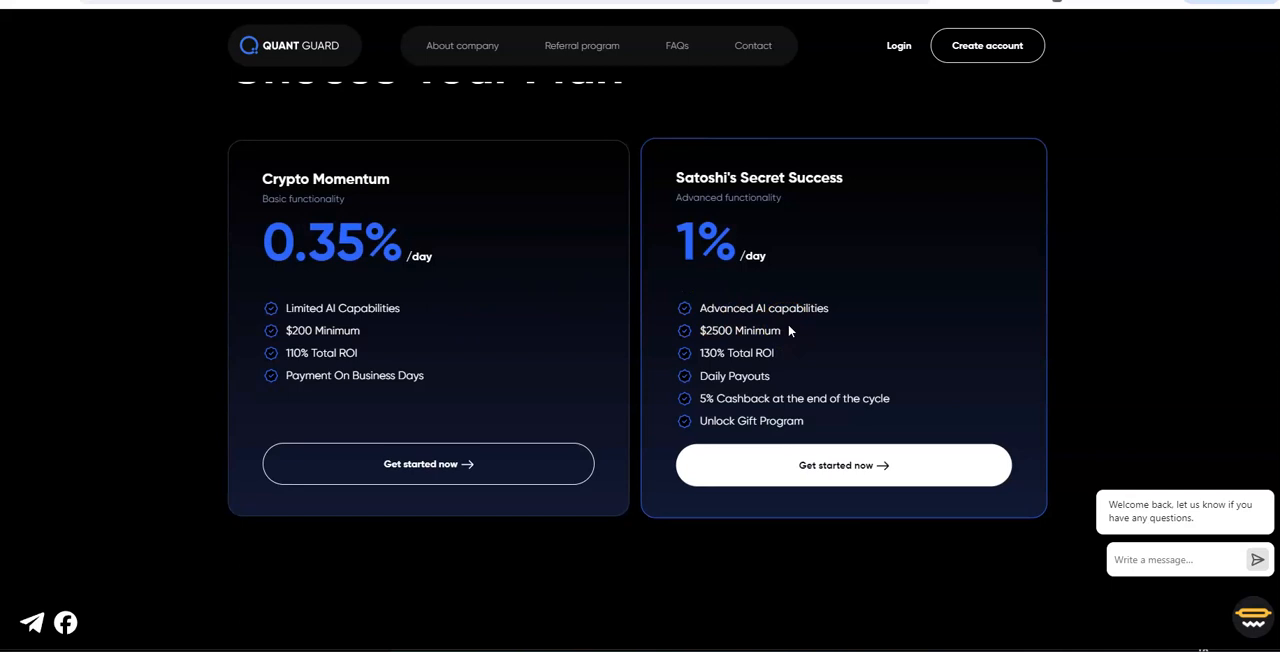
pyautogui.moveTo(748, 208)
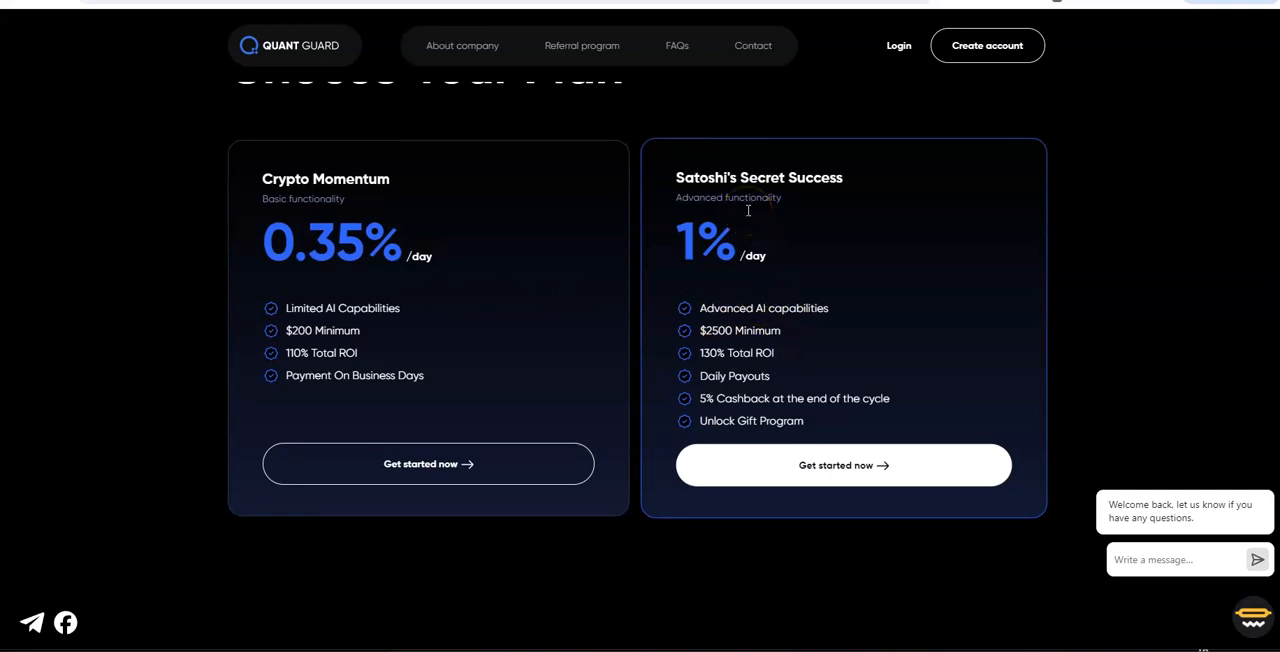
pyautogui.moveTo(820, 190)
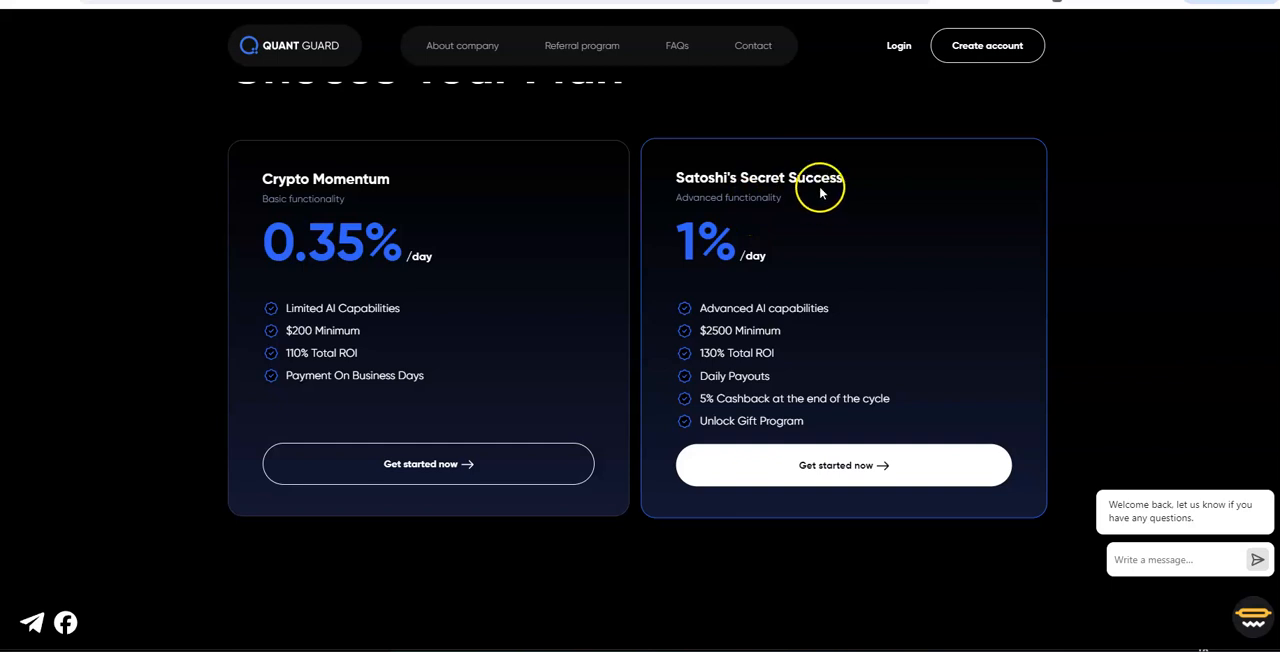
pyautogui.moveTo(784, 240)
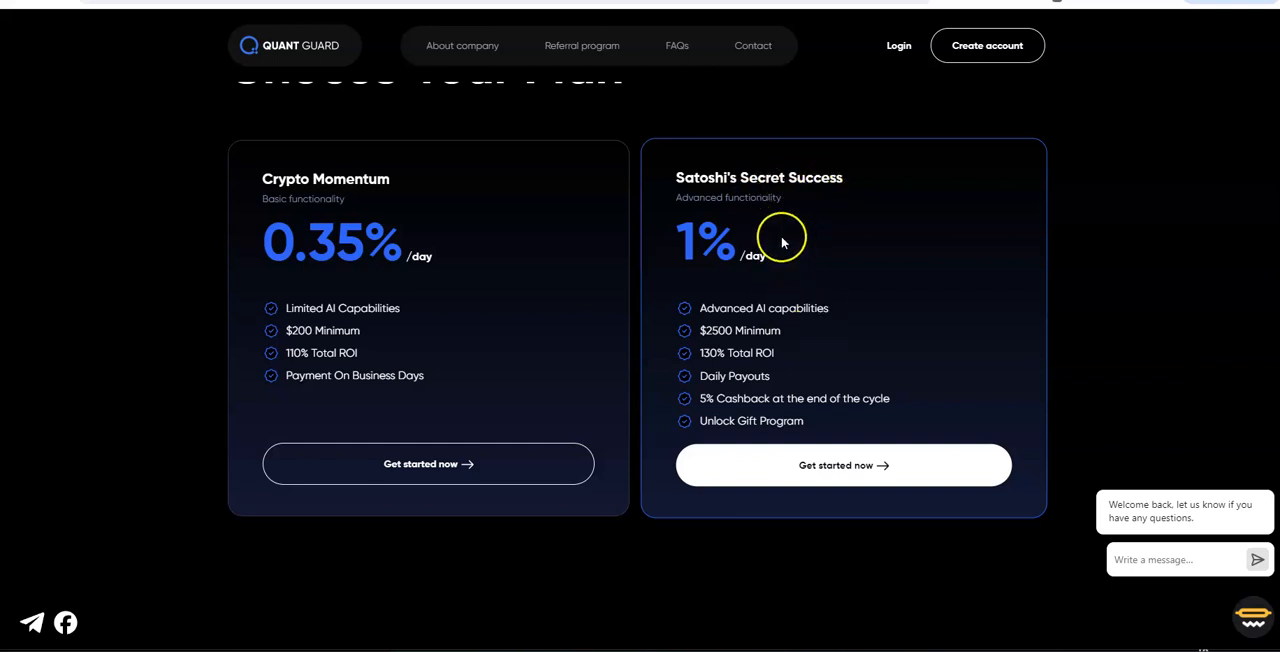
pyautogui.moveTo(824, 218)
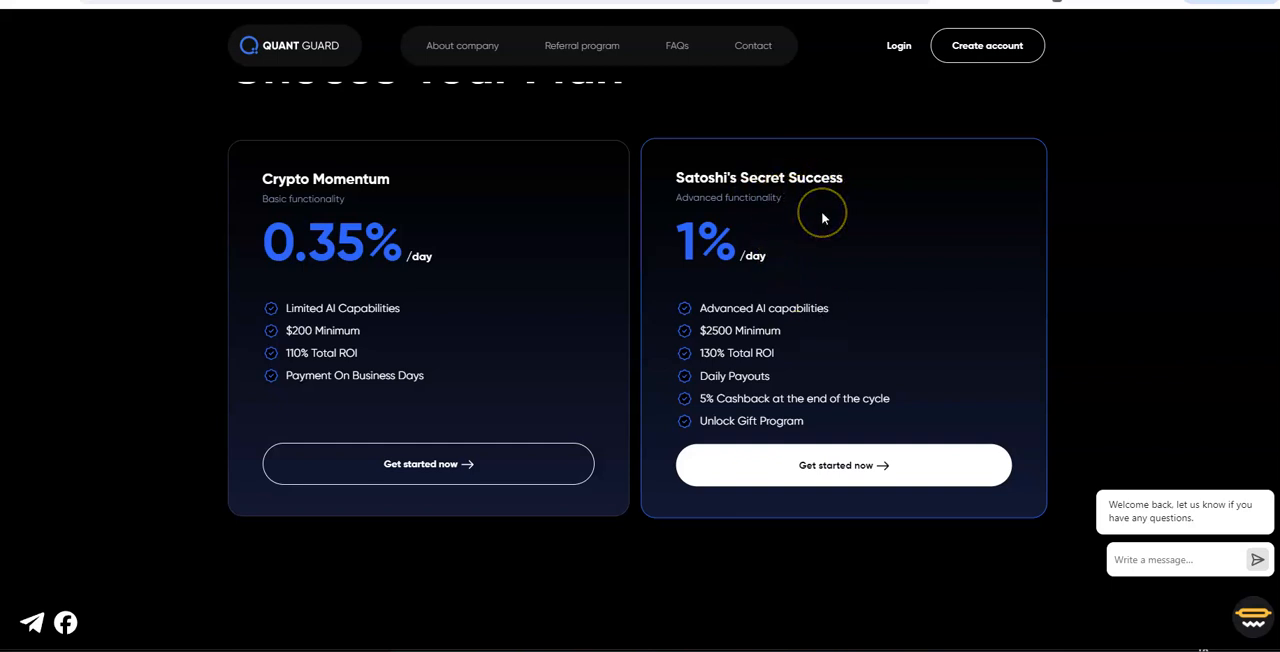
pyautogui.moveTo(824, 218)
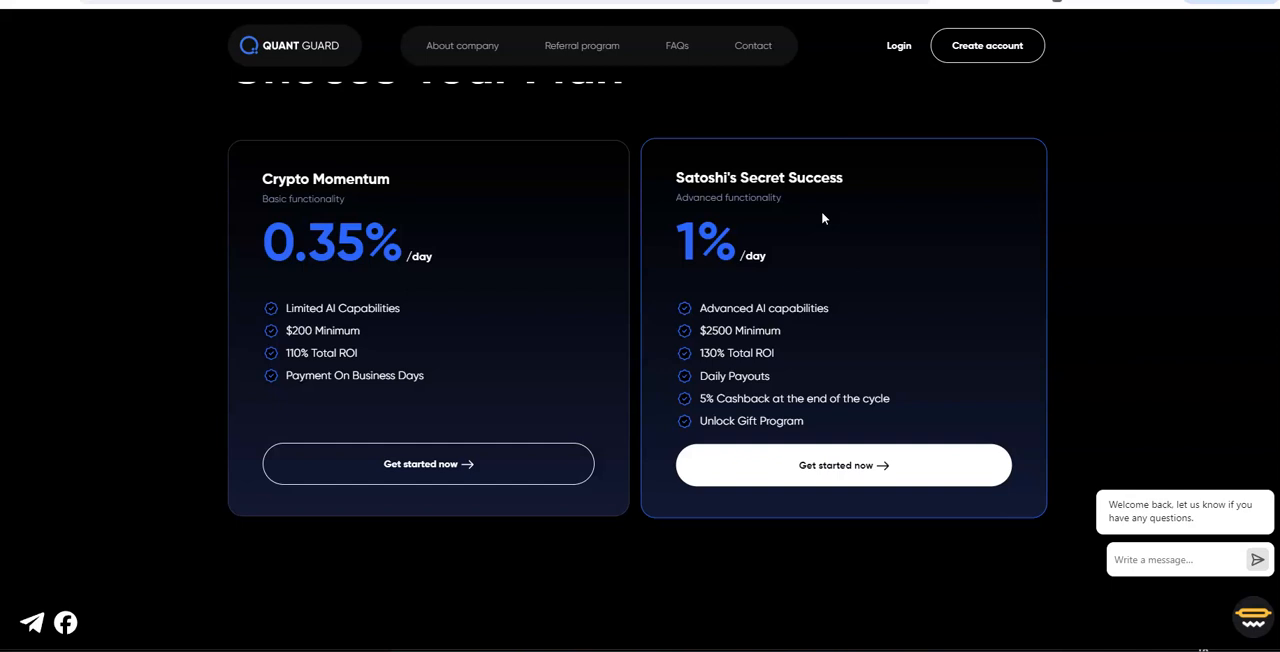
pyautogui.moveTo(696, 360)
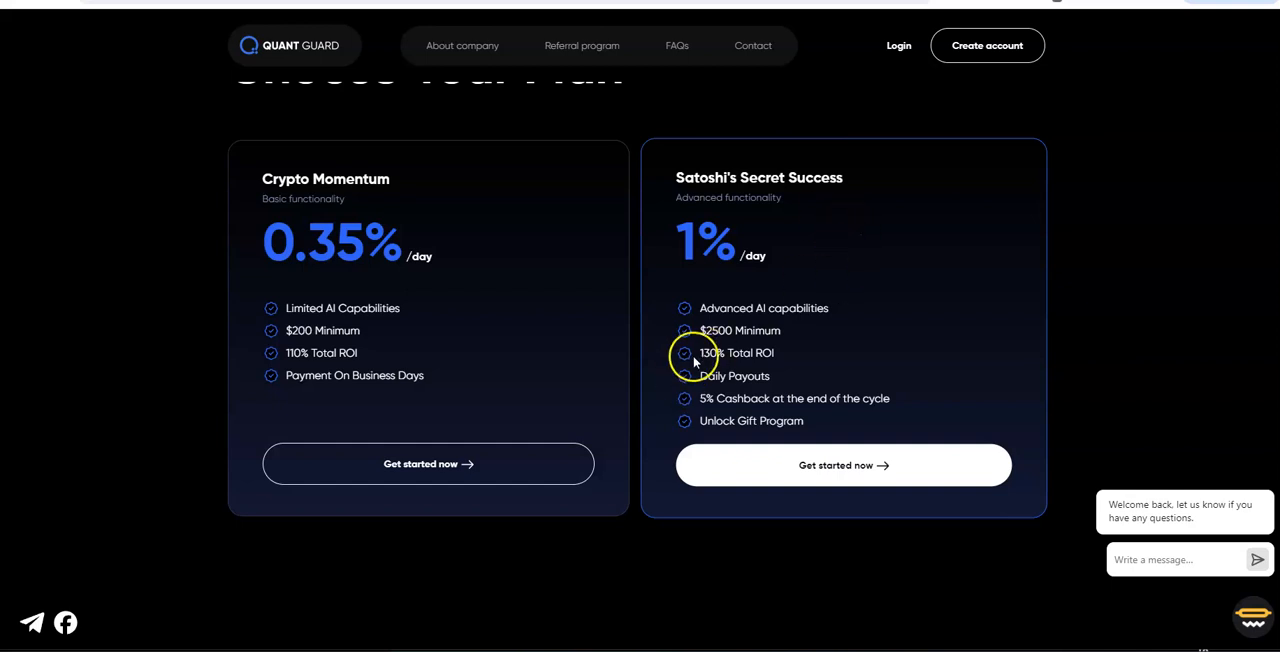
pyautogui.moveTo(728, 302)
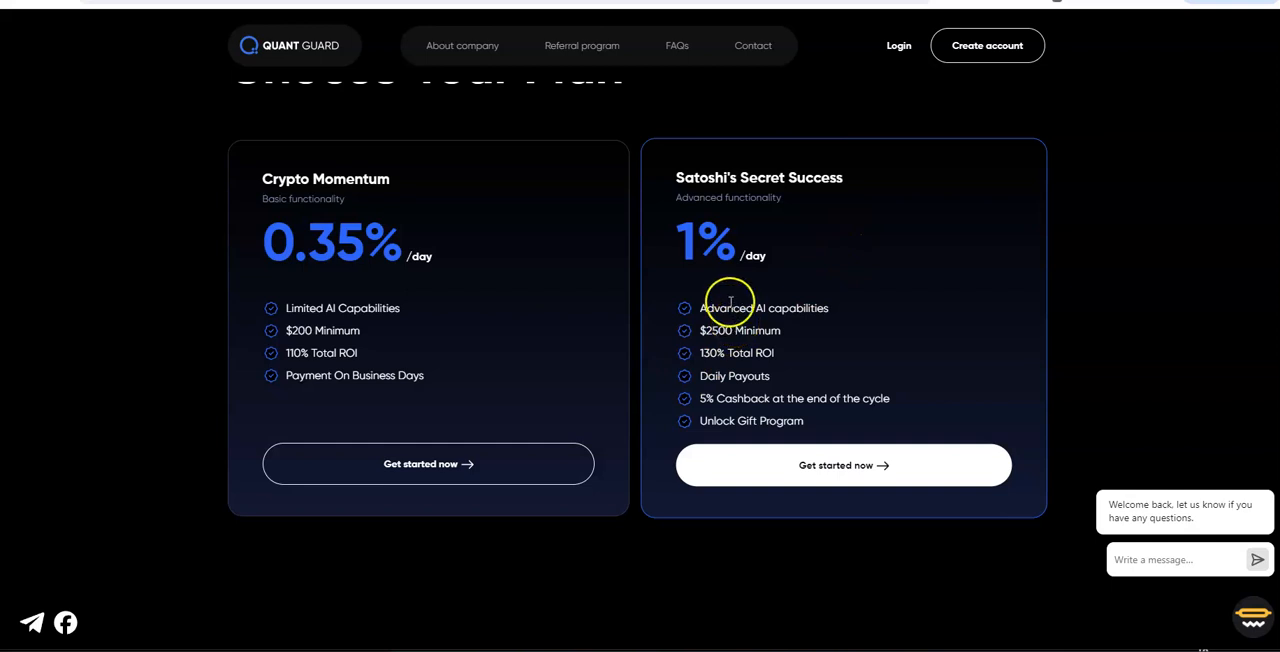
pyautogui.moveTo(740, 346)
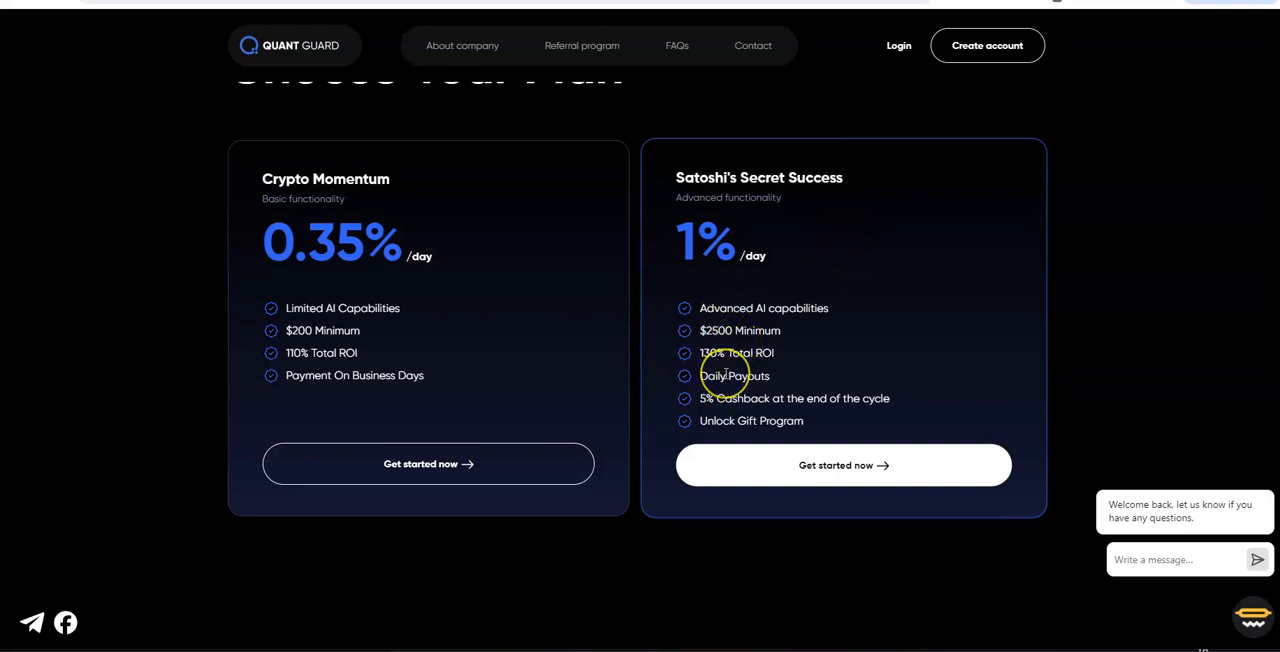
pyautogui.moveTo(730, 376)
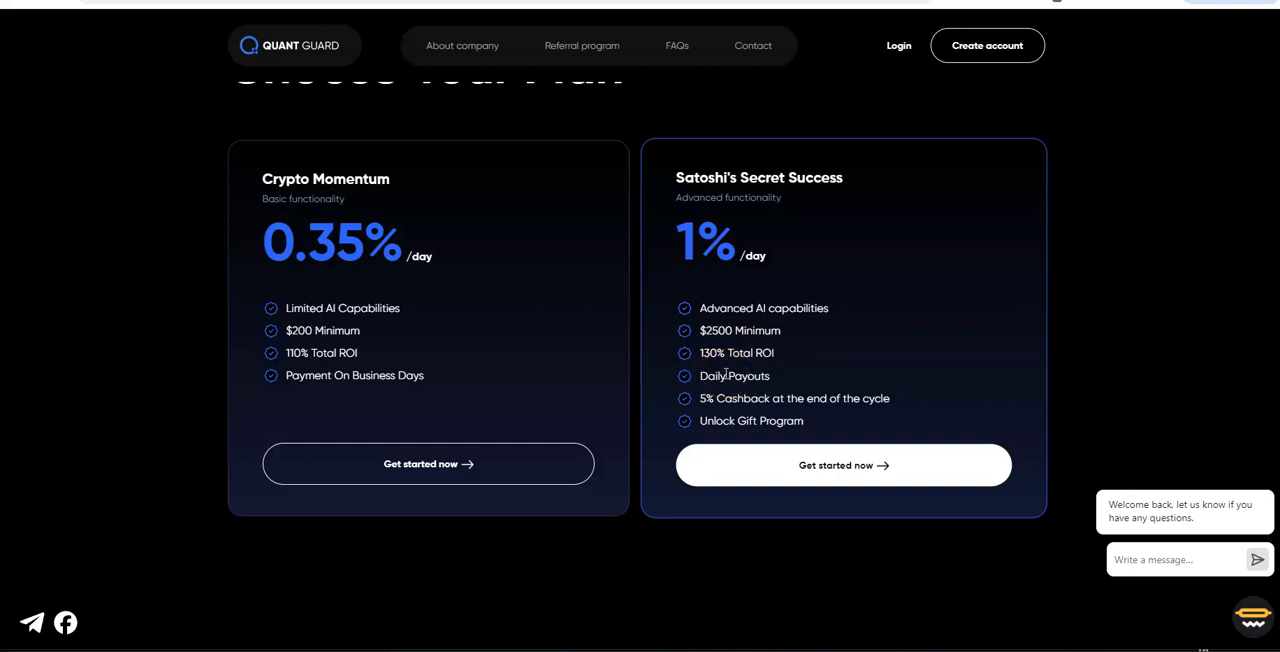
pyautogui.moveTo(742, 418)
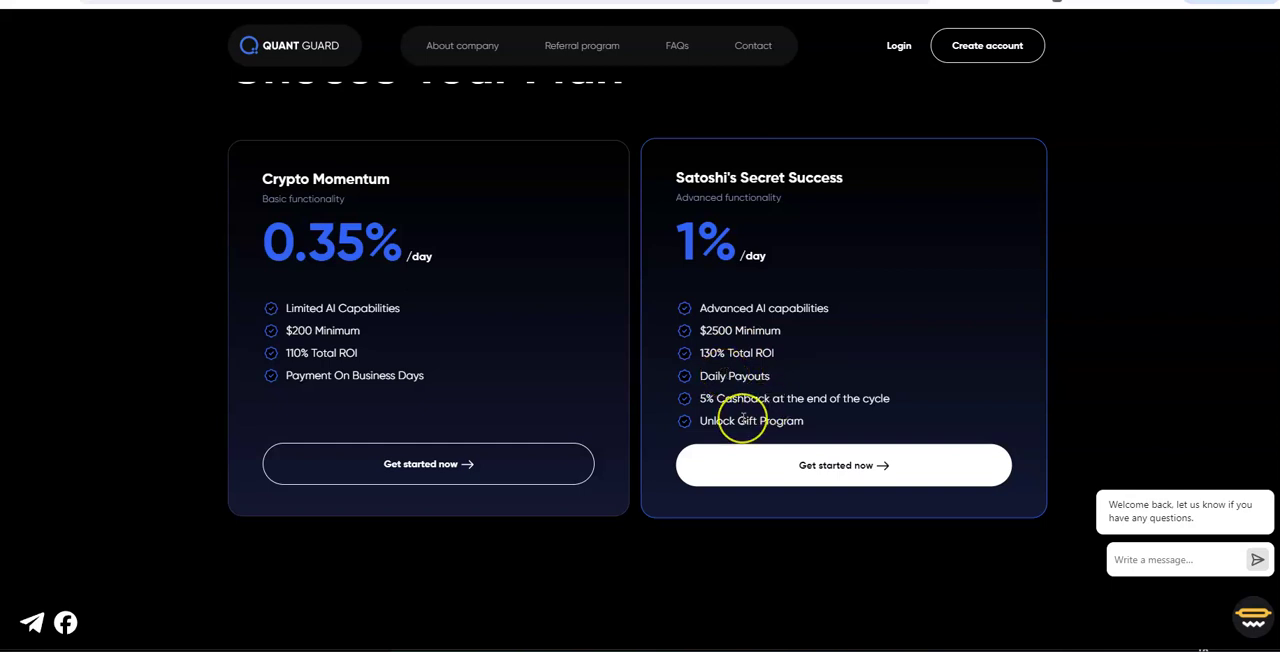
pyautogui.moveTo(742, 420)
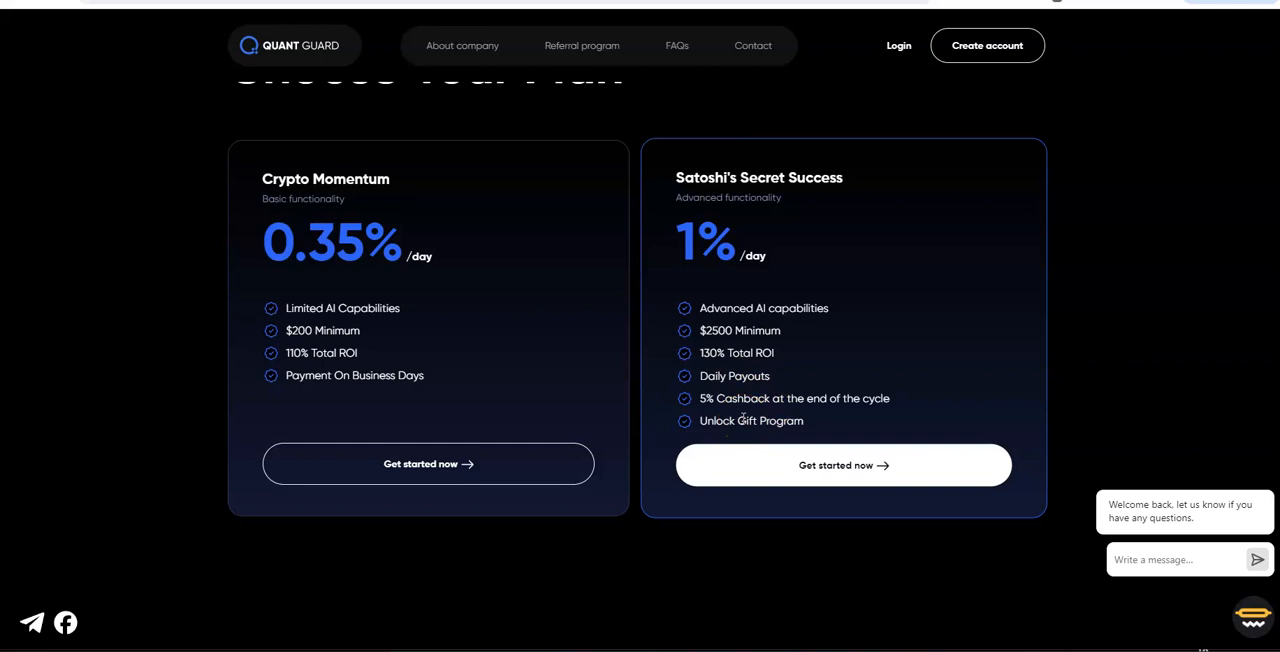
pyautogui.moveTo(1020, 352)
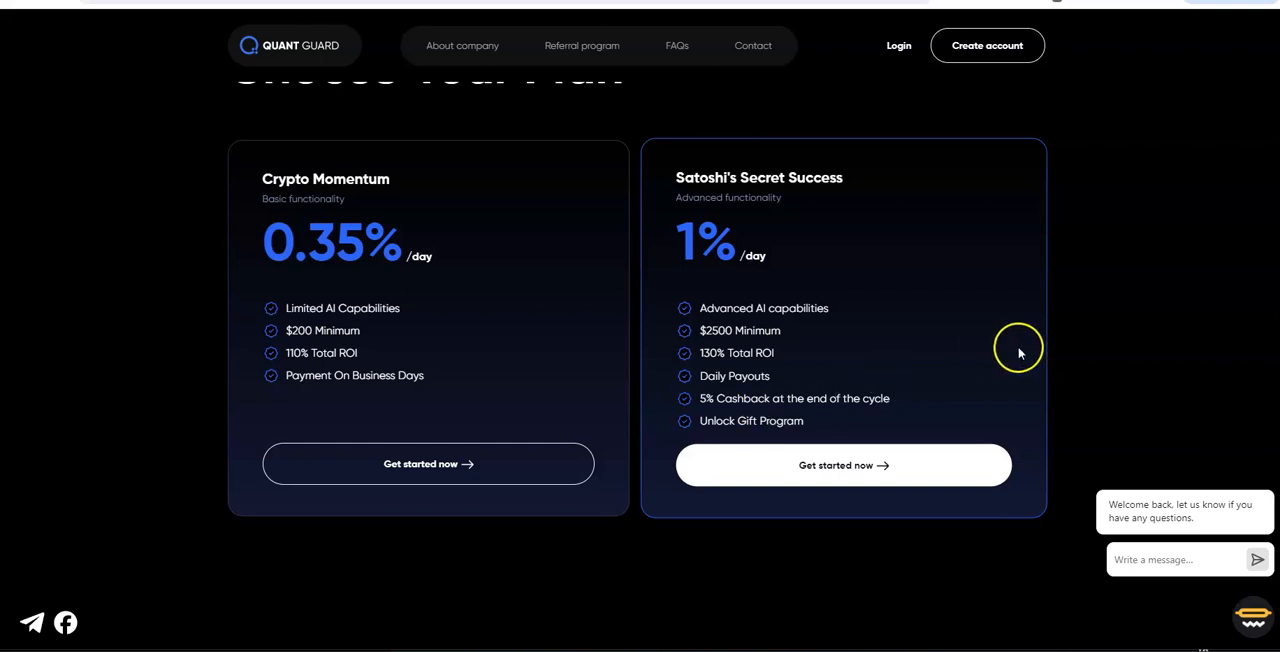
pyautogui.click(582, 44)
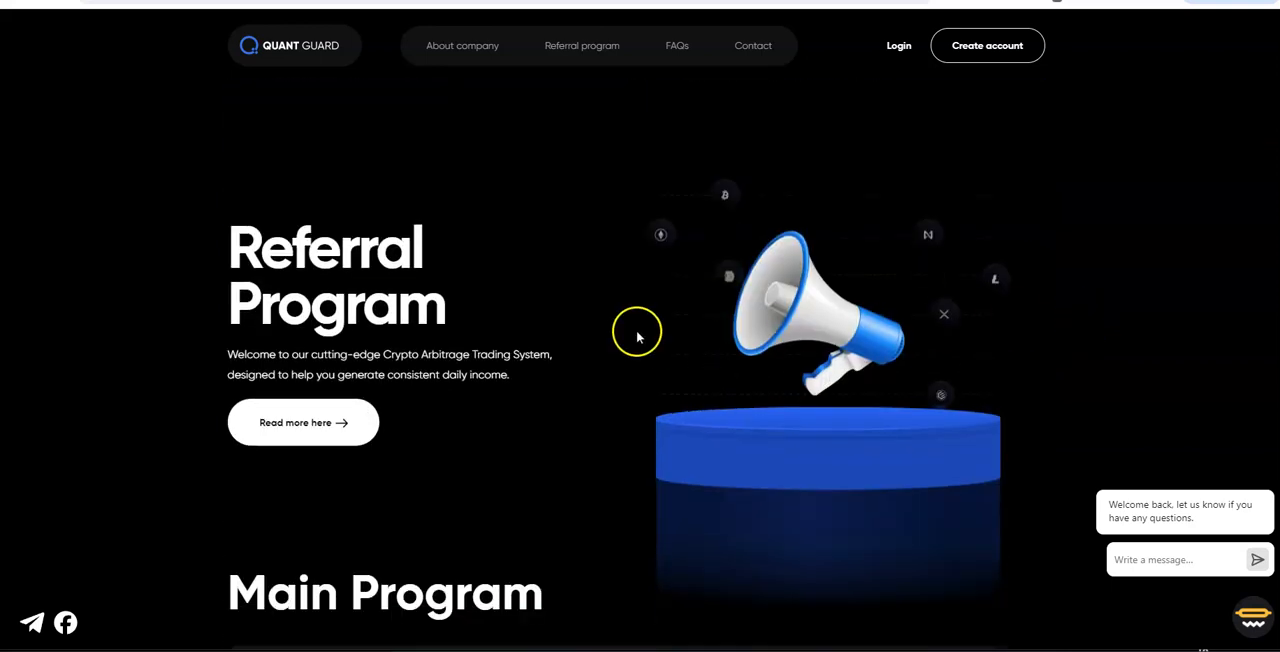
pyautogui.scroll(-3)
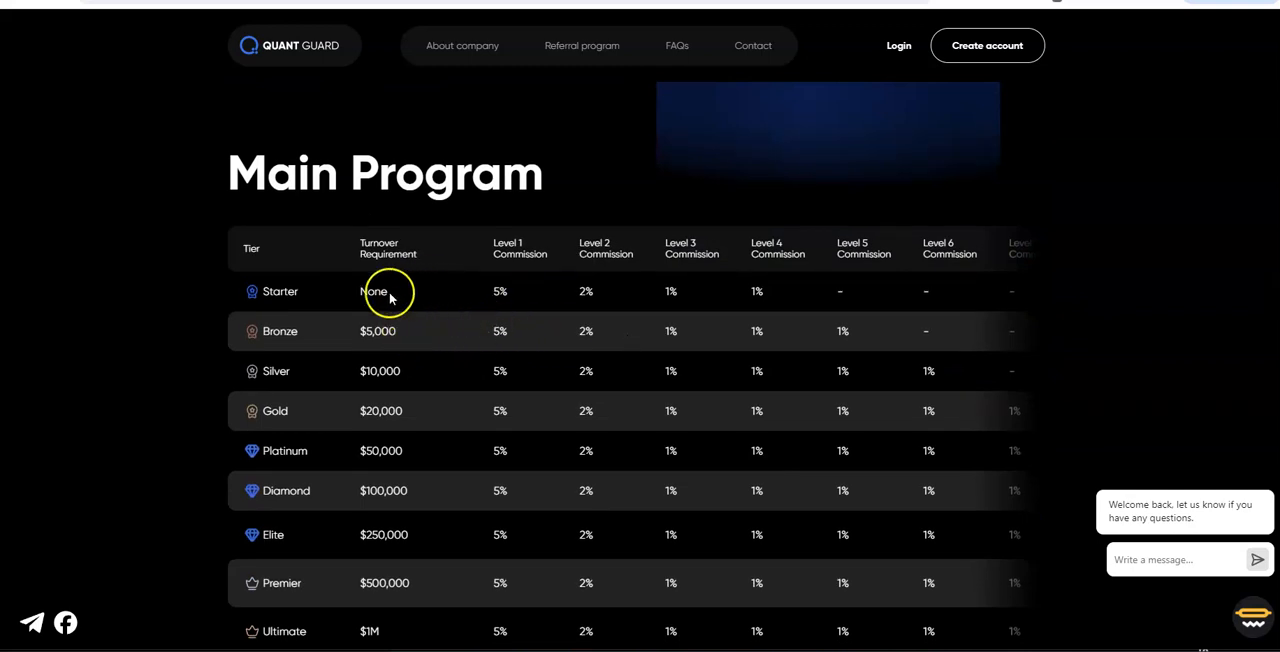
pyautogui.moveTo(350, 316)
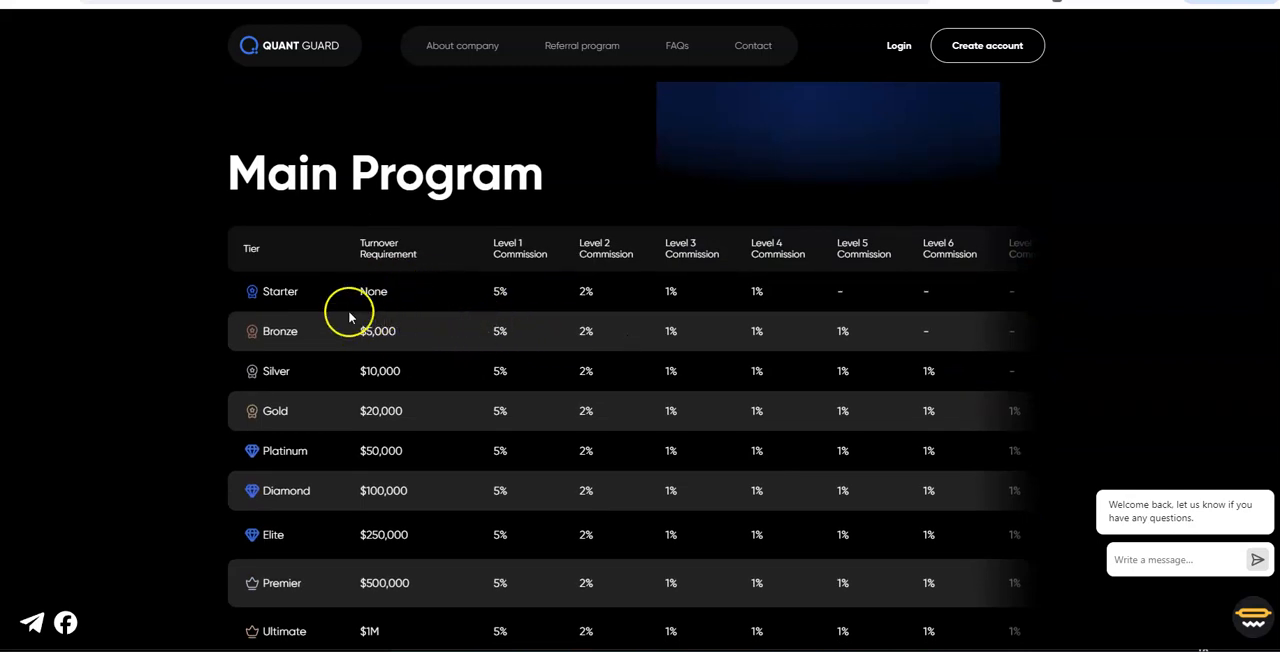
pyautogui.moveTo(374, 292)
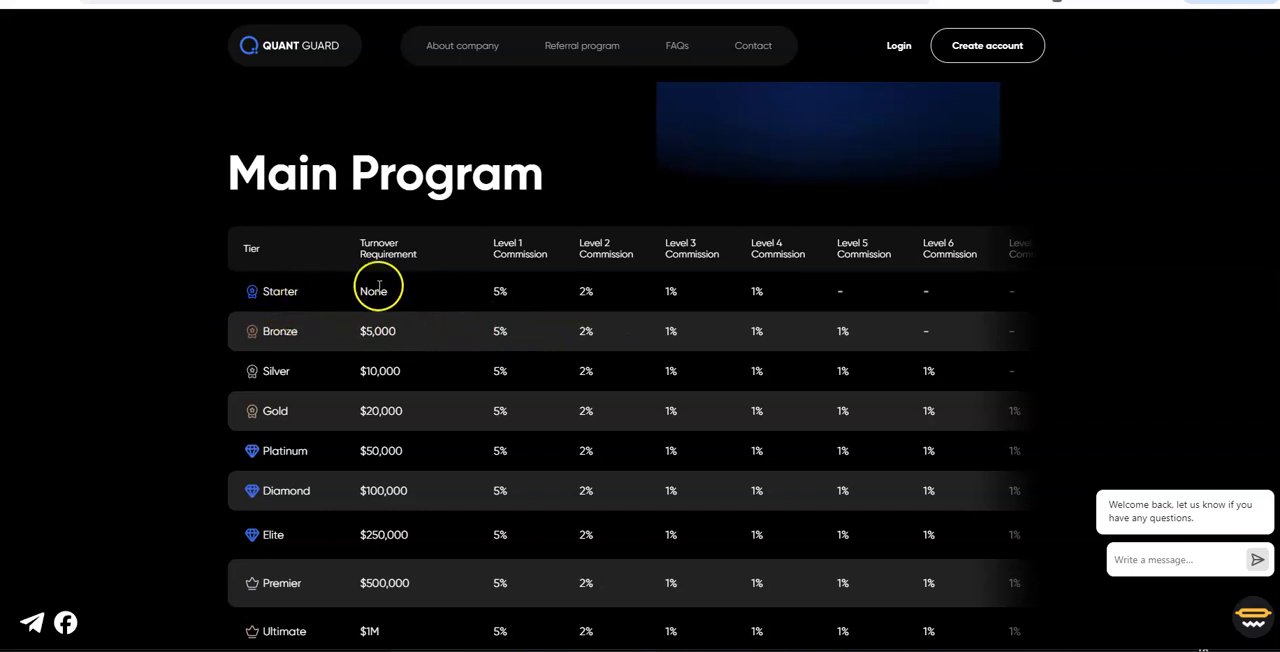
pyautogui.moveTo(790, 284)
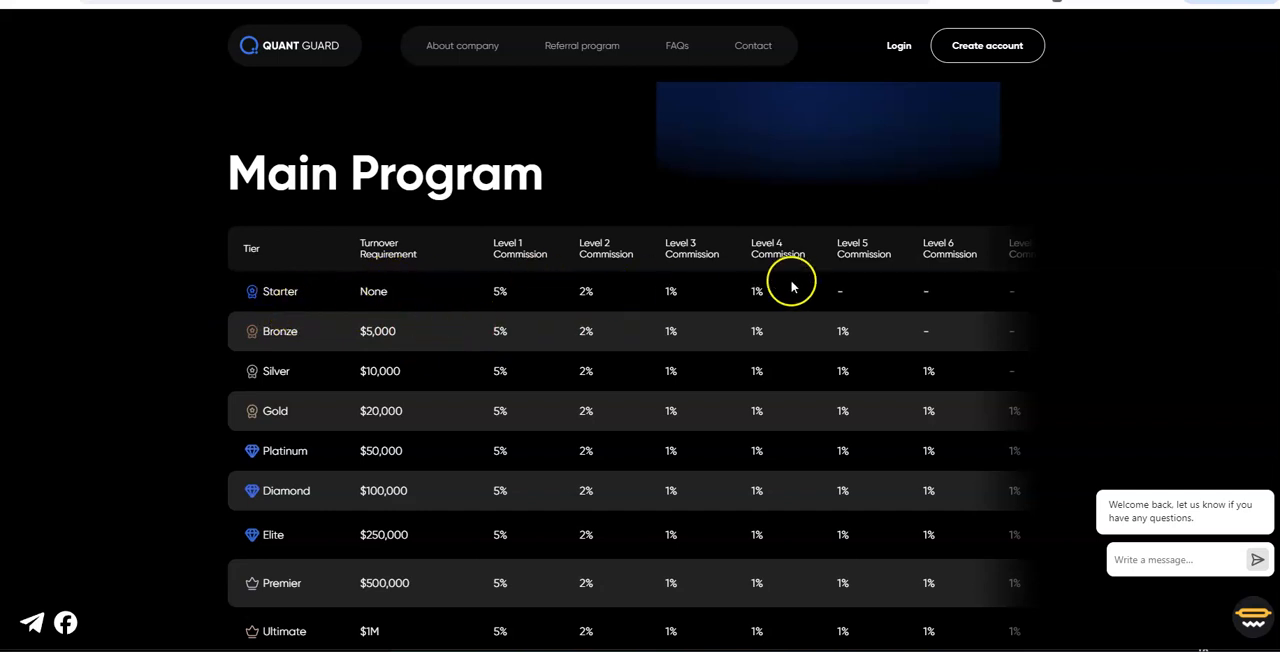
pyautogui.moveTo(710, 252)
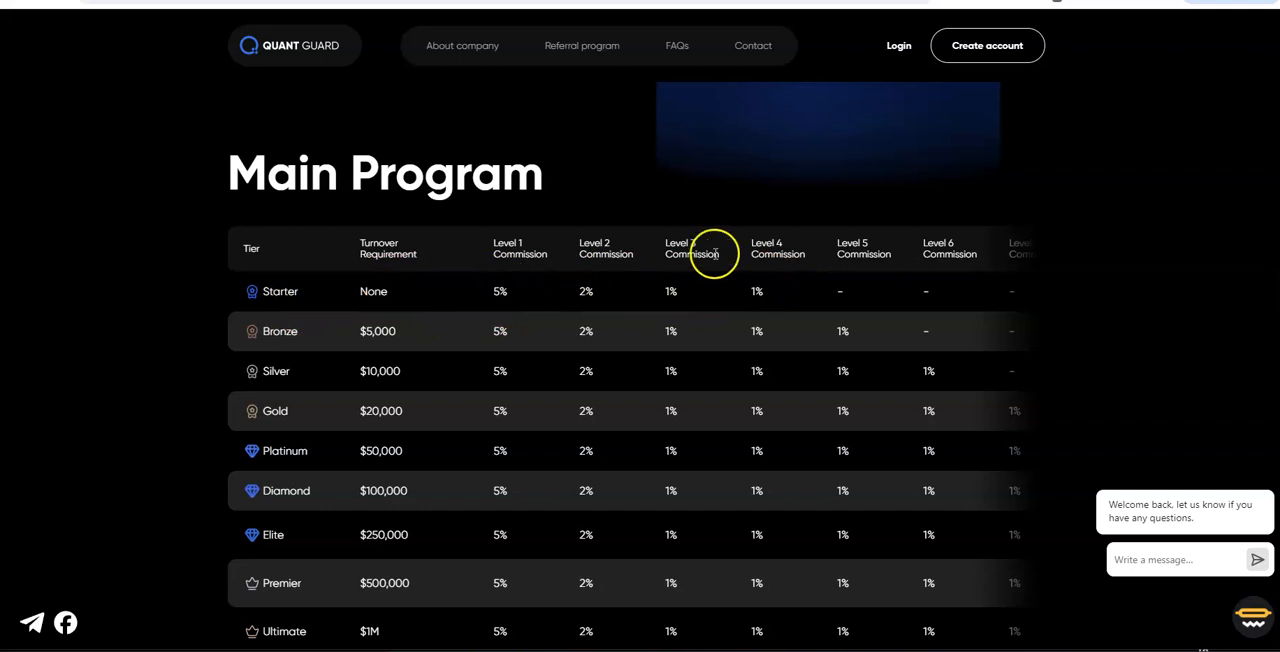
pyautogui.moveTo(464, 302)
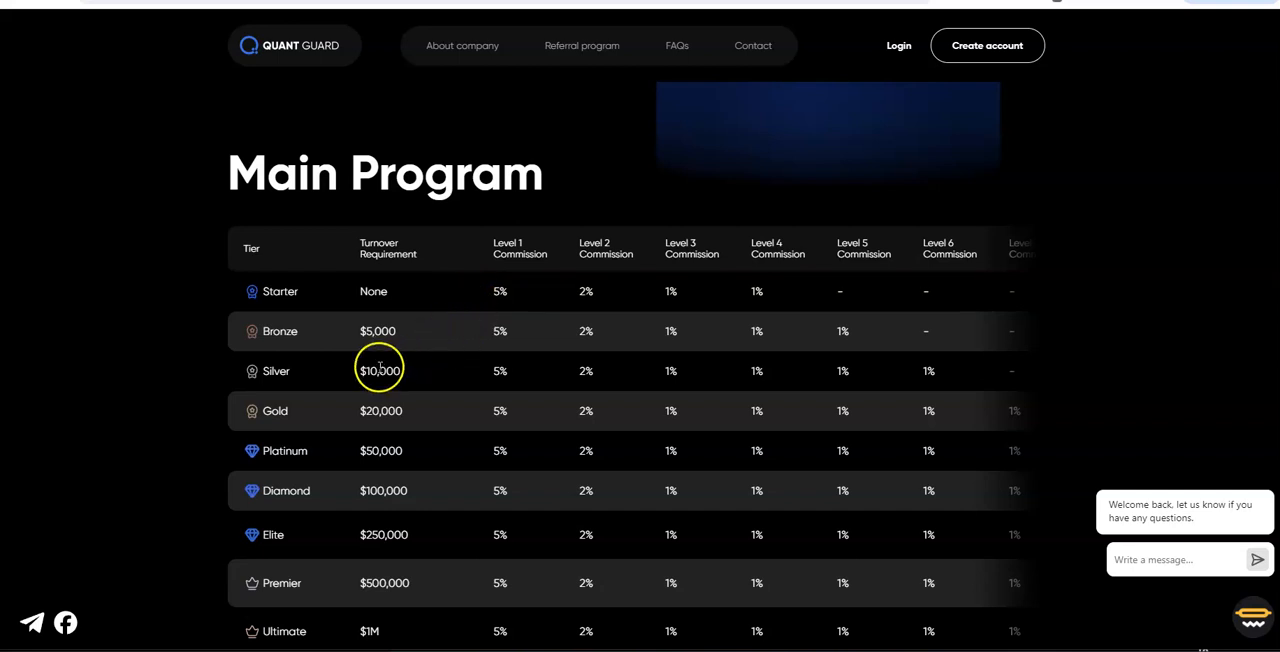
pyautogui.moveTo(870, 332)
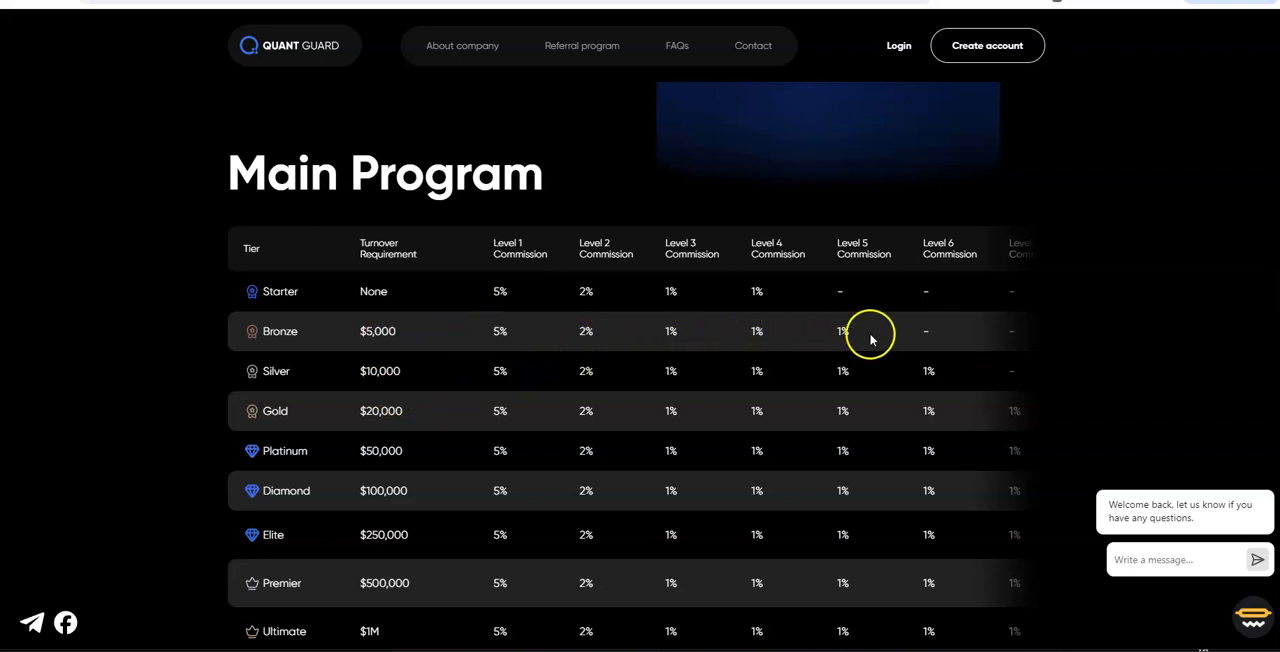
pyautogui.moveTo(864, 328)
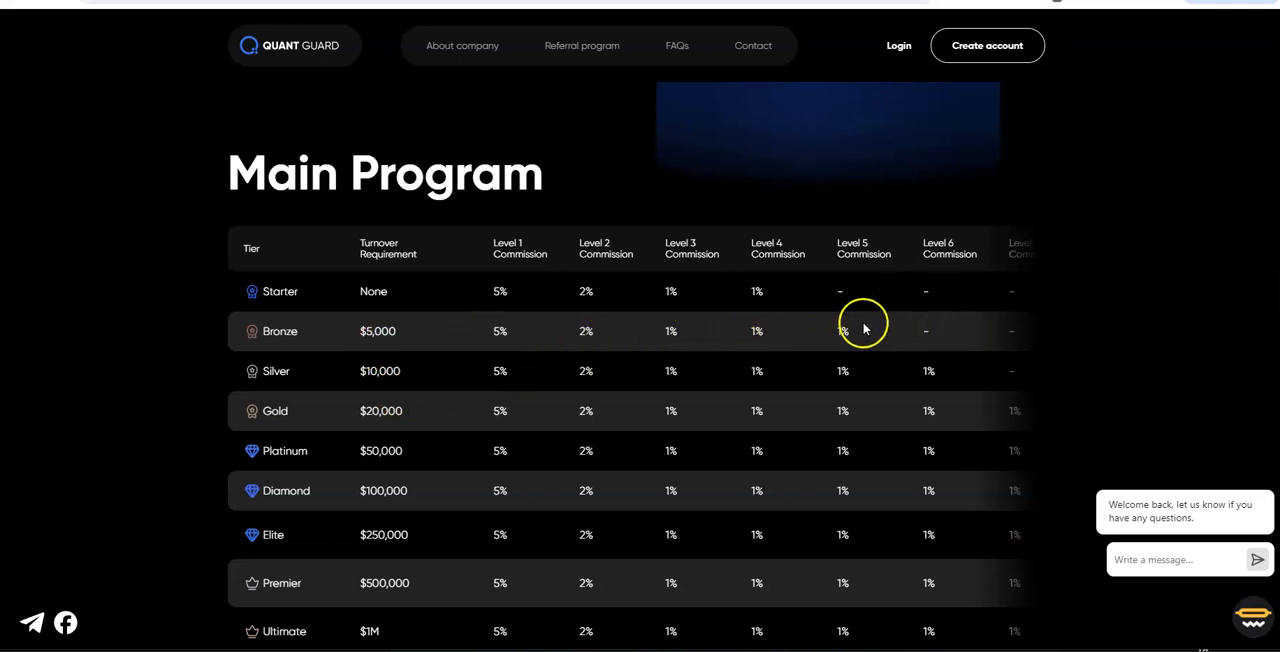
pyautogui.moveTo(840, 444)
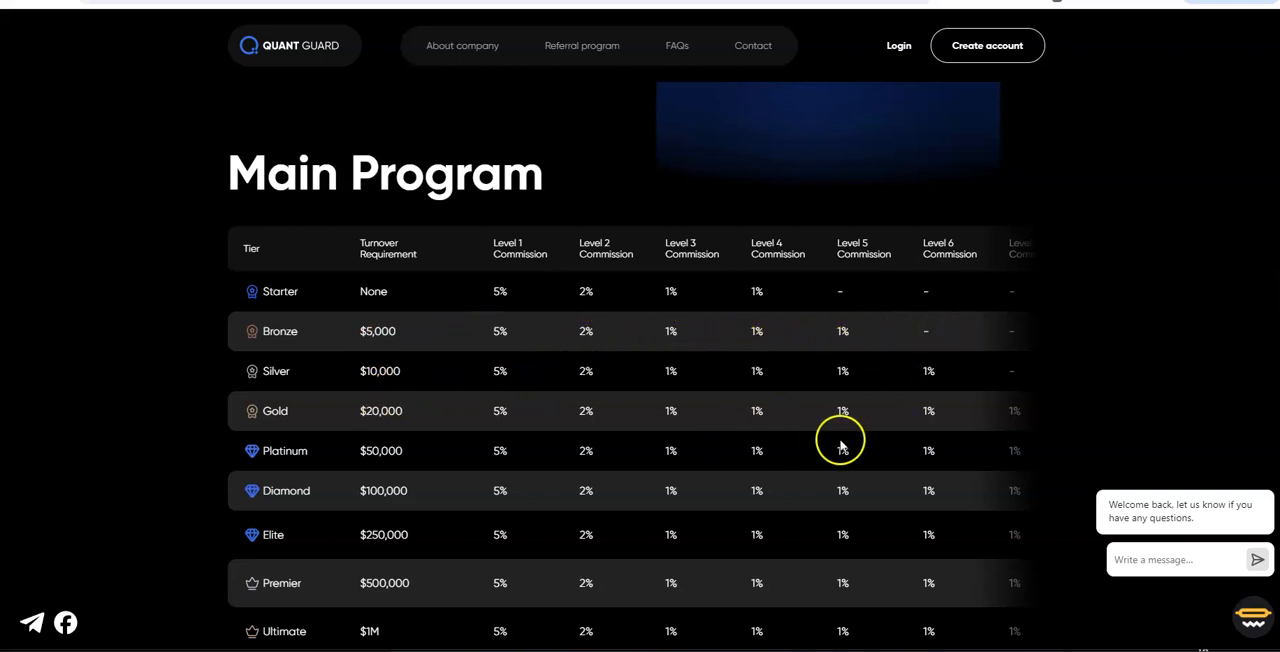
# Slide the Main Program table fully right to show the Total Commission and One-time Reward columns.
pyautogui.scroll(-3)
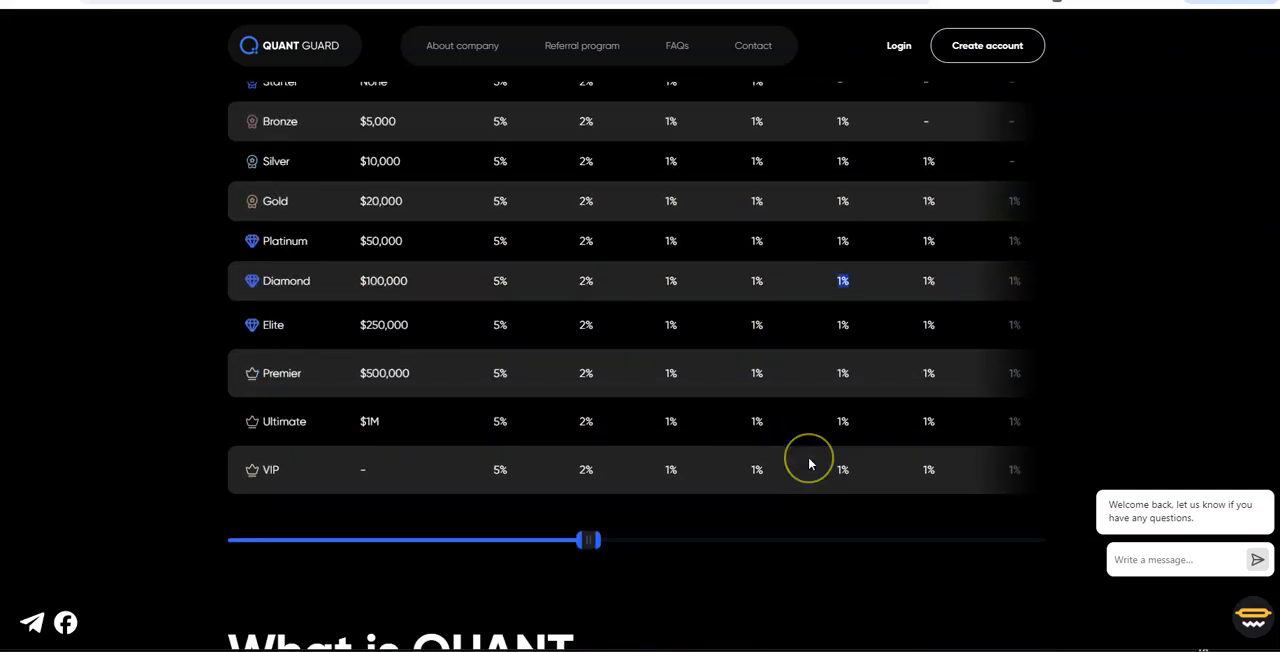
pyautogui.moveTo(588, 540); pyautogui.dragTo(730, 538)
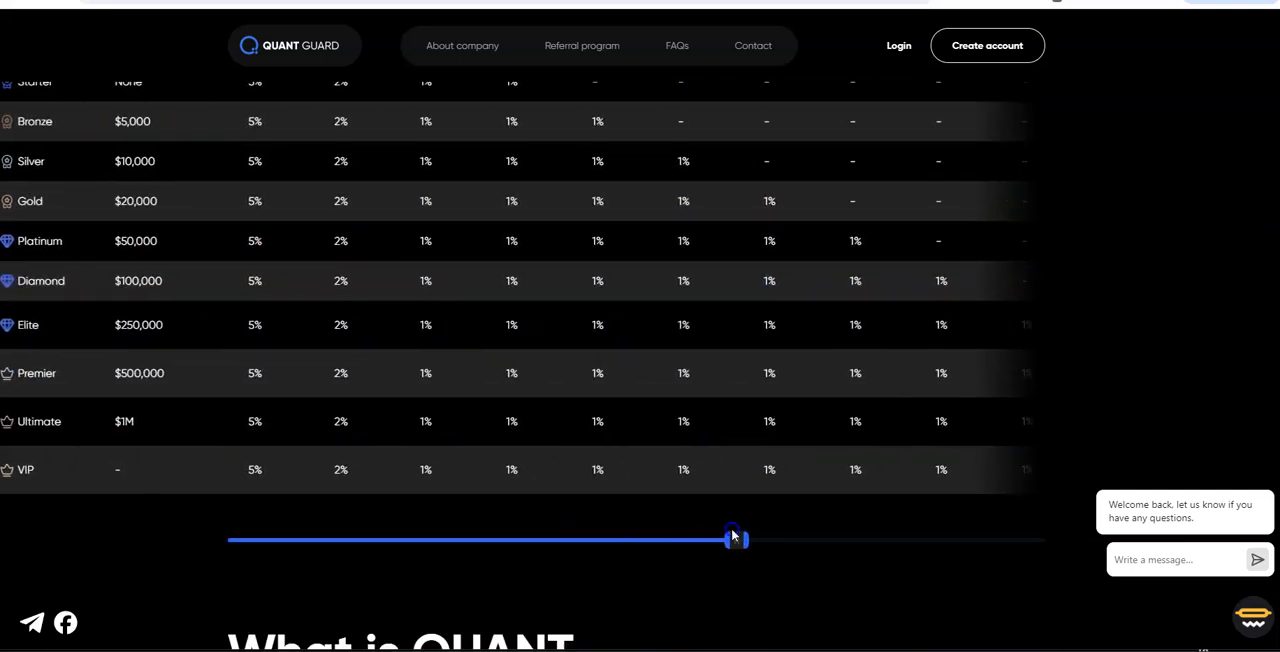
pyautogui.moveTo(736, 540); pyautogui.dragTo(590, 540)
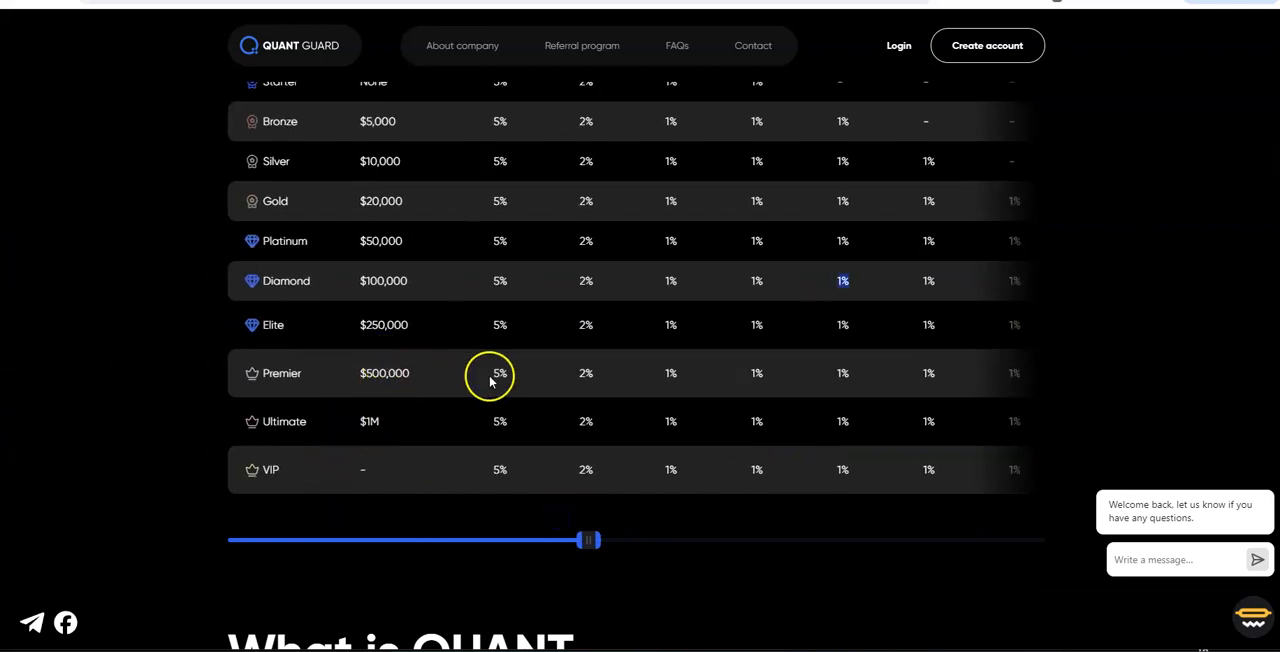
pyautogui.moveTo(624, 528)
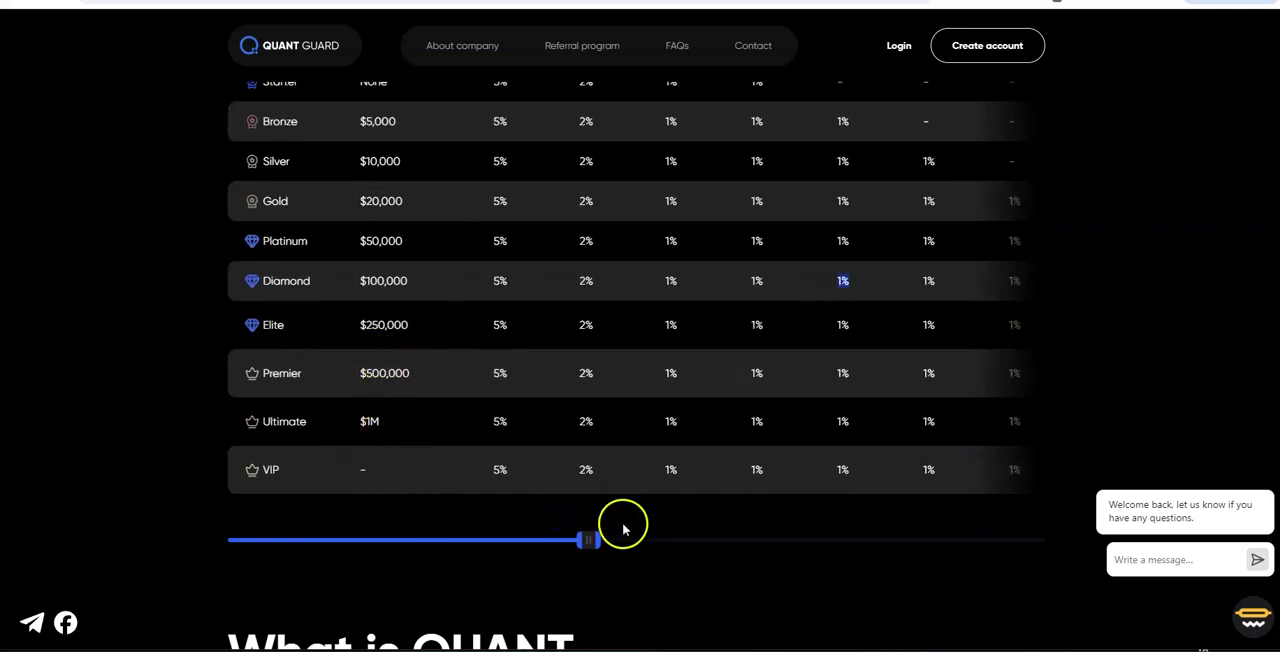
pyautogui.moveTo(588, 540); pyautogui.dragTo(960, 540)
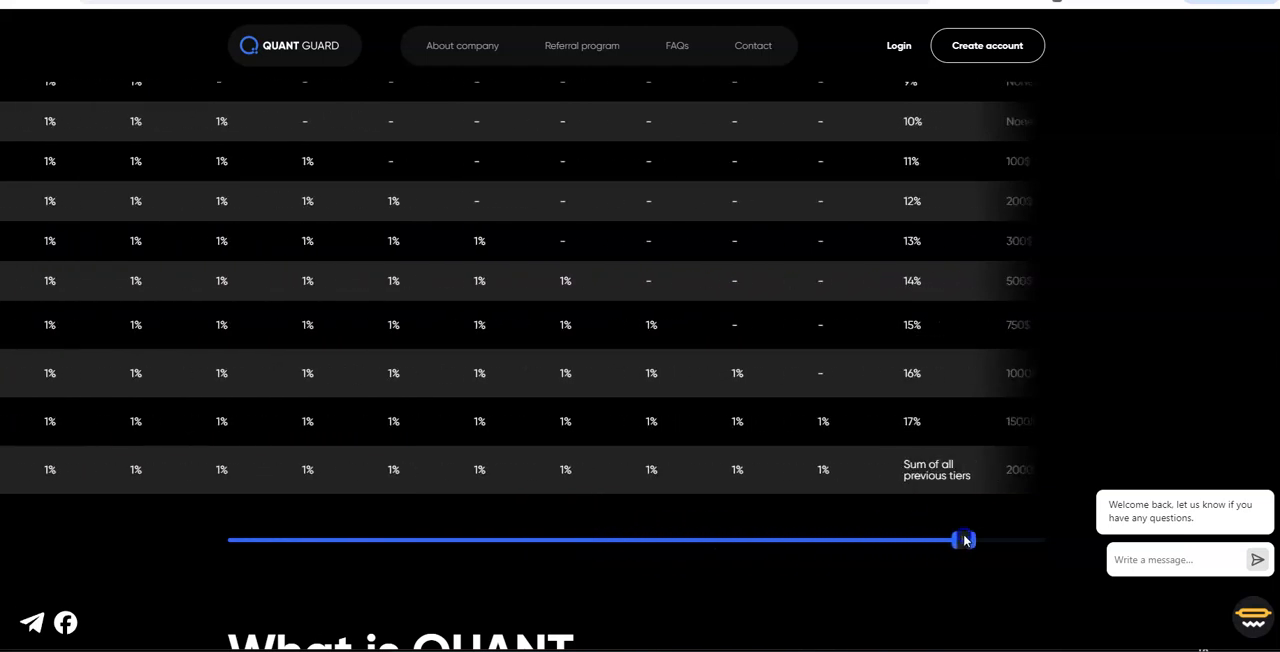
pyautogui.moveTo(960, 540); pyautogui.dragTo(1036, 540)
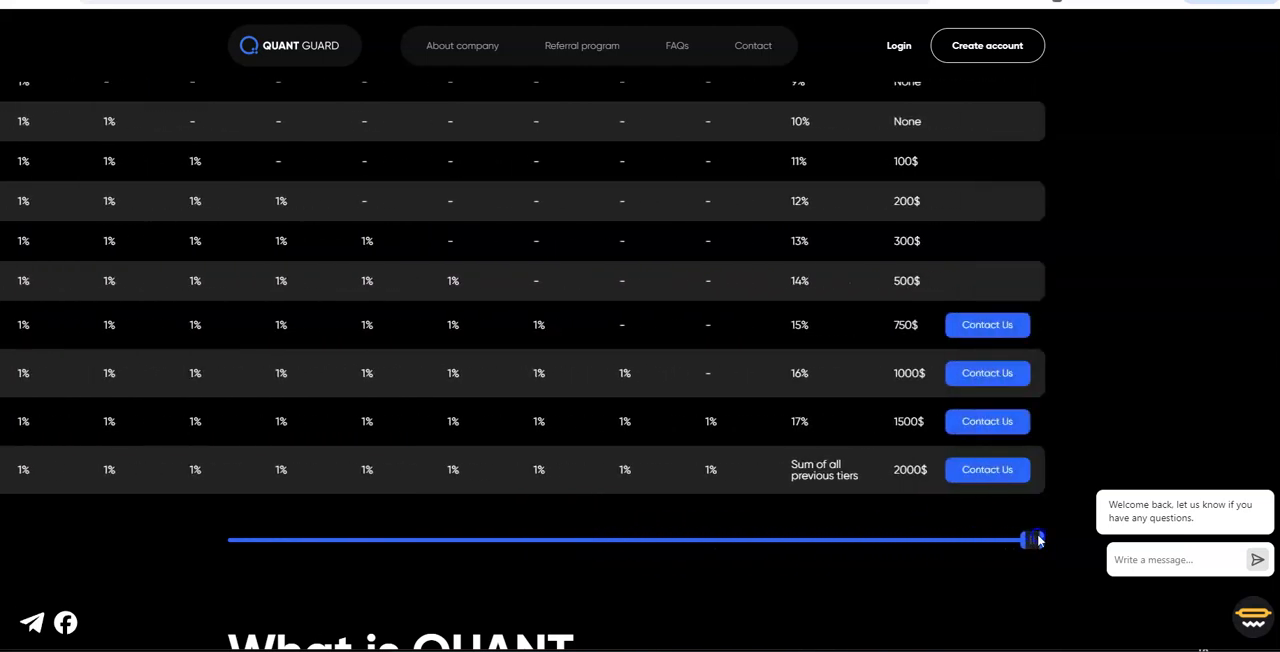
pyautogui.scroll(3)
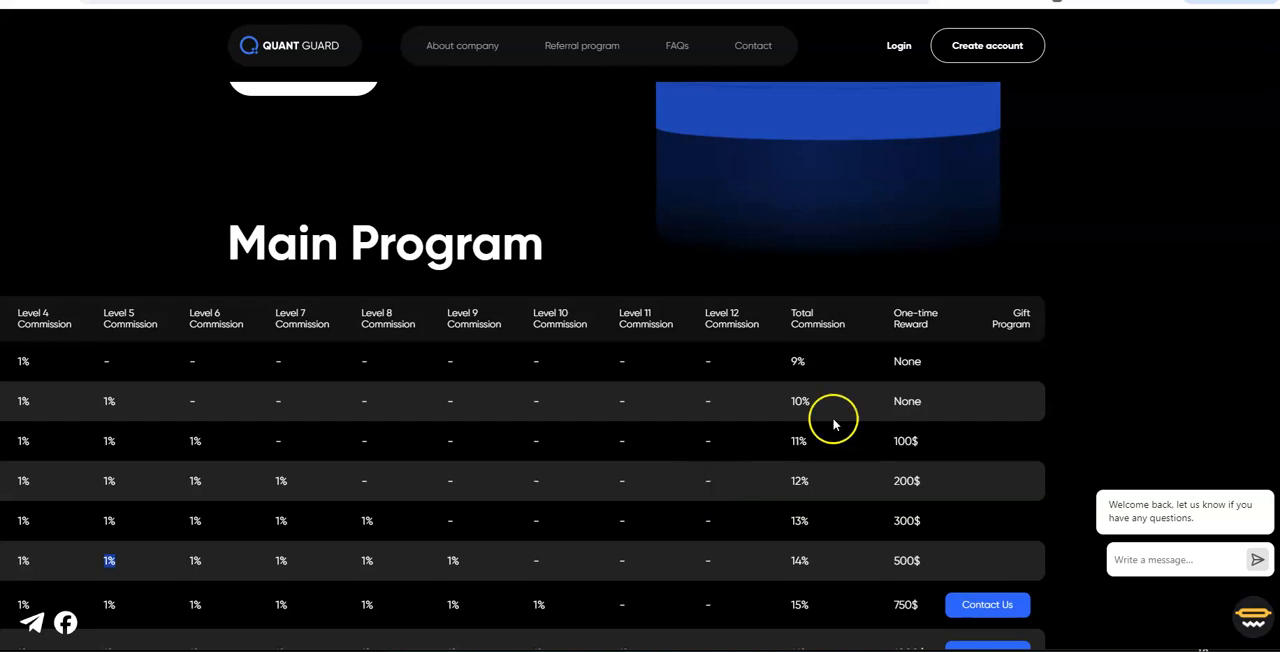
pyautogui.moveTo(790, 468)
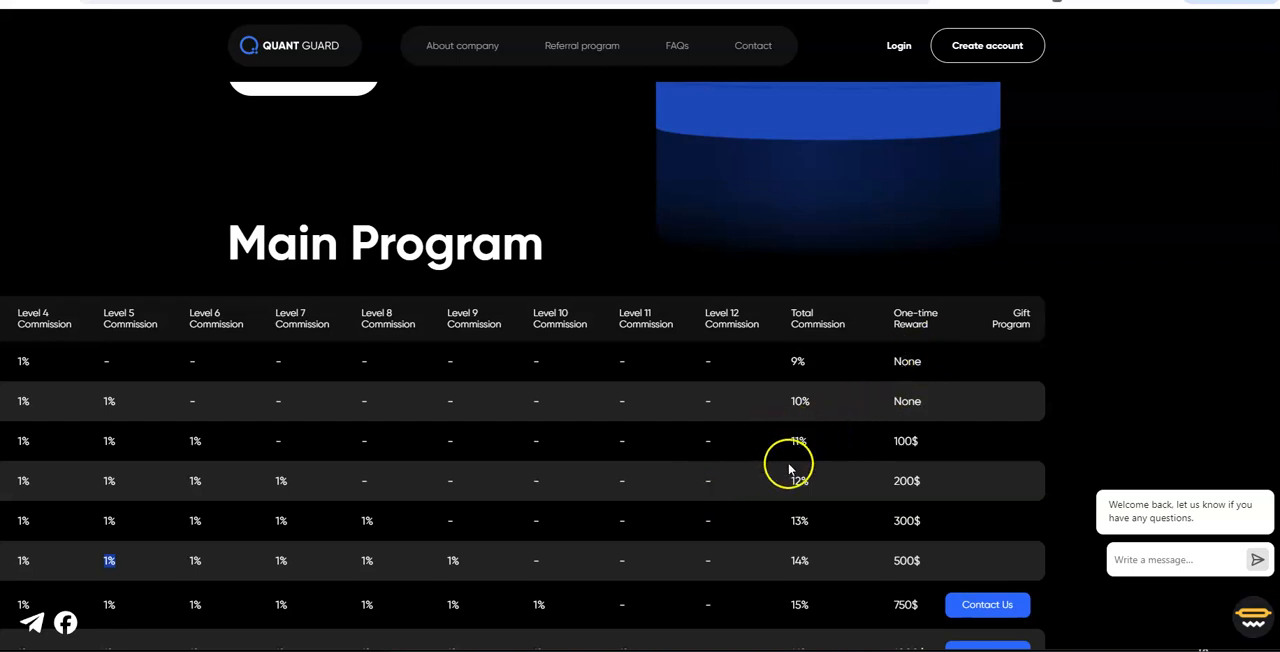
pyautogui.scroll(-3)
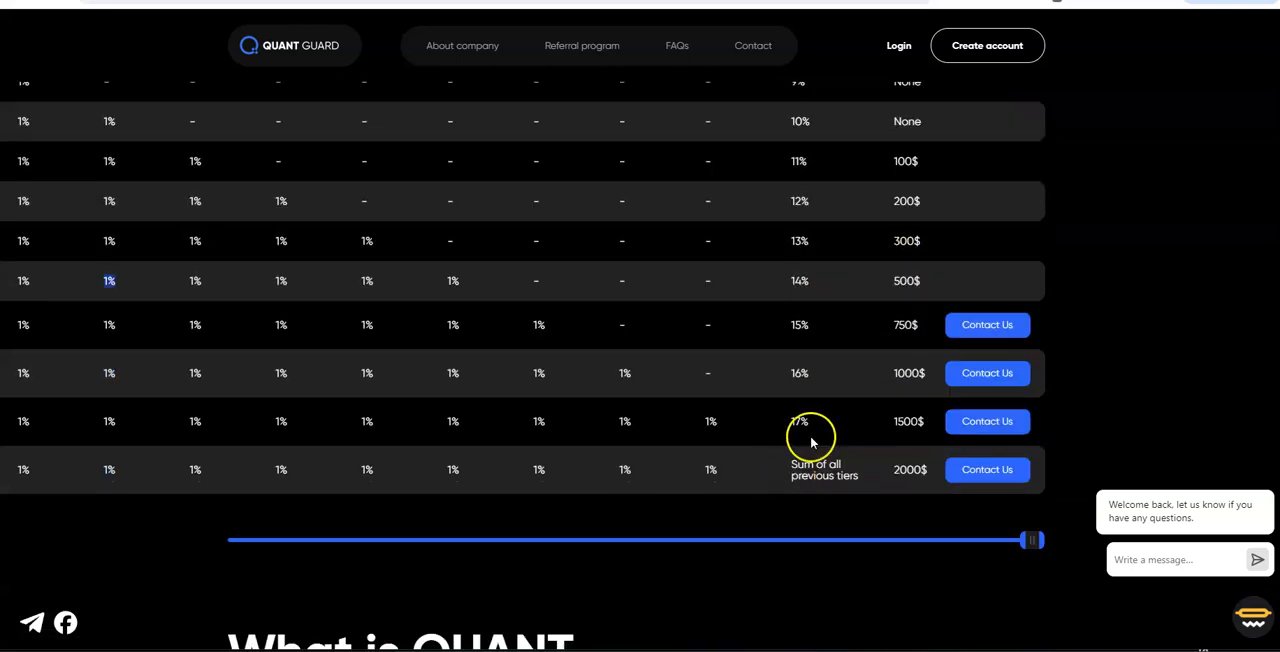
pyautogui.moveTo(896, 430)
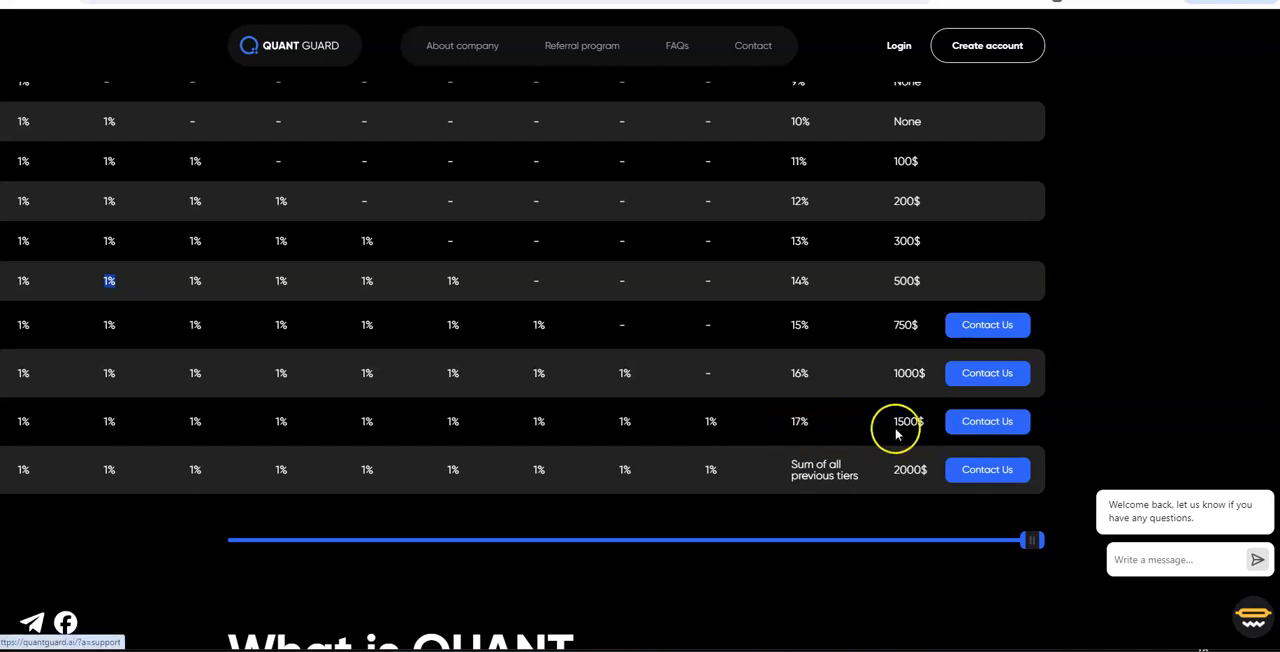
pyautogui.moveTo(896, 430)
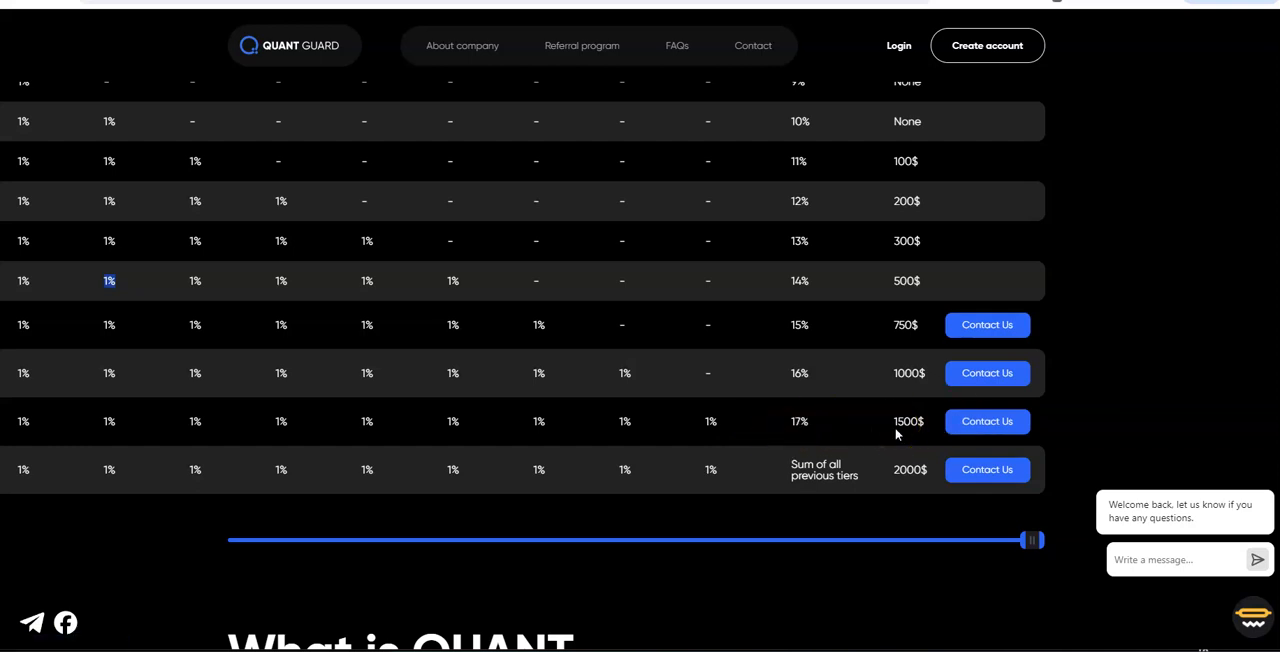
pyautogui.moveTo(892, 494)
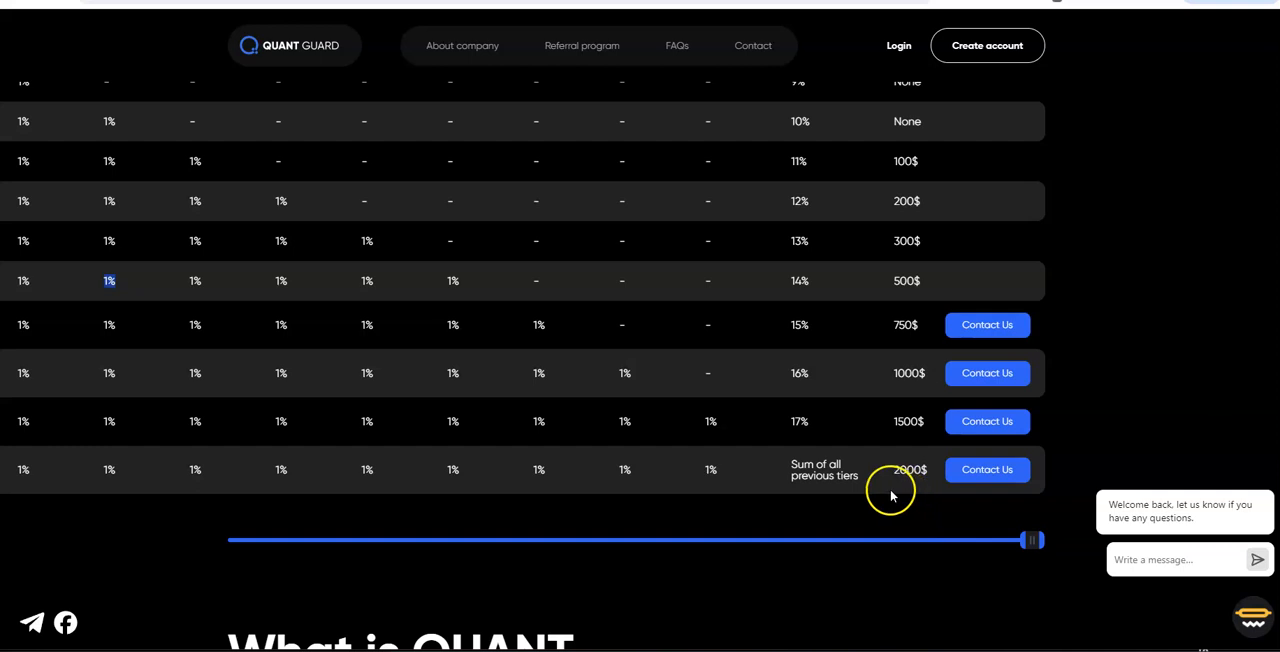
pyautogui.moveTo(800, 498)
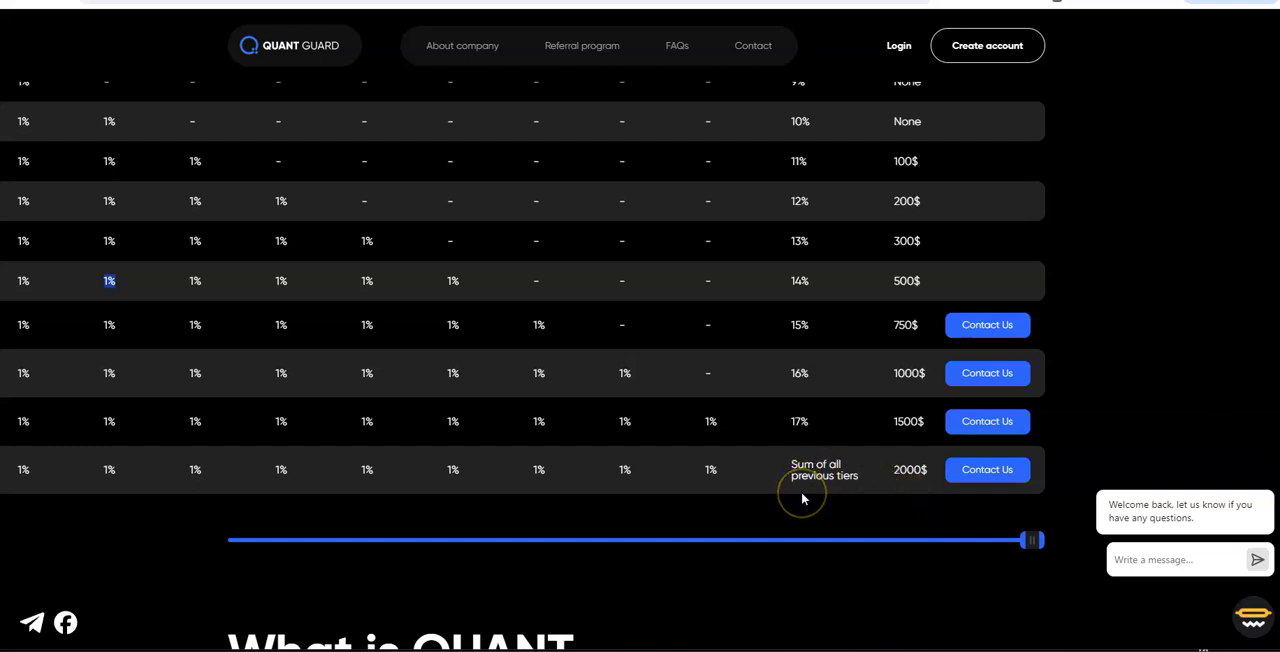
pyautogui.moveTo(918, 456)
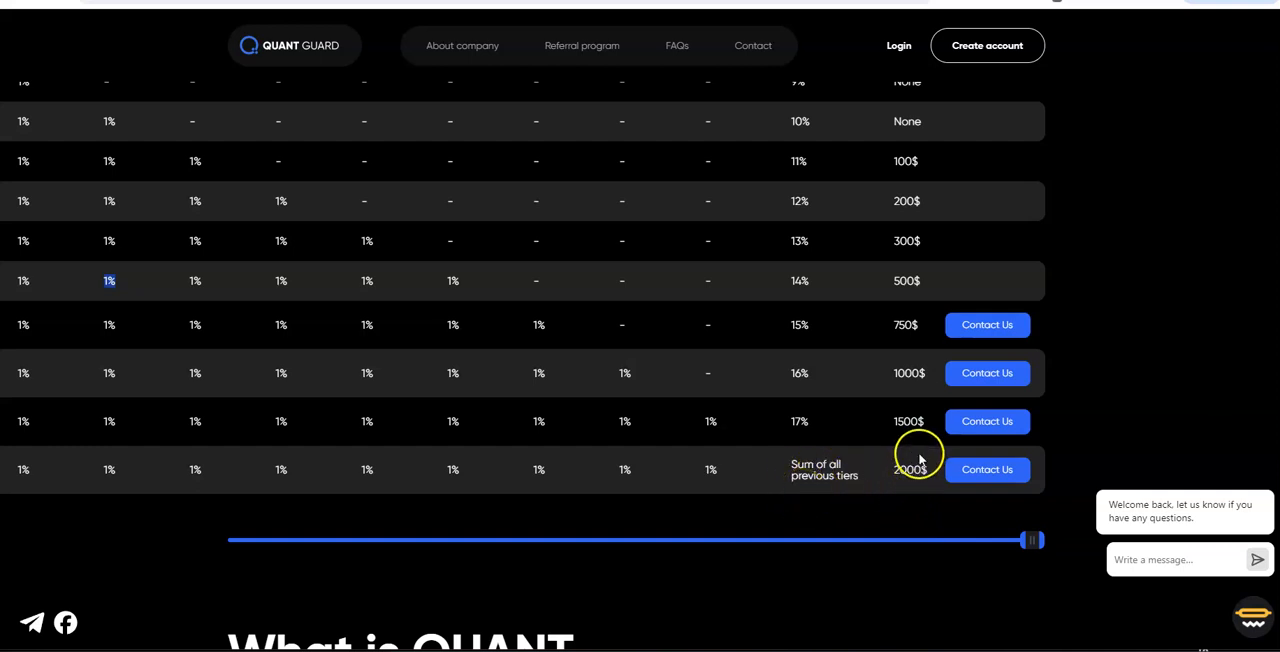
# Slide the Main Program table sideways back and forth to review its commission columns.
pyautogui.scroll(3)
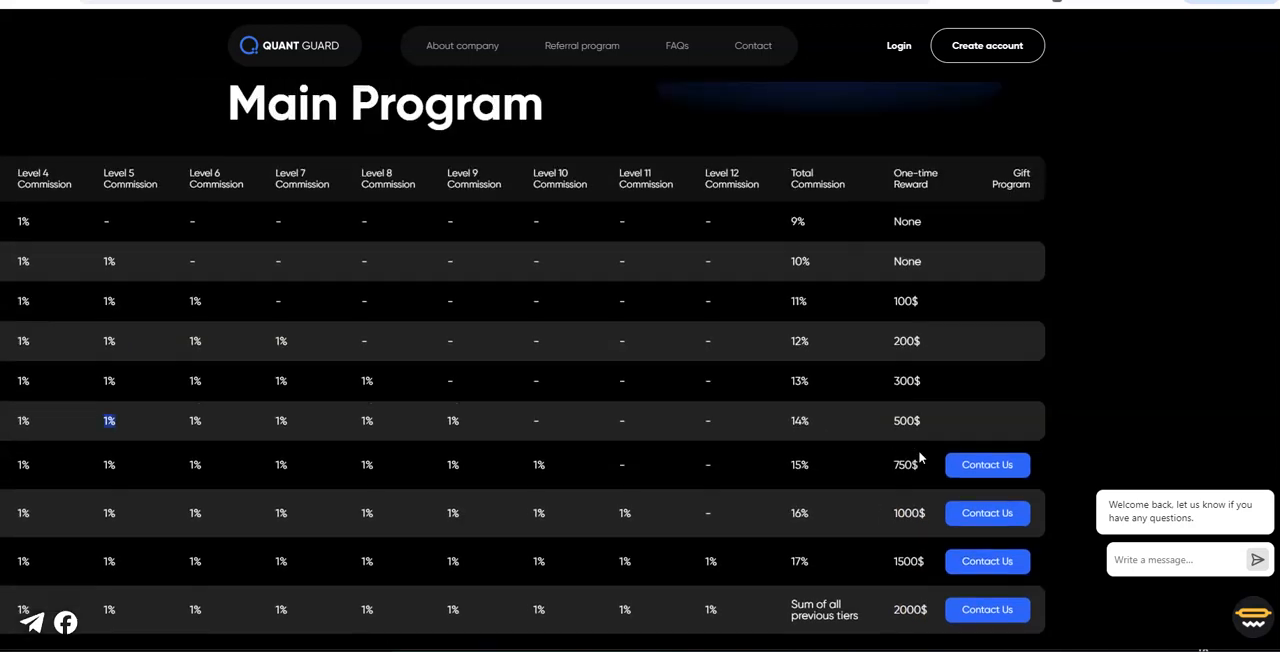
pyautogui.scroll(-3)
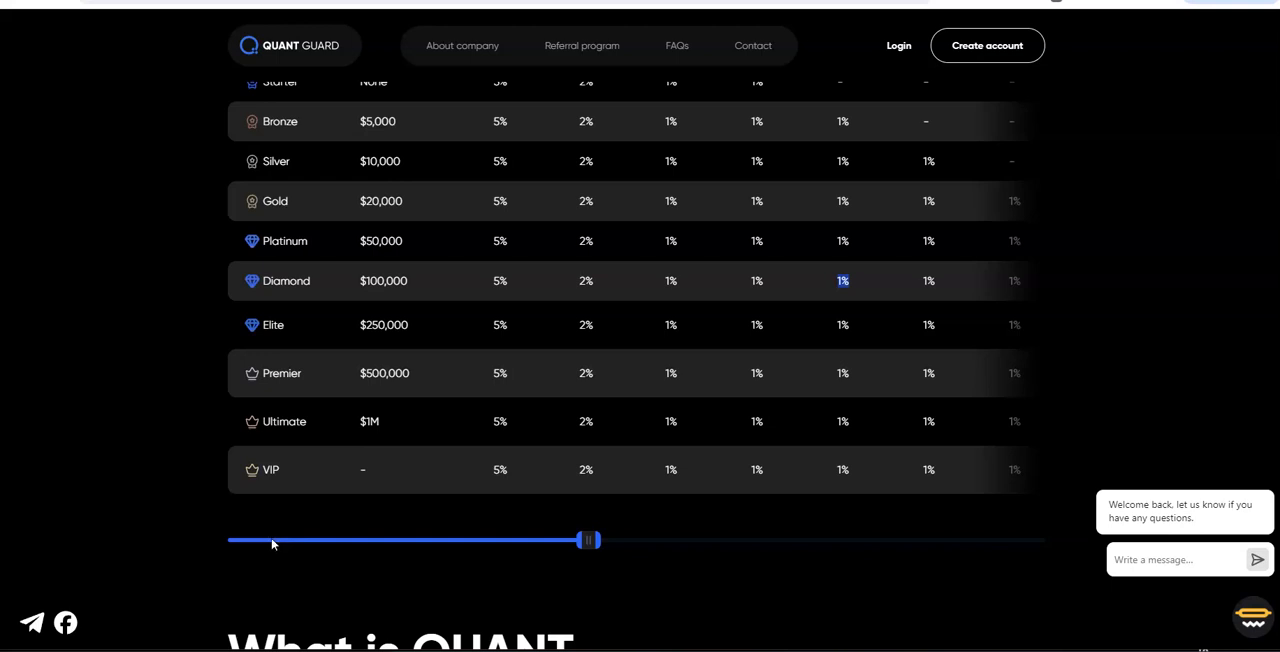
pyautogui.moveTo(620, 476)
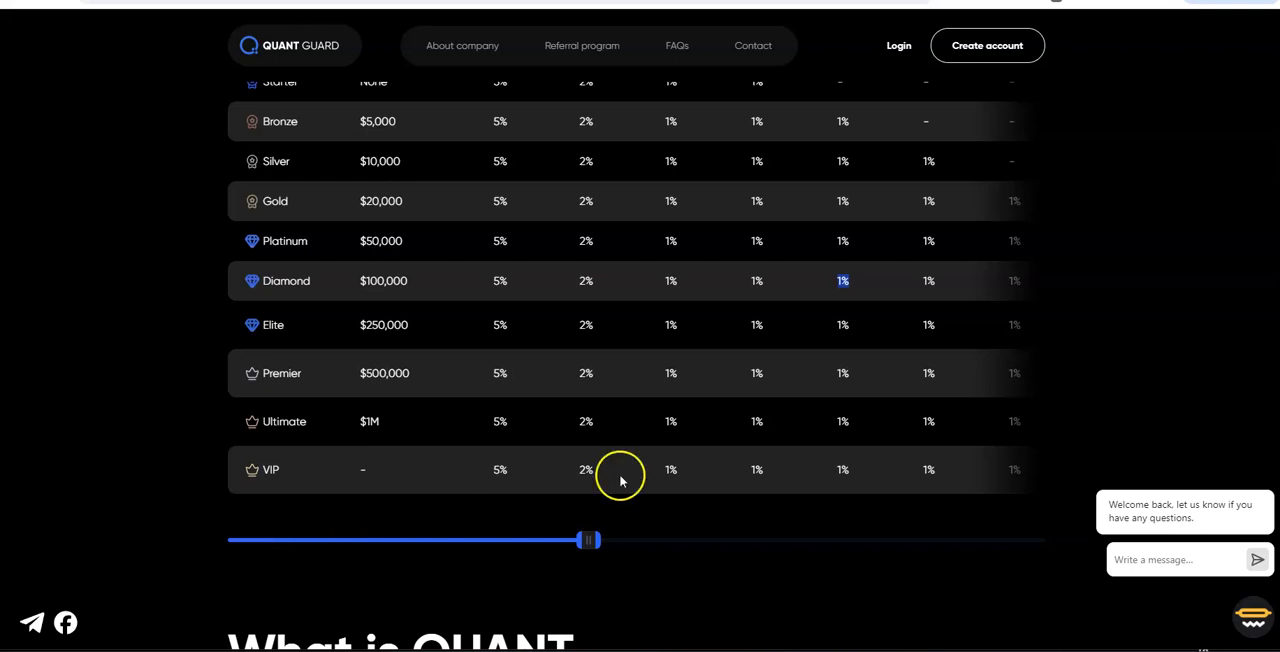
pyautogui.moveTo(588, 540); pyautogui.dragTo(910, 540)
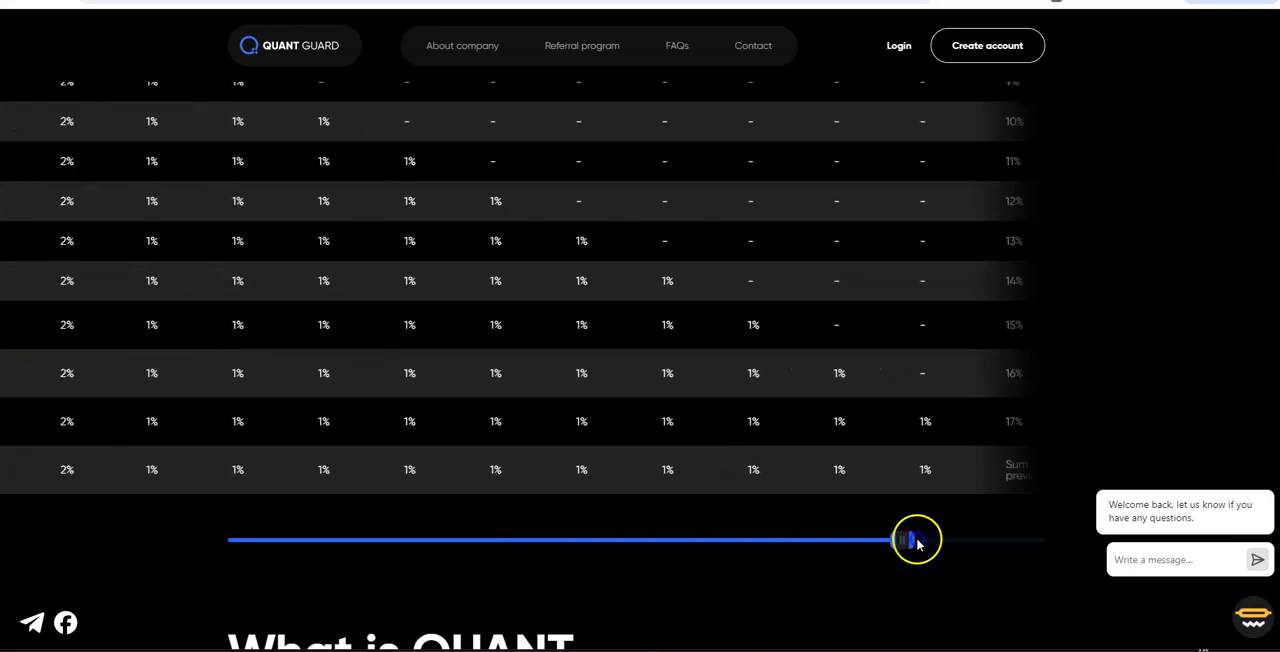
pyautogui.moveTo(910, 540); pyautogui.dragTo(650, 540)
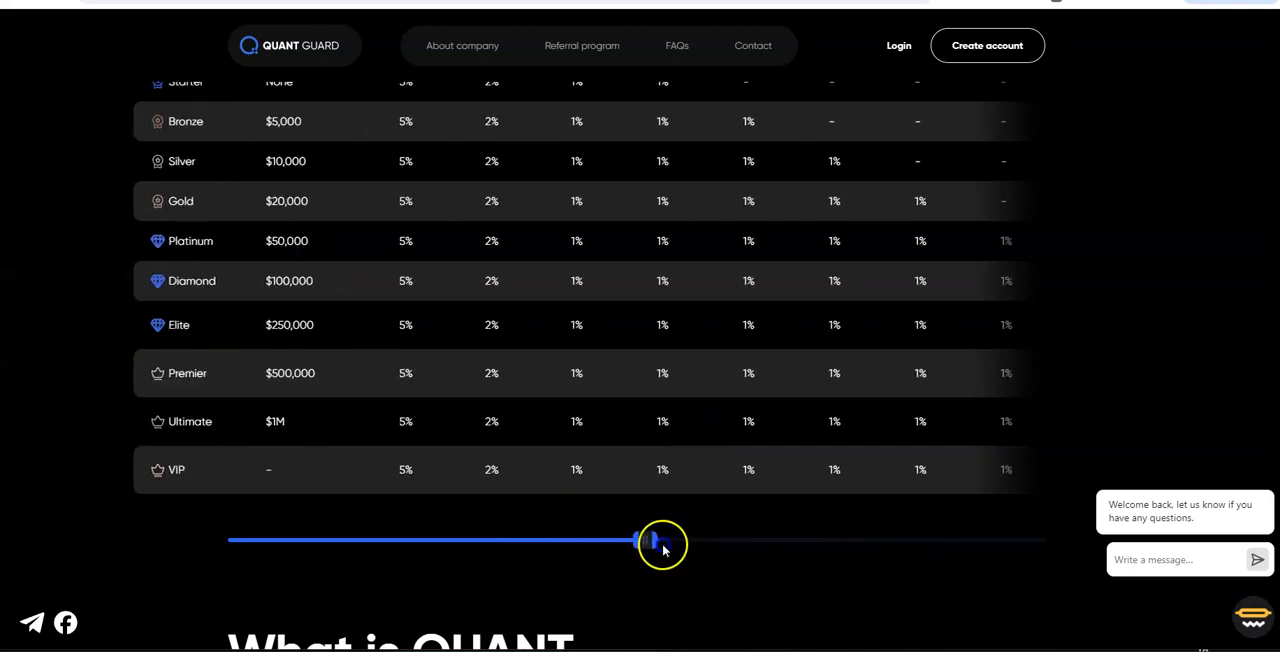
pyautogui.moveTo(656, 540); pyautogui.dragTo(924, 540)
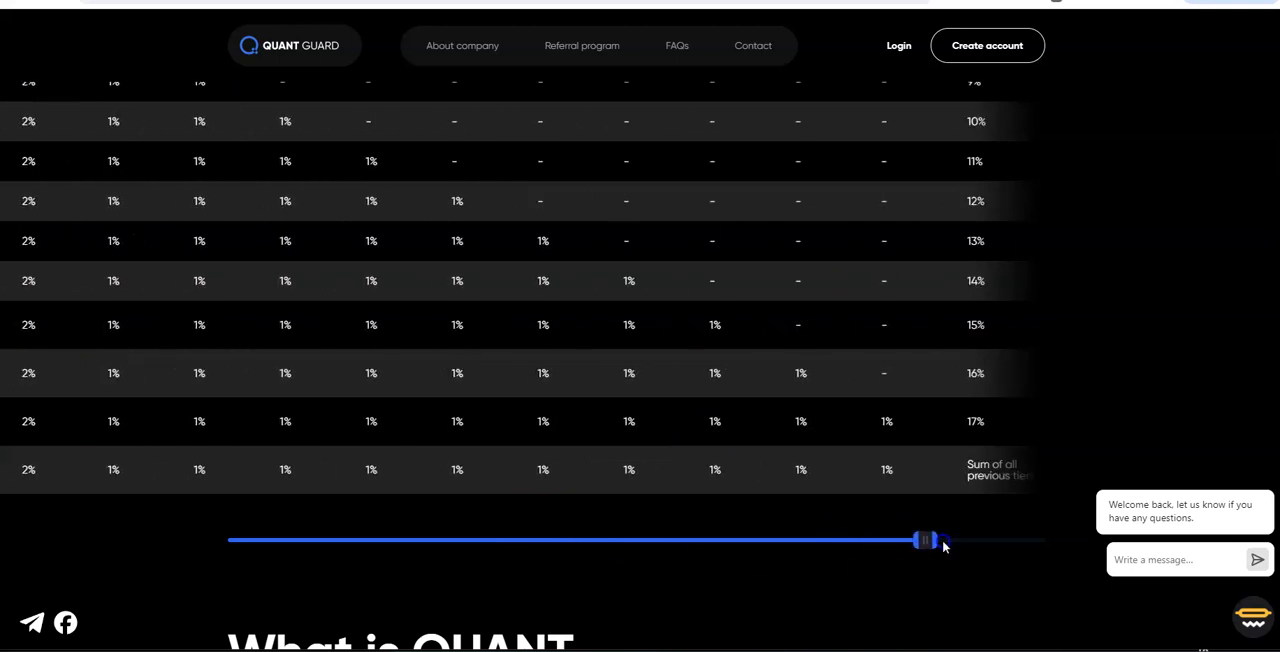
pyautogui.moveTo(924, 540); pyautogui.dragTo(976, 540)
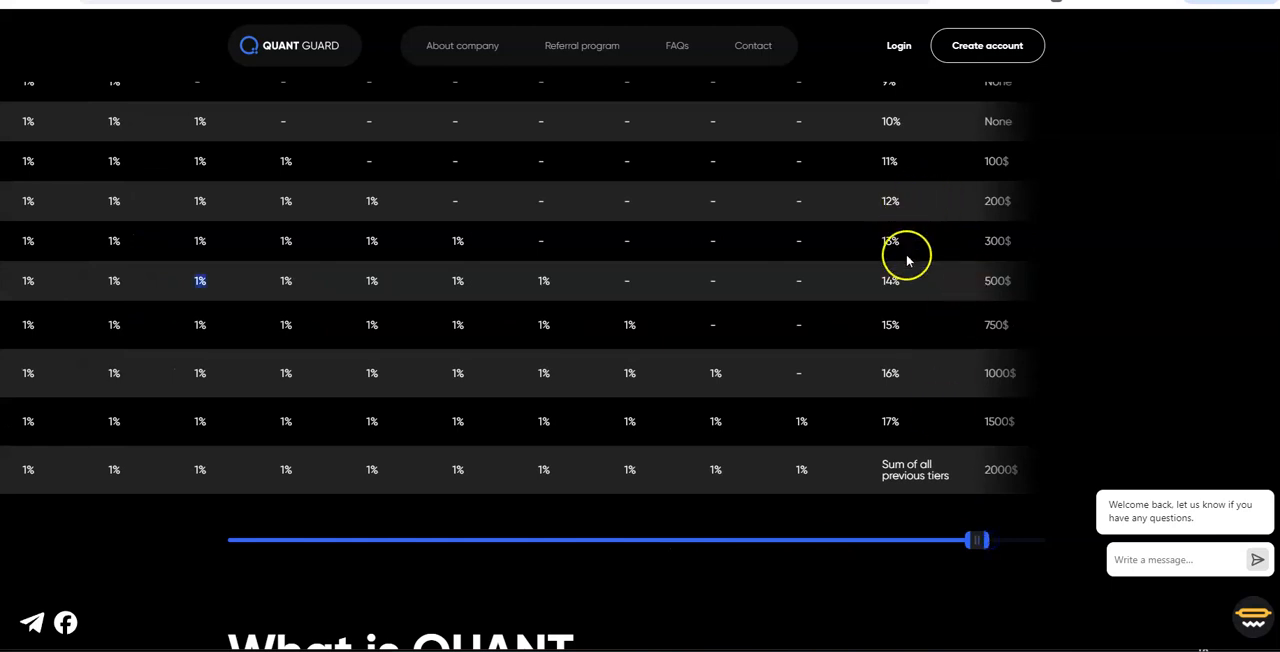
pyautogui.moveTo(888, 388)
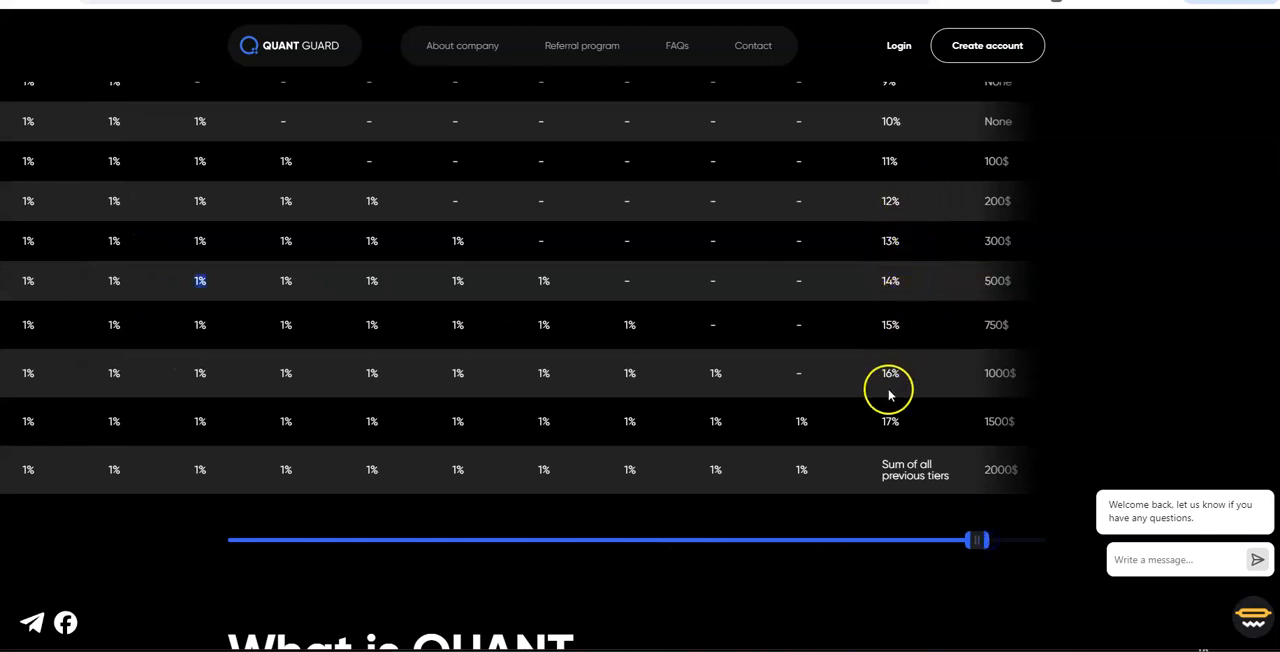
# Scroll down to the 'What is QUANT GUARD?' section and its two explainer videos.
pyautogui.scroll(3)
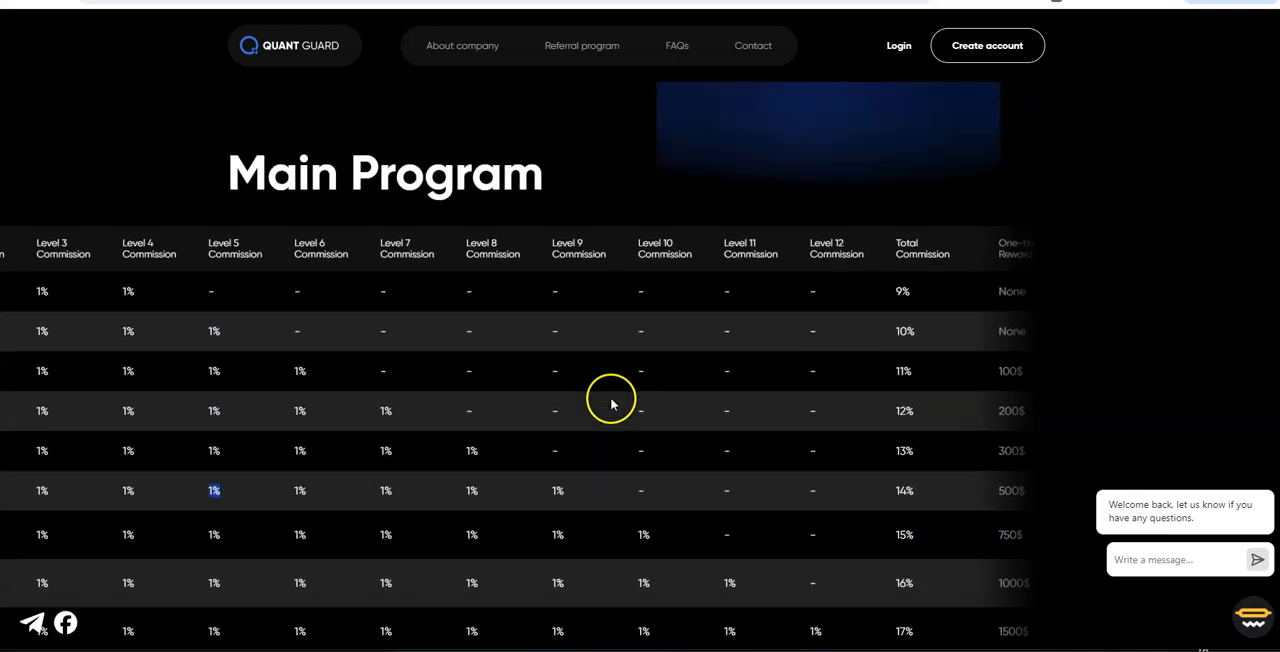
pyautogui.scroll(-3)
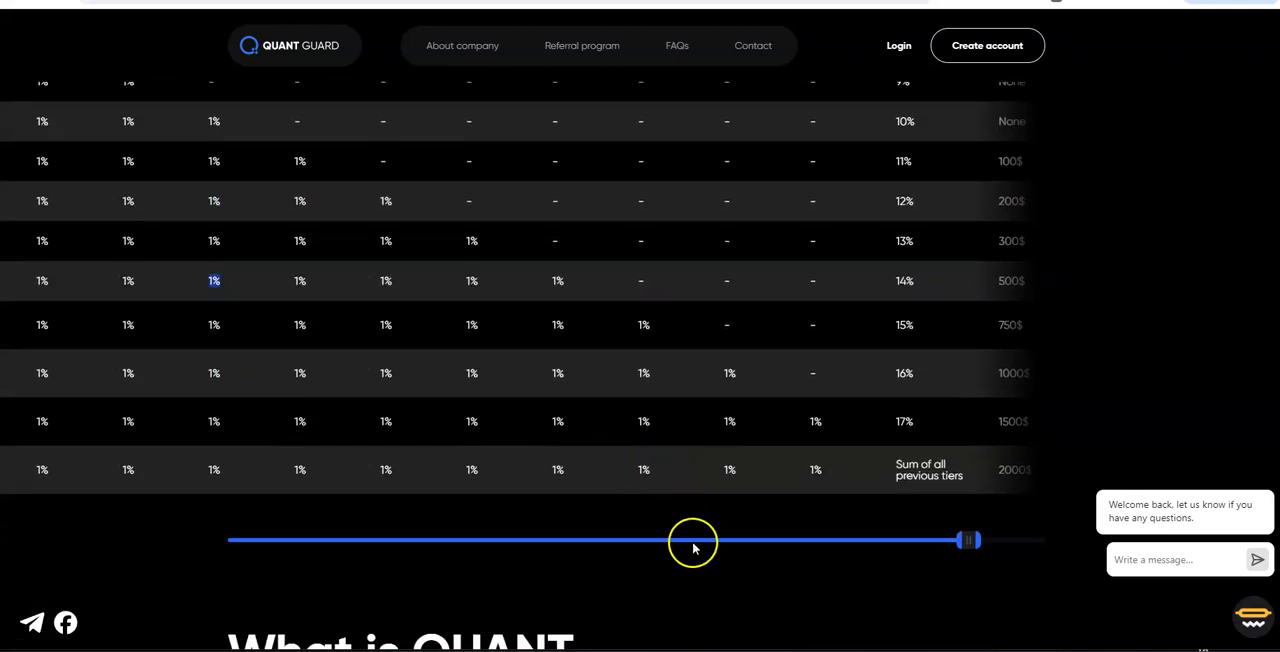
pyautogui.moveTo(960, 540); pyautogui.dragTo(590, 400)
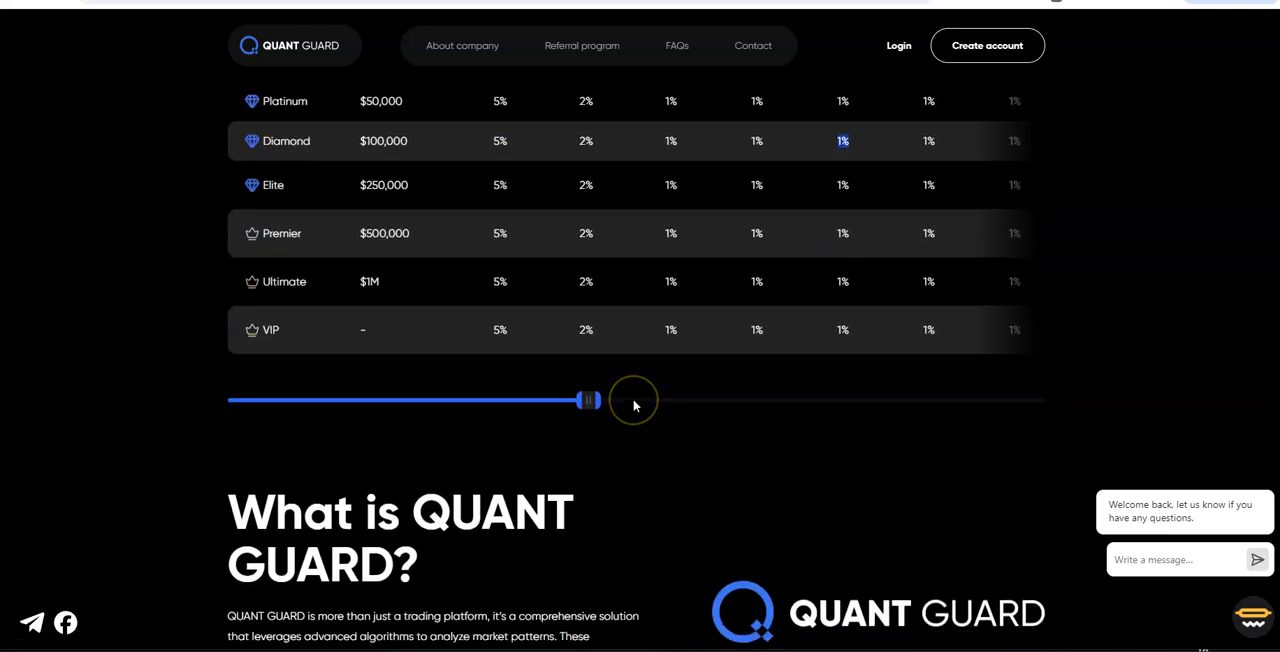
pyautogui.scroll(-3)
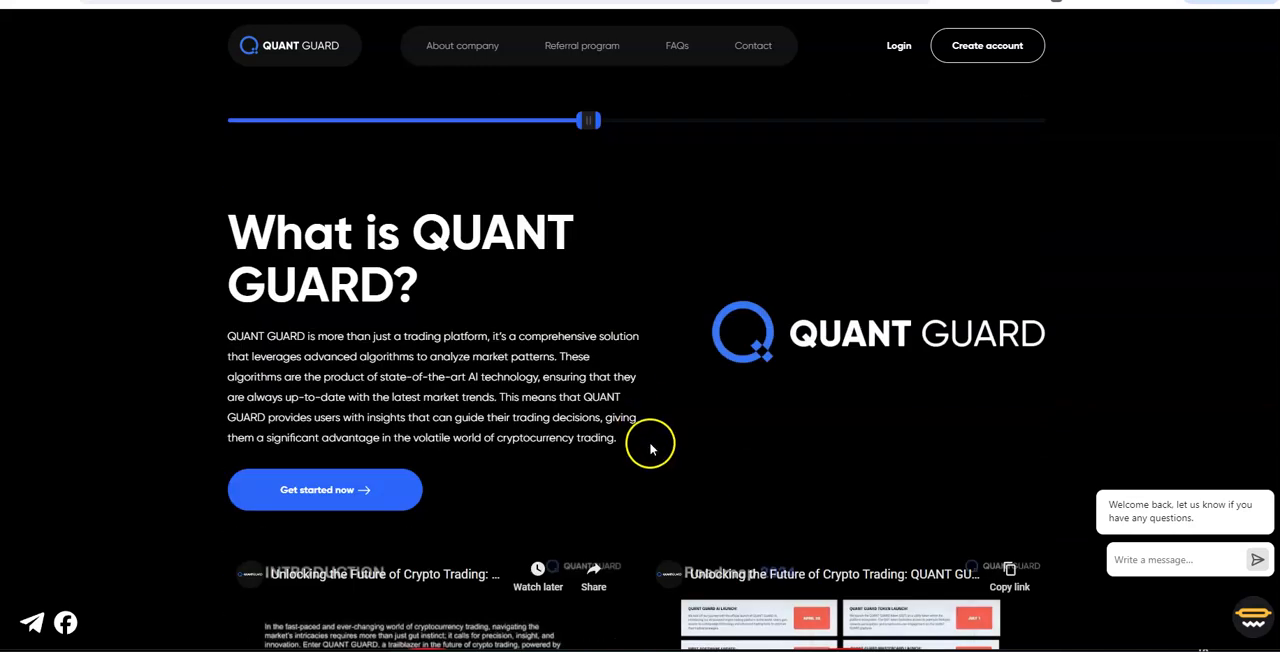
pyautogui.scroll(-3)
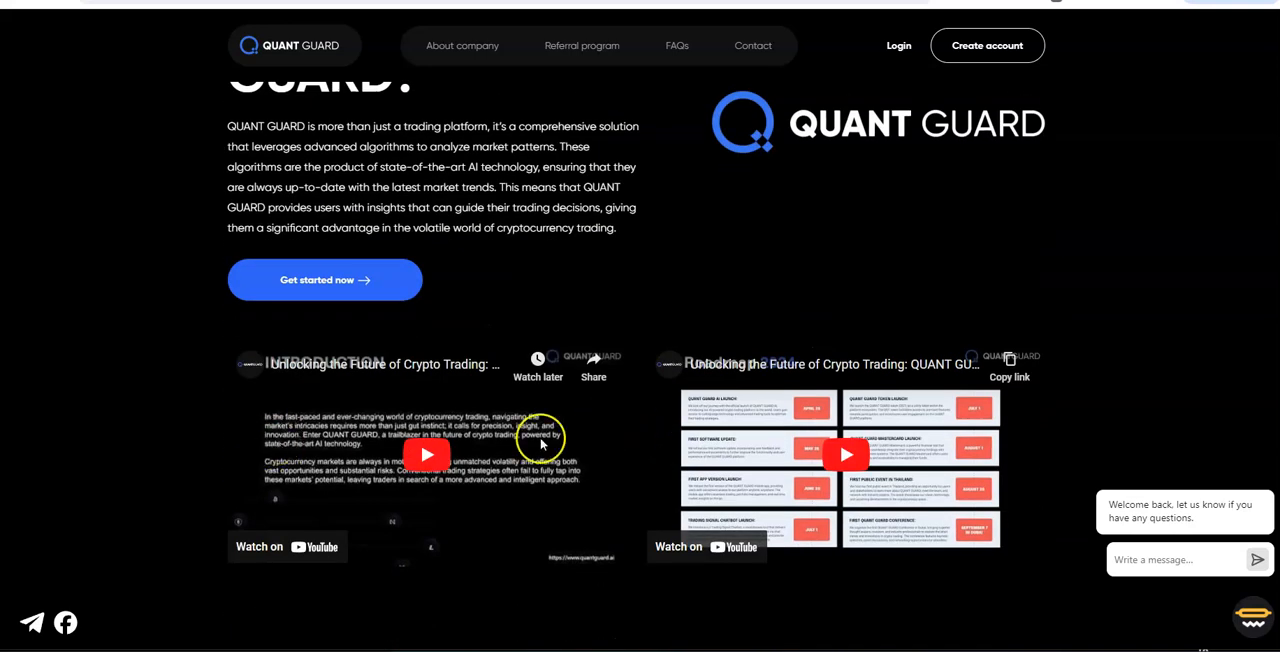
pyautogui.moveTo(396, 376)
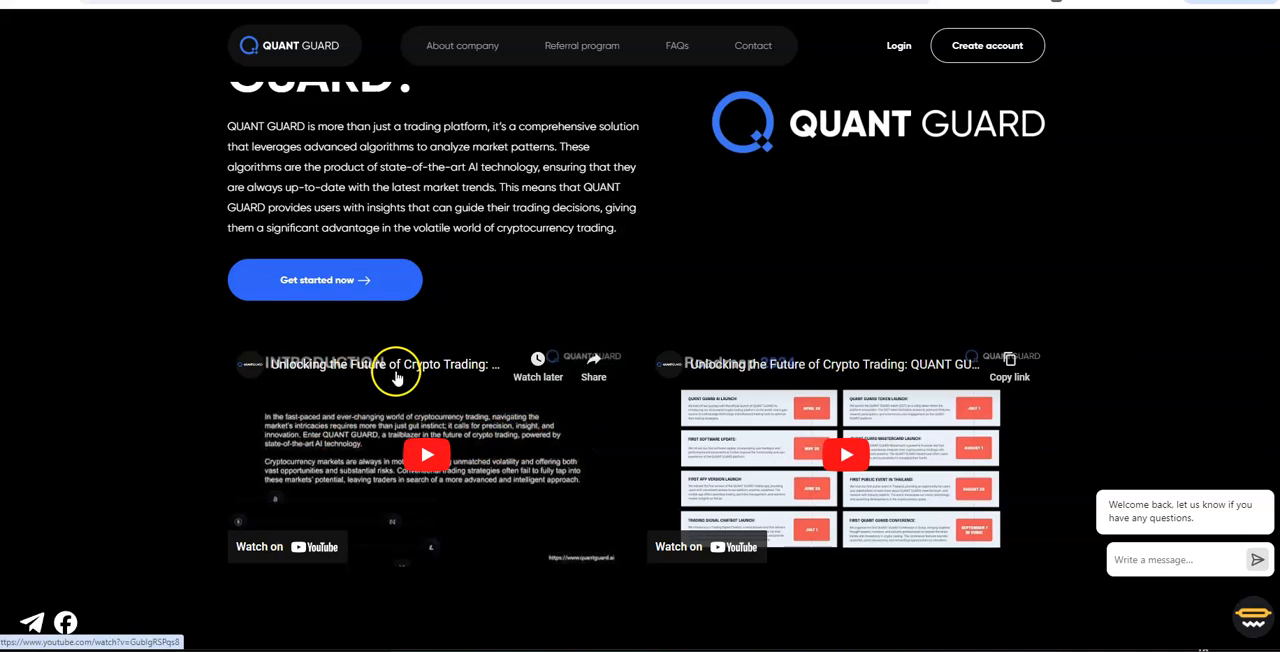
pyautogui.moveTo(410, 468)
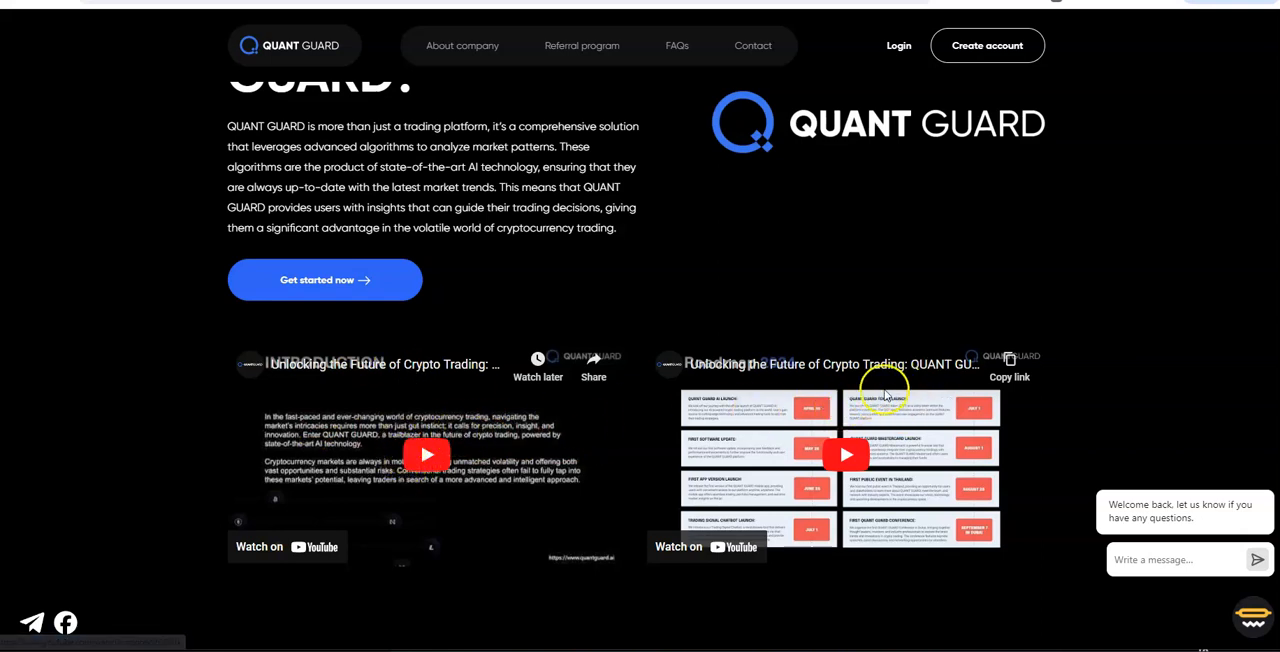
# Scroll down to the 'Our Roadmap' timeline with phases 1–6 dated May to October 2024.
pyautogui.scroll(-3)
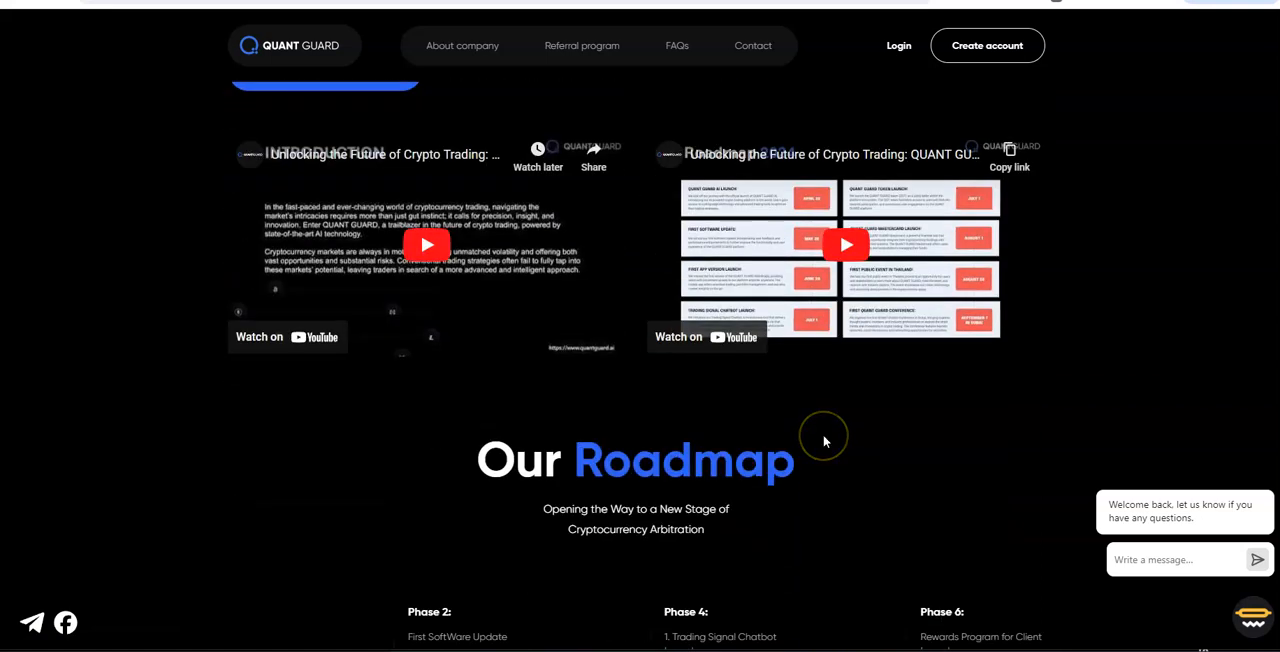
pyautogui.scroll(-3)
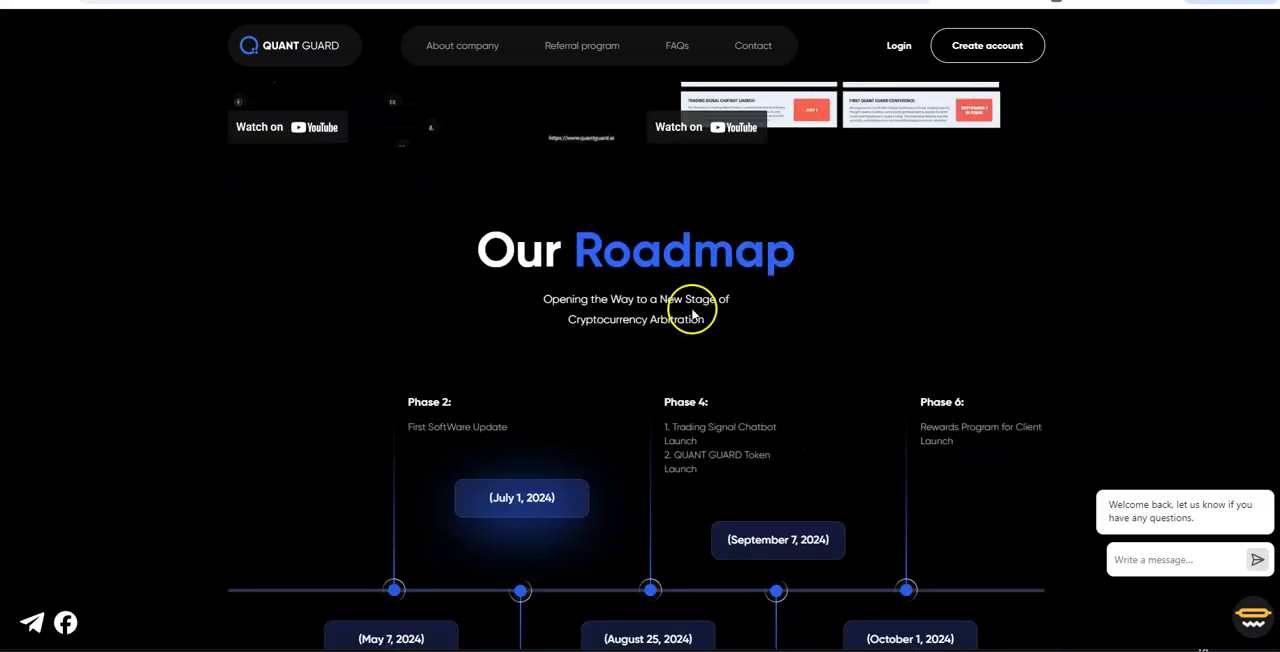
pyautogui.scroll(-3)
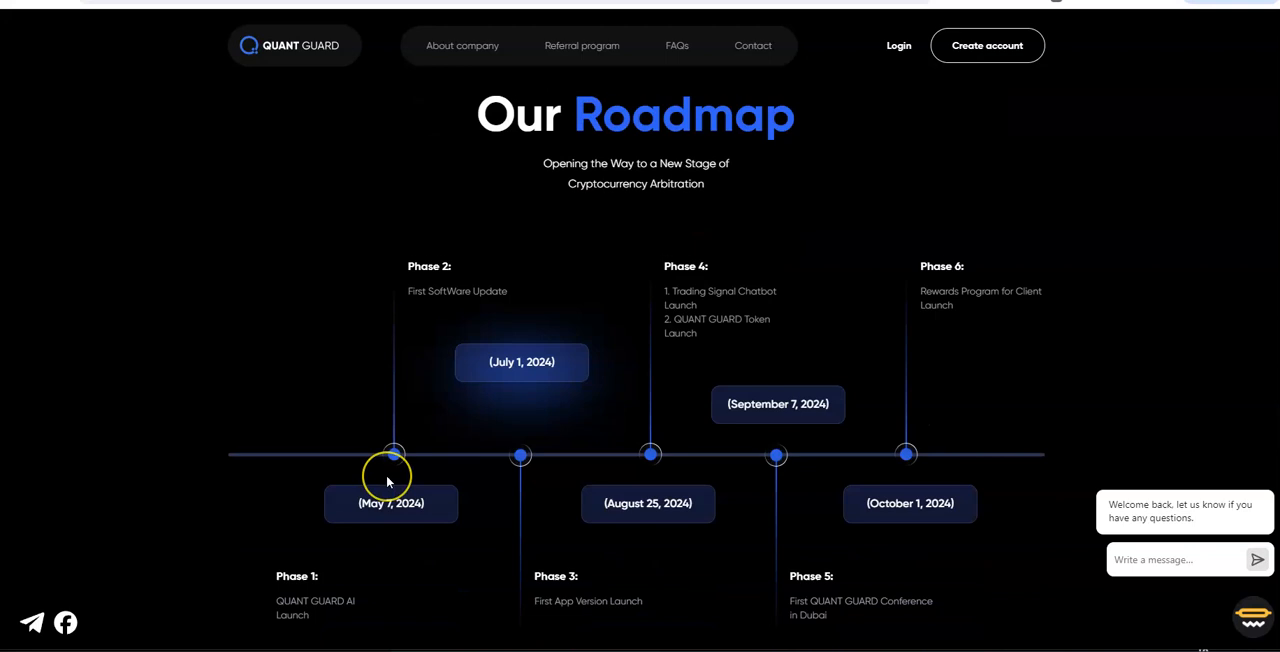
pyautogui.scroll(-3)
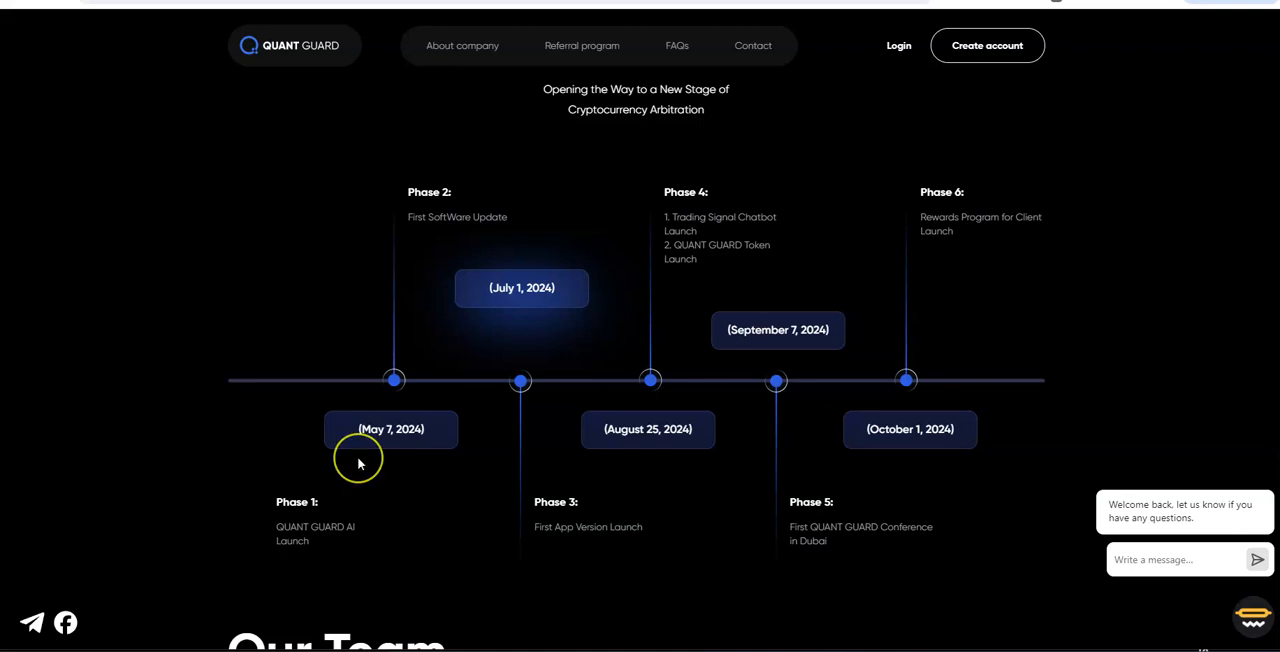
pyautogui.moveTo(358, 464)
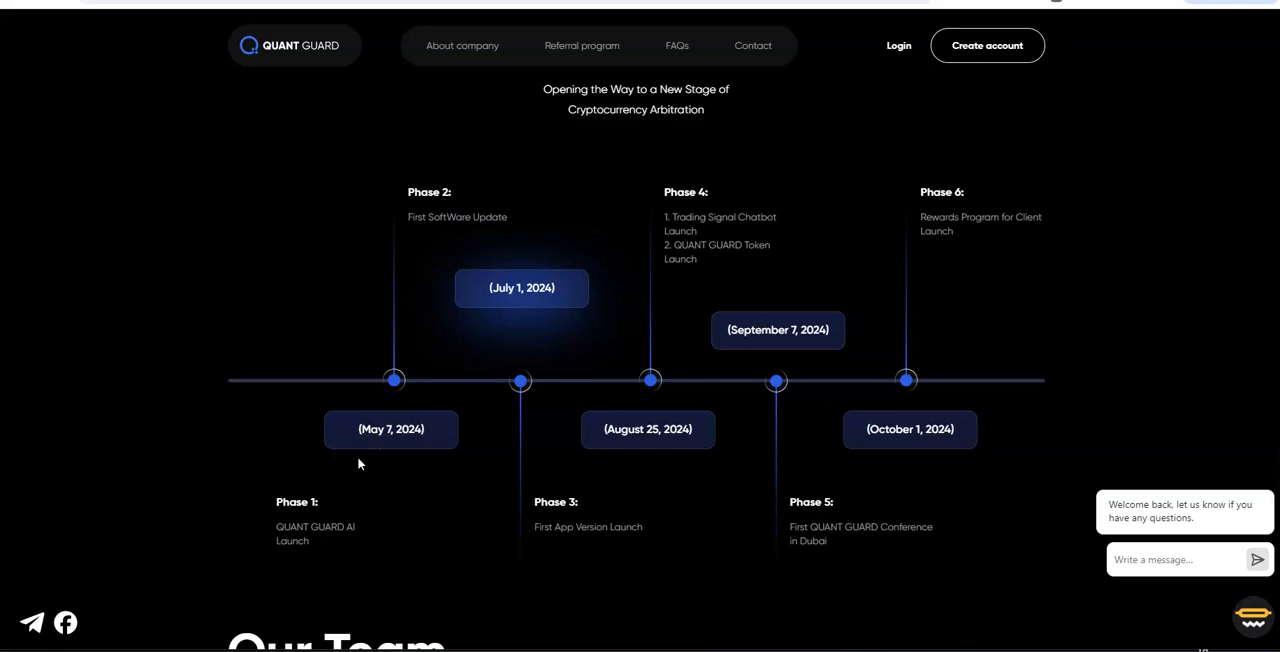
pyautogui.scroll(-3)
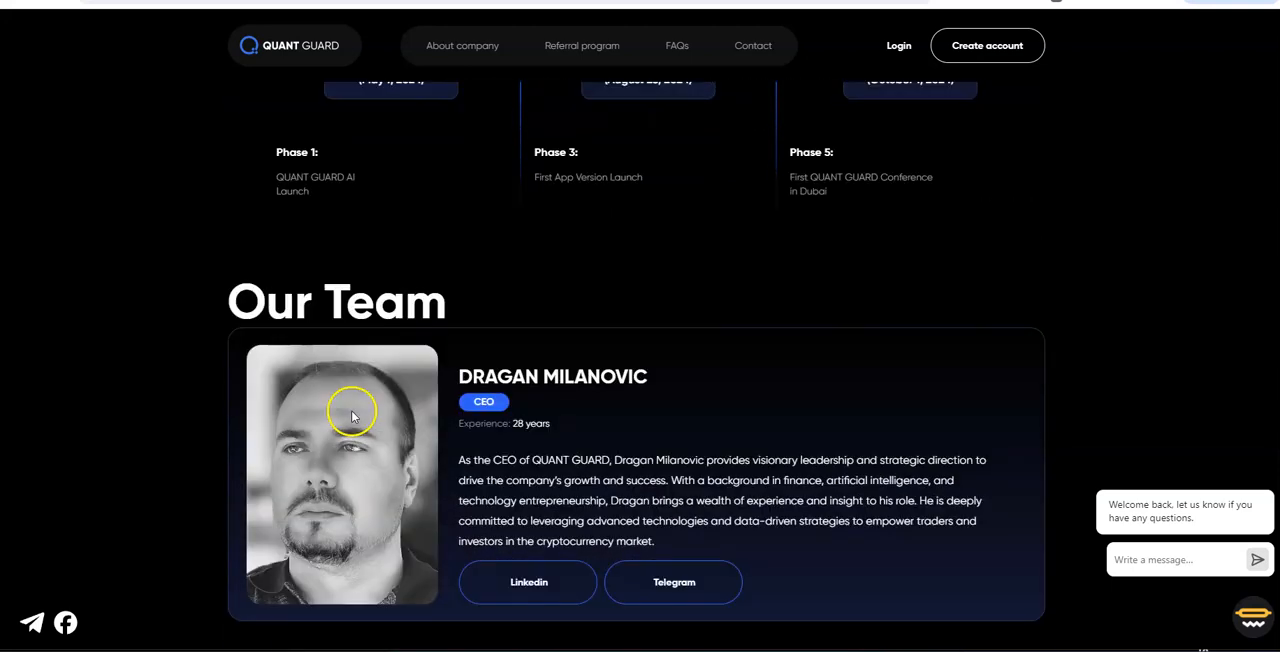
pyautogui.moveTo(512, 400)
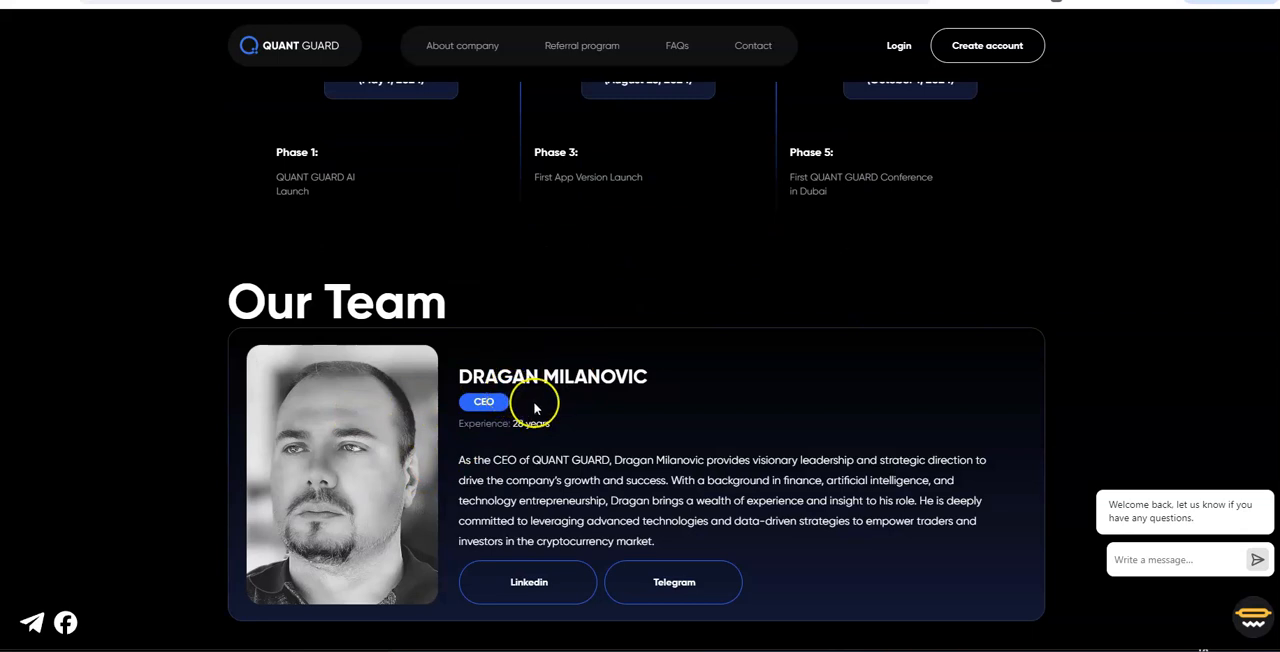
pyautogui.moveTo(534, 404)
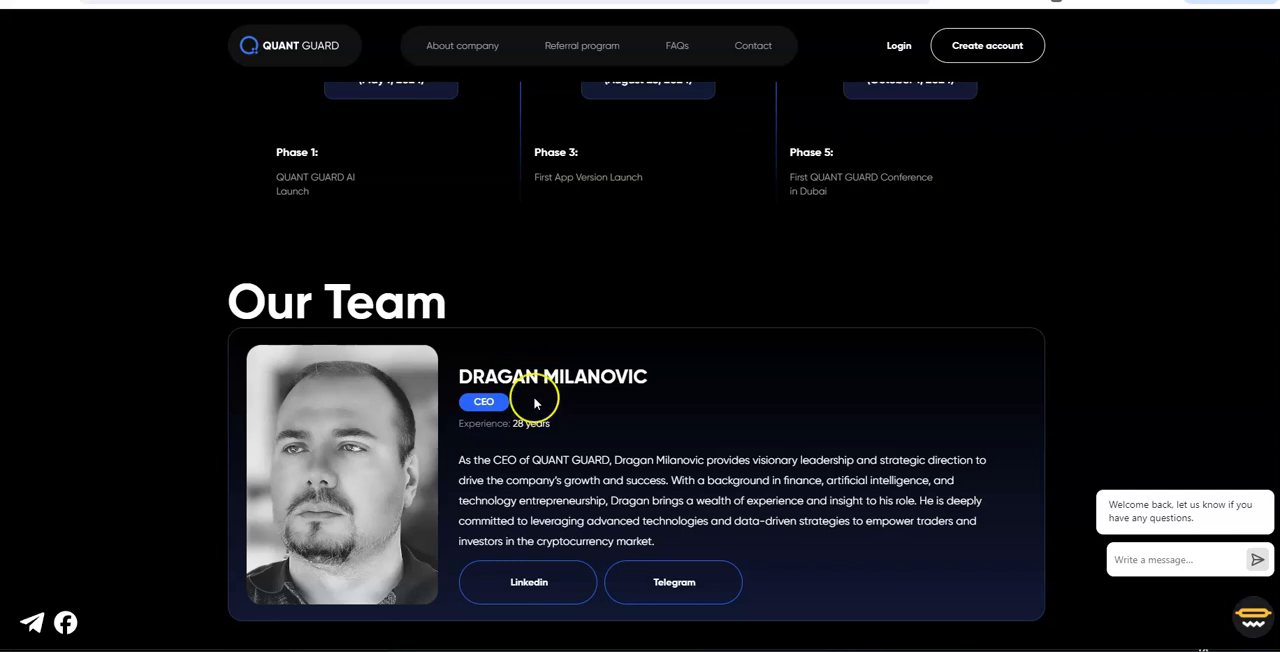
pyautogui.moveTo(536, 400)
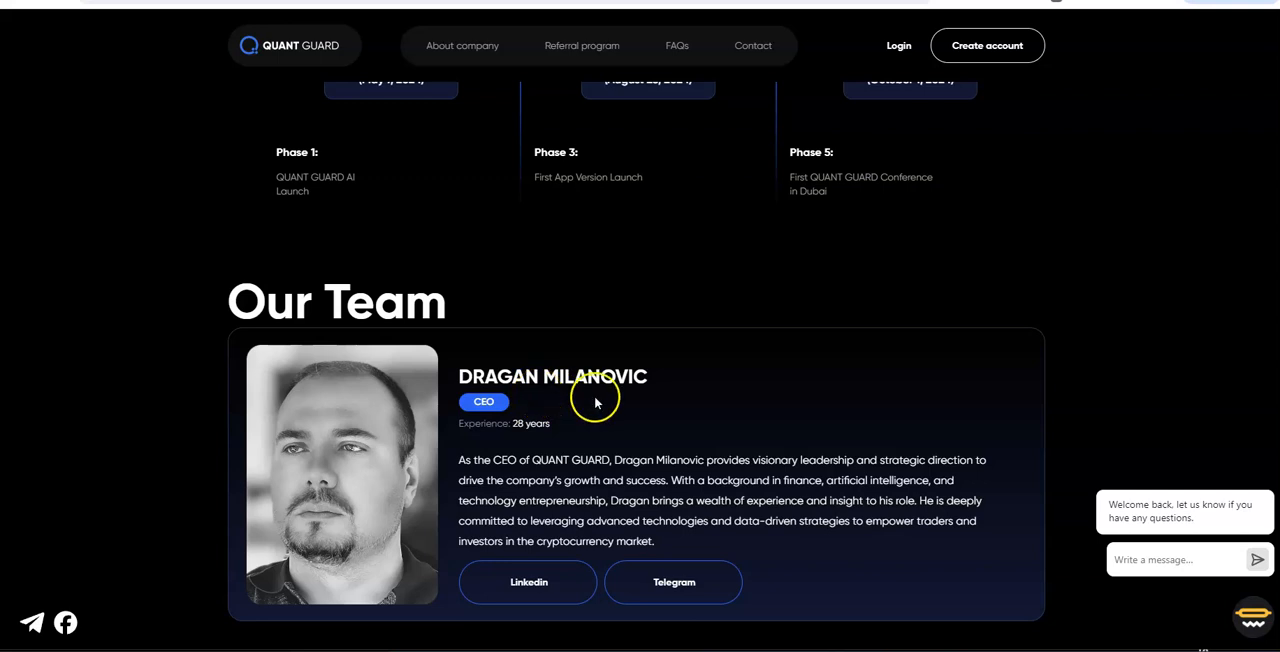
pyautogui.moveTo(644, 464)
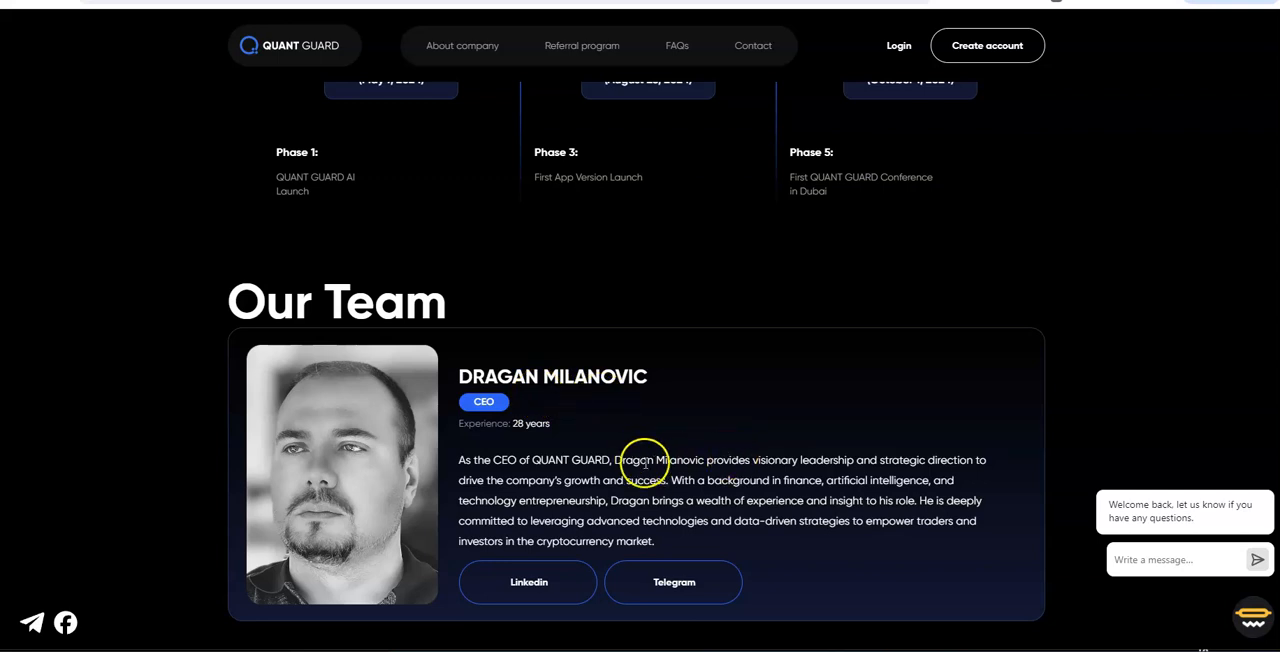
pyautogui.moveTo(544, 460)
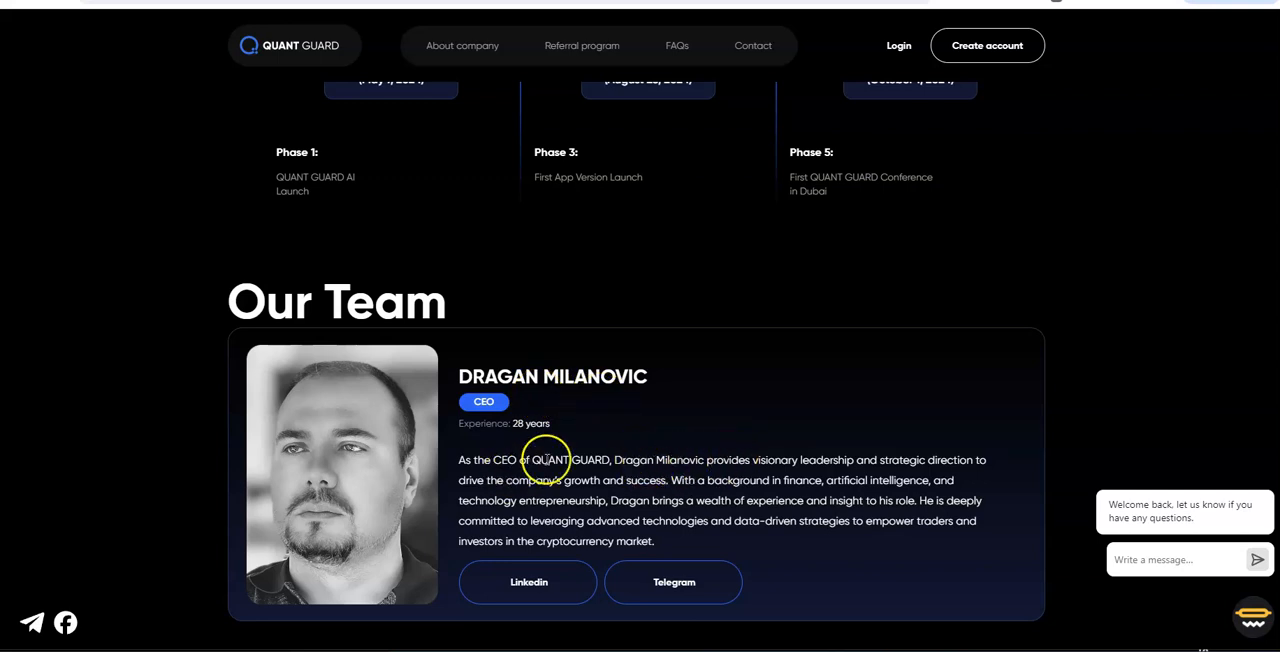
pyautogui.moveTo(616, 460)
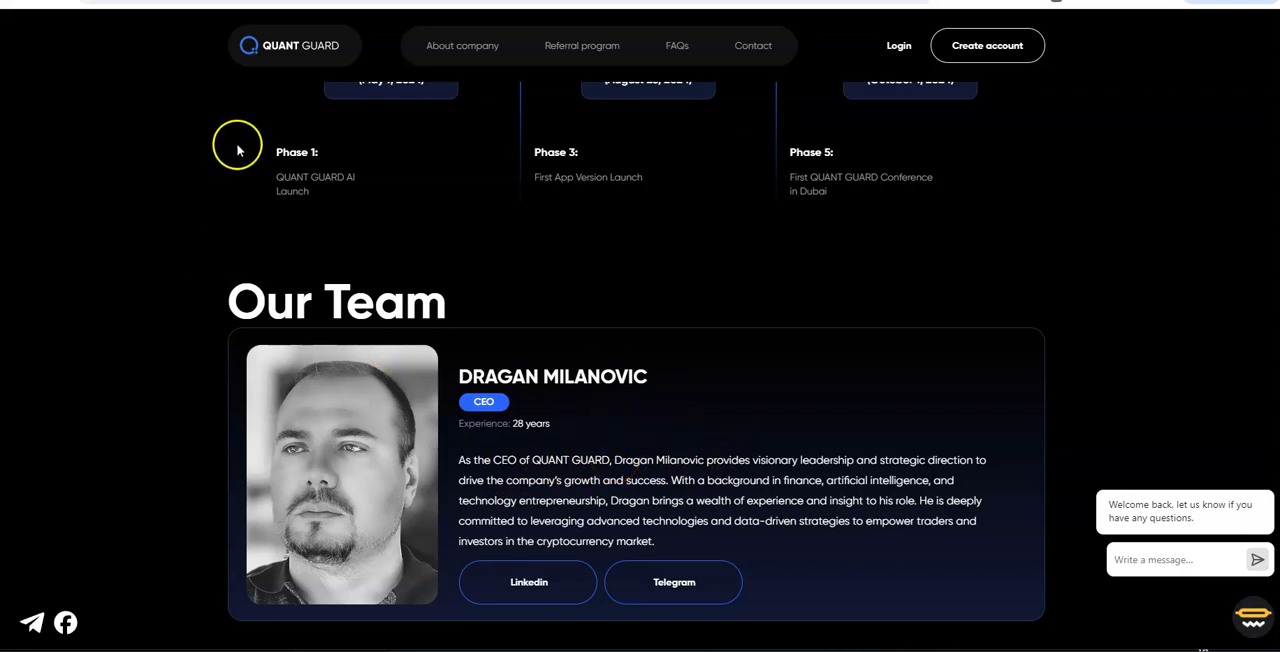
pyautogui.scroll(-3)
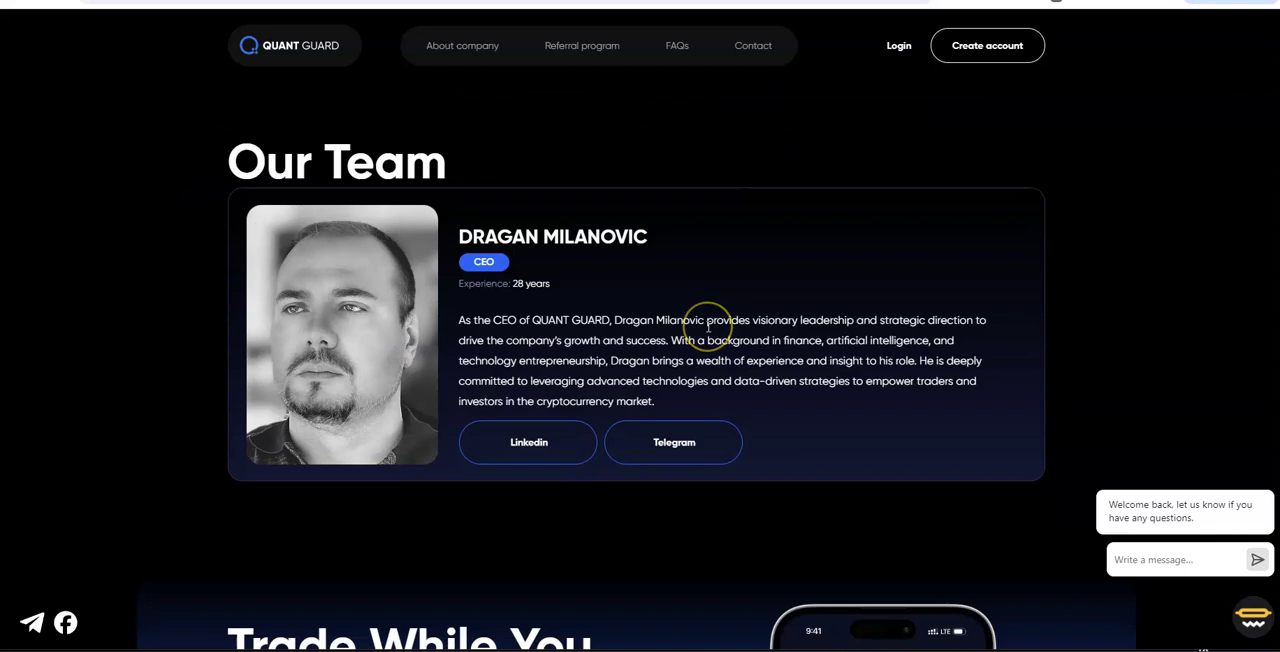
pyautogui.moveTo(364, 418)
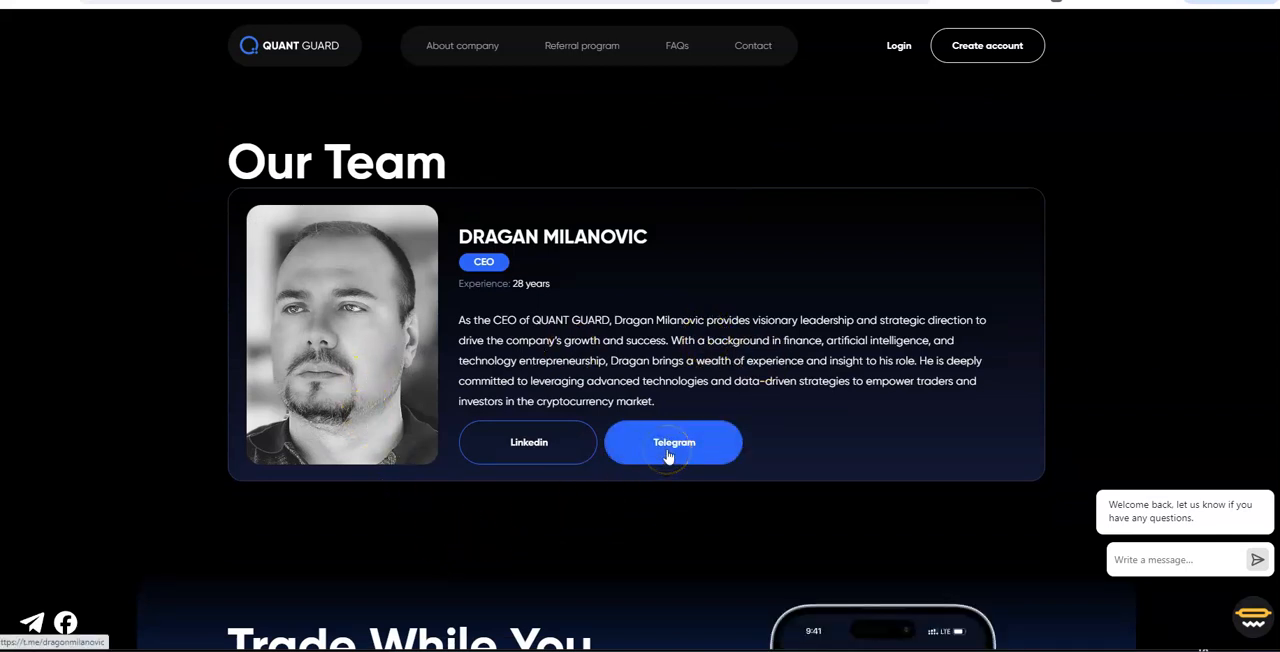
pyautogui.scroll(-3)
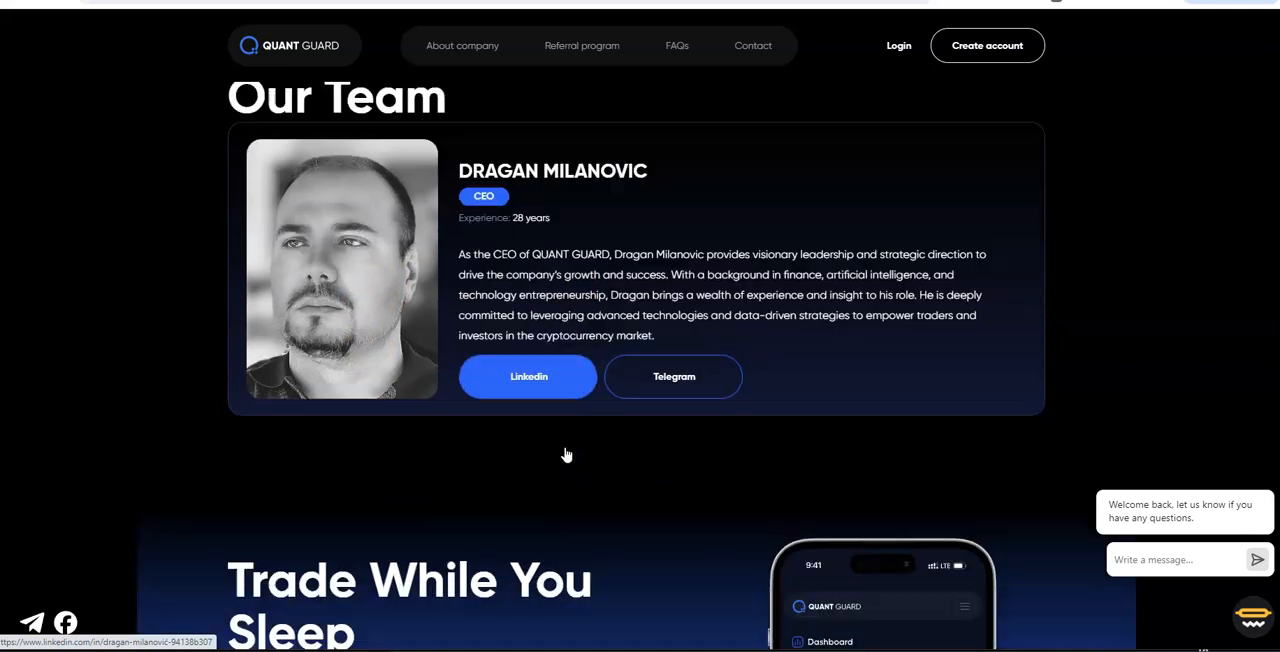
# Scroll through 'Trade While You Sleep' and the footer, then back up to the hero headline.
pyautogui.scroll(-3)
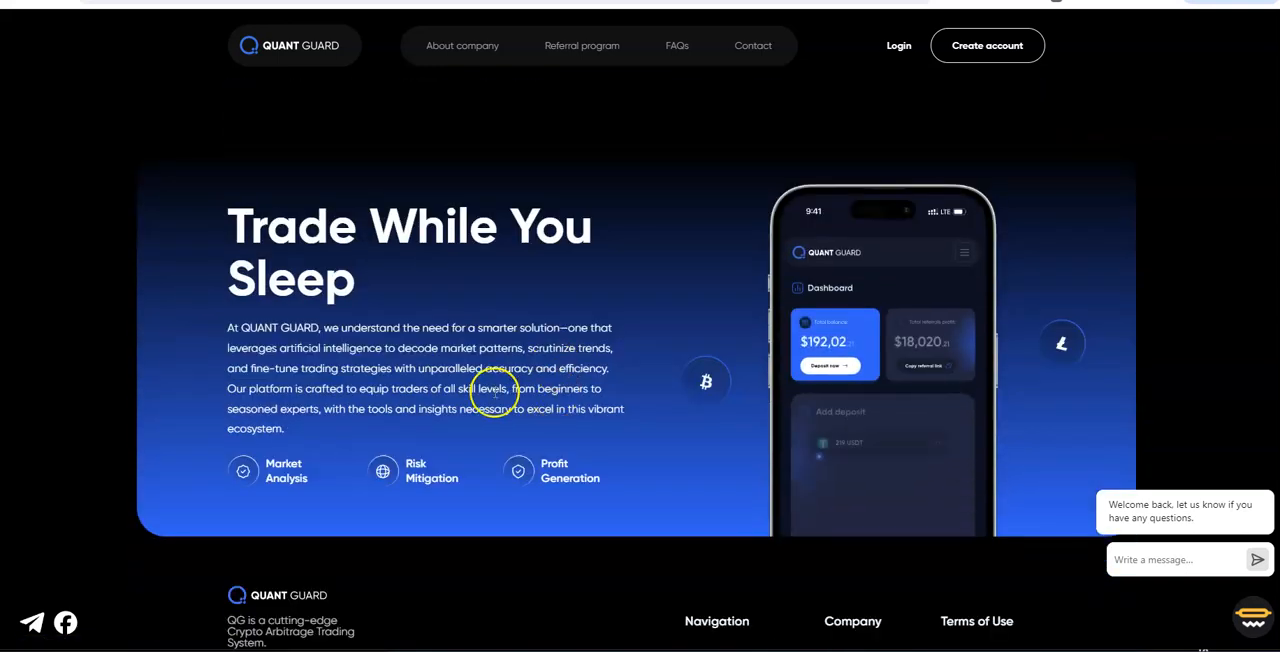
pyautogui.scroll(-3)
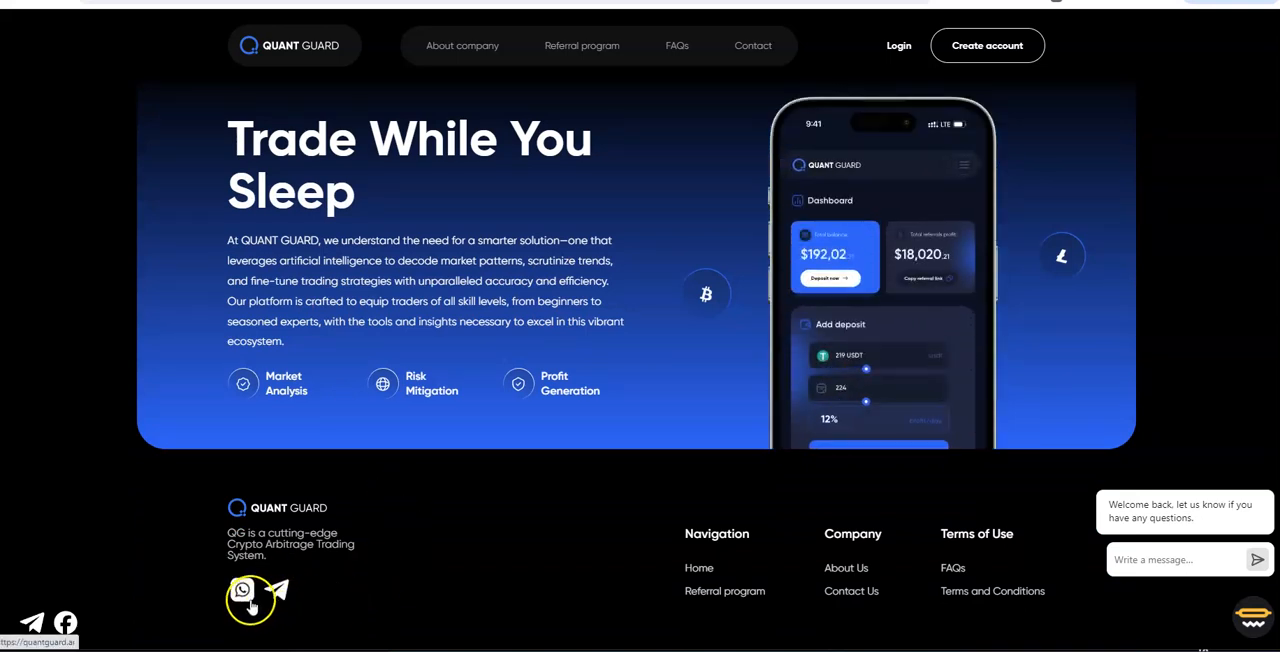
pyautogui.moveTo(1036, 220)
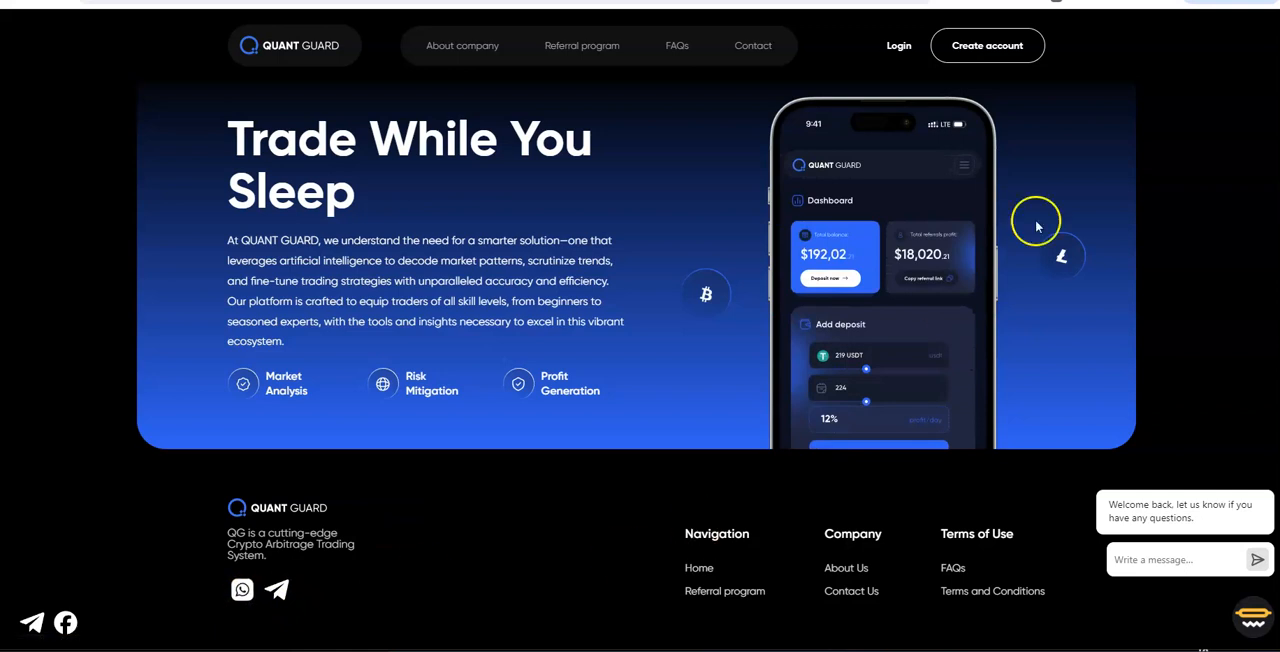
pyautogui.moveTo(1104, 108)
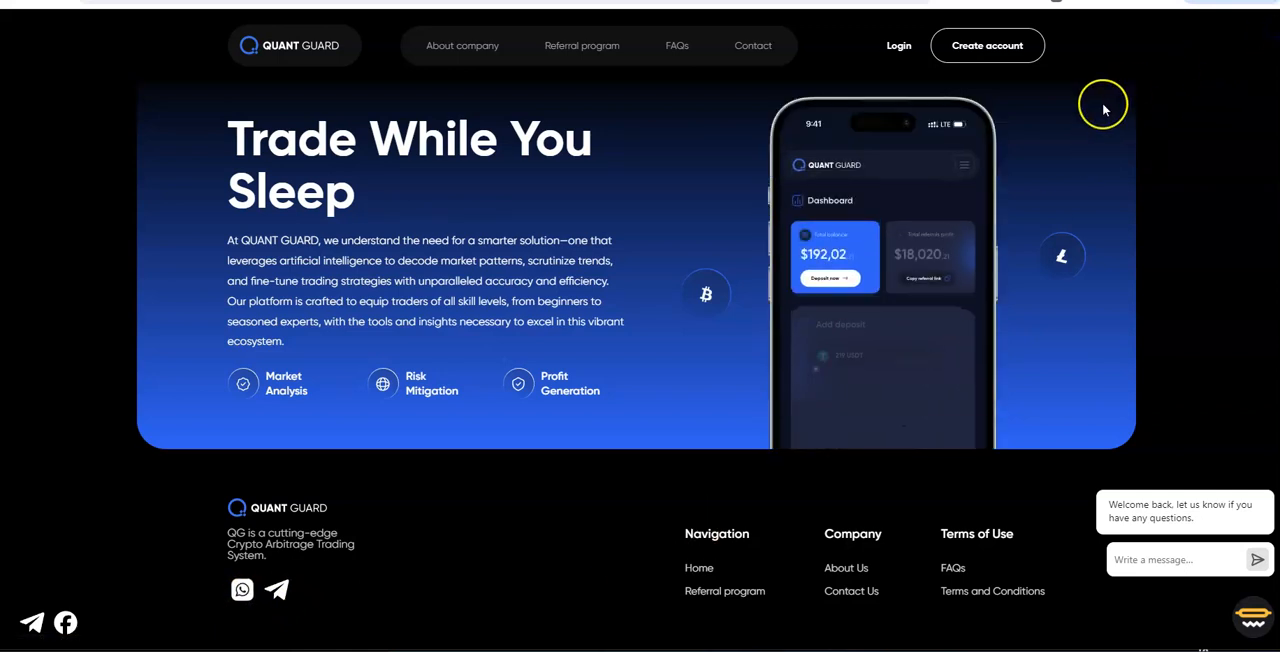
pyautogui.scroll(-3)
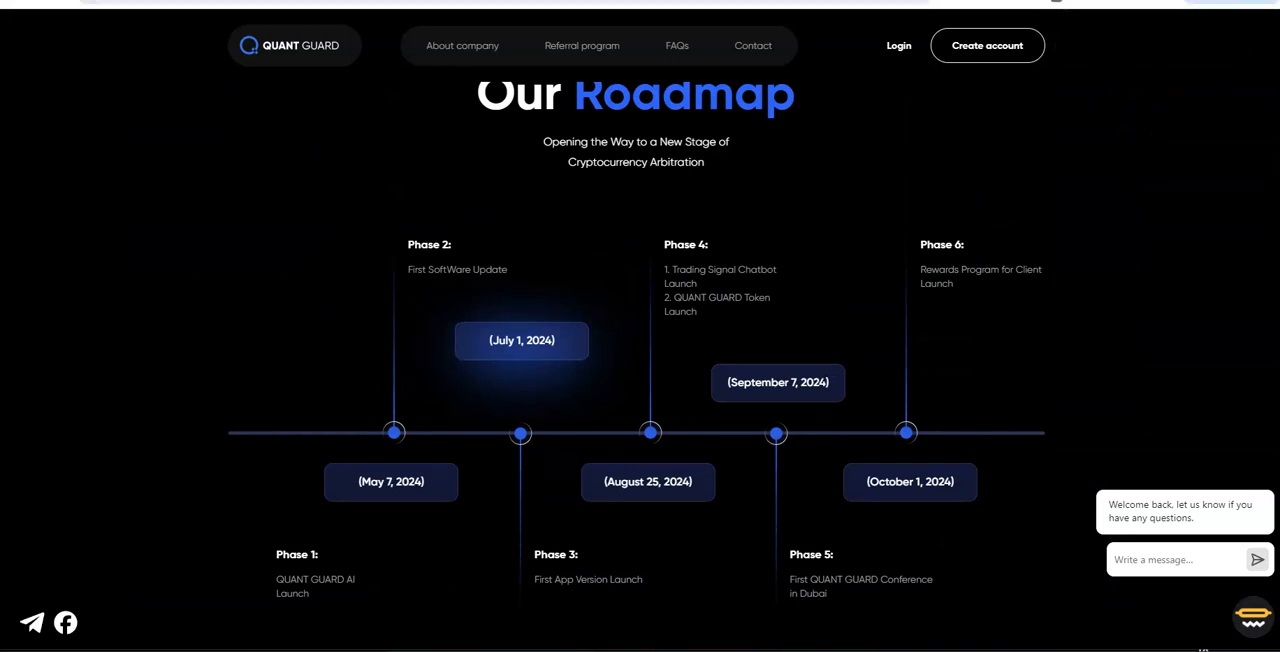
pyautogui.scroll(3)
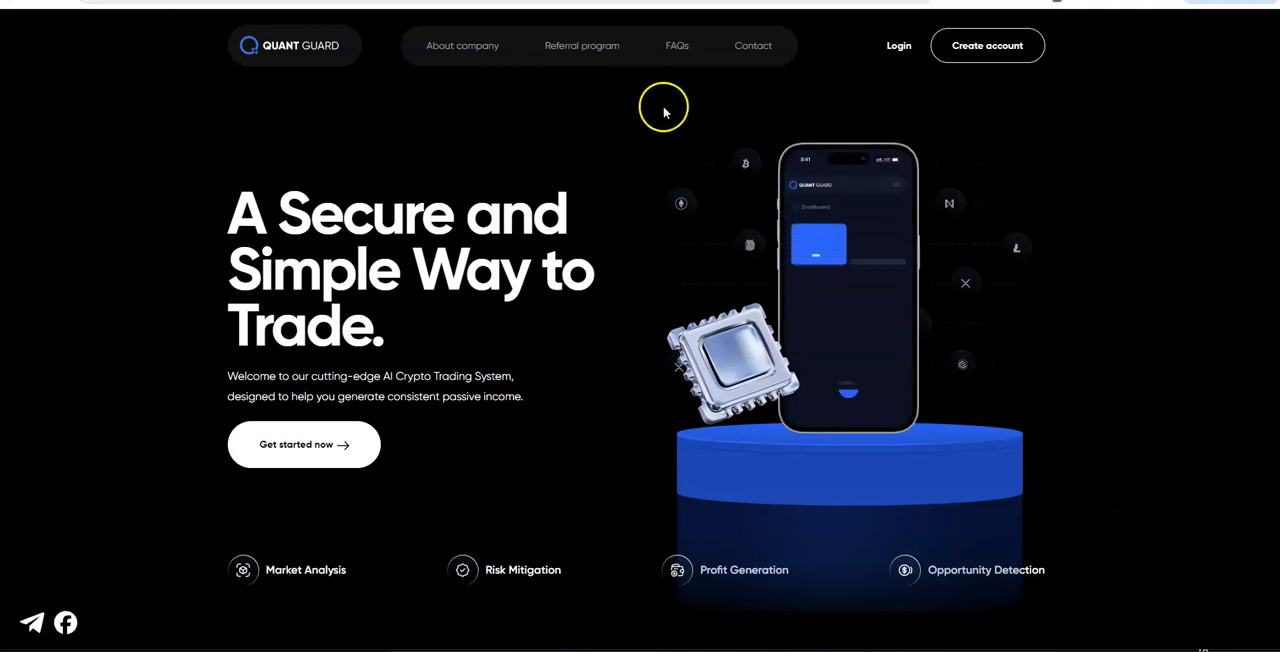
# On the FAQs page, expand the answer about withdrawing earnings at any time.
pyautogui.click(676, 44)
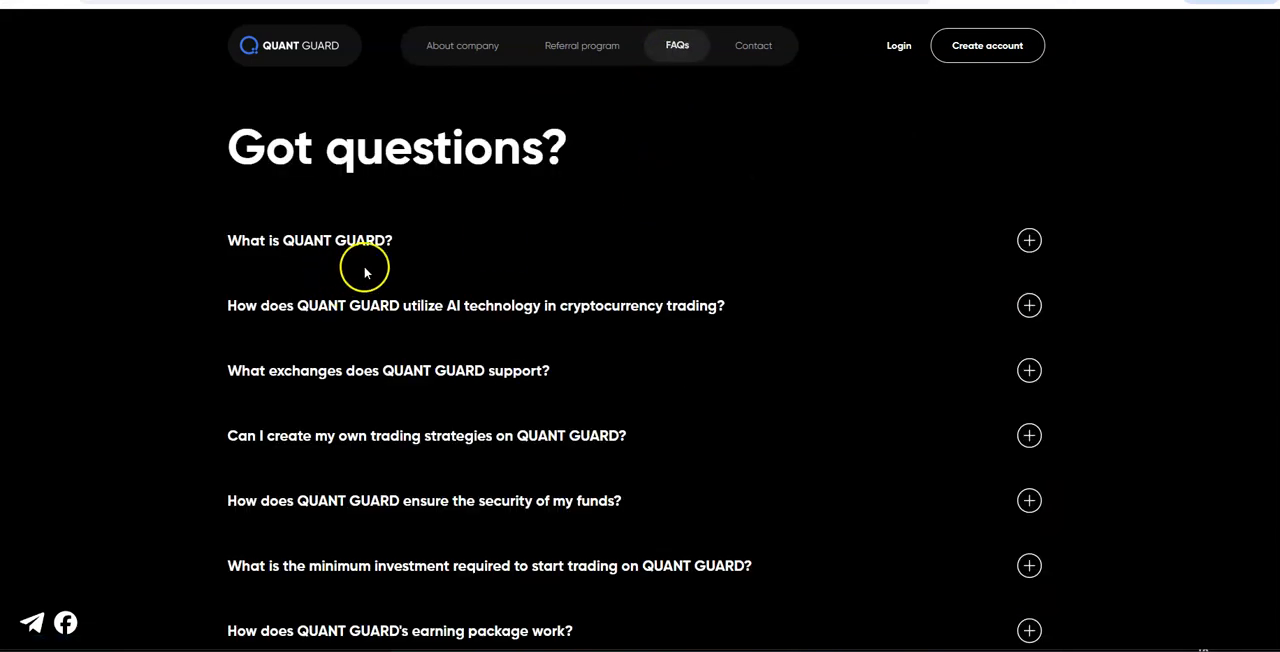
pyautogui.scroll(-3)
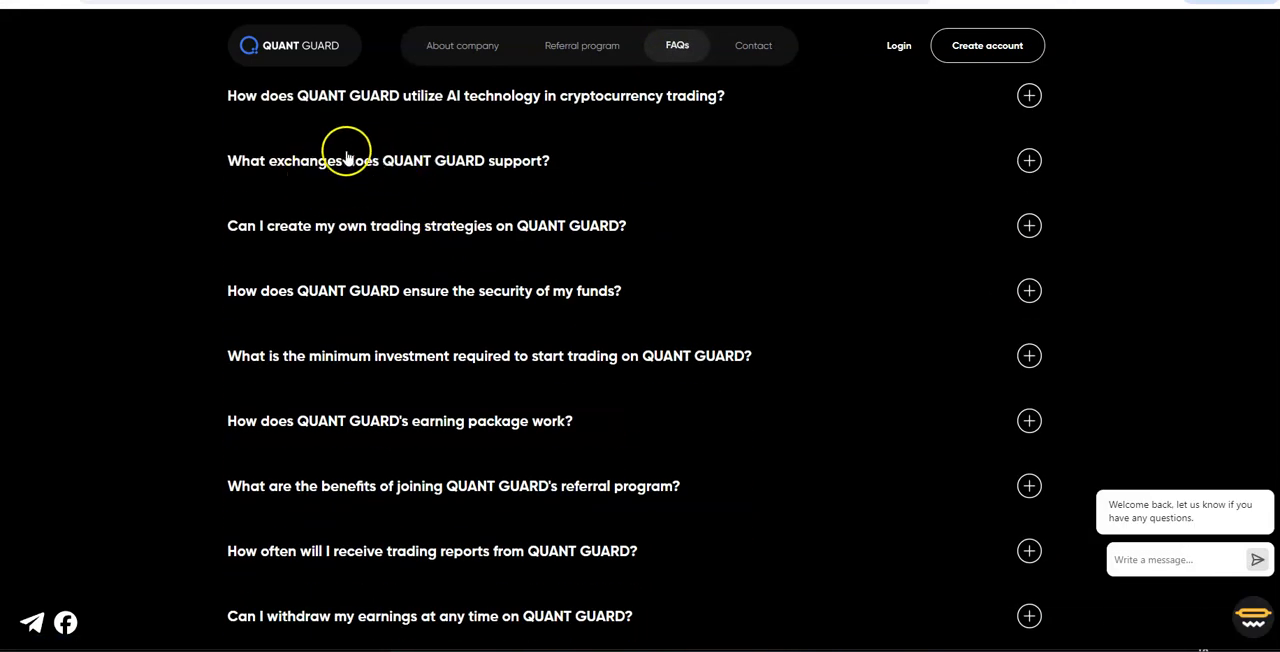
pyautogui.moveTo(330, 350)
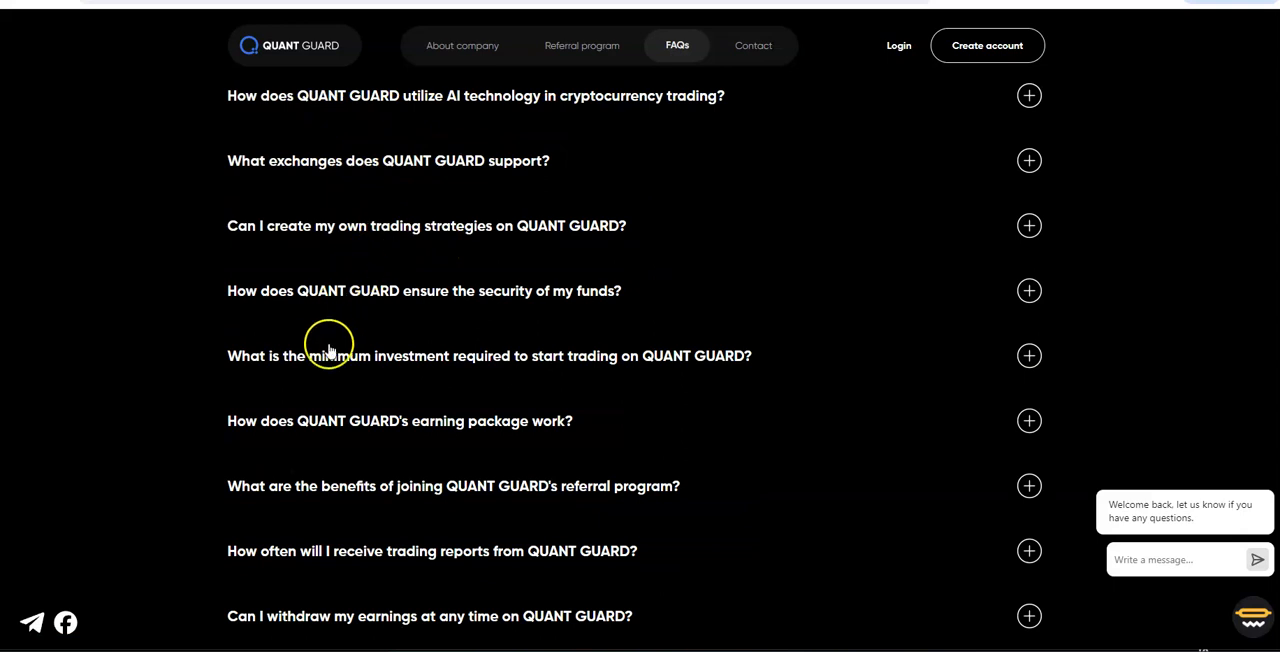
pyautogui.scroll(-3)
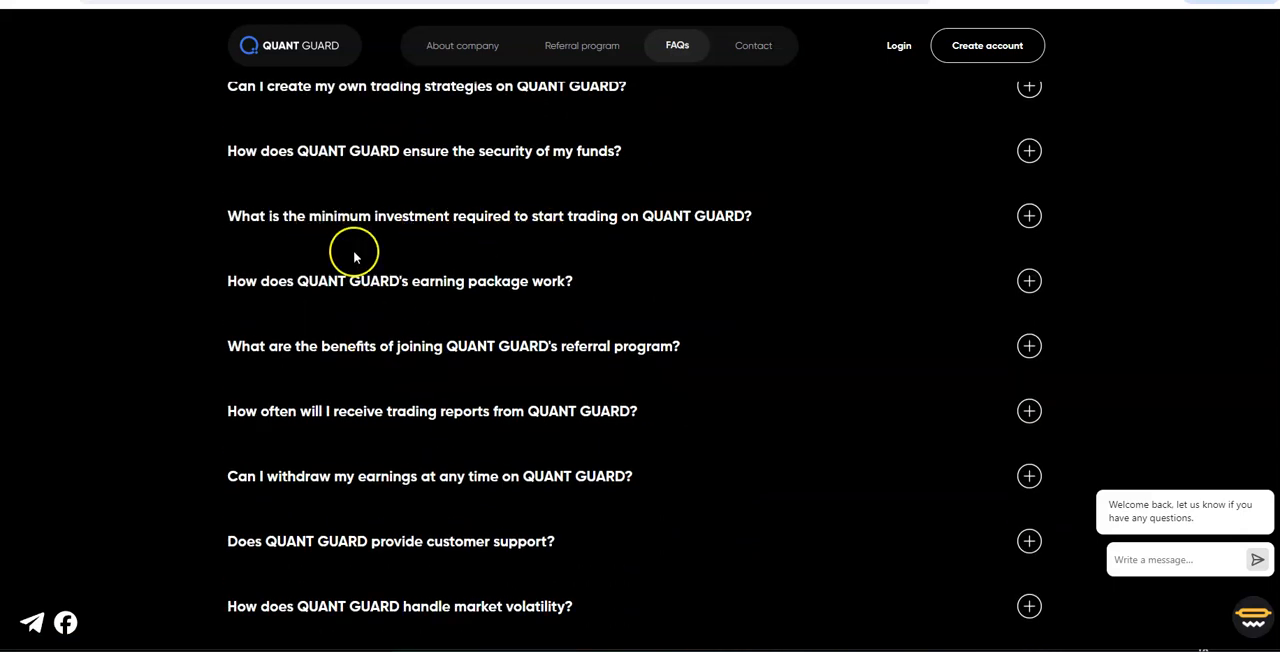
pyautogui.scroll(-3)
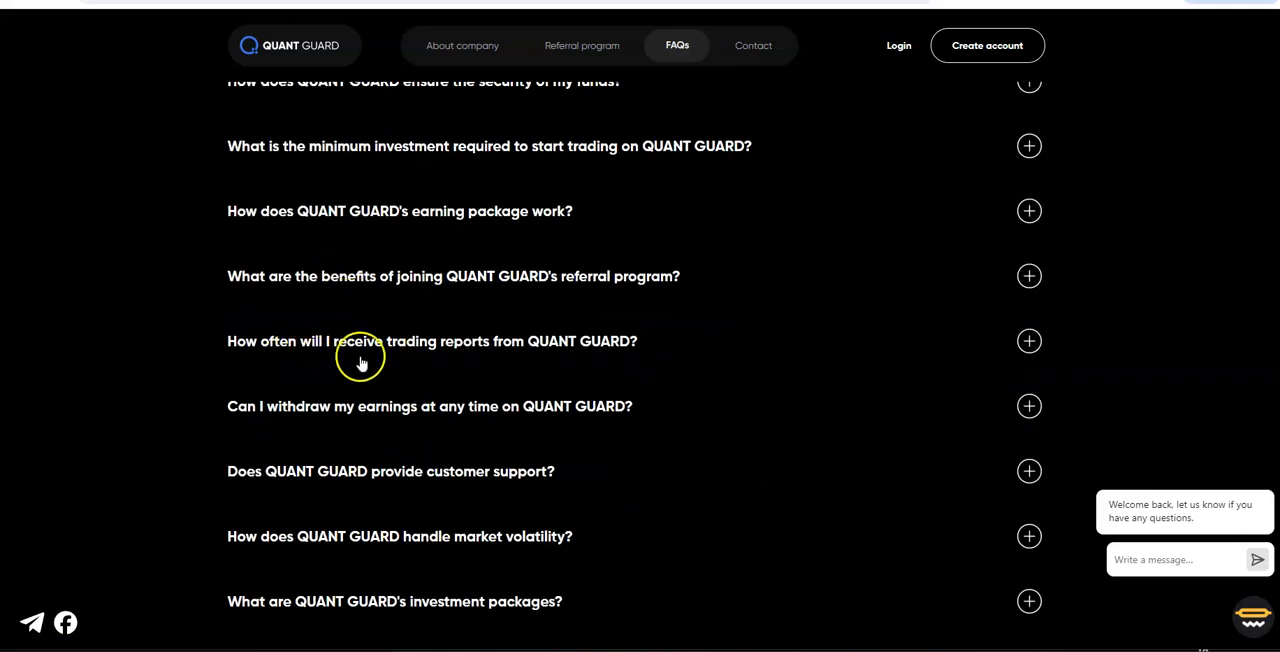
pyautogui.scroll(-3)
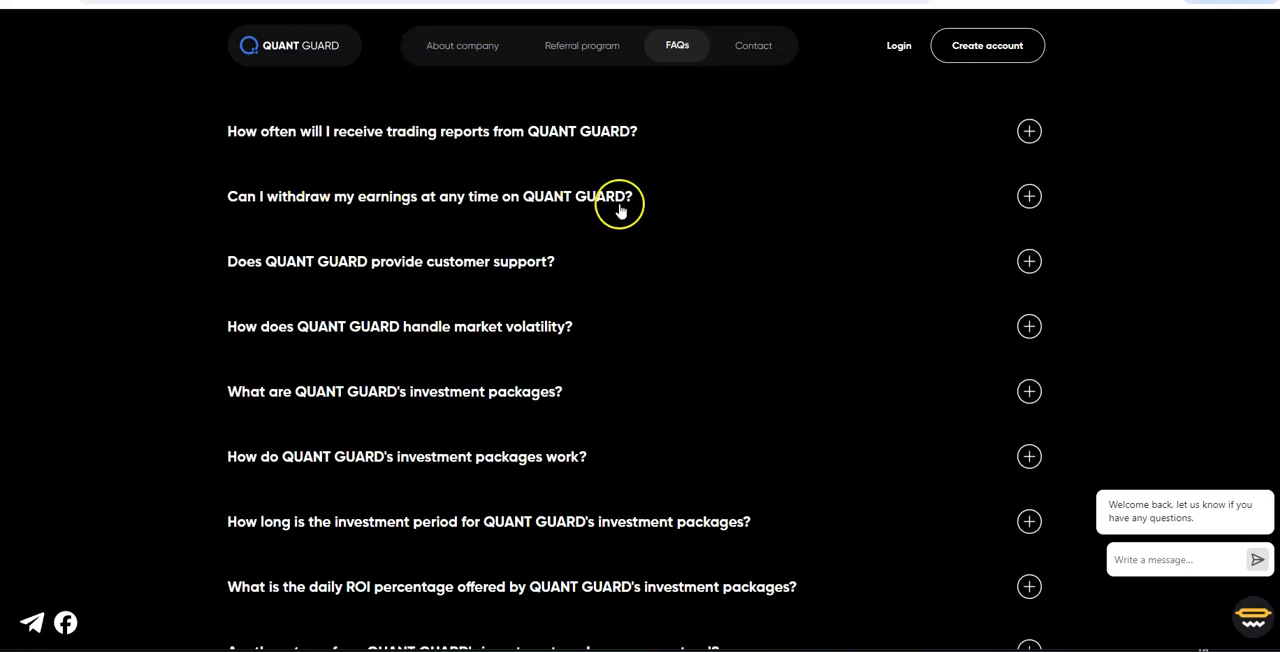
pyautogui.click(1028, 196)
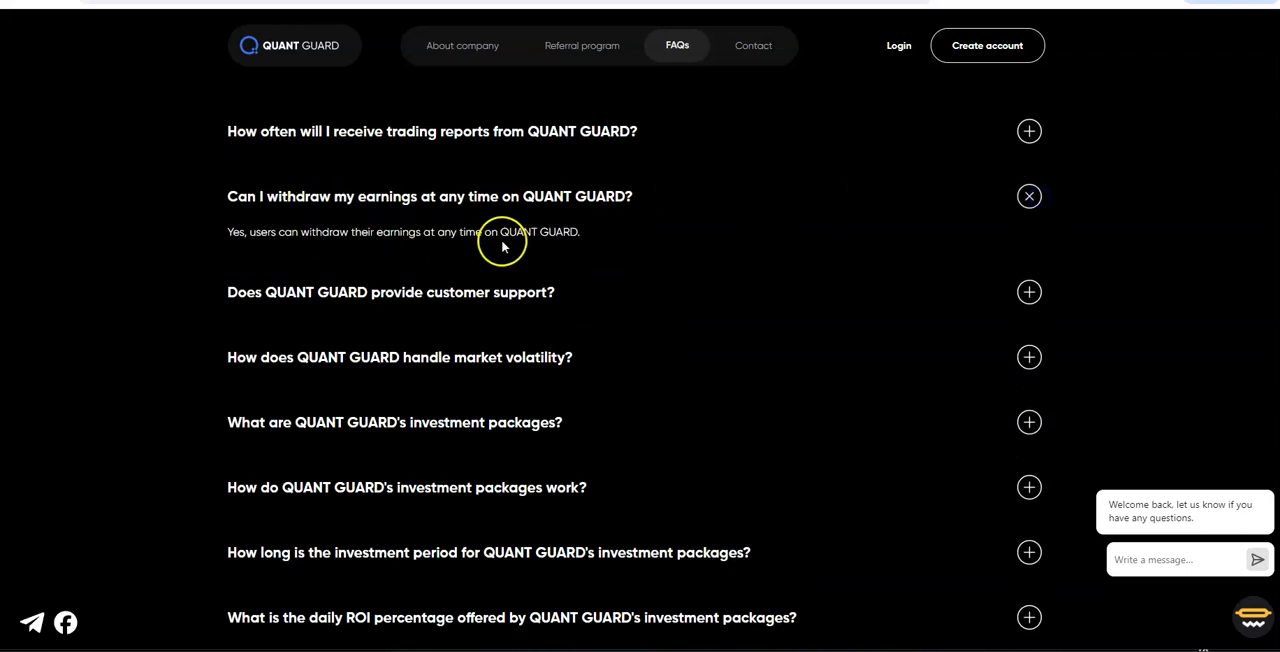
# Expand the answer on investment period length (from 30 business days) and reach the footer.
pyautogui.scroll(-3)
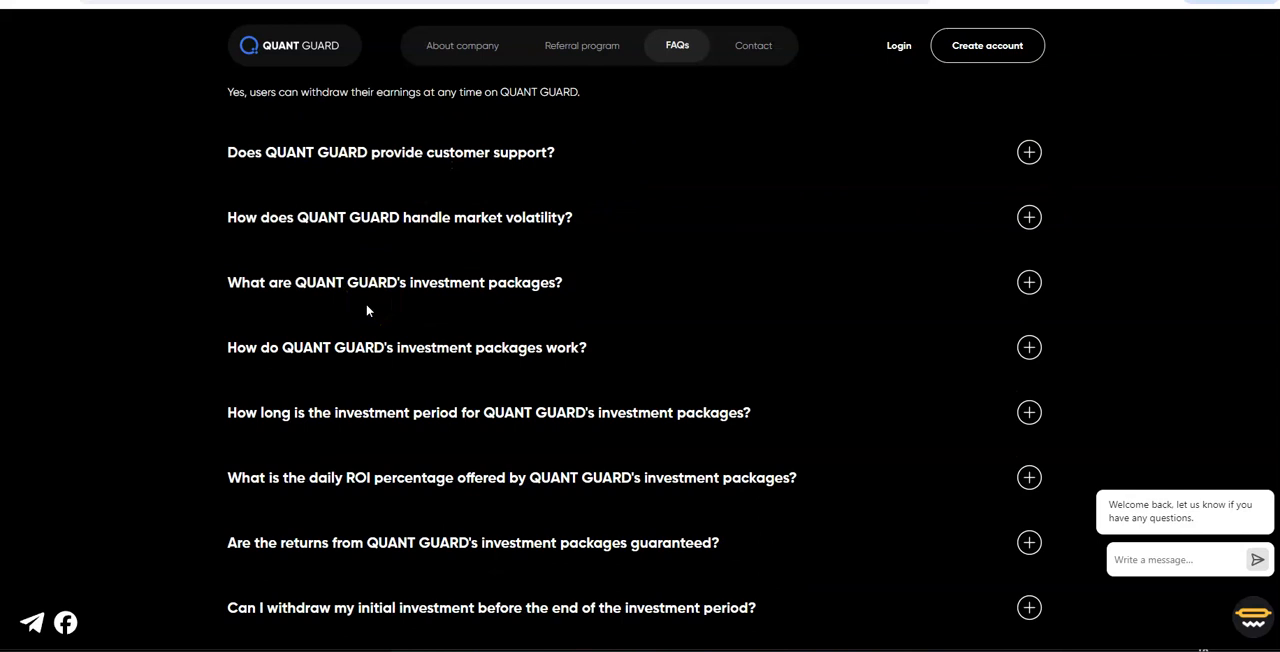
pyautogui.scroll(-3)
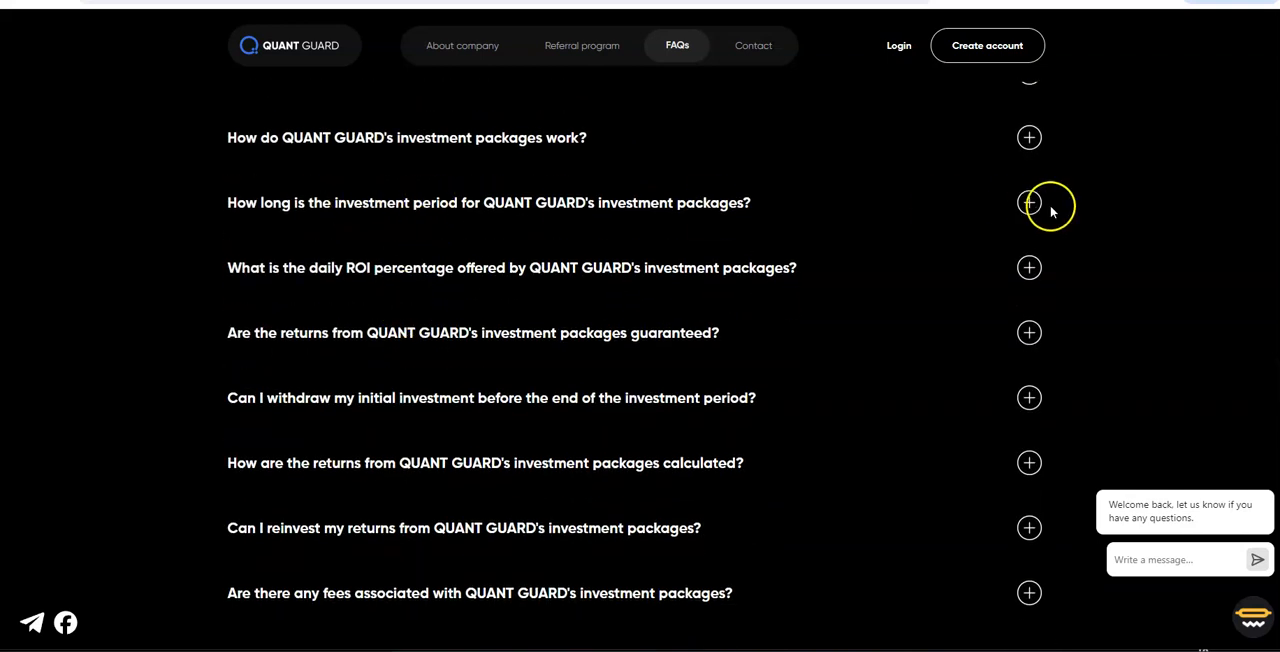
pyautogui.click(1028, 202)
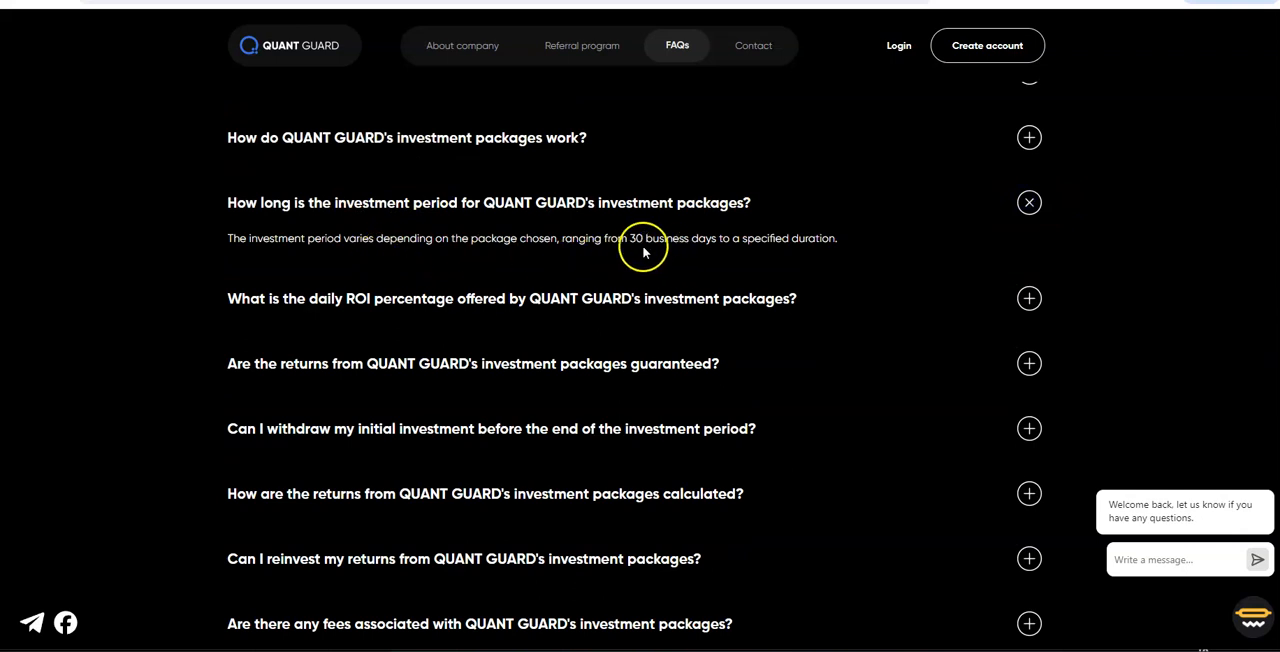
pyautogui.moveTo(388, 278)
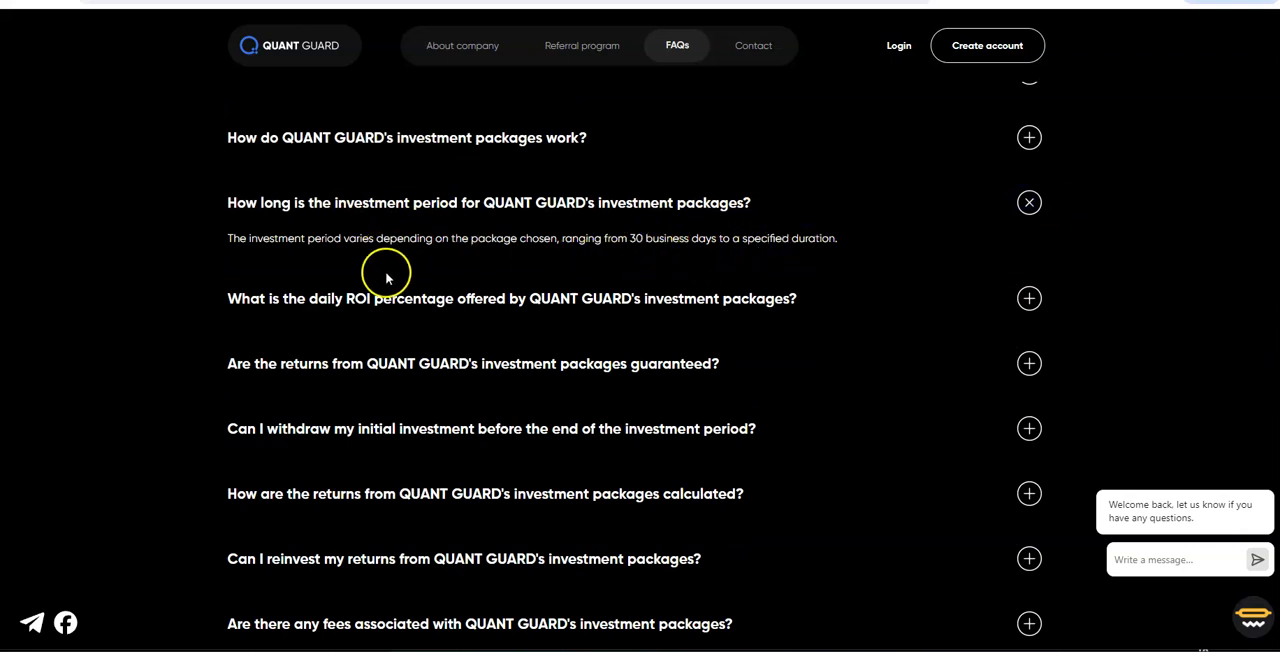
pyautogui.moveTo(604, 252)
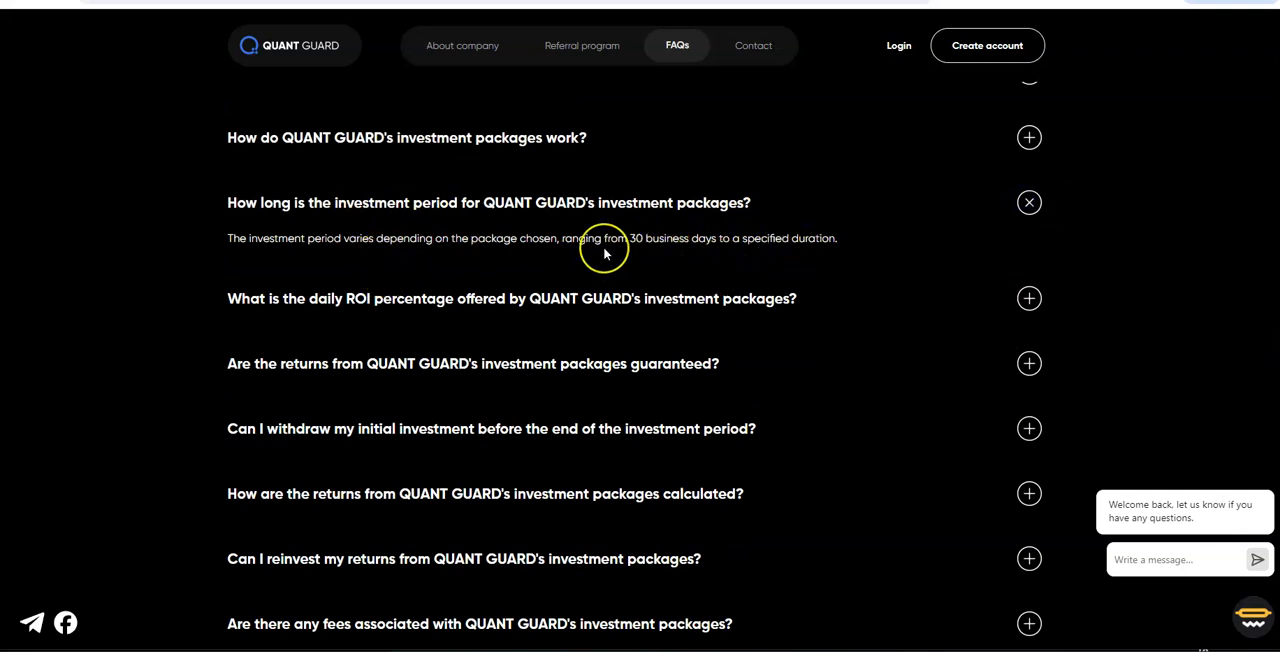
pyautogui.scroll(-3)
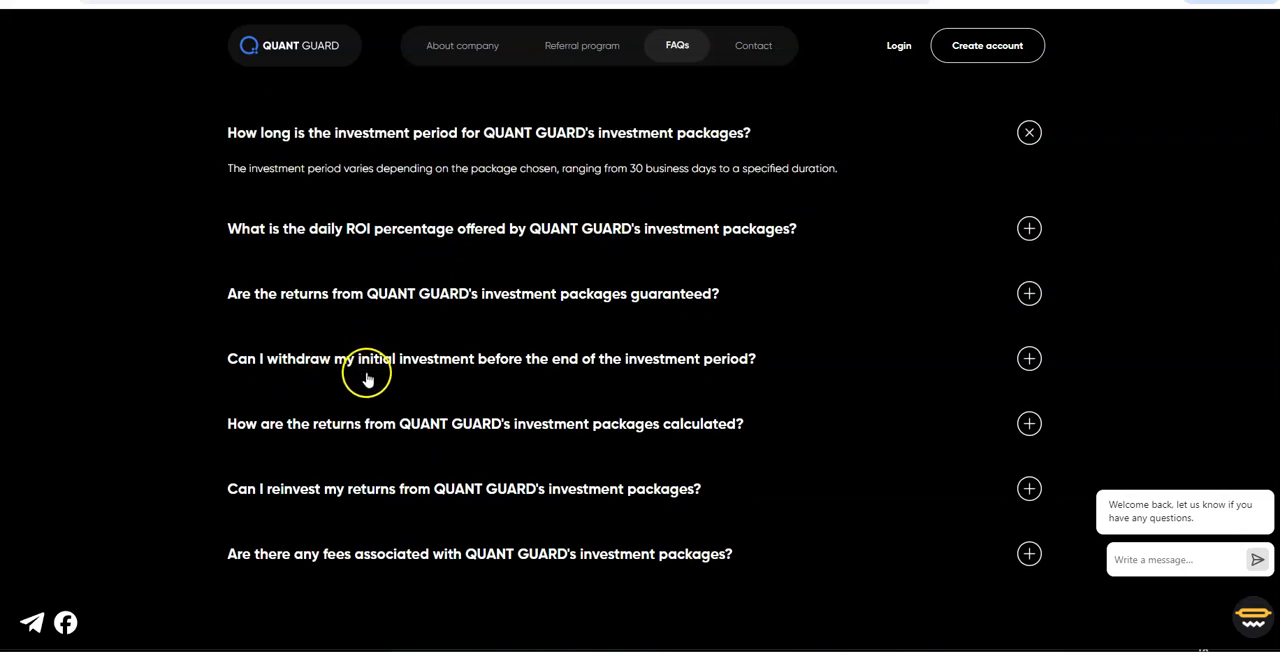
pyautogui.moveTo(348, 460)
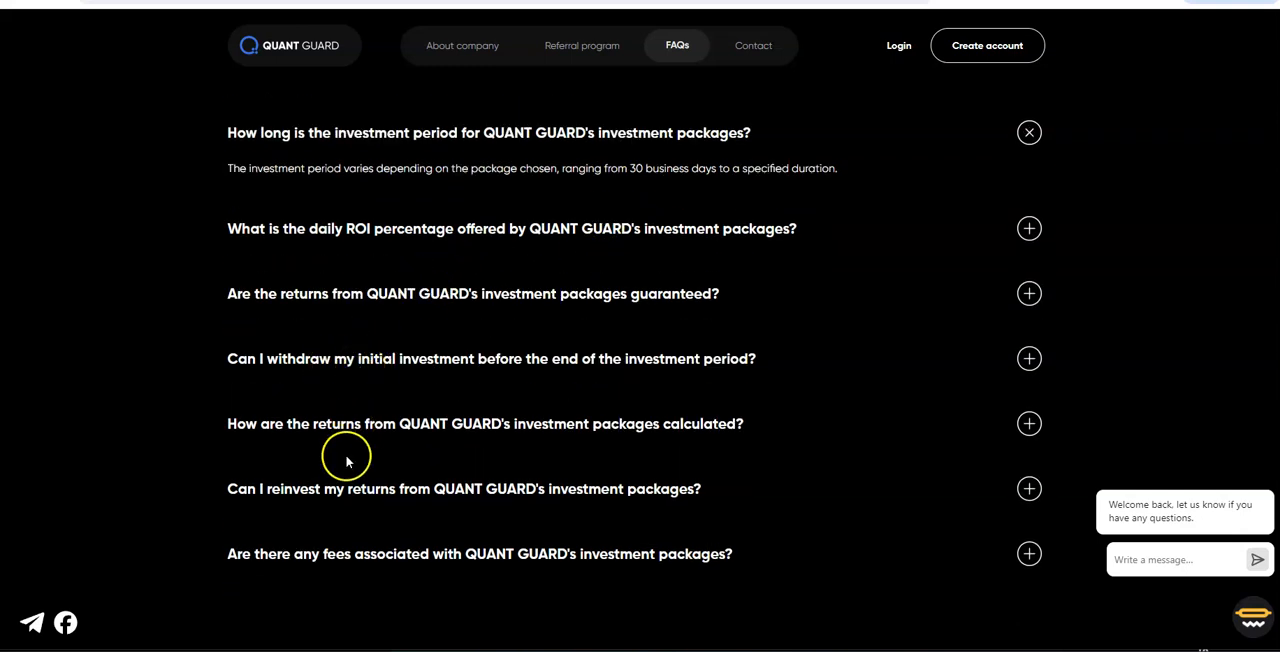
pyautogui.moveTo(440, 264)
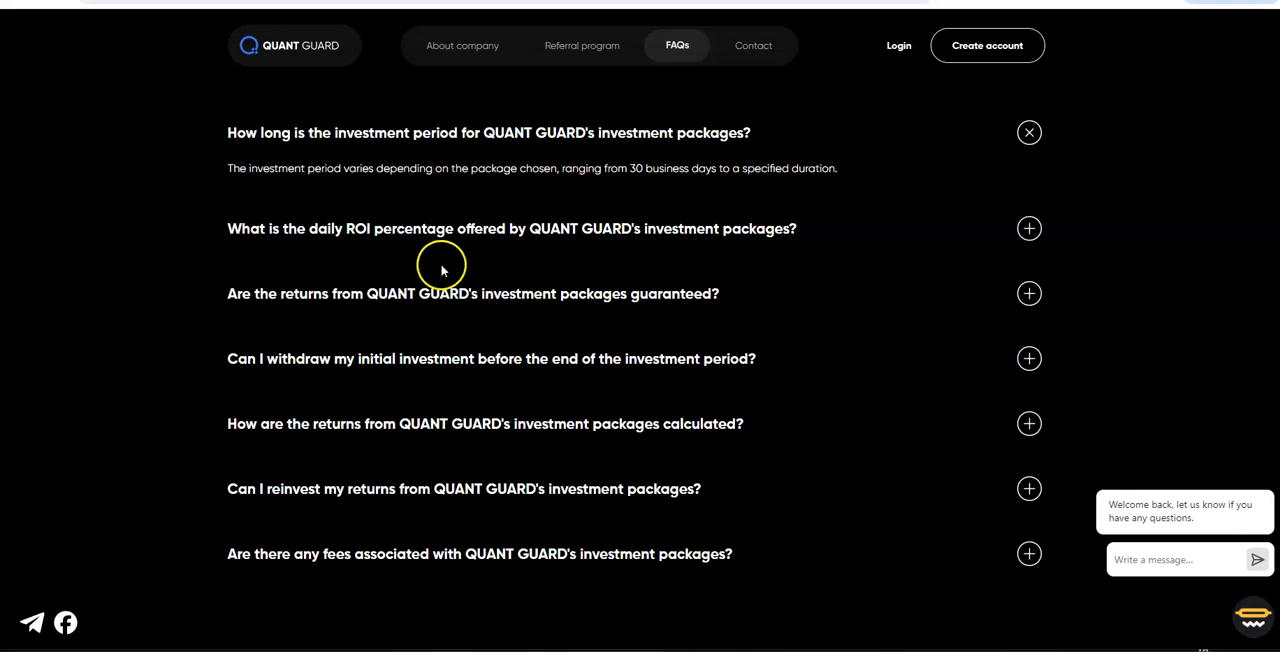
pyautogui.scroll(-3)
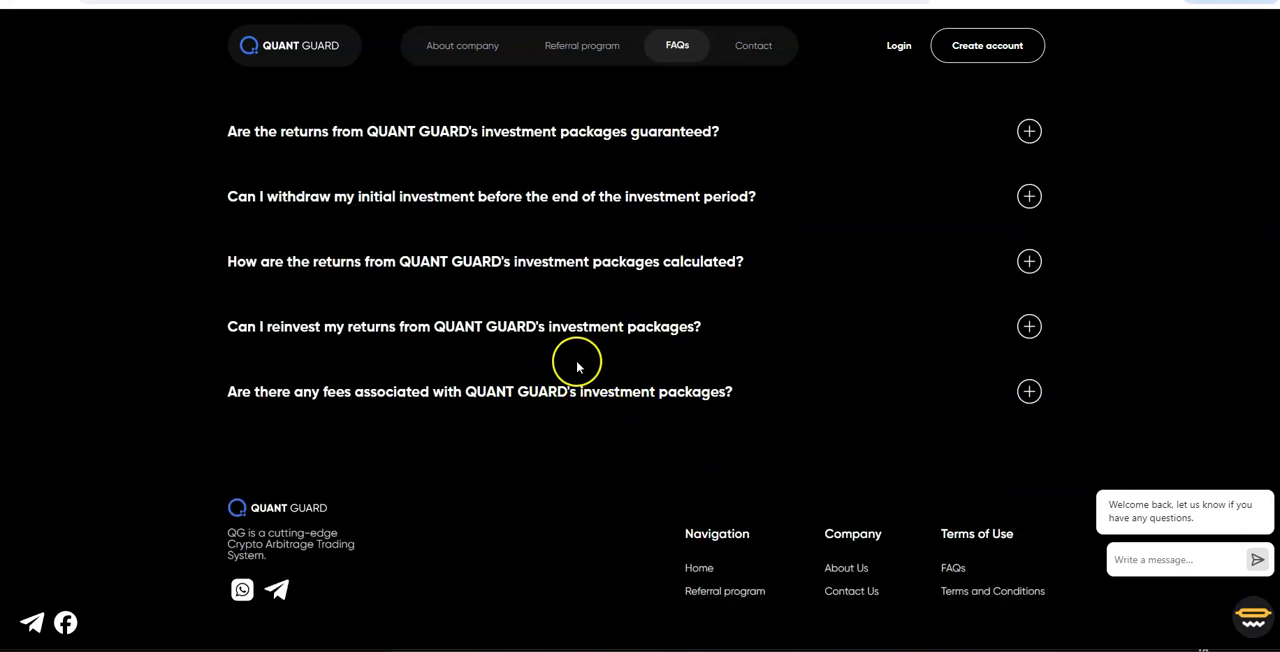
pyautogui.moveTo(32, 484)
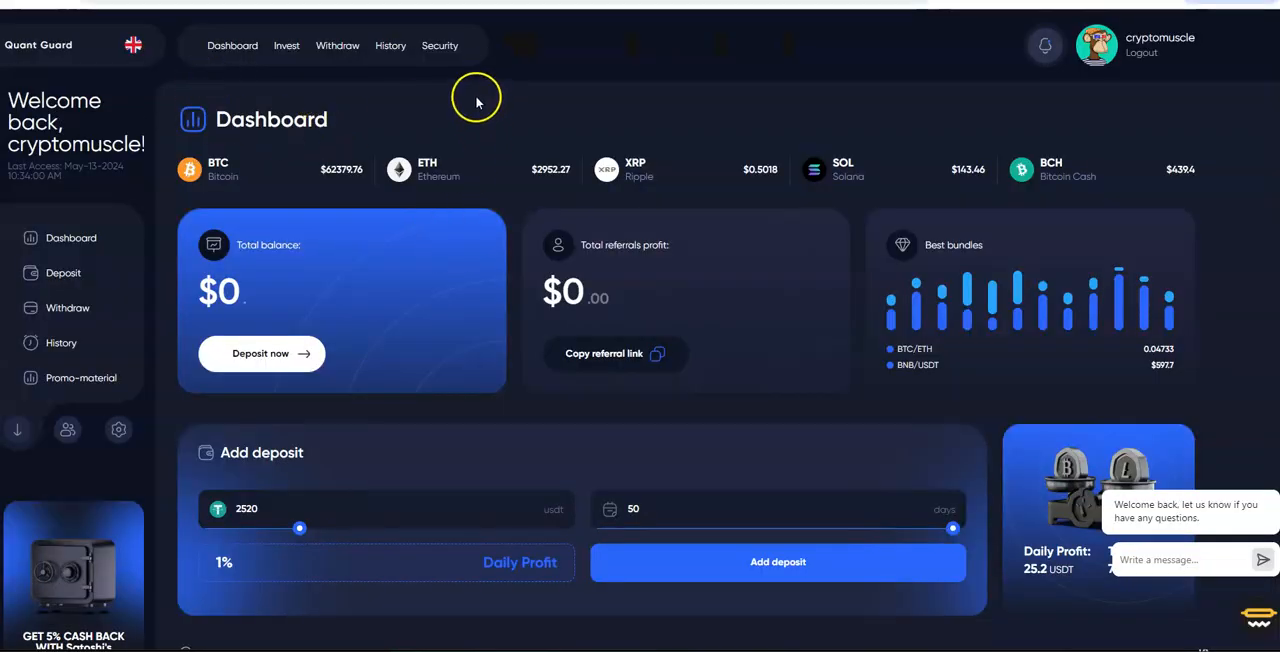
pyautogui.moveTo(234, 156)
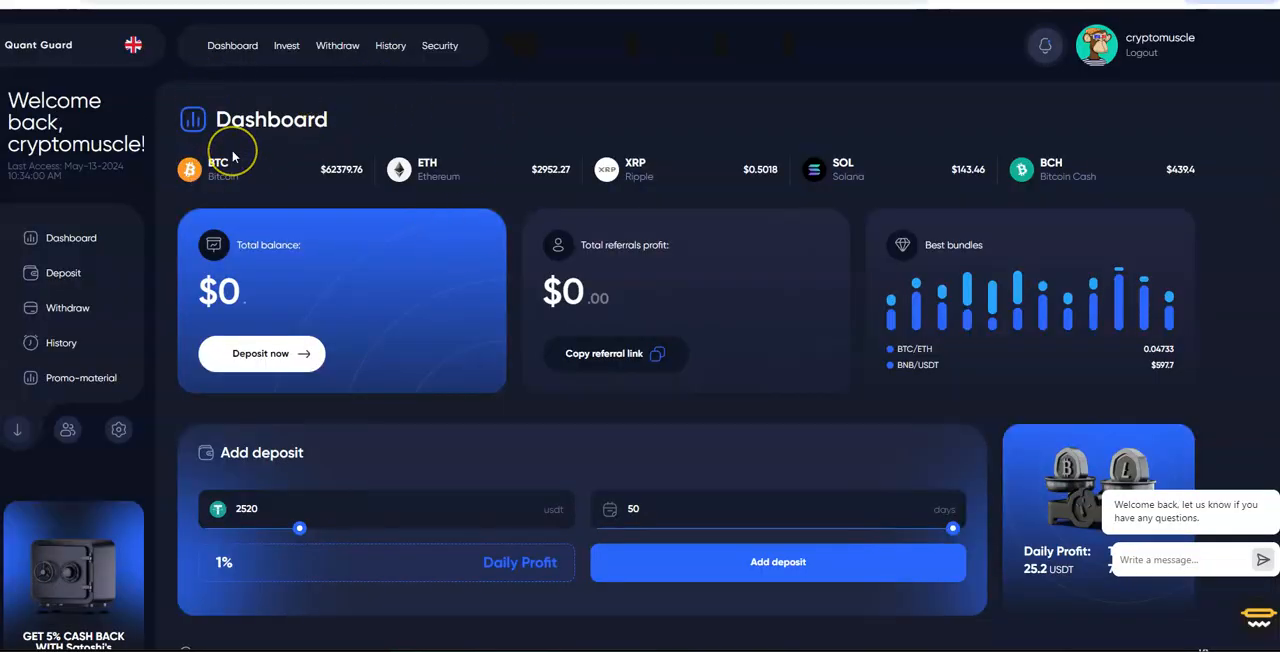
pyautogui.moveTo(1128, 44)
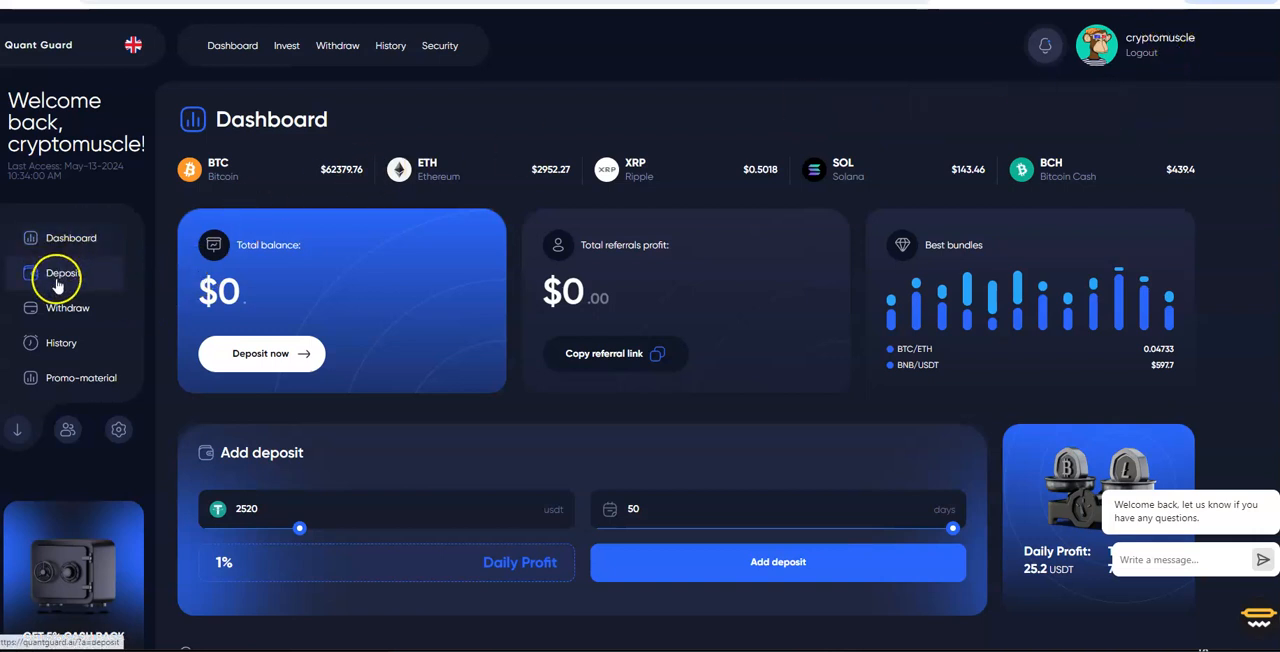
# Go from the account dashboard to the Deposit section via the sidebar.
pyautogui.click(64, 272)
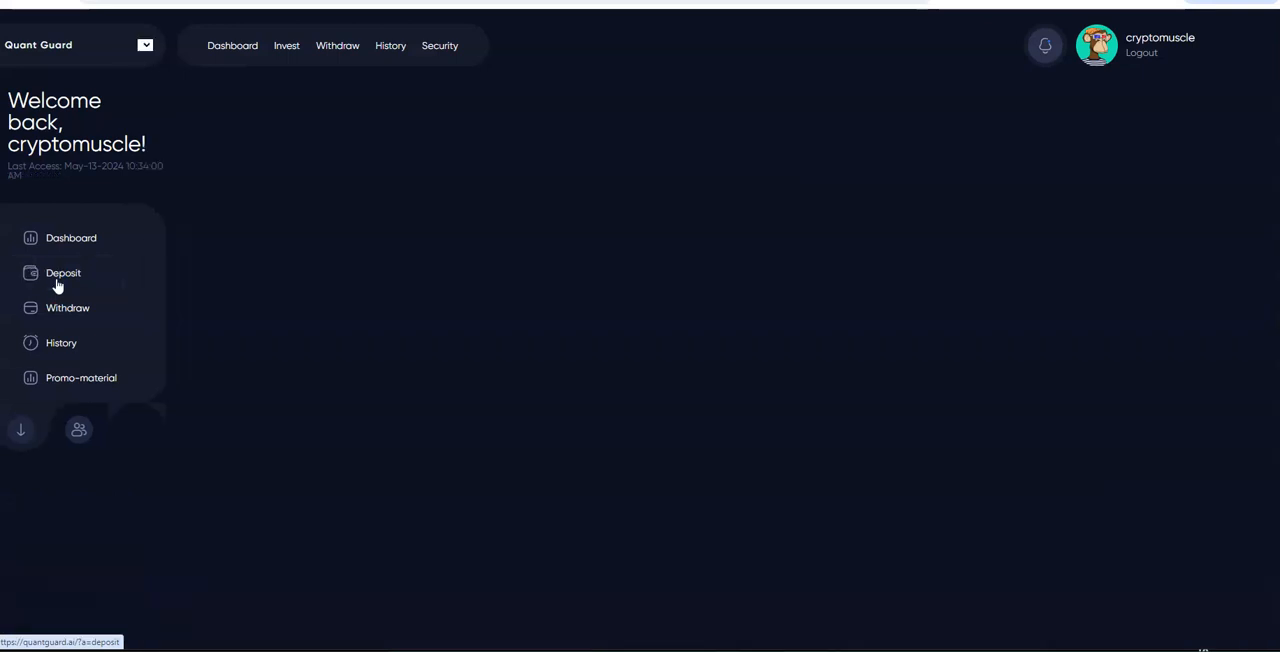
# Start a deposit on the 1% daily profit plan, prefilled with 2500 USDT via Bitcoin.
pyautogui.click(64, 272)
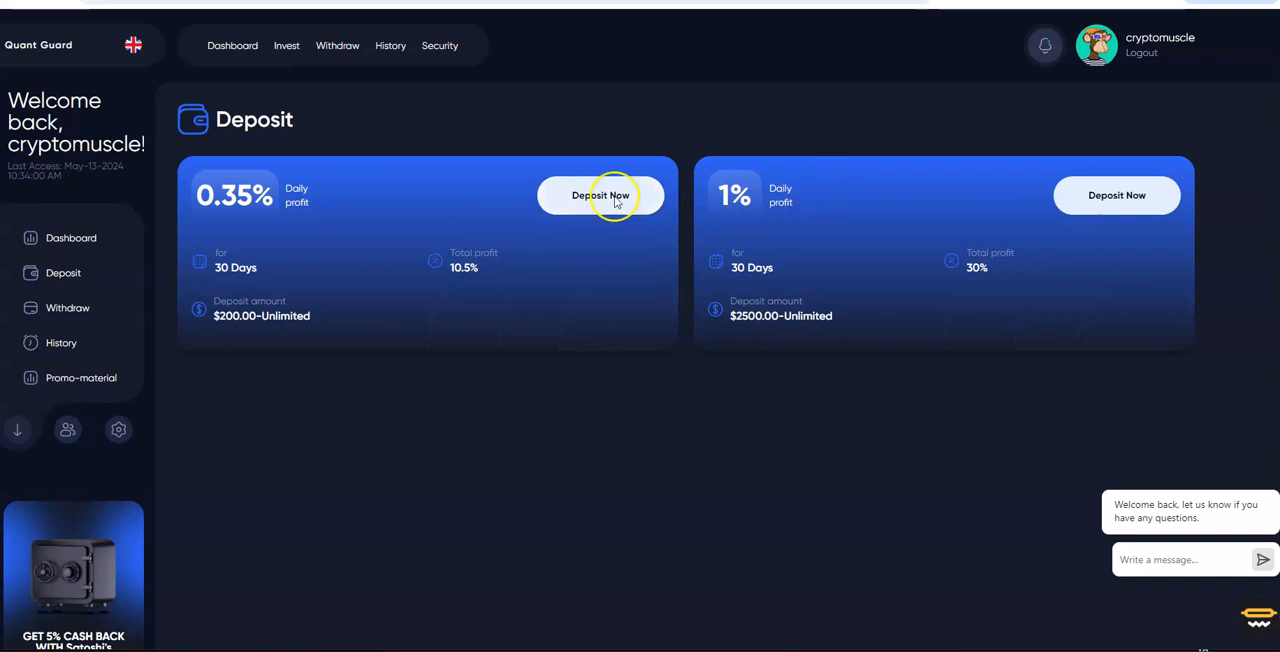
pyautogui.moveTo(1116, 210)
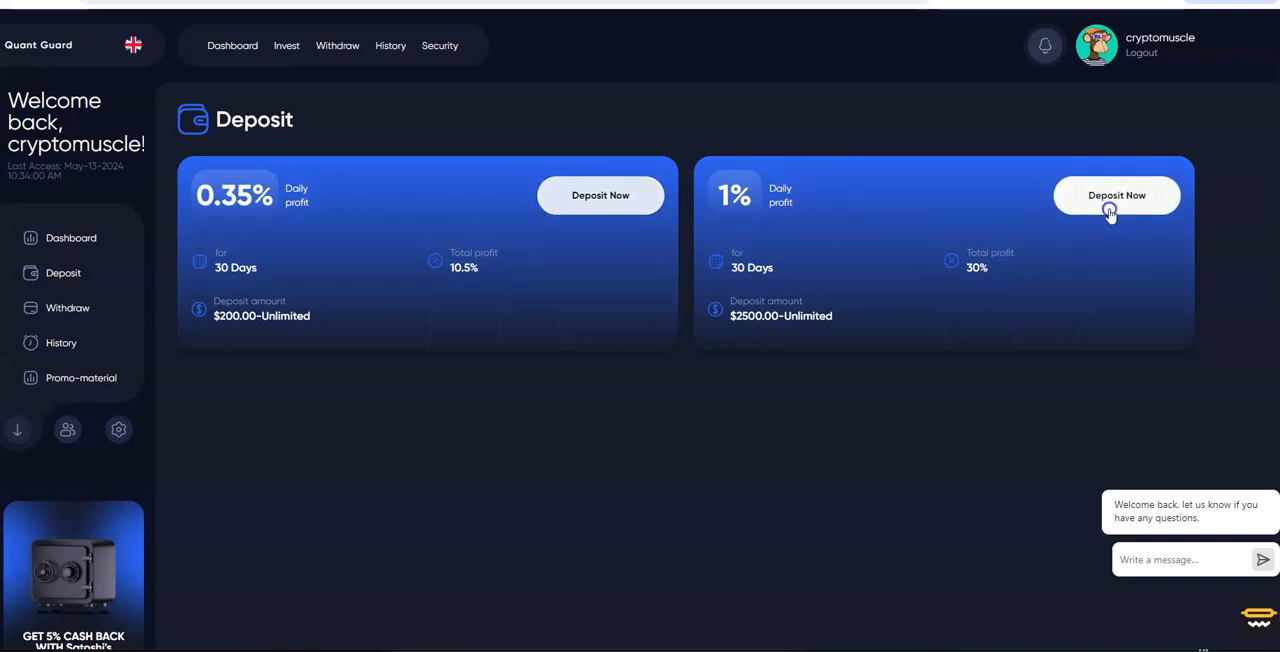
pyautogui.click(1116, 196)
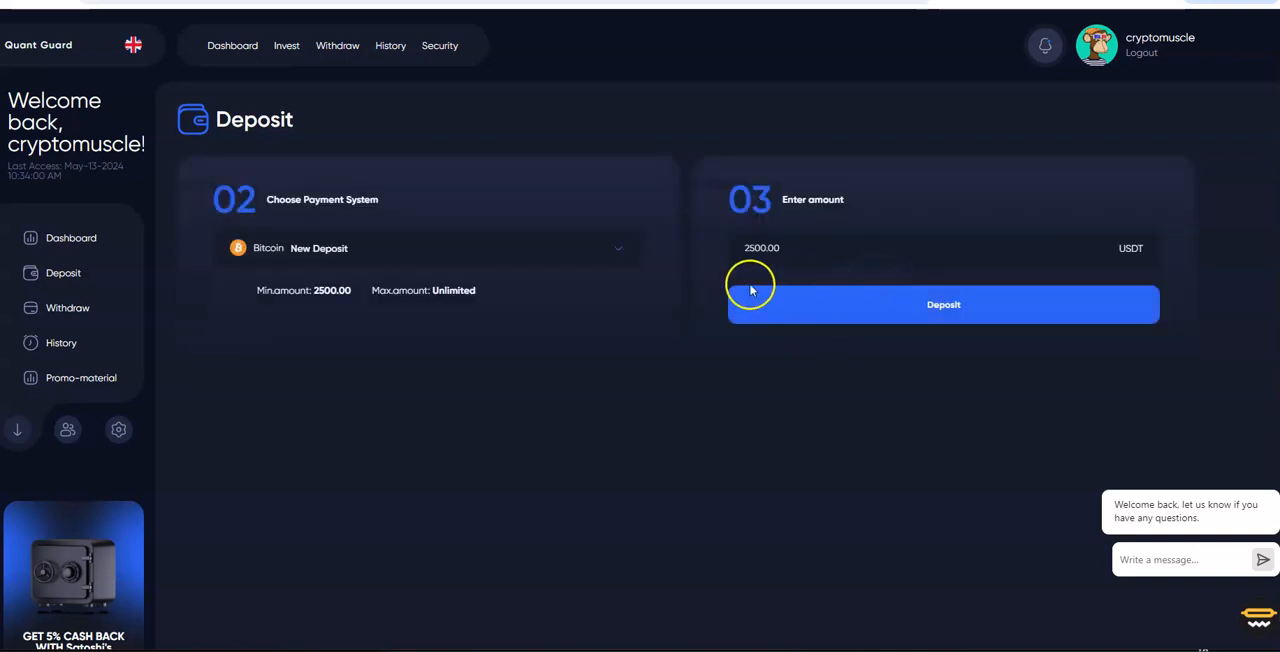
pyautogui.moveTo(828, 280)
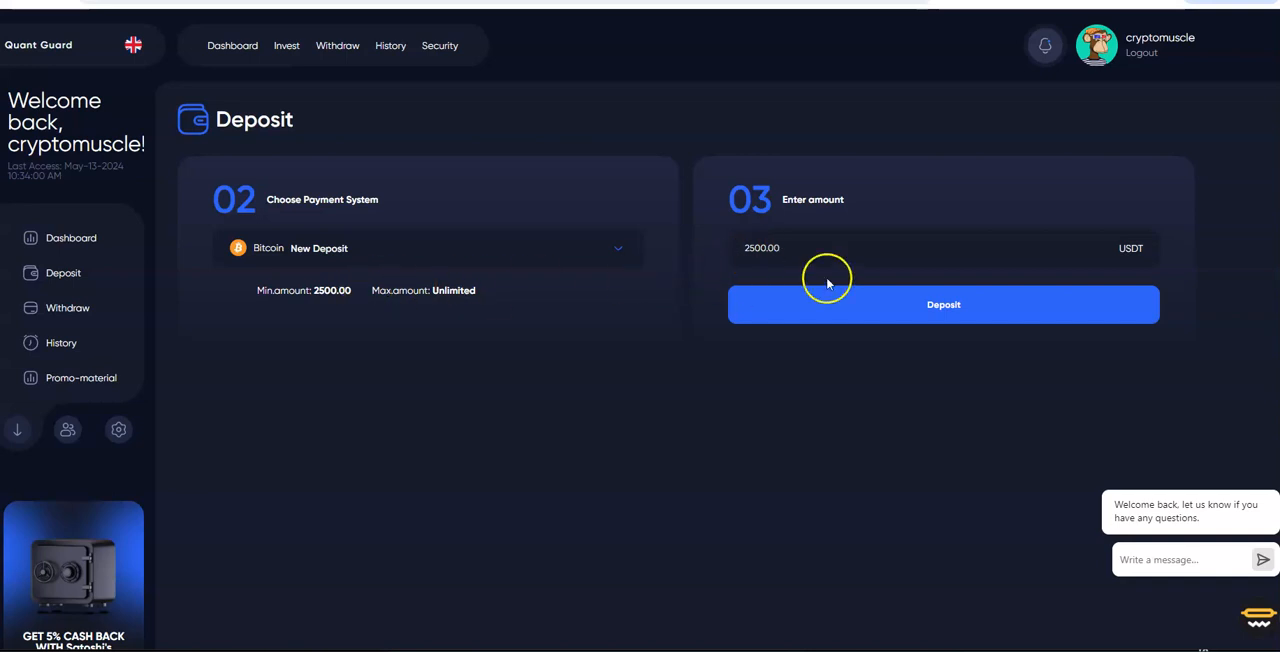
pyautogui.moveTo(348, 272)
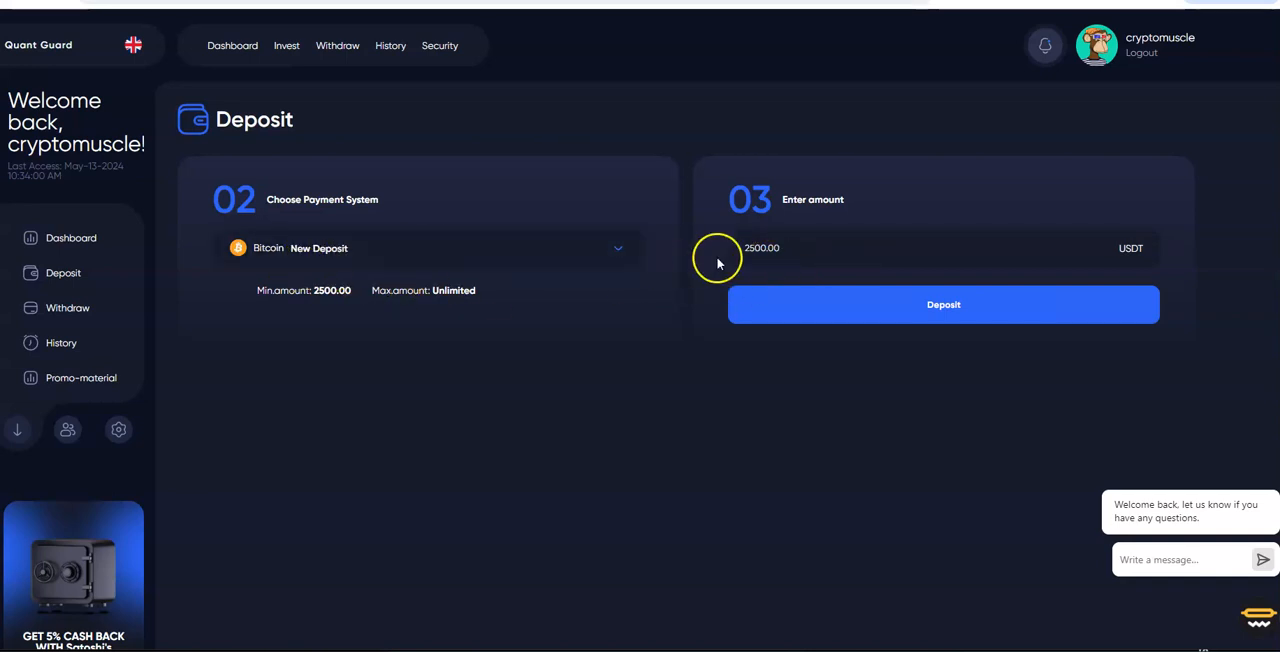
pyautogui.click(616, 248)
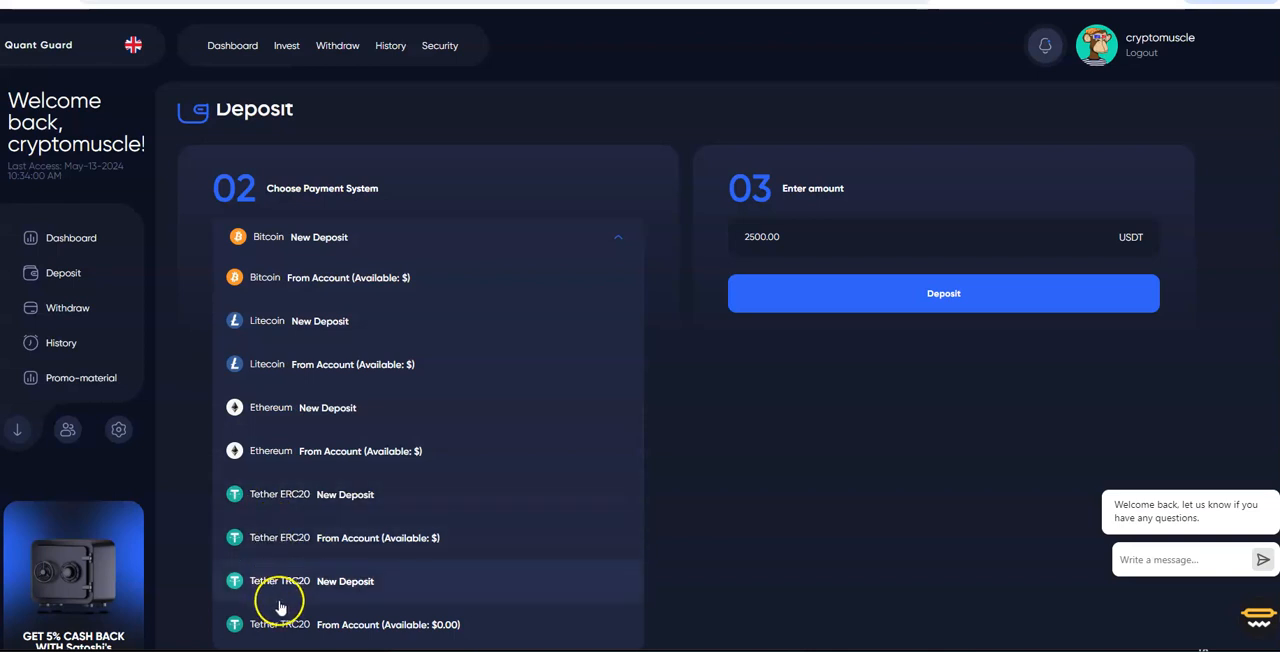
pyautogui.moveTo(268, 584)
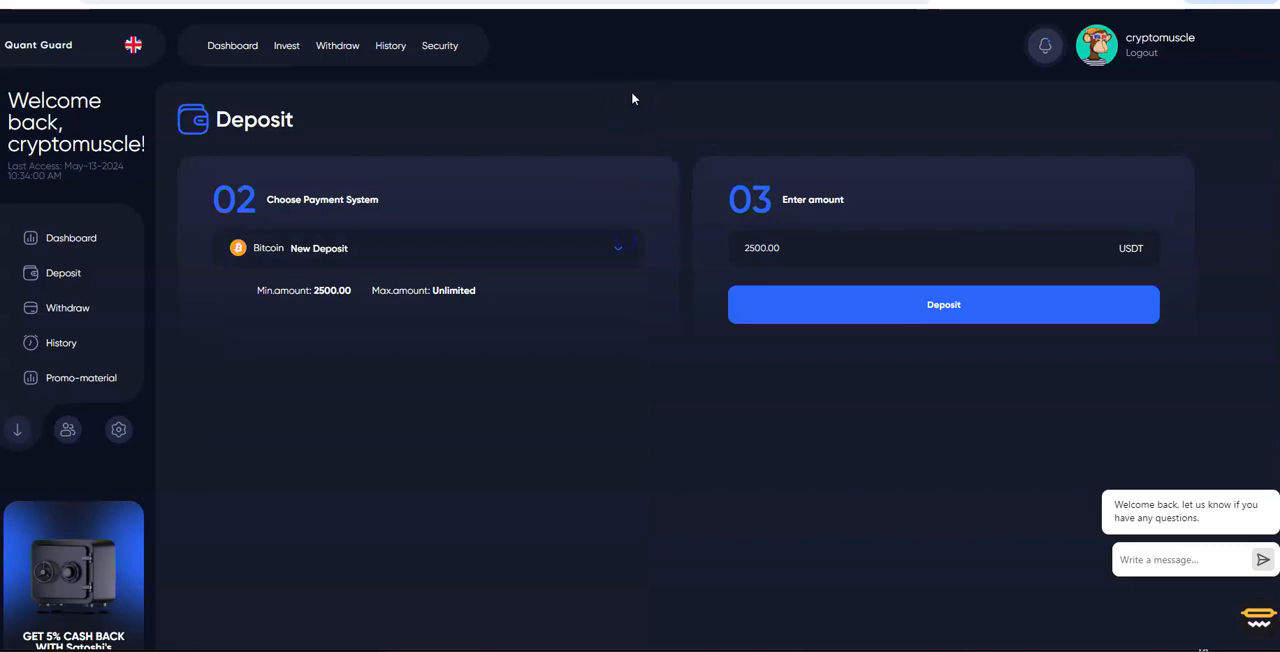
pyautogui.moveTo(664, 84)
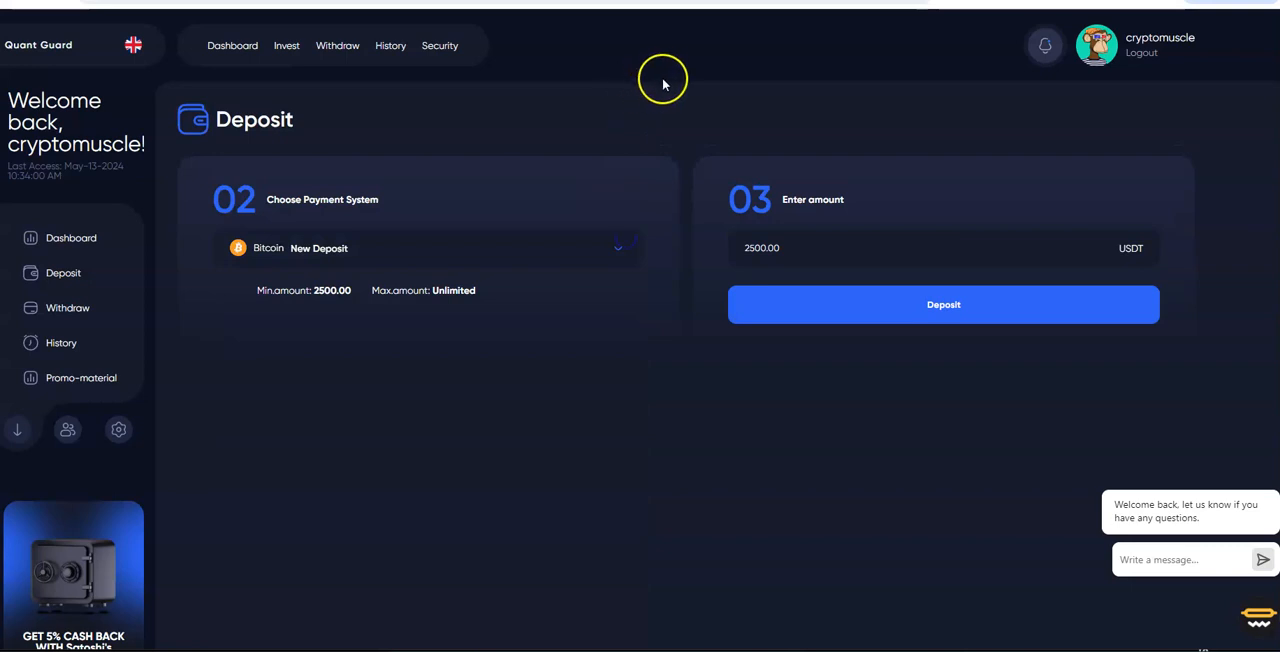
pyautogui.moveTo(724, 108)
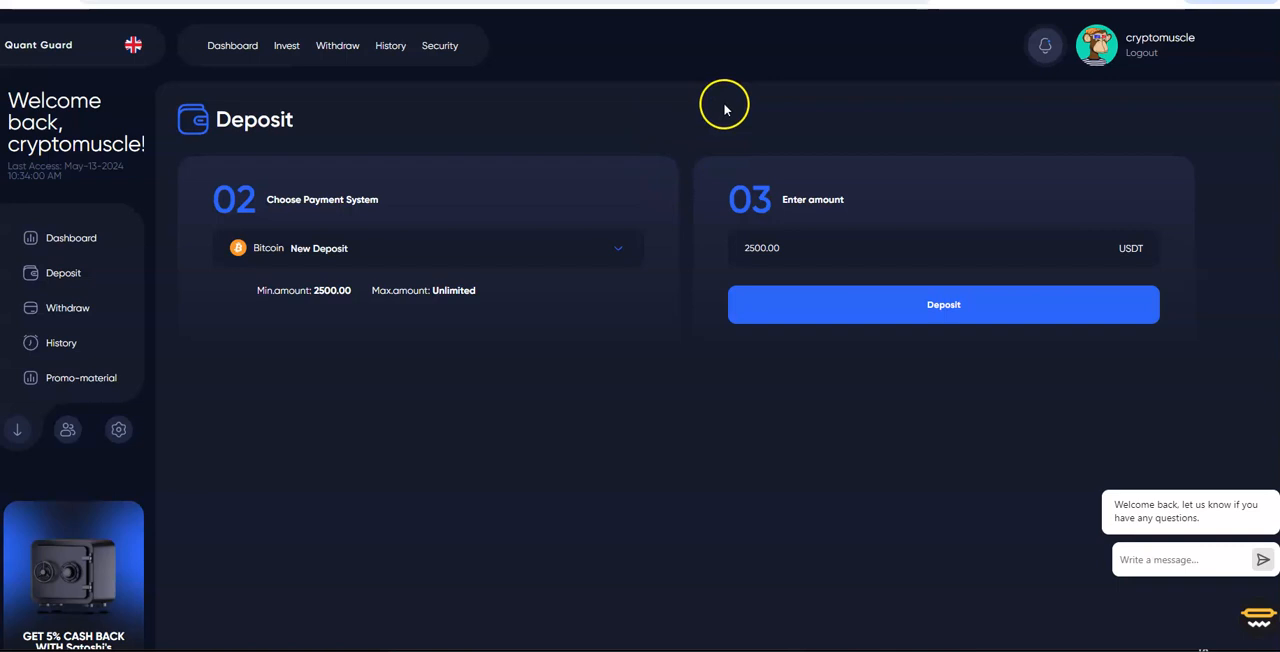
pyautogui.moveTo(716, 116)
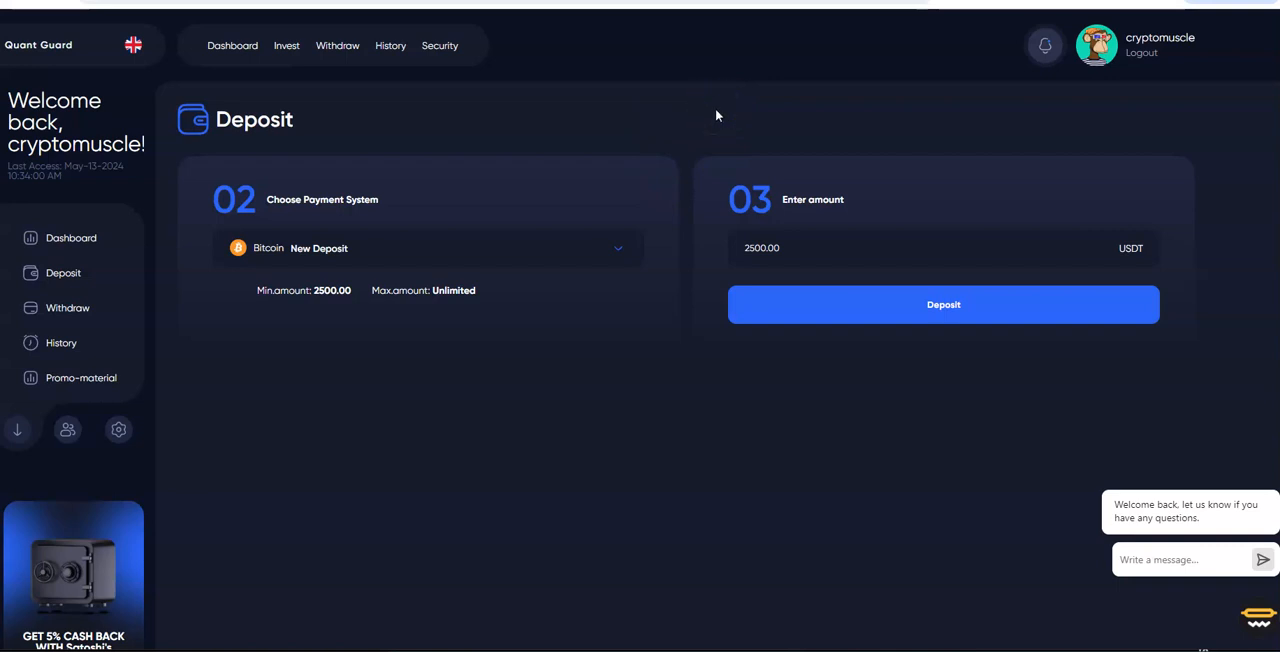
pyautogui.moveTo(716, 108)
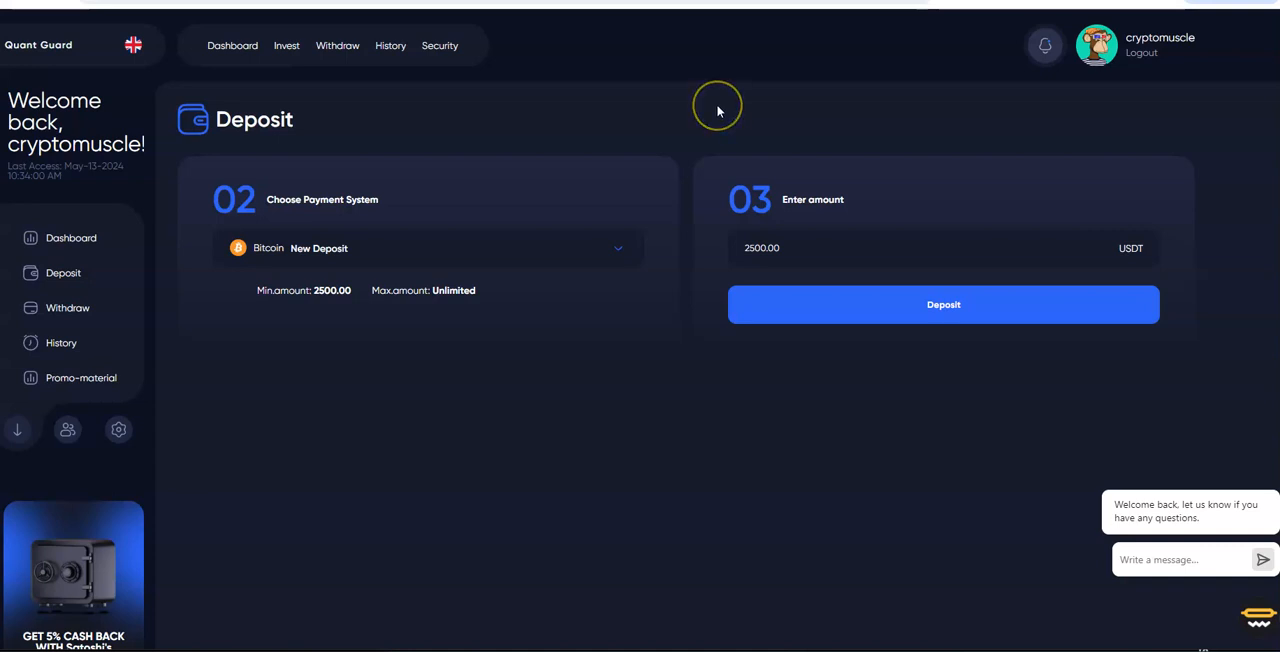
pyautogui.moveTo(390, 112)
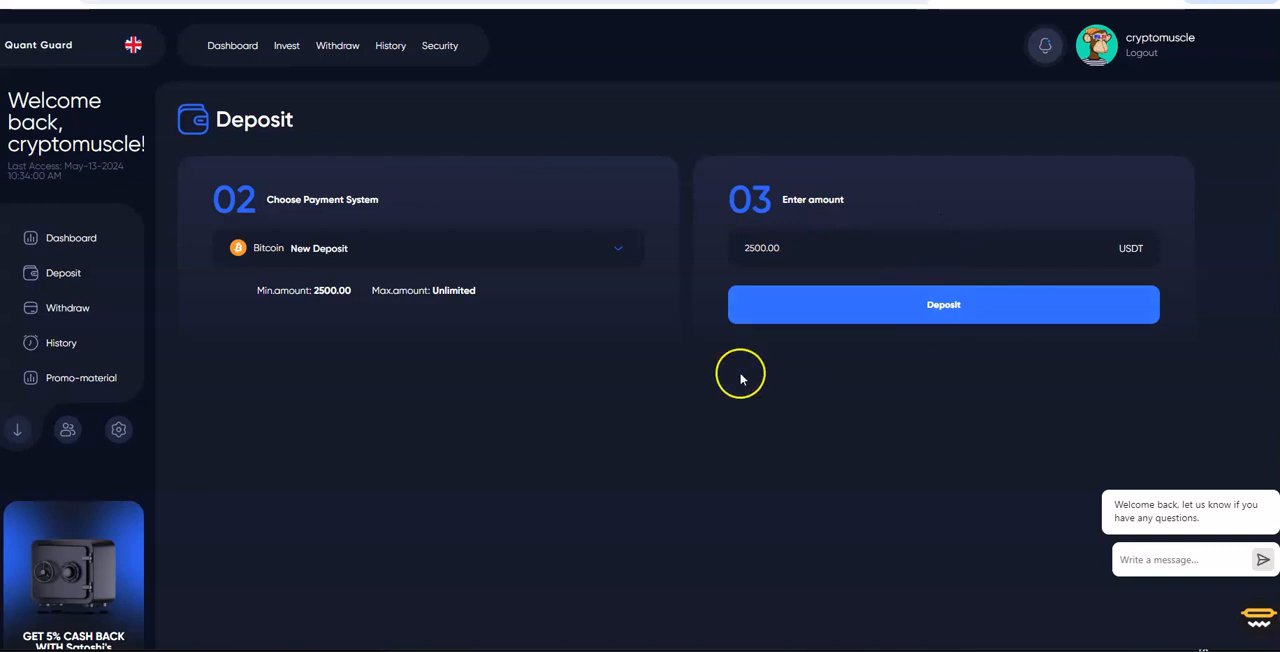
pyautogui.moveTo(524, 456)
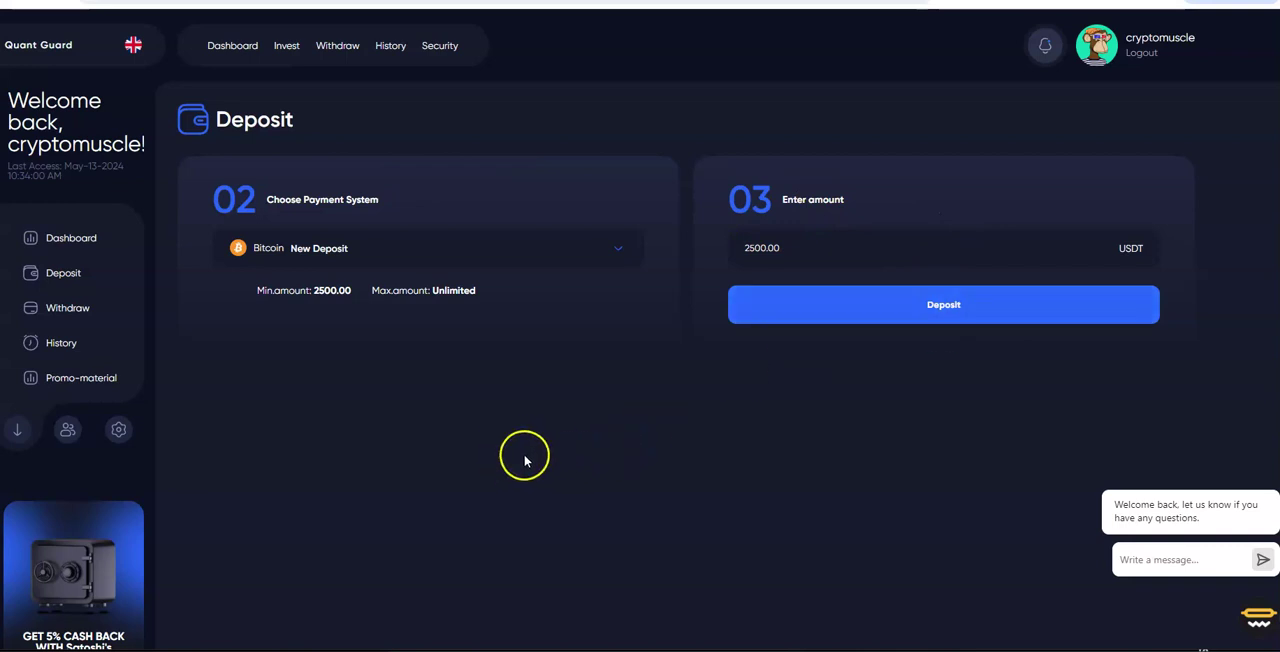
pyautogui.moveTo(76, 336)
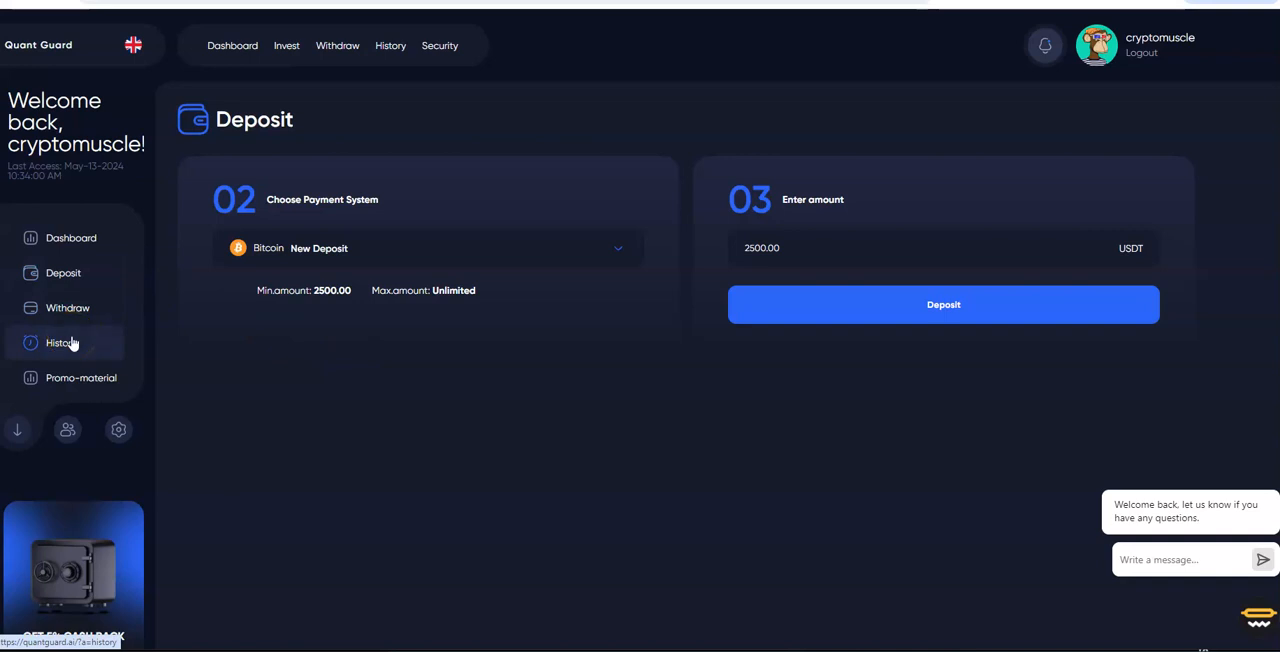
pyautogui.click(72, 238)
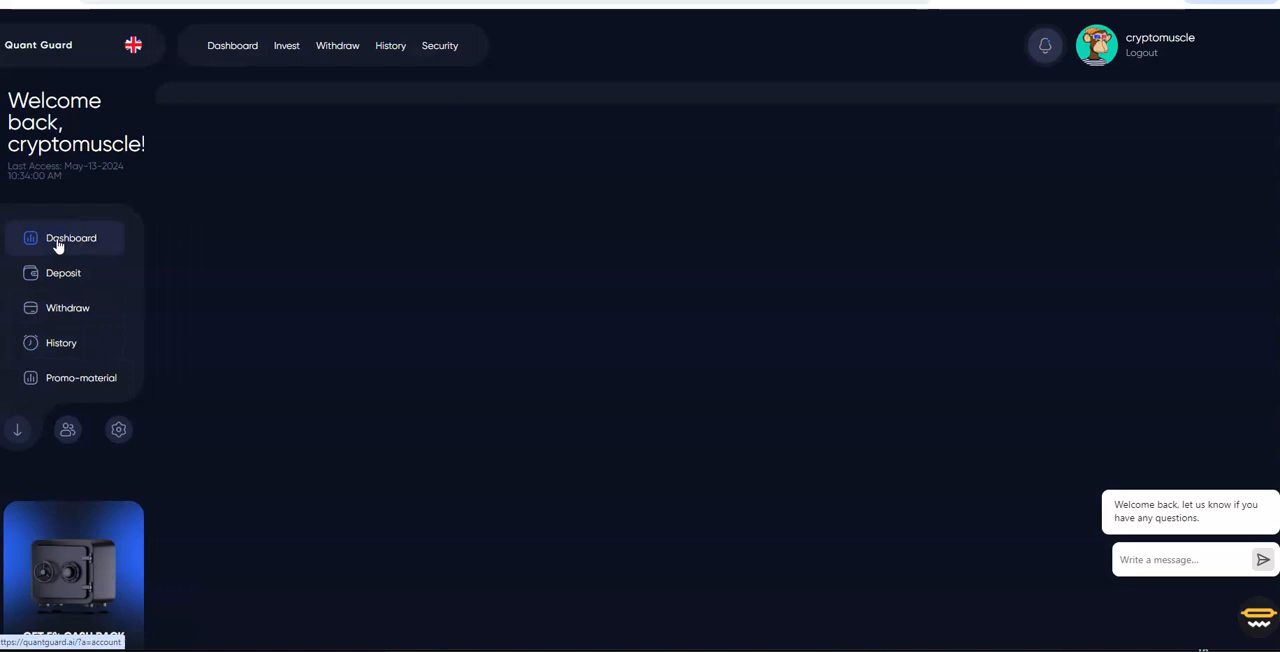
pyautogui.click(72, 238)
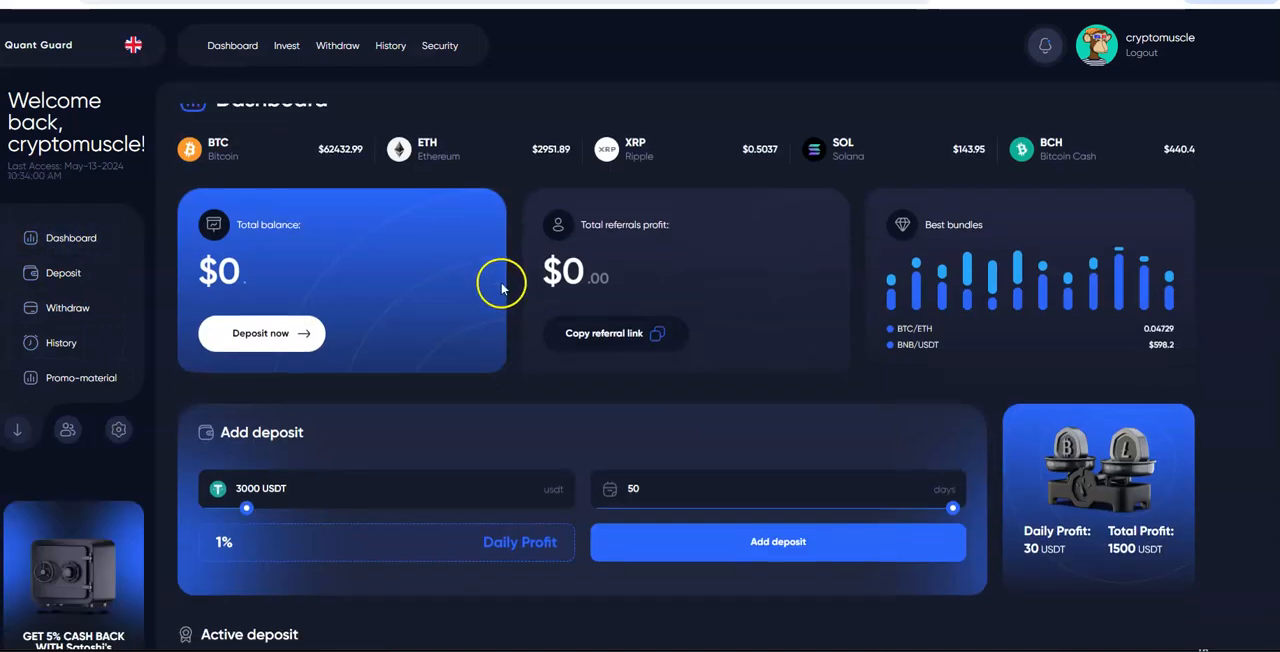
pyautogui.scroll(-3)
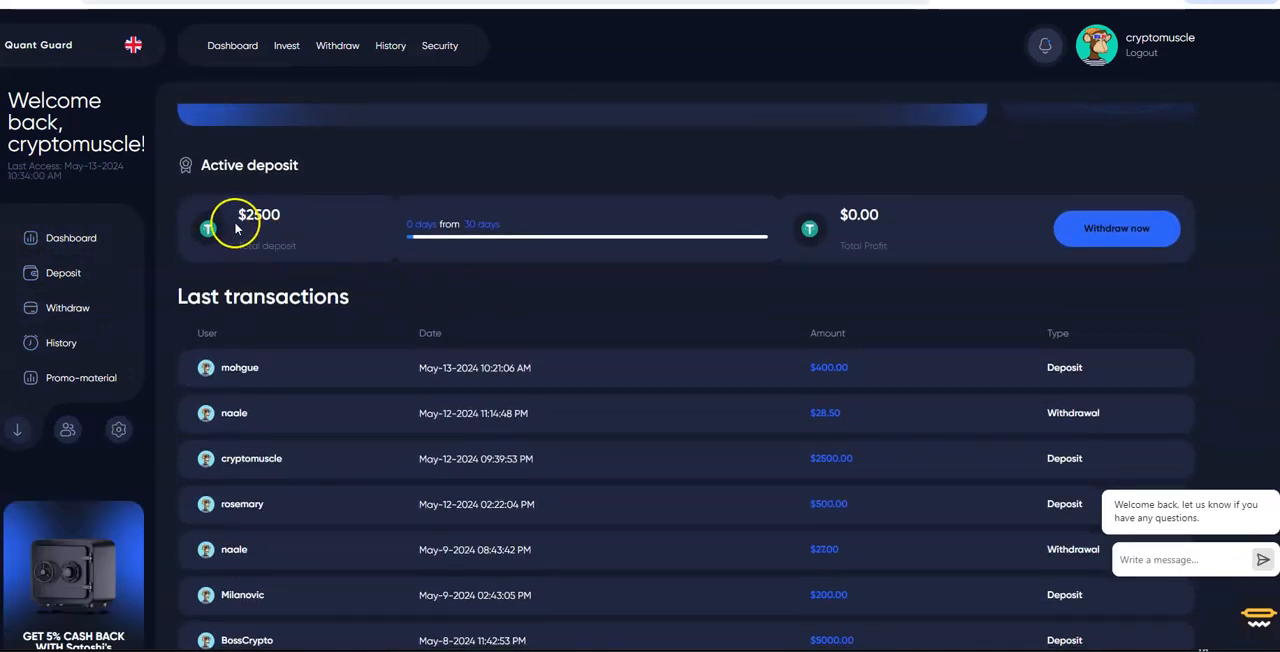
pyautogui.moveTo(336, 190)
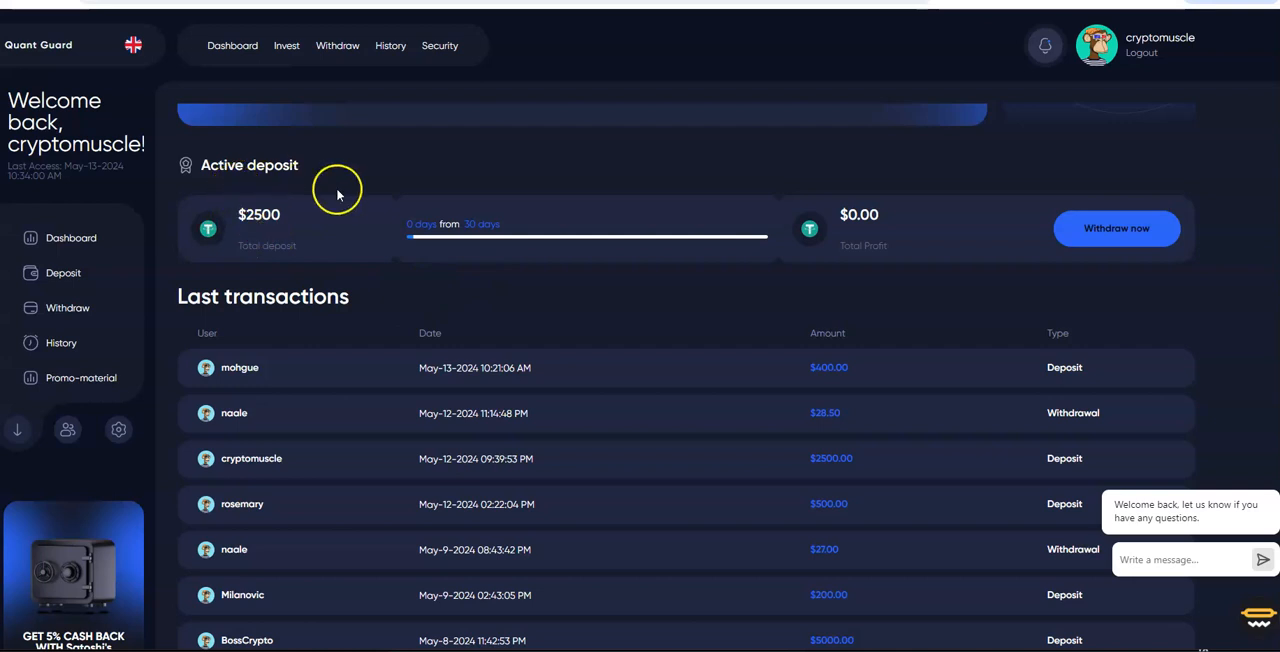
pyautogui.moveTo(338, 196)
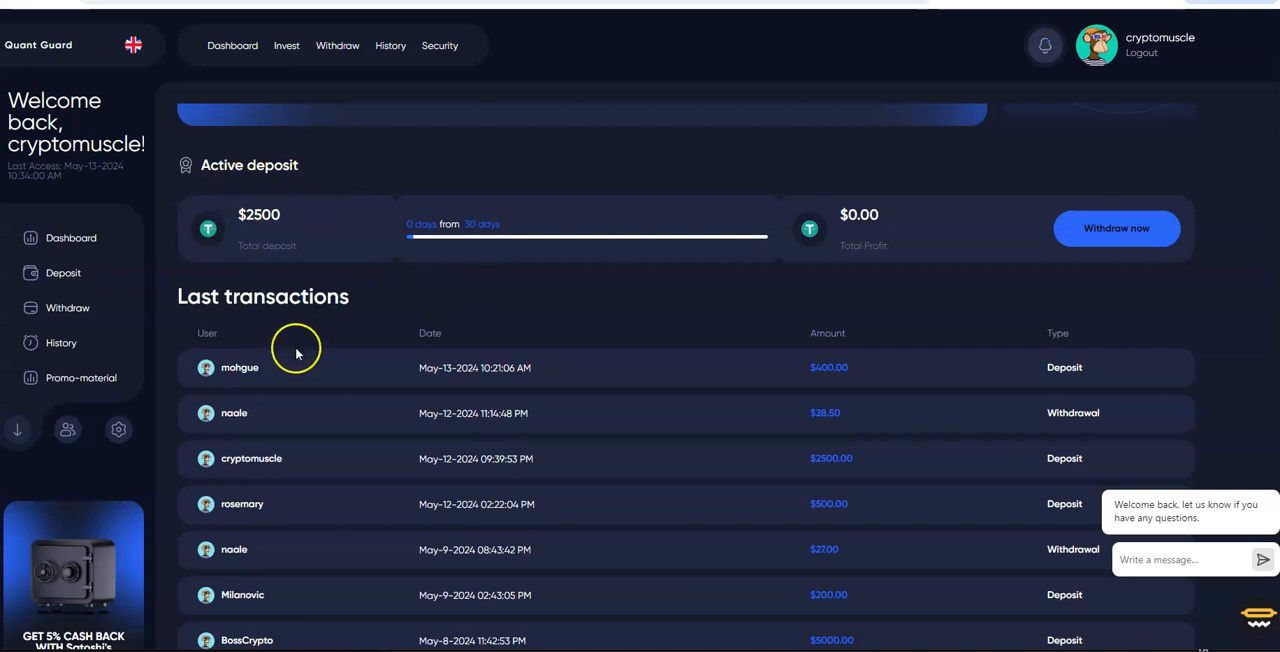
pyautogui.moveTo(1048, 478)
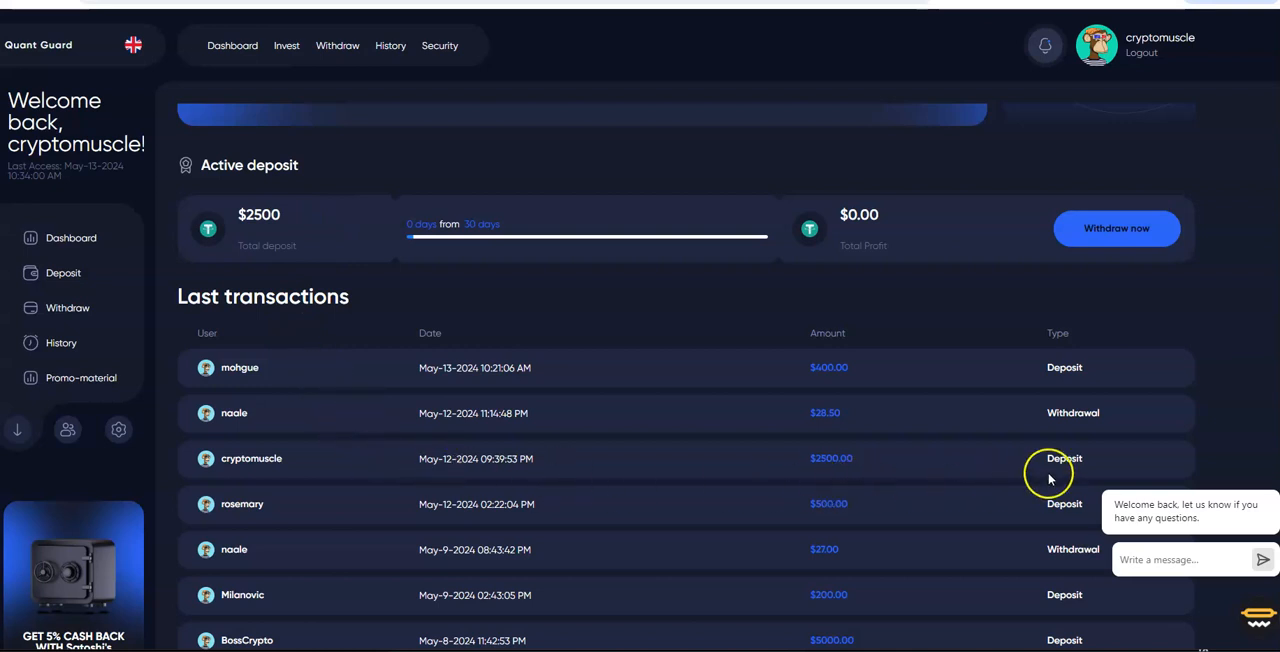
pyautogui.moveTo(518, 468)
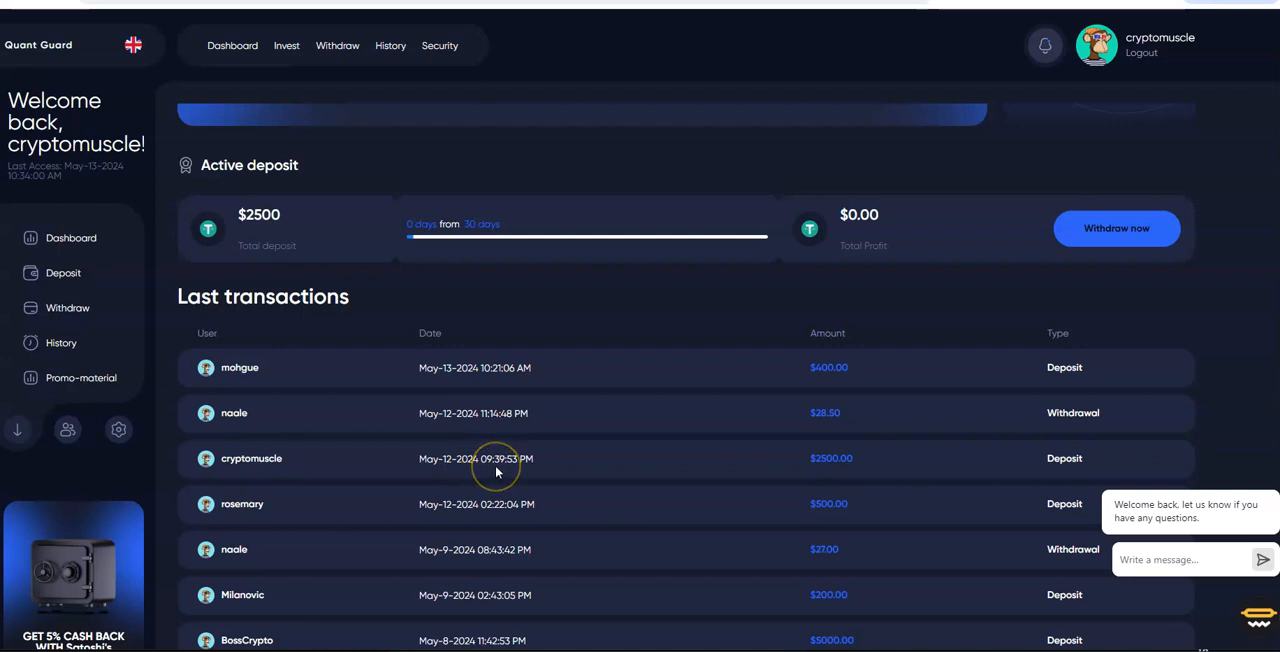
pyautogui.moveTo(498, 470)
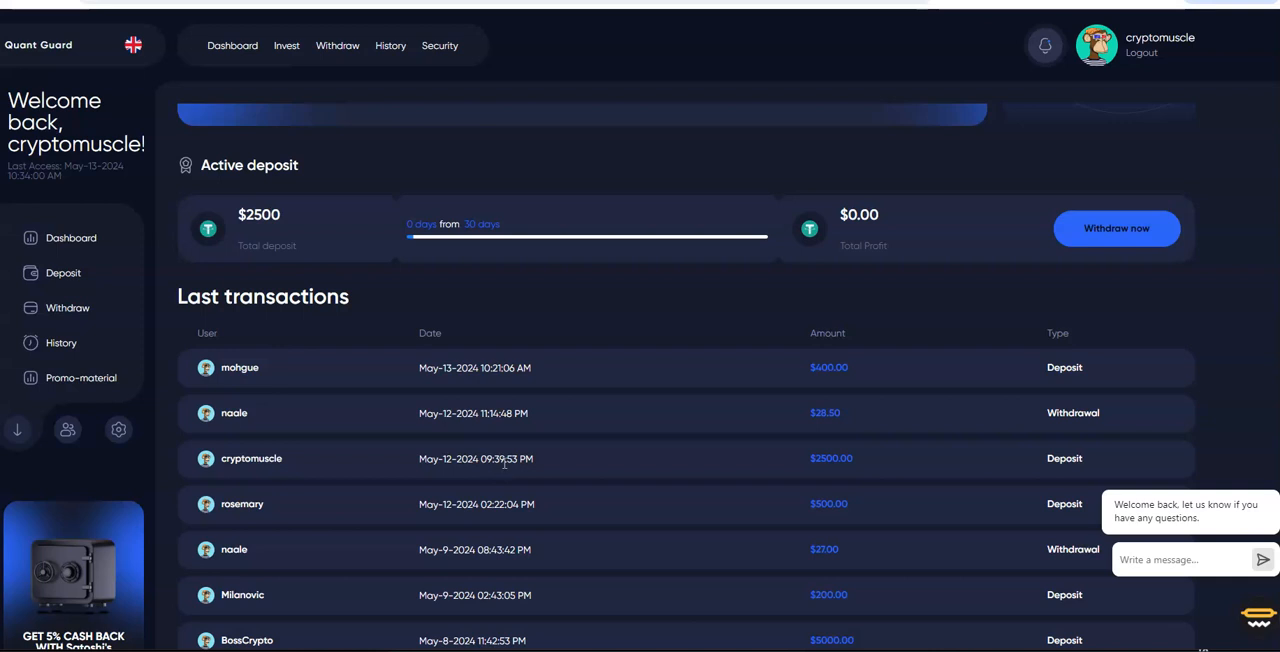
pyautogui.moveTo(488, 488)
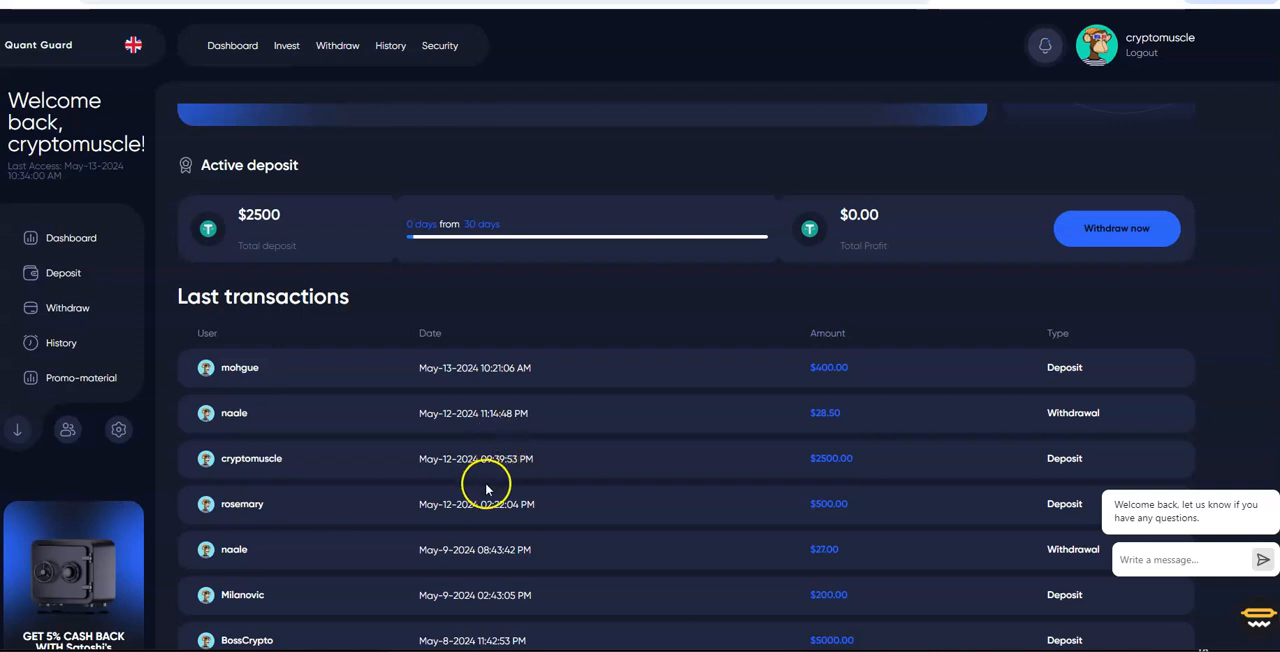
pyautogui.moveTo(490, 484)
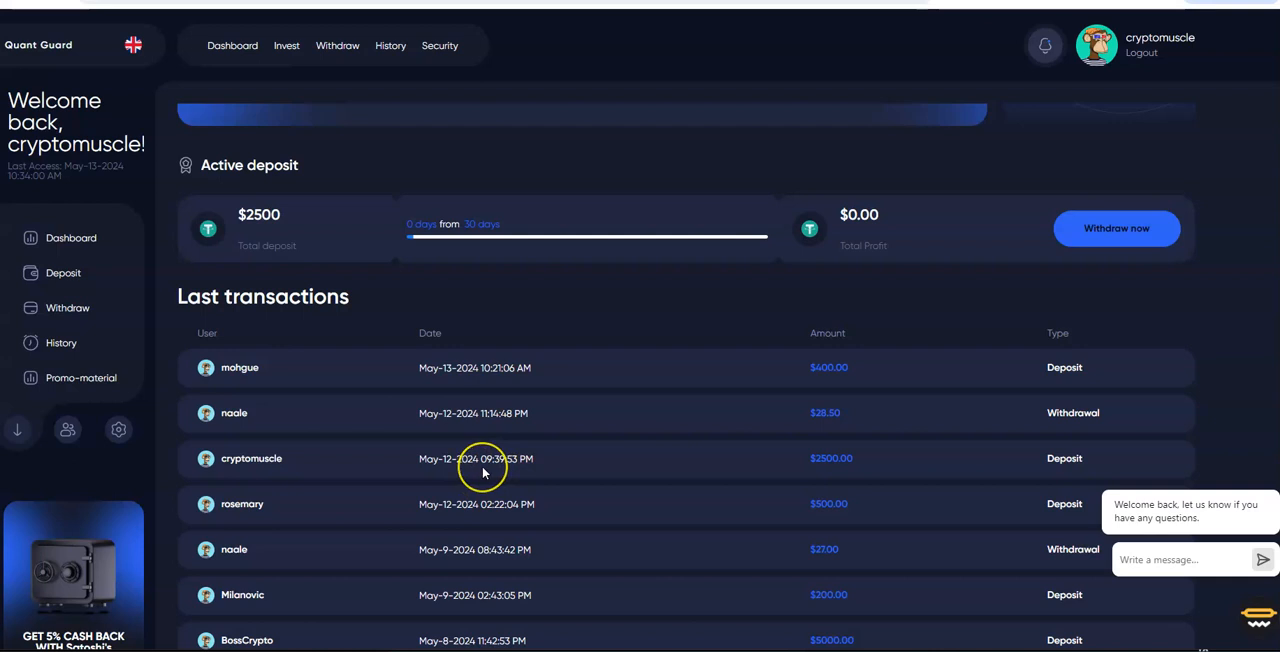
pyautogui.moveTo(796, 468)
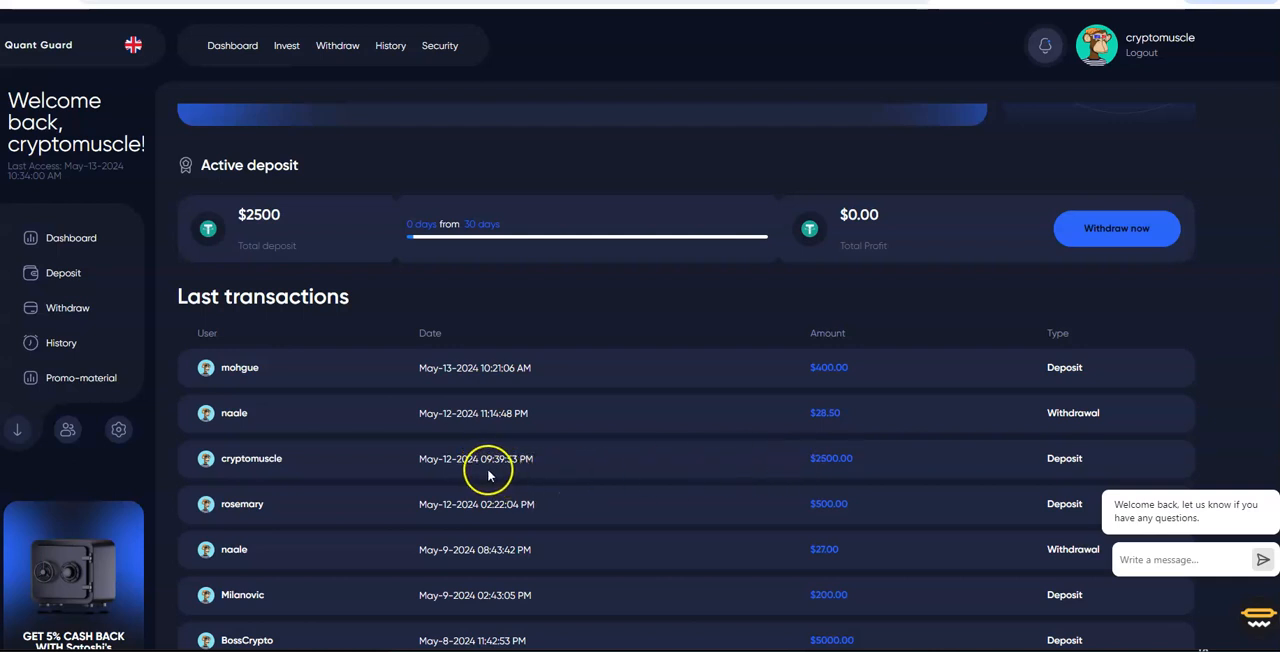
pyautogui.moveTo(492, 468)
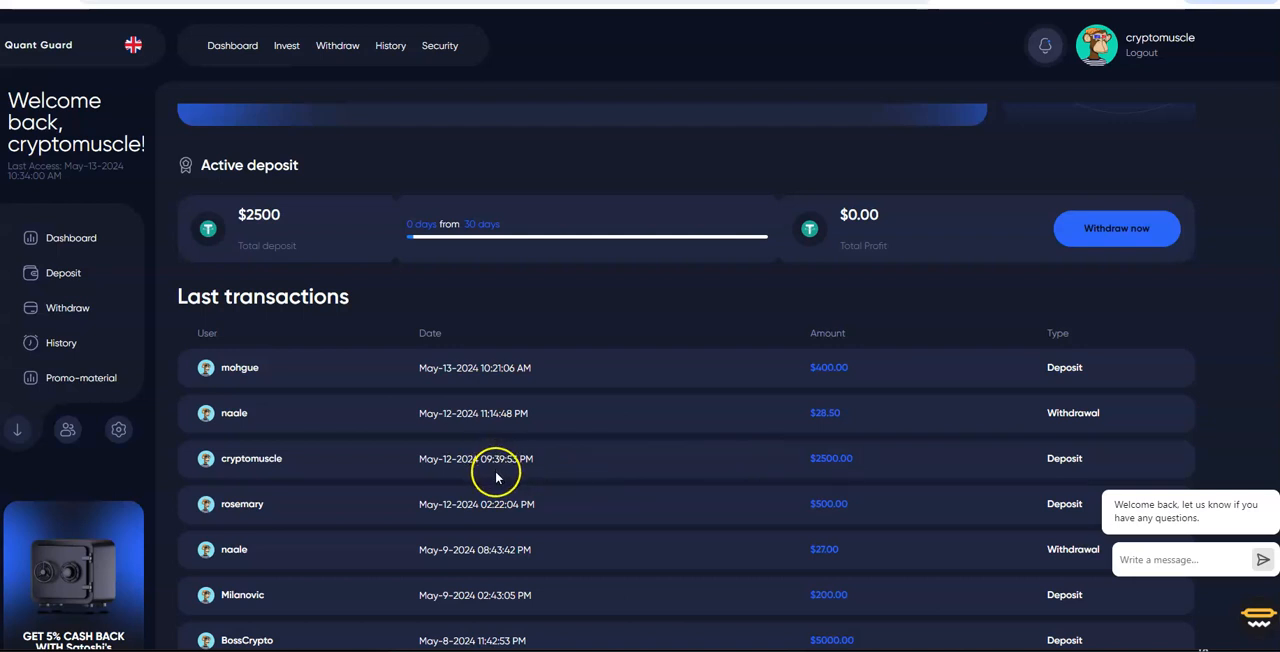
pyautogui.moveTo(656, 470)
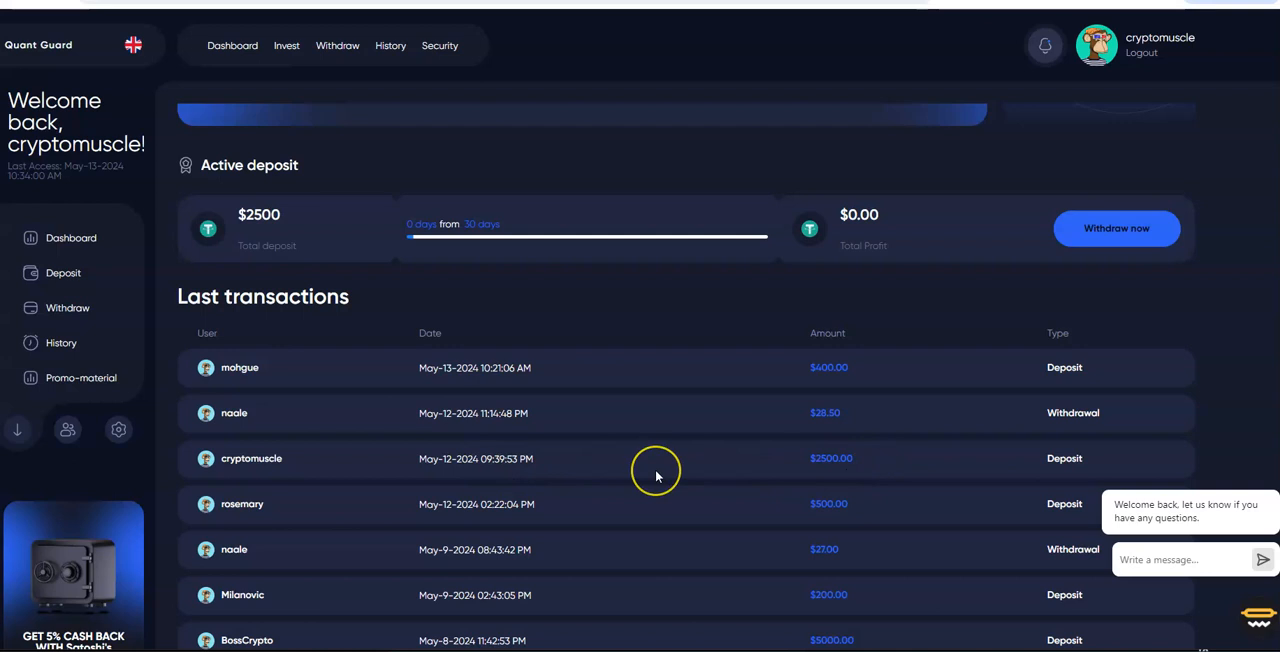
pyautogui.moveTo(632, 460)
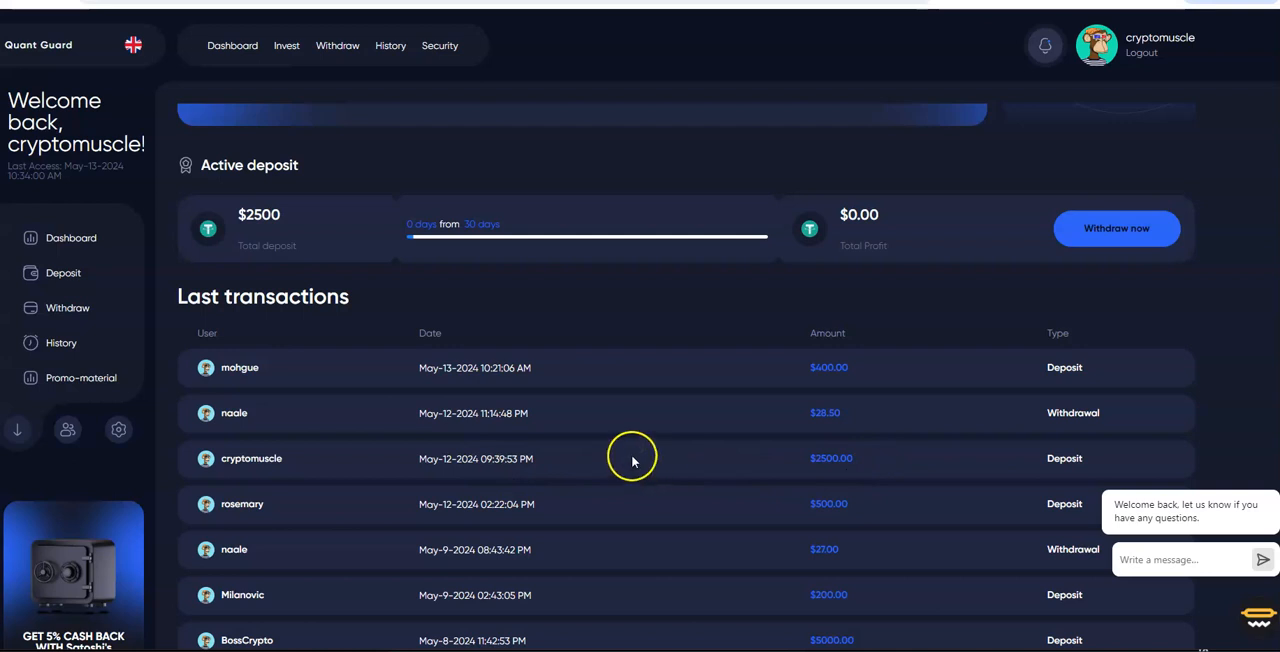
pyautogui.scroll(3)
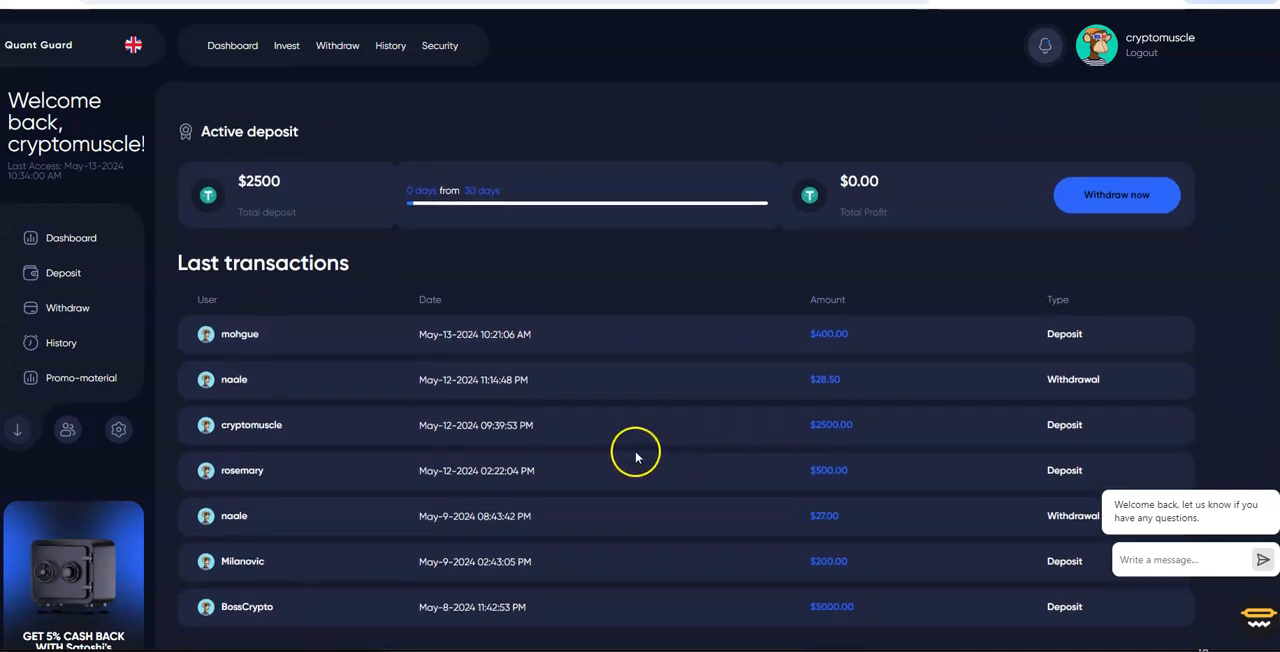
pyautogui.moveTo(658, 448)
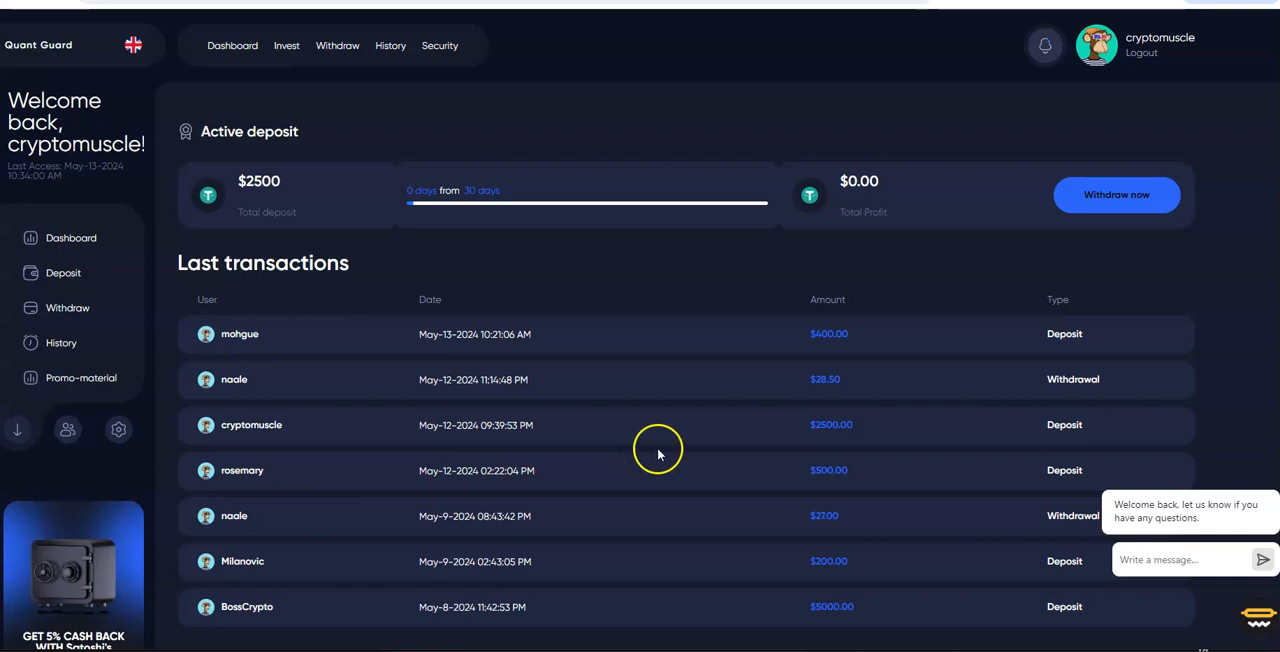
pyautogui.moveTo(650, 444)
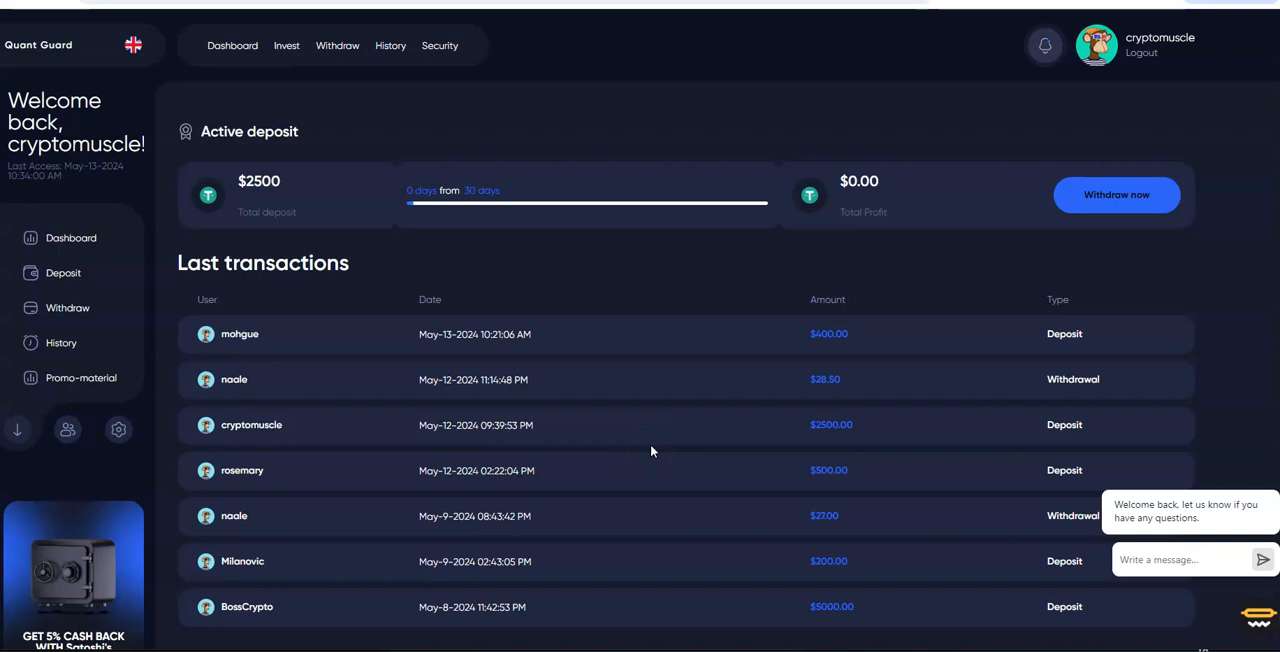
pyautogui.moveTo(392, 400)
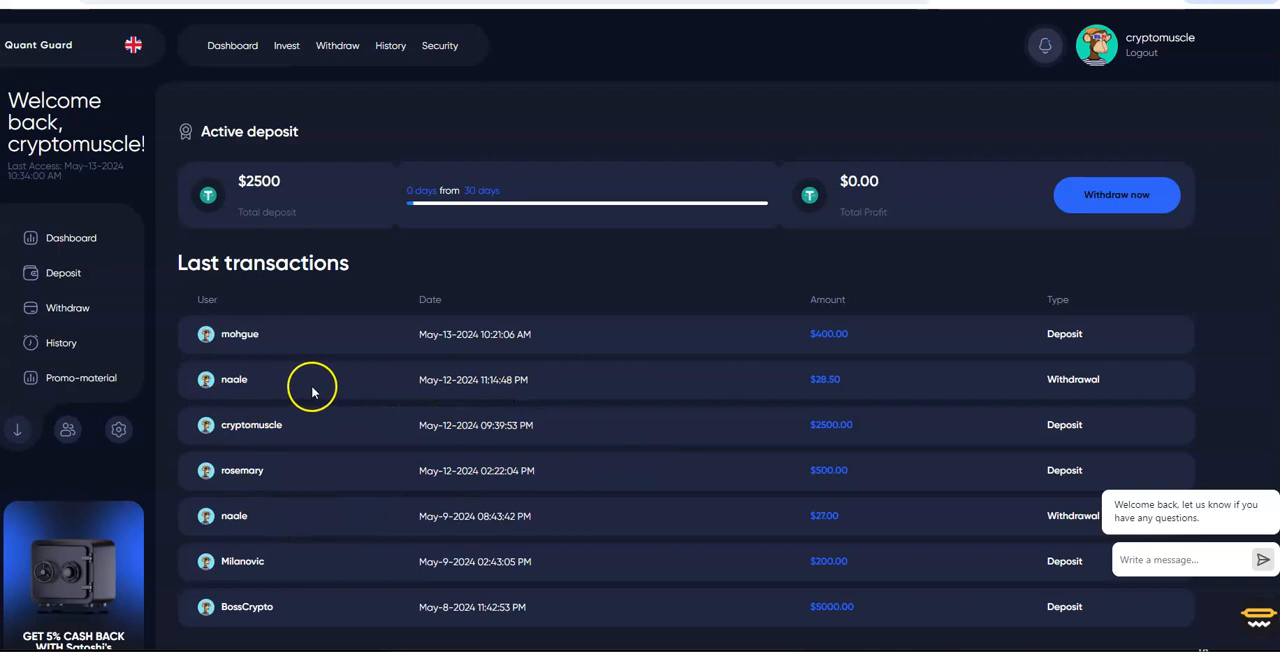
pyautogui.moveTo(312, 404)
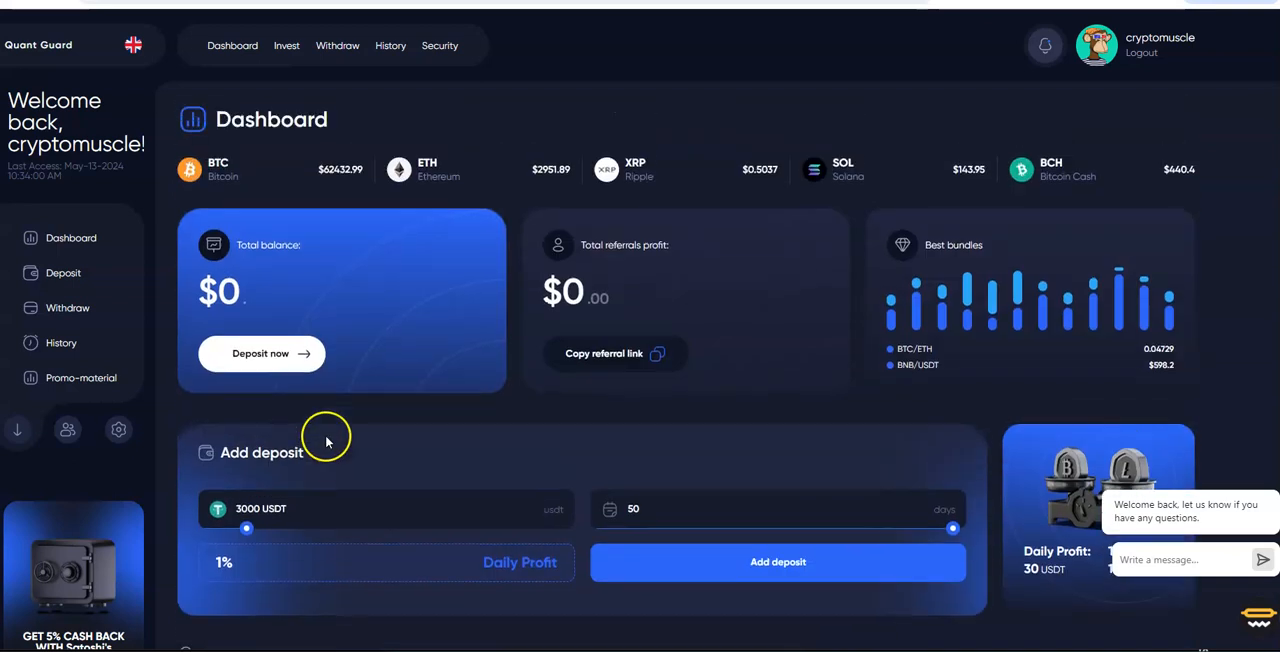
pyautogui.moveTo(504, 424)
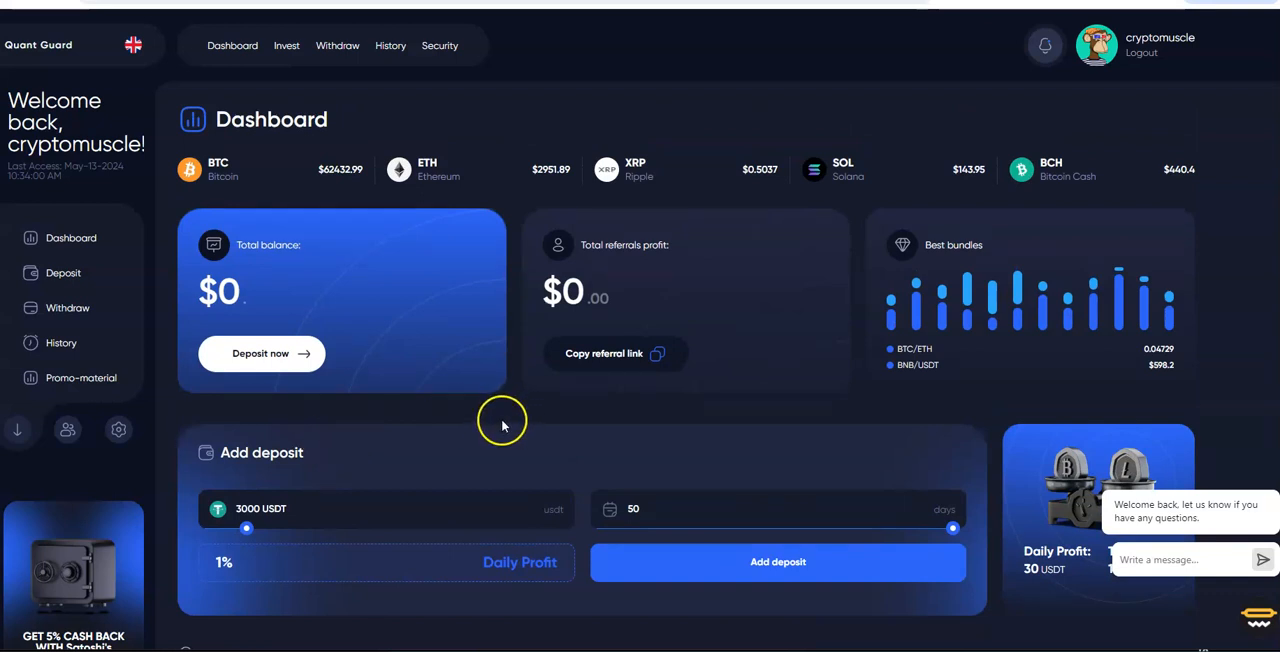
pyautogui.scroll(-3)
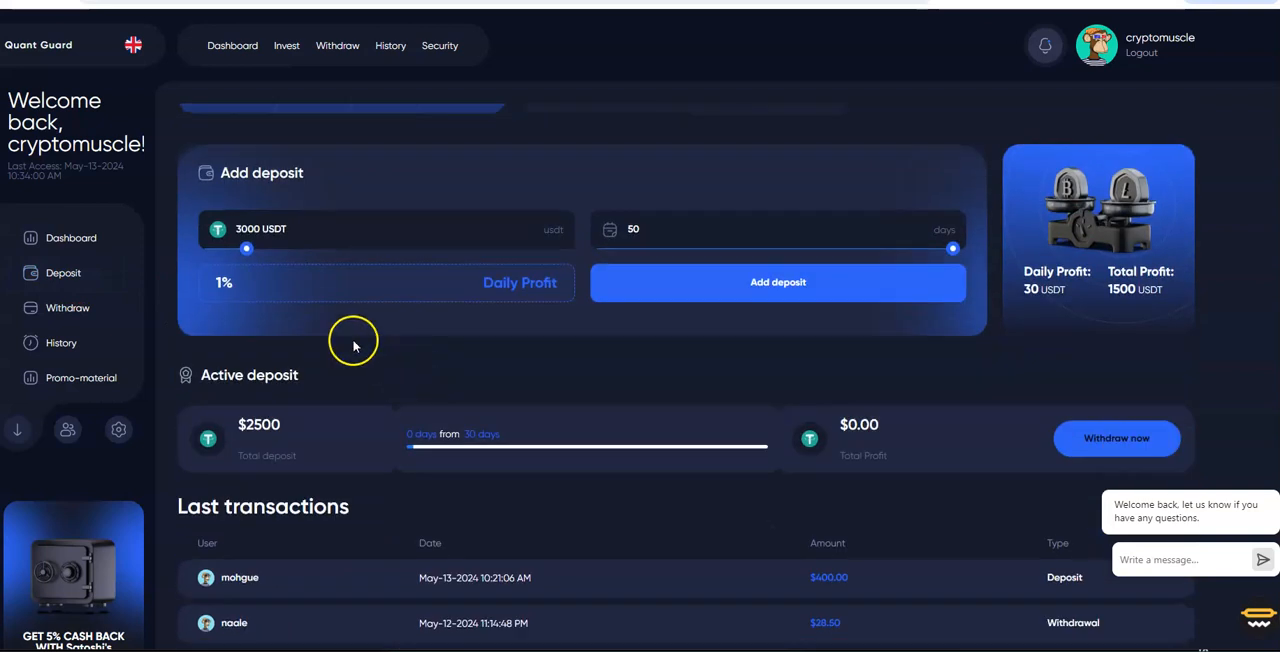
pyautogui.moveTo(500, 468)
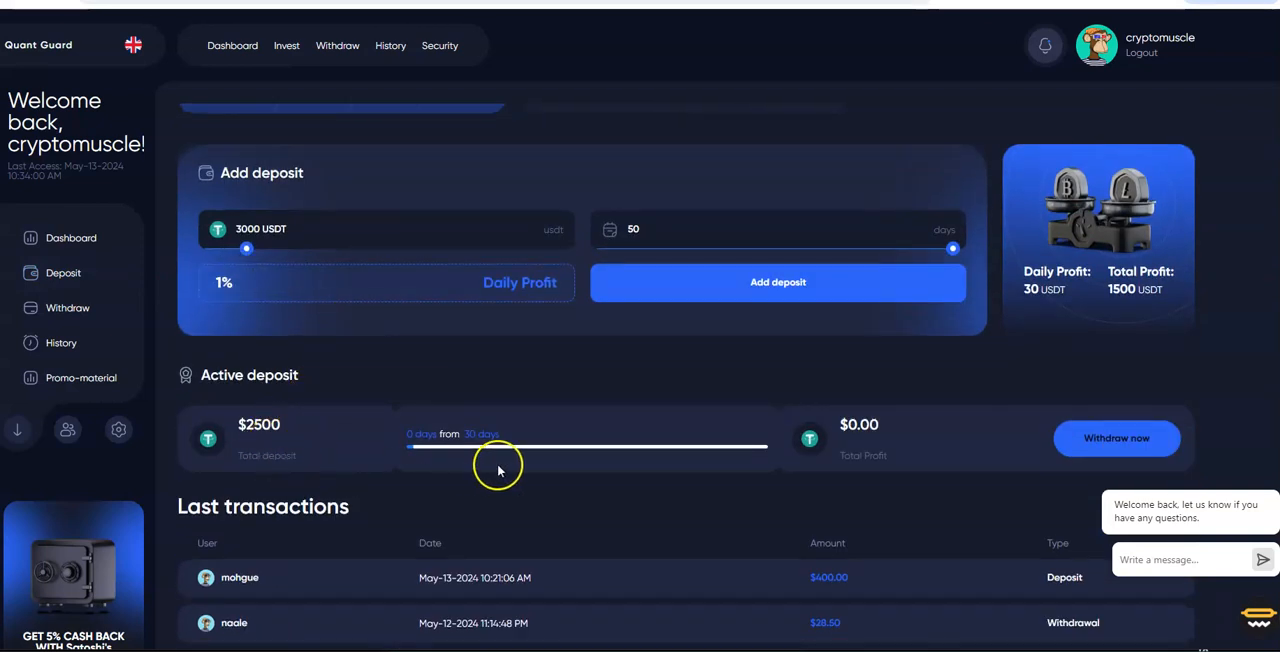
pyautogui.moveTo(416, 468)
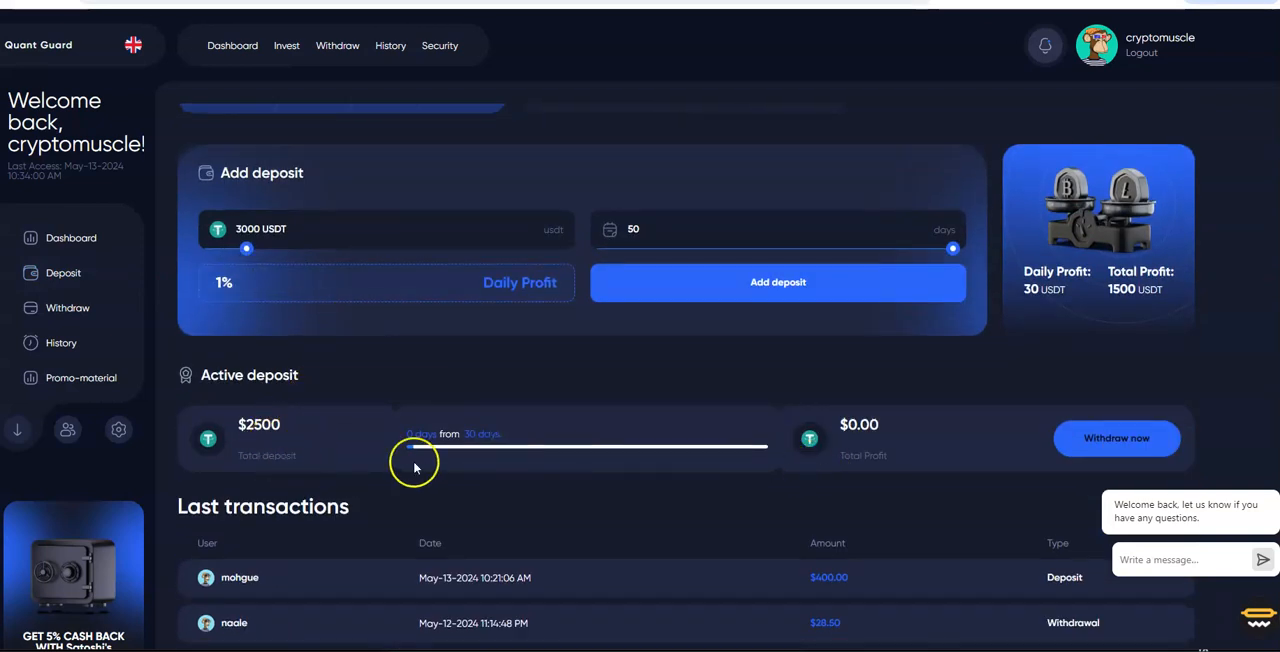
pyautogui.moveTo(364, 460)
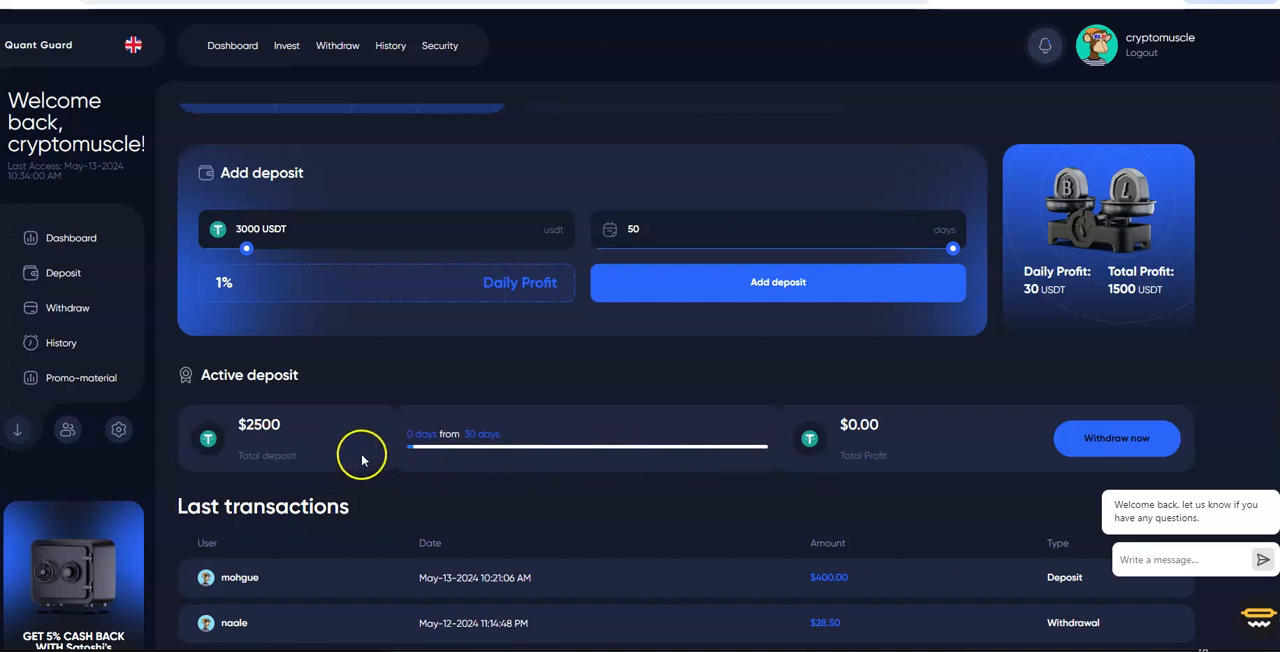
pyautogui.moveTo(362, 456)
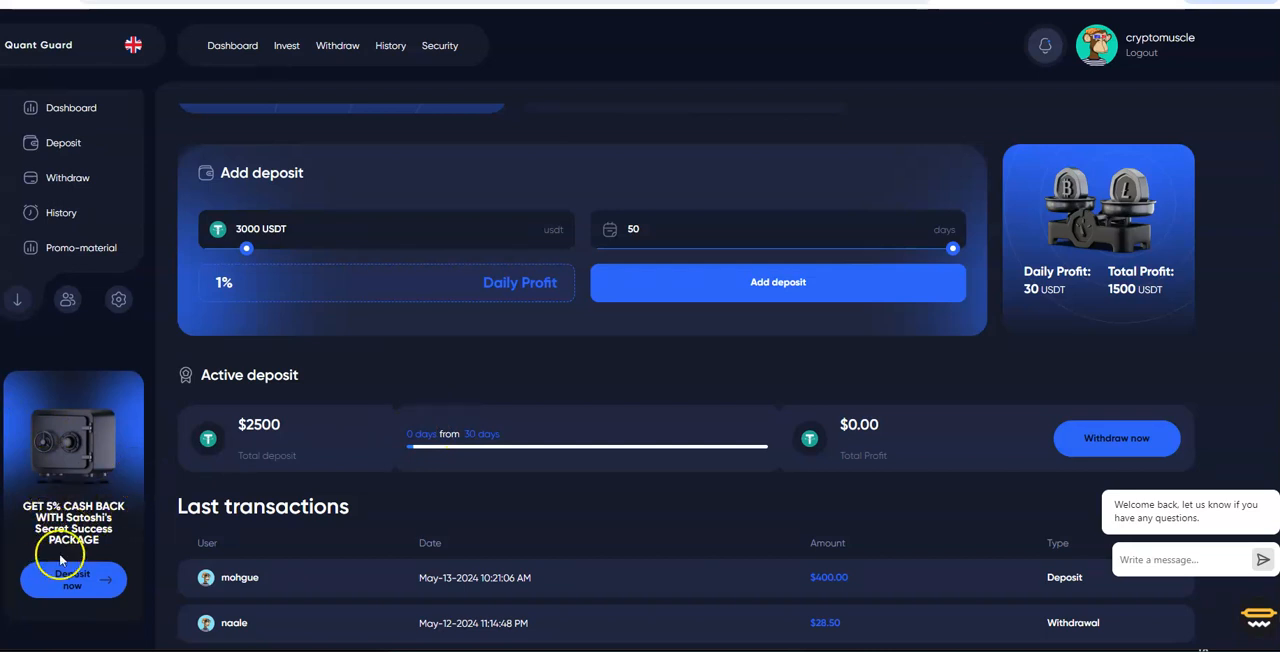
pyautogui.moveTo(44, 548)
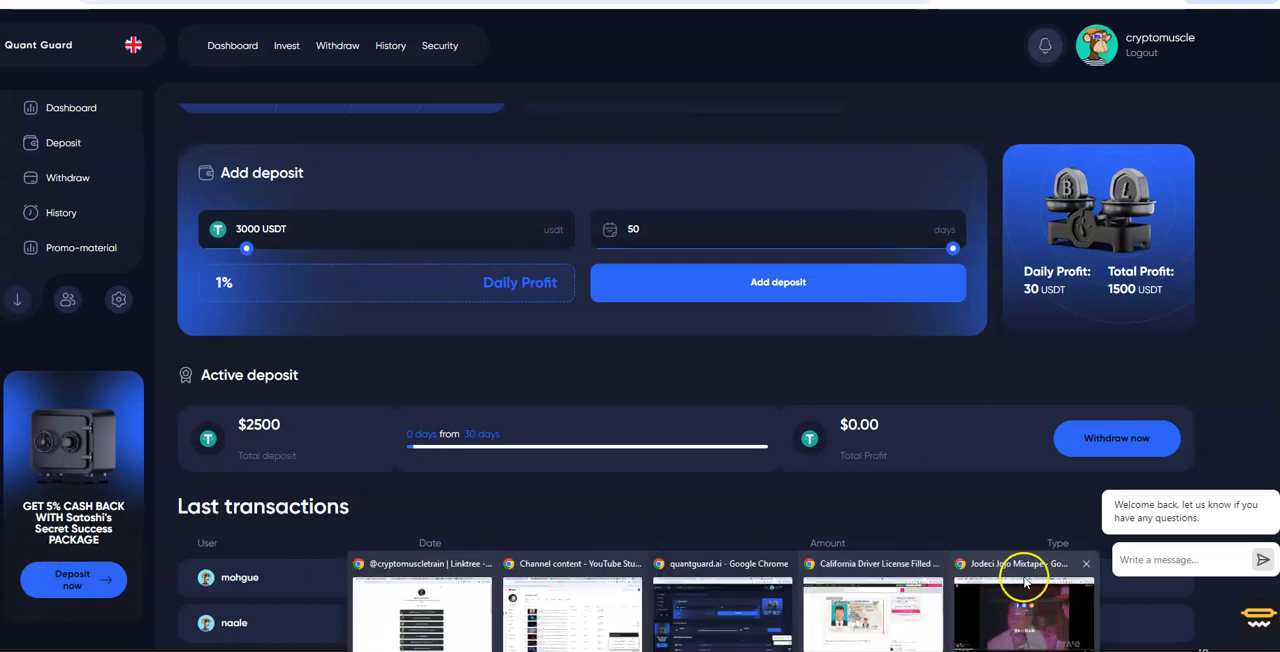
# Switch to the browser window playing the RaveDJ mashup video.
pyautogui.click(1024, 600)
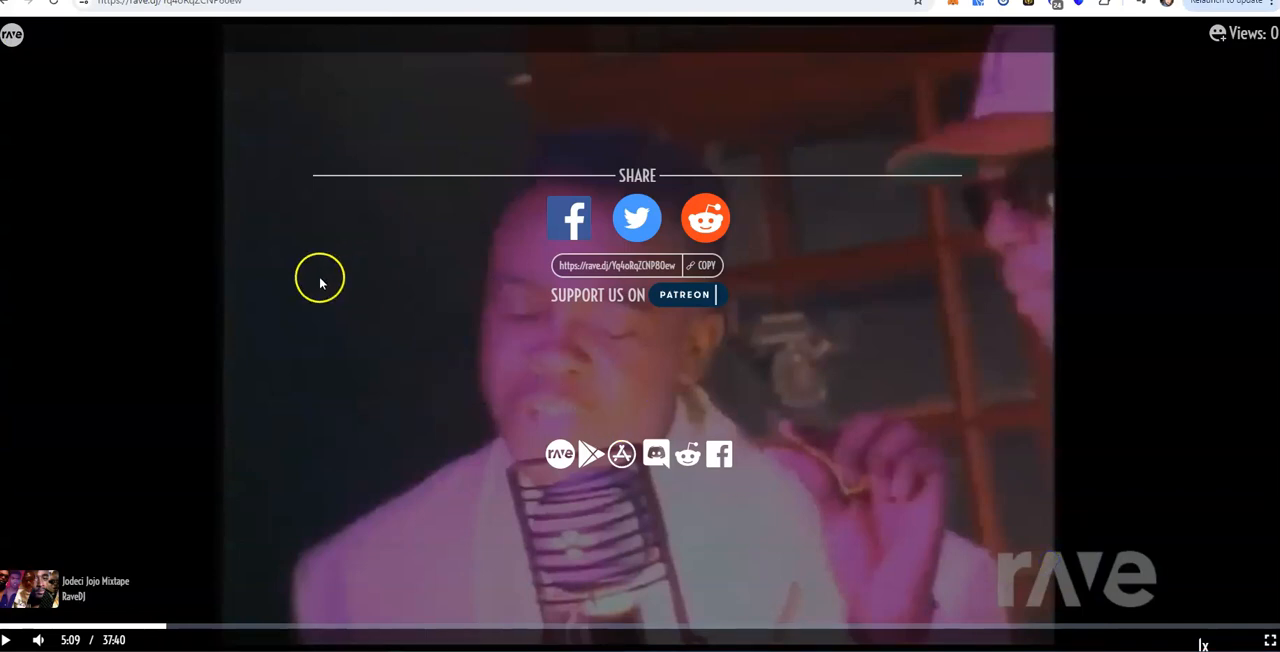
pyautogui.moveTo(620, 380)
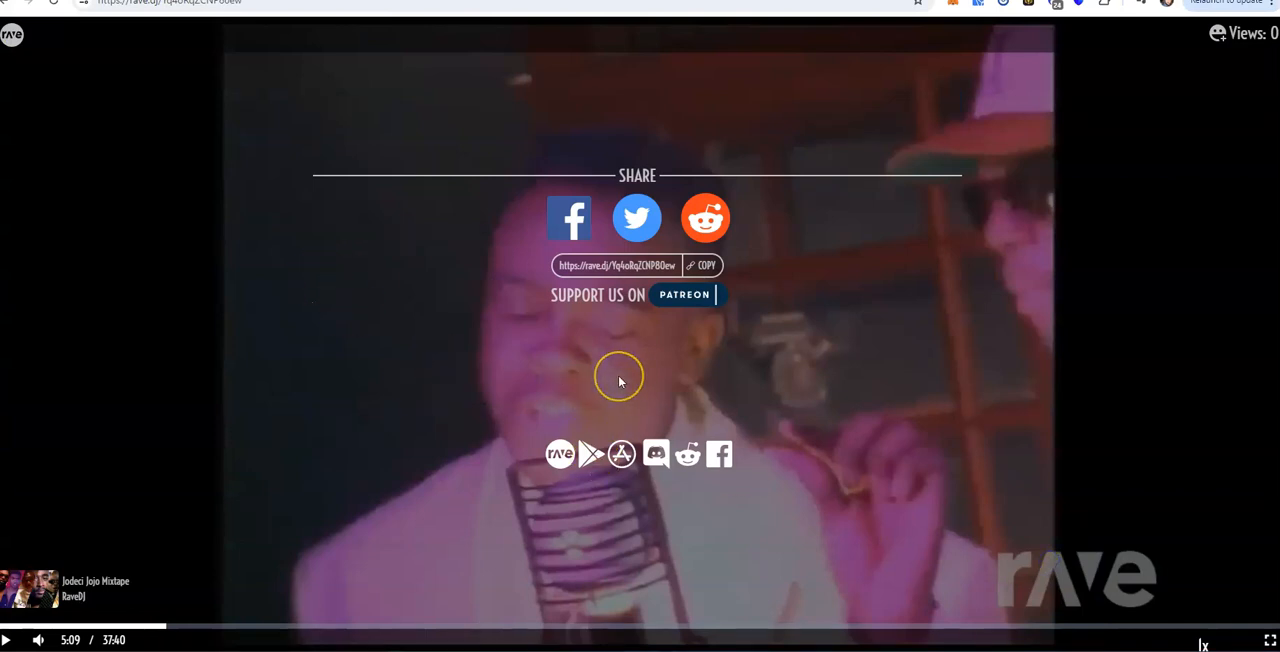
pyautogui.moveTo(386, 416)
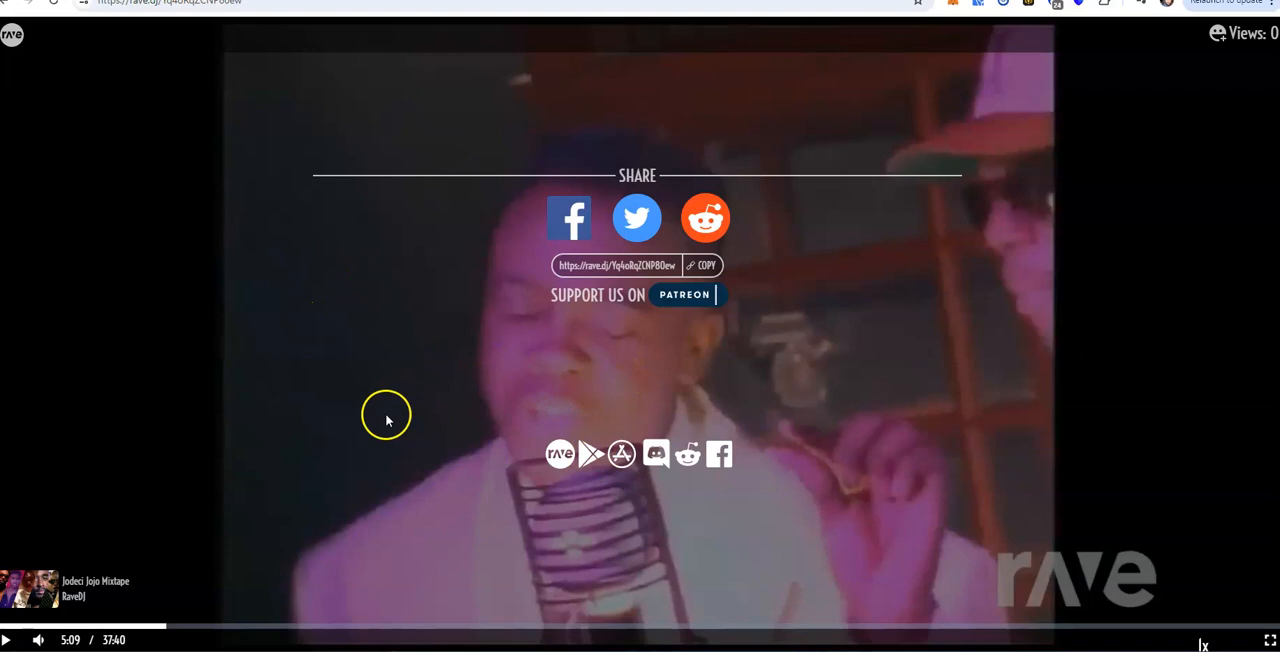
pyautogui.moveTo(420, 358)
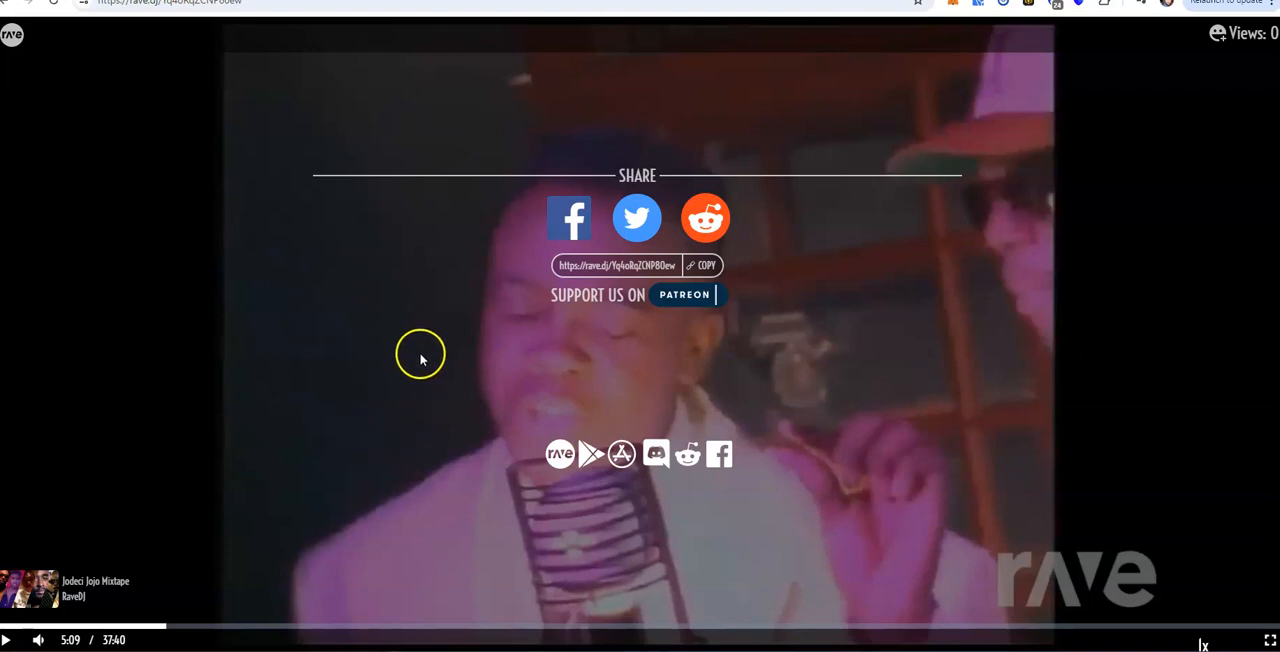
pyautogui.moveTo(420, 364)
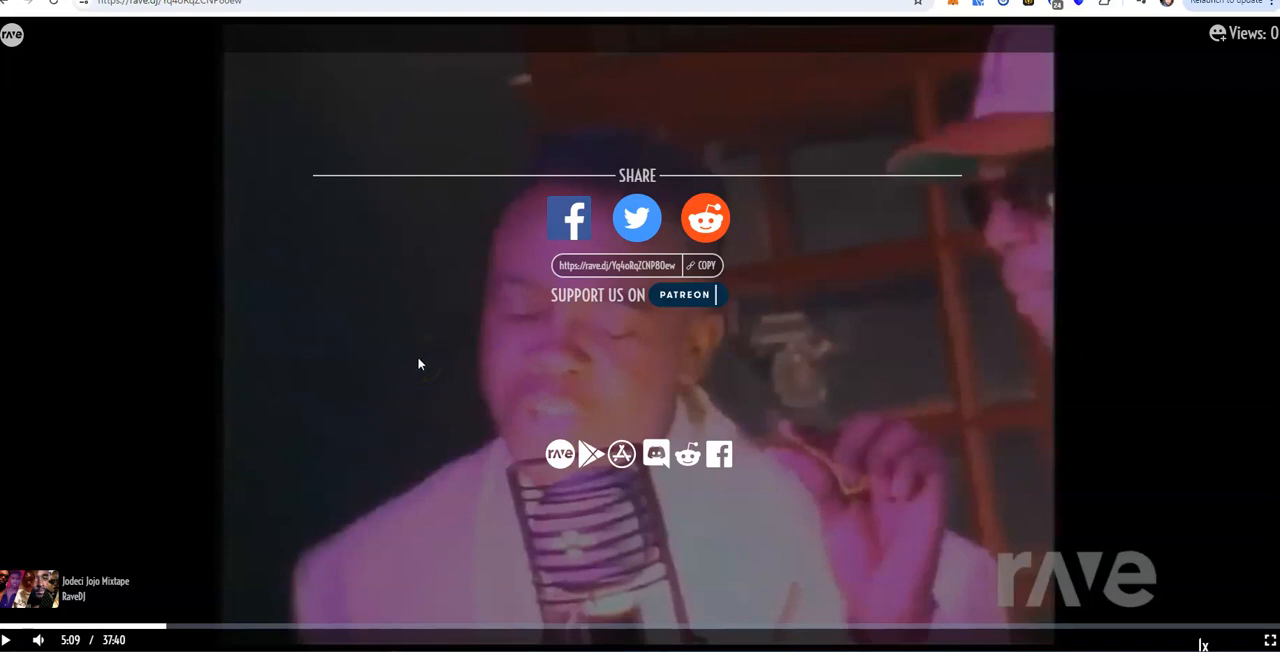
pyautogui.moveTo(416, 374)
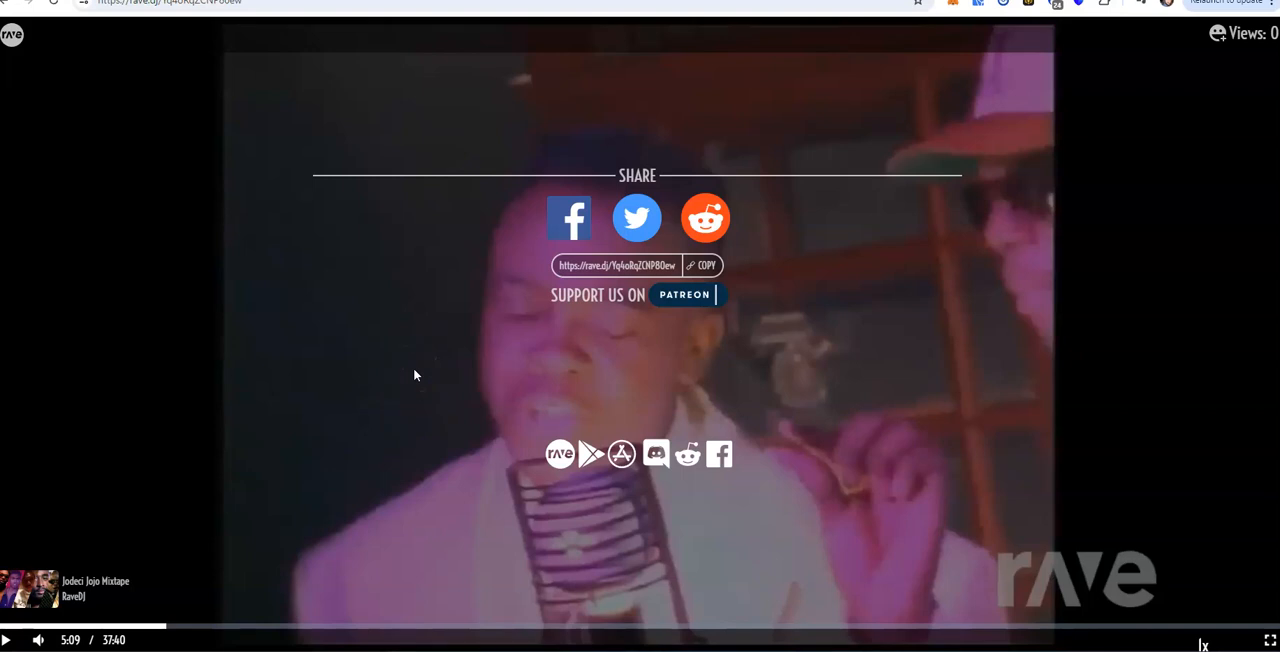